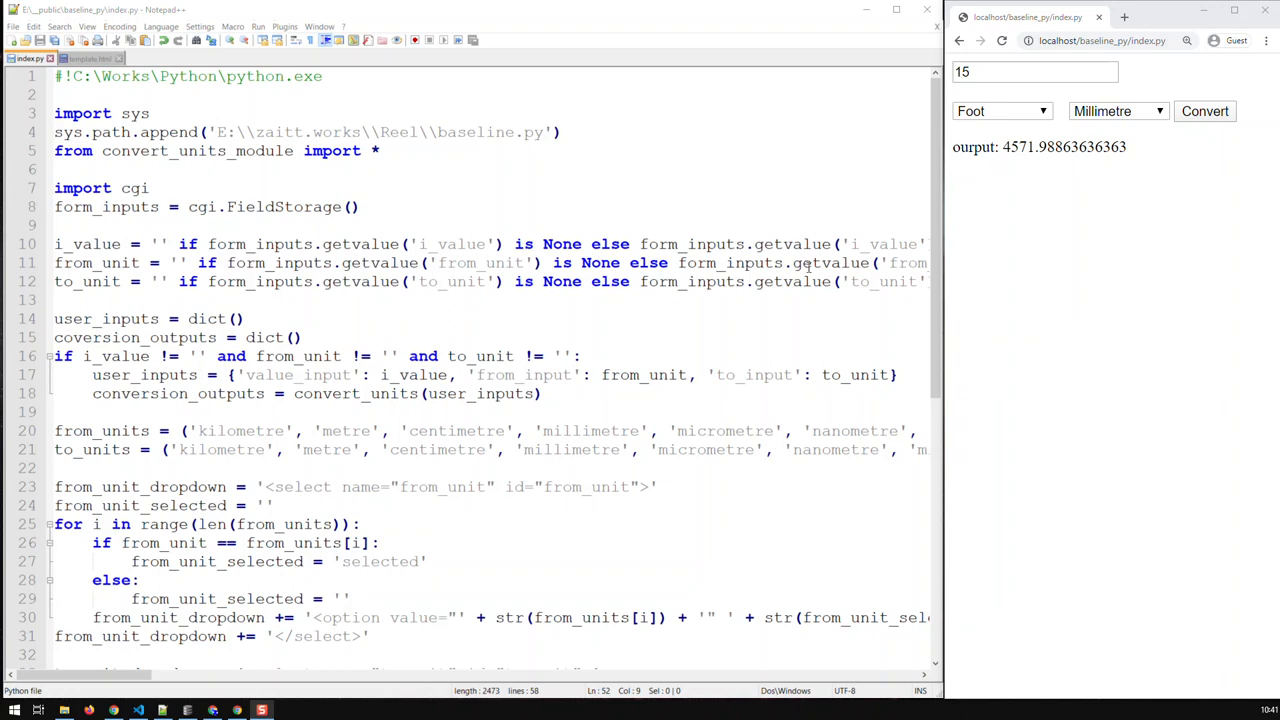
mouse_move(986, 314)
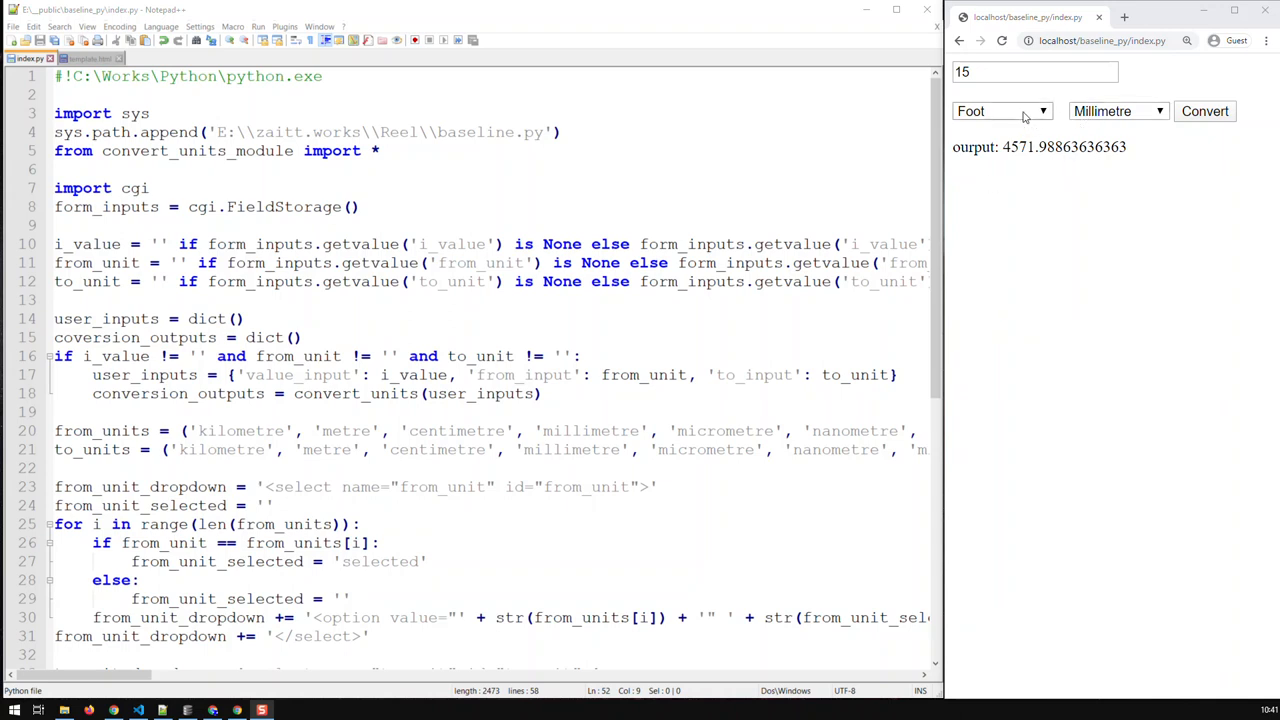
Convert 15 miles to feet (79200), then switch the target to Kilometre for 24.1401
left_click(1000, 111)
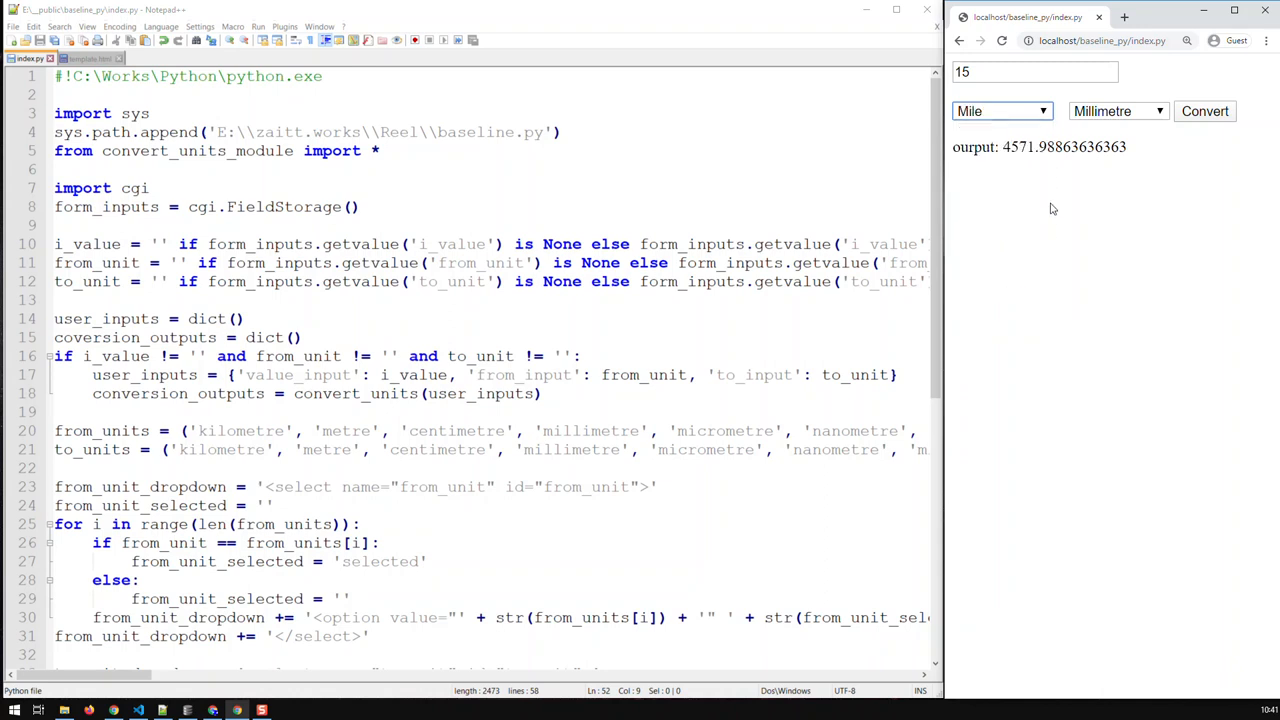
left_click(1117, 111)
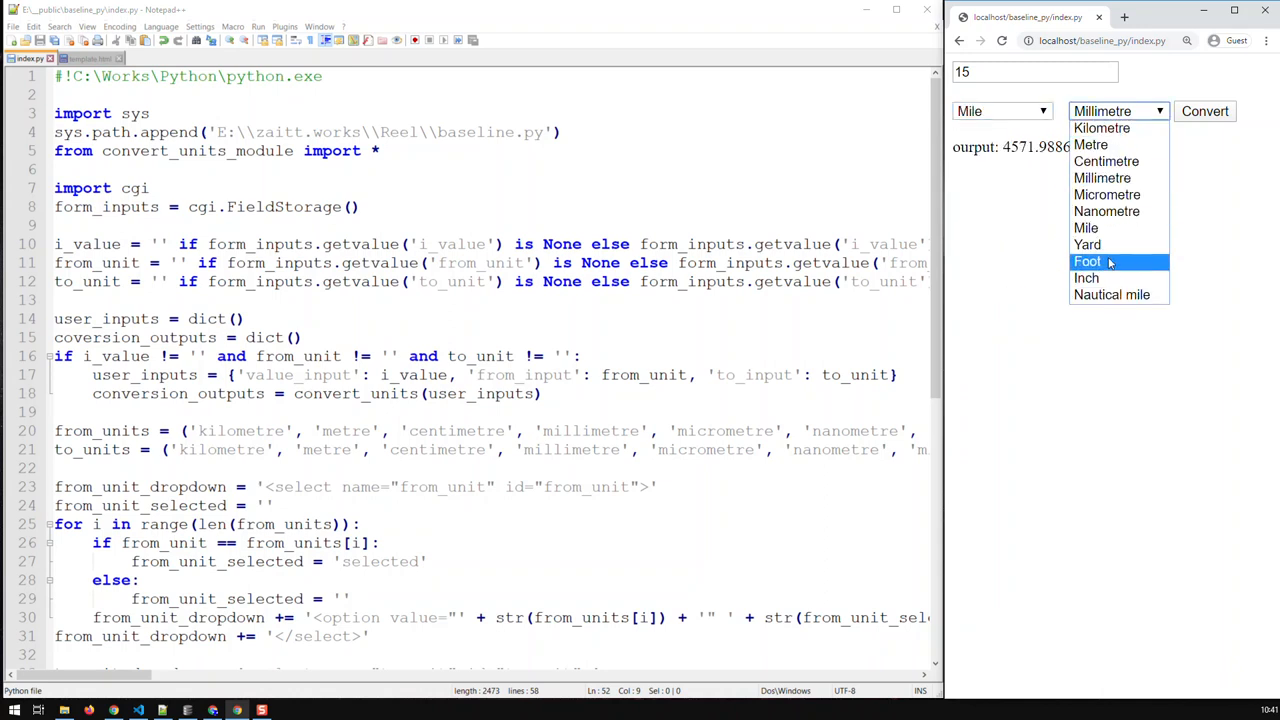
left_click(1087, 261)
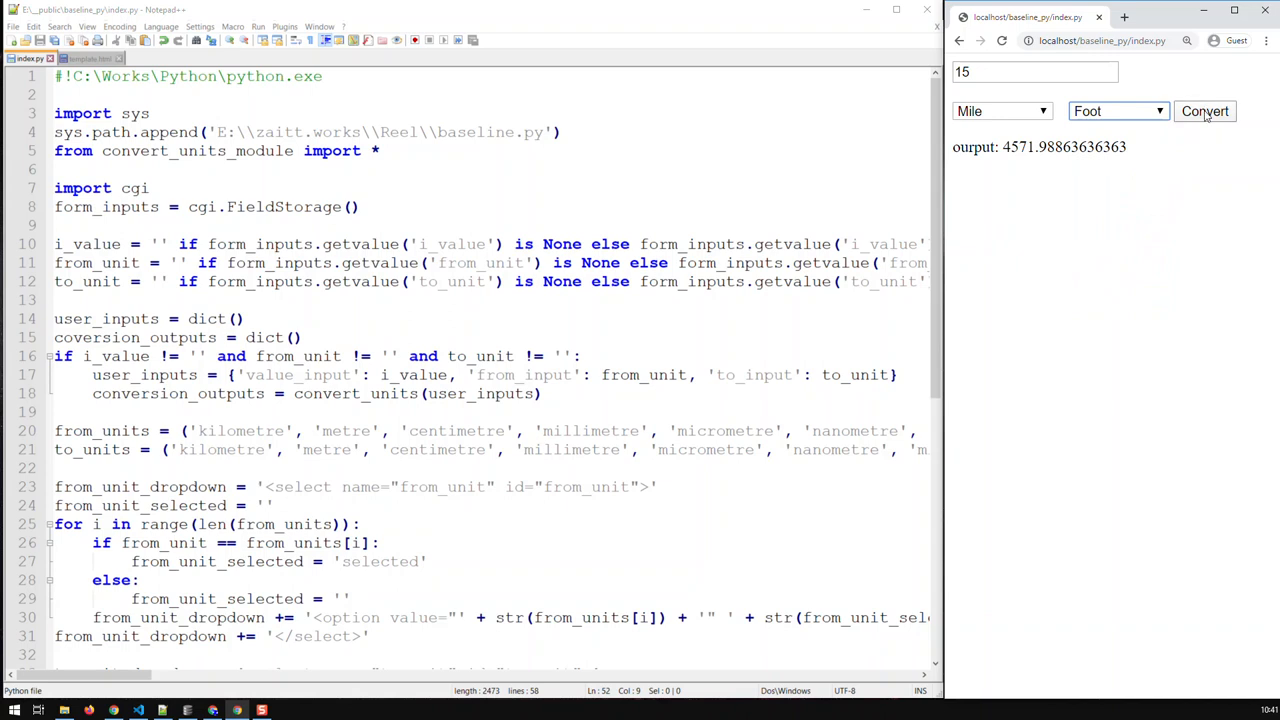
left_click(1204, 111)
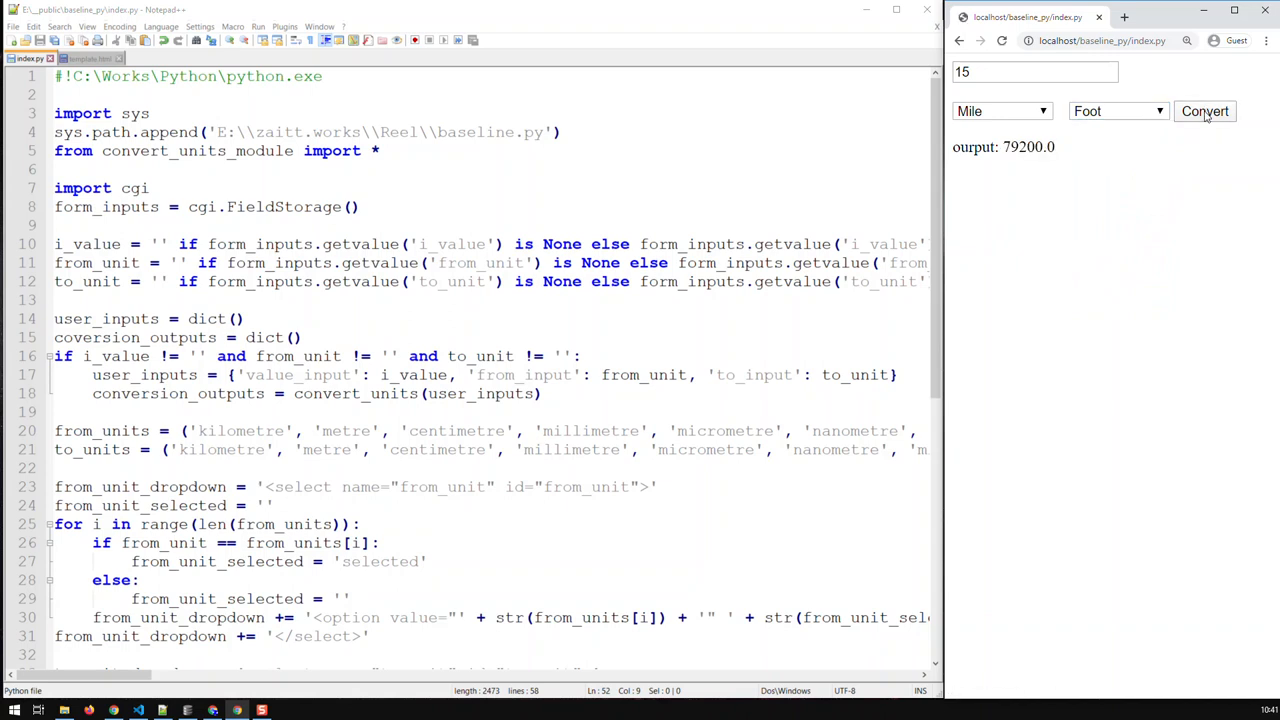
left_click(1123, 111)
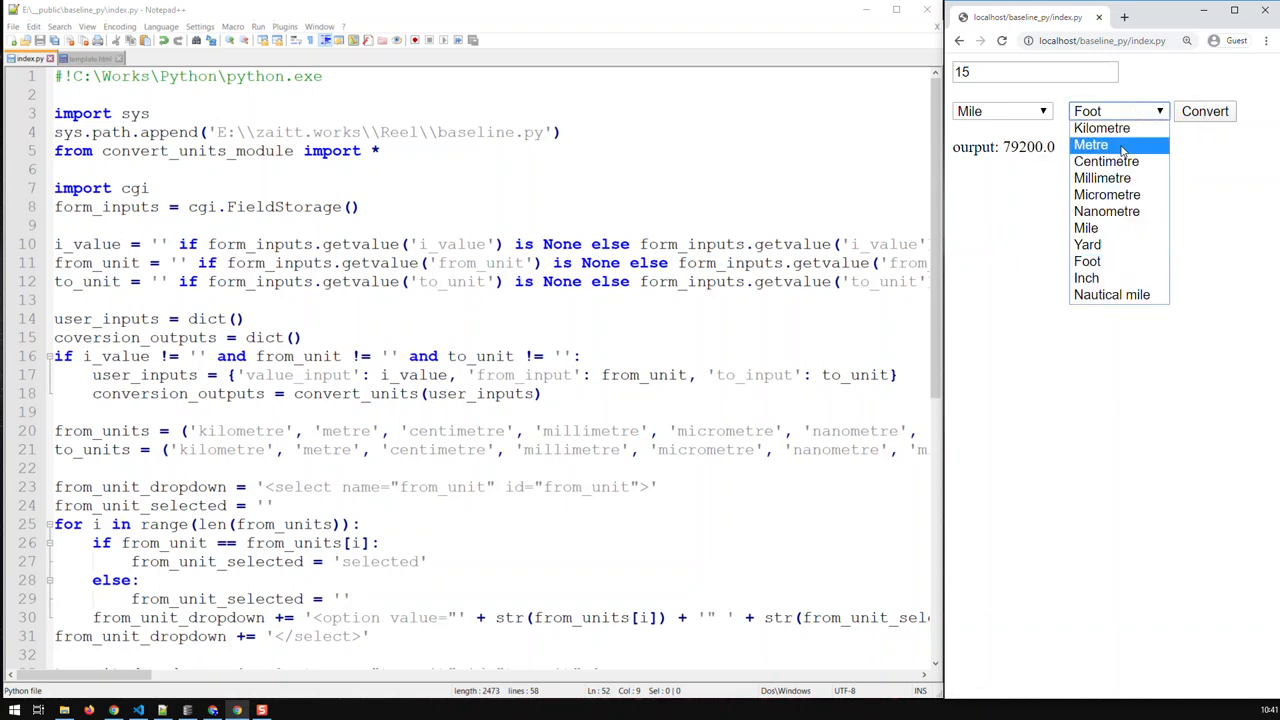
left_click(1103, 128)
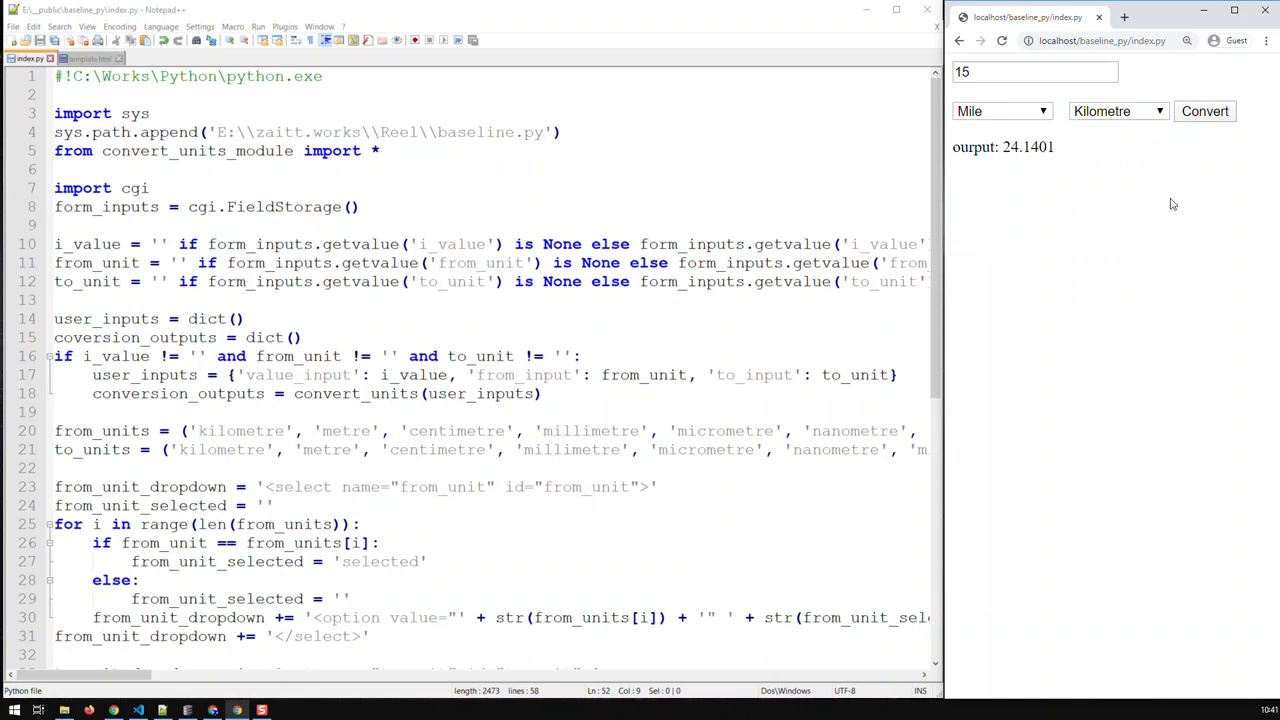
mouse_move(1075, 126)
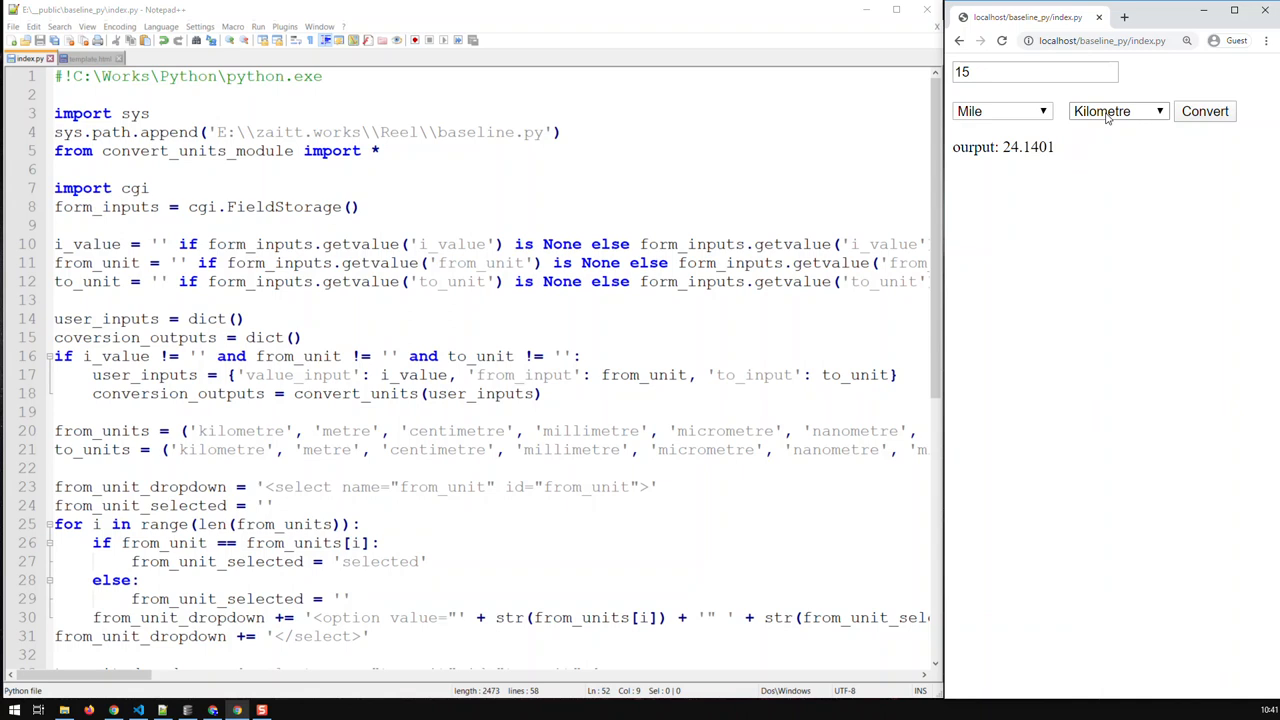
mouse_move(1050, 131)
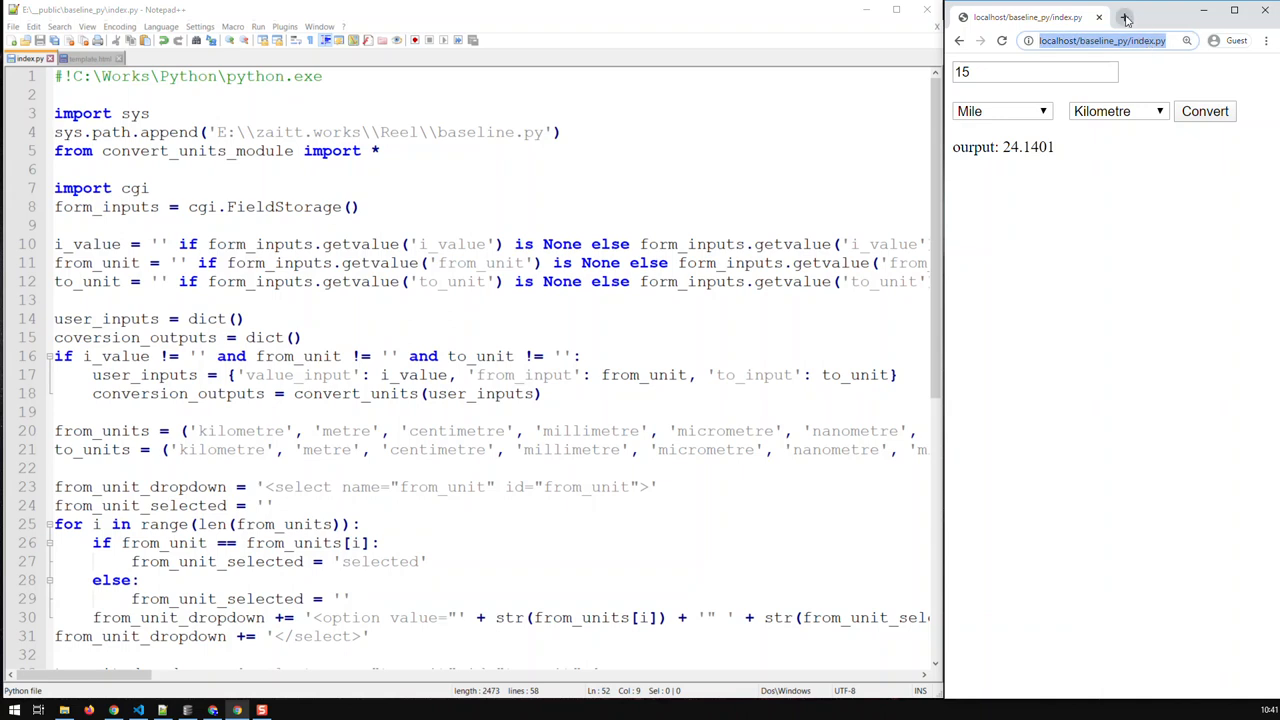
Open a new tab with the localhost converter page
left_click(1128, 18)
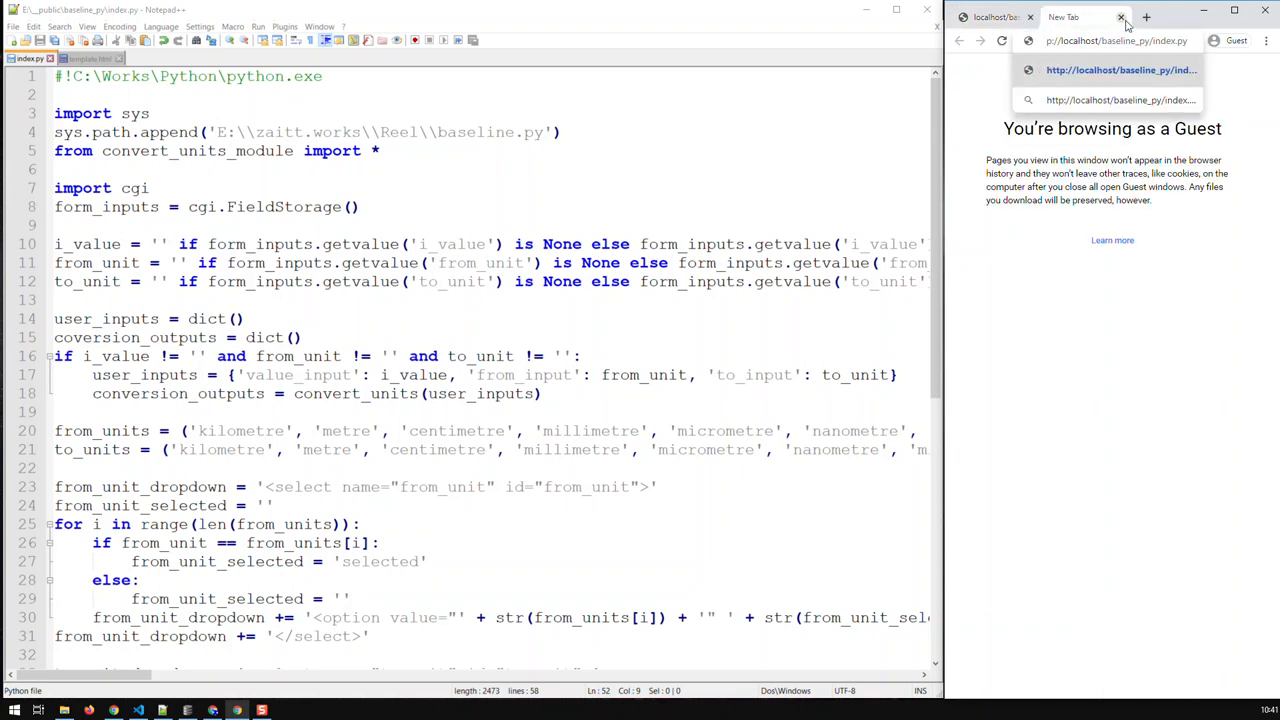
left_click(1130, 70)
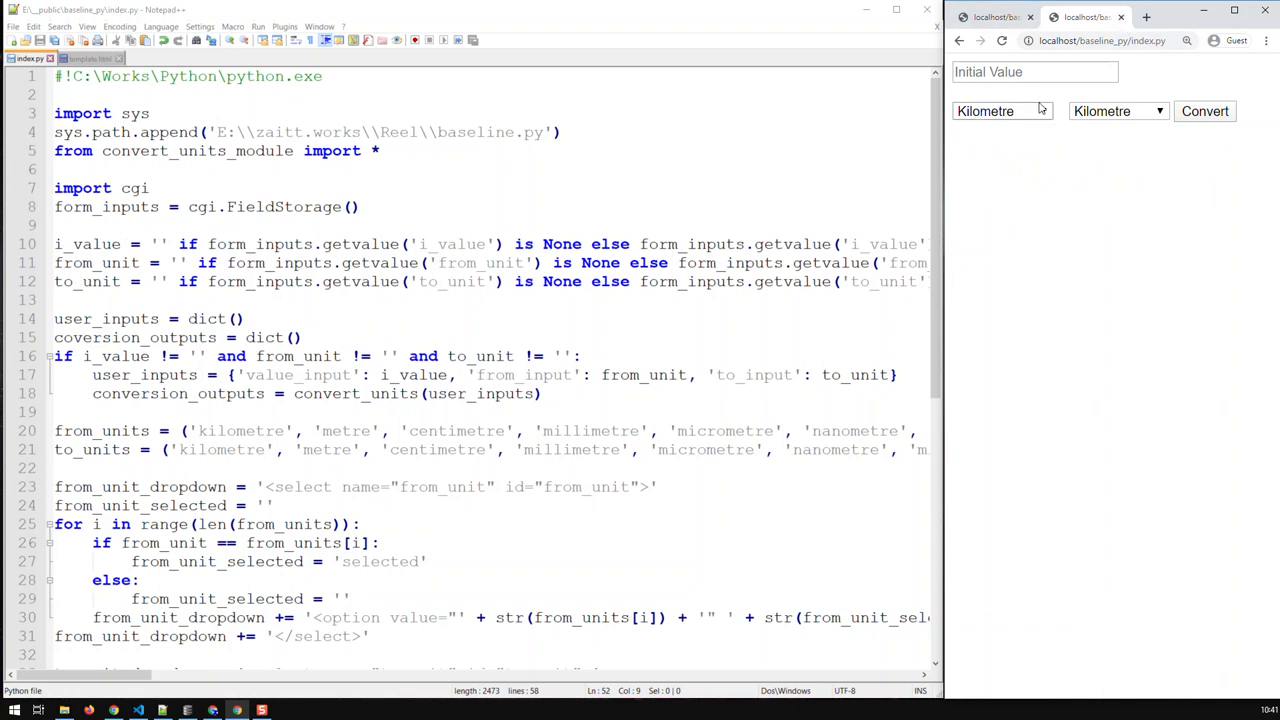
left_click(1035, 71)
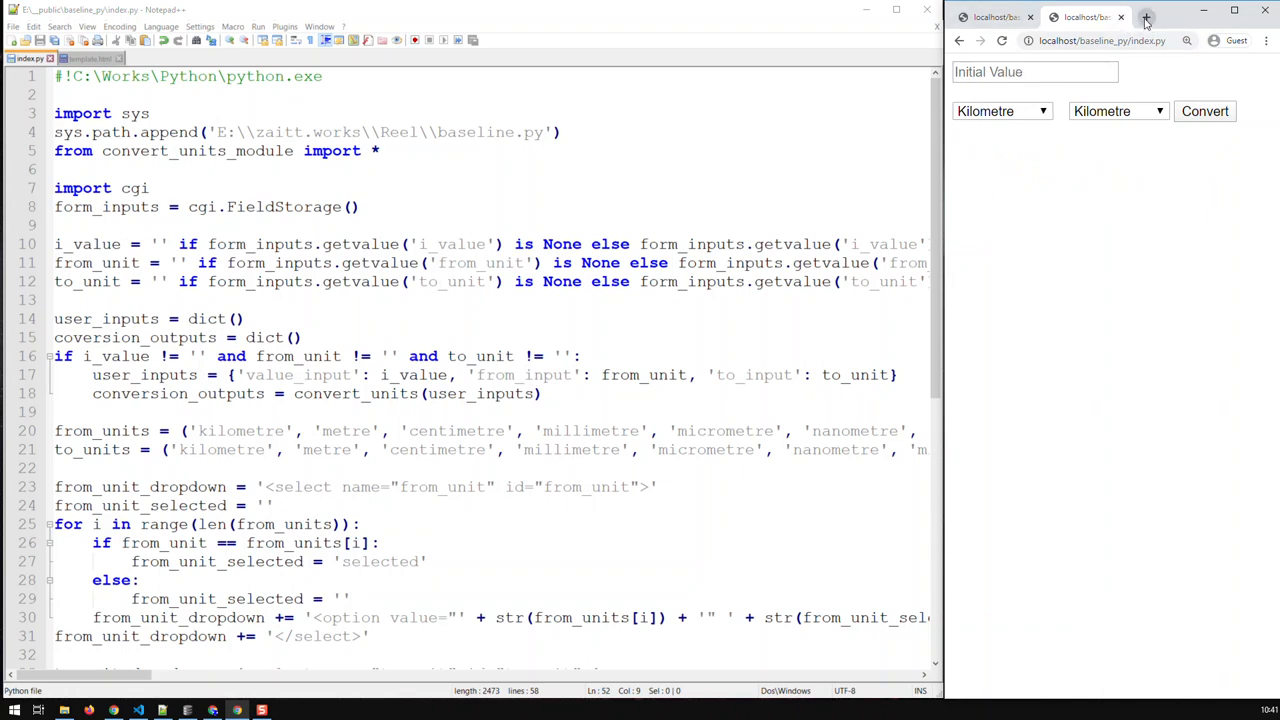
Search 'convert units' in another new tab, then return to the converter tab
left_click(1148, 16)
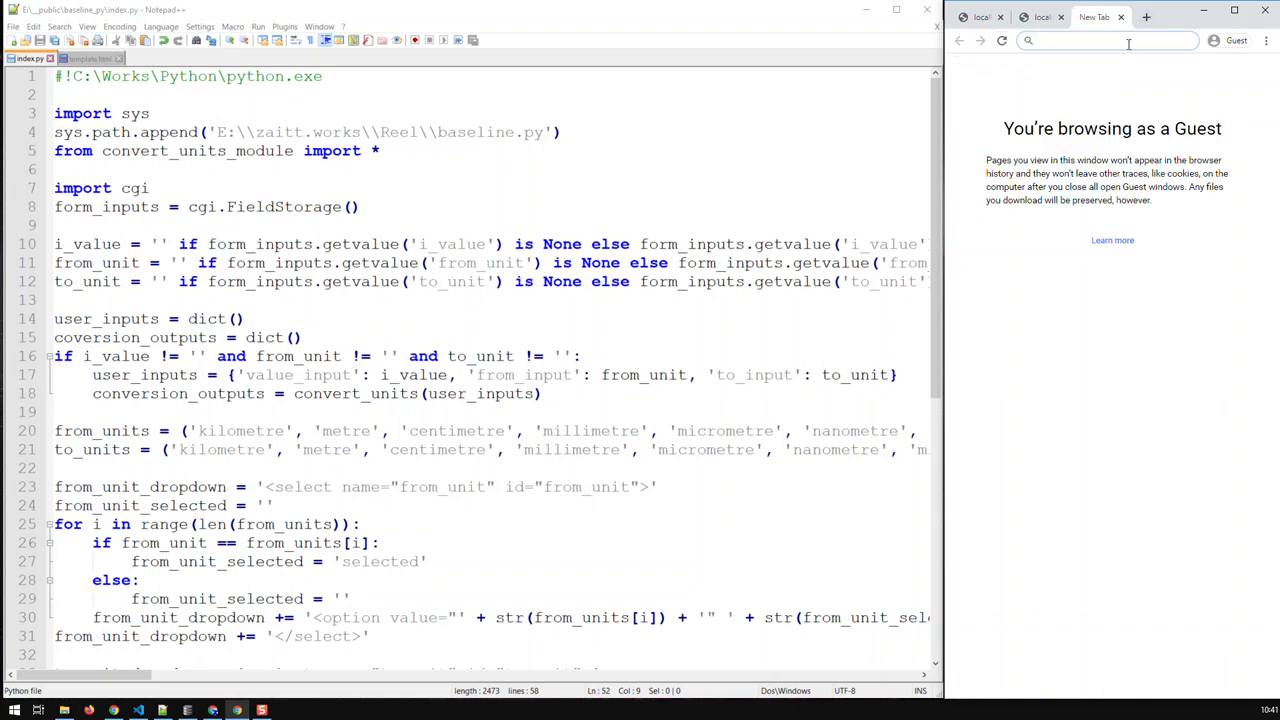
left_click(1120, 41)
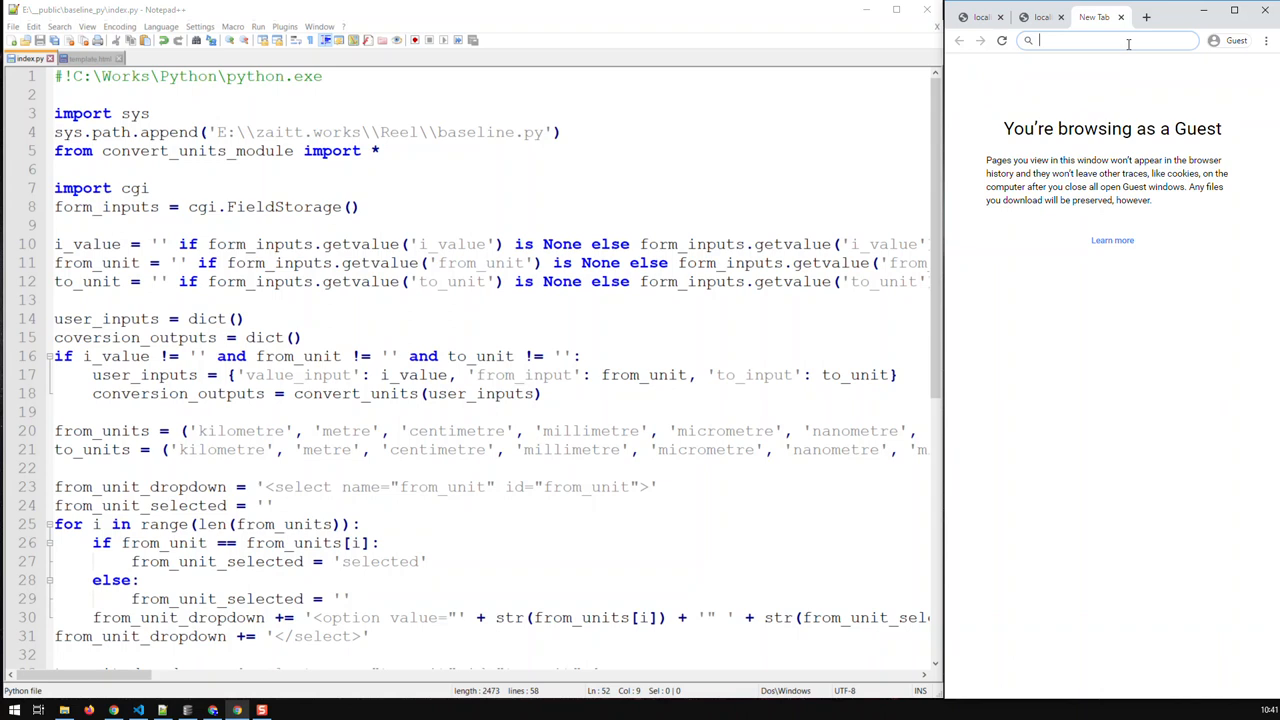
type("convert")
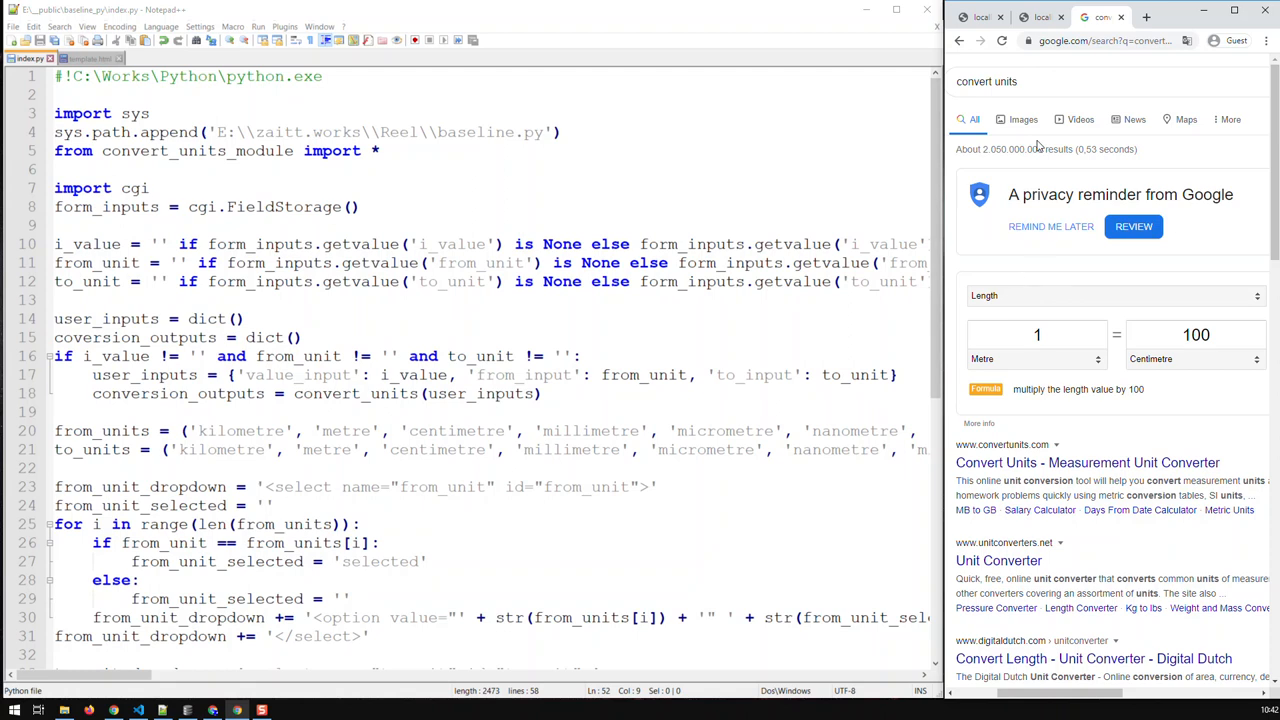
left_click(1042, 17)
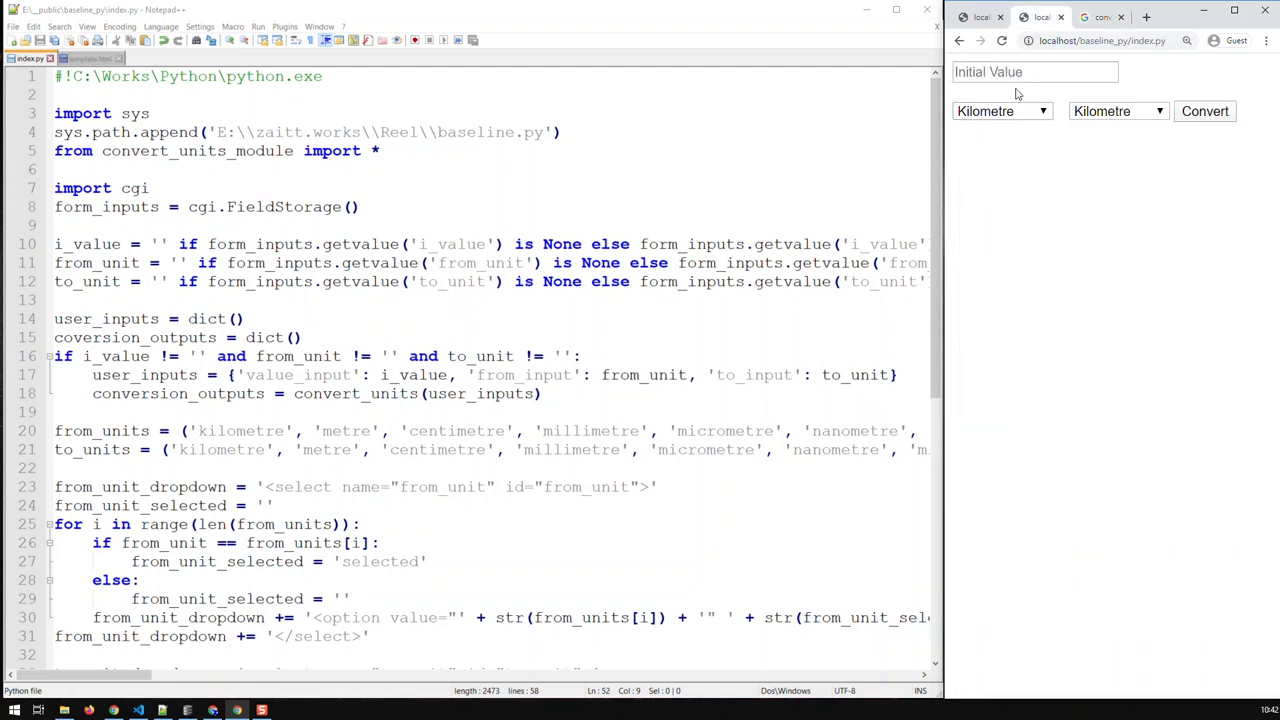
Enter 1, set the target to Mile and convert, getting 0.621371
left_click(1034, 71)
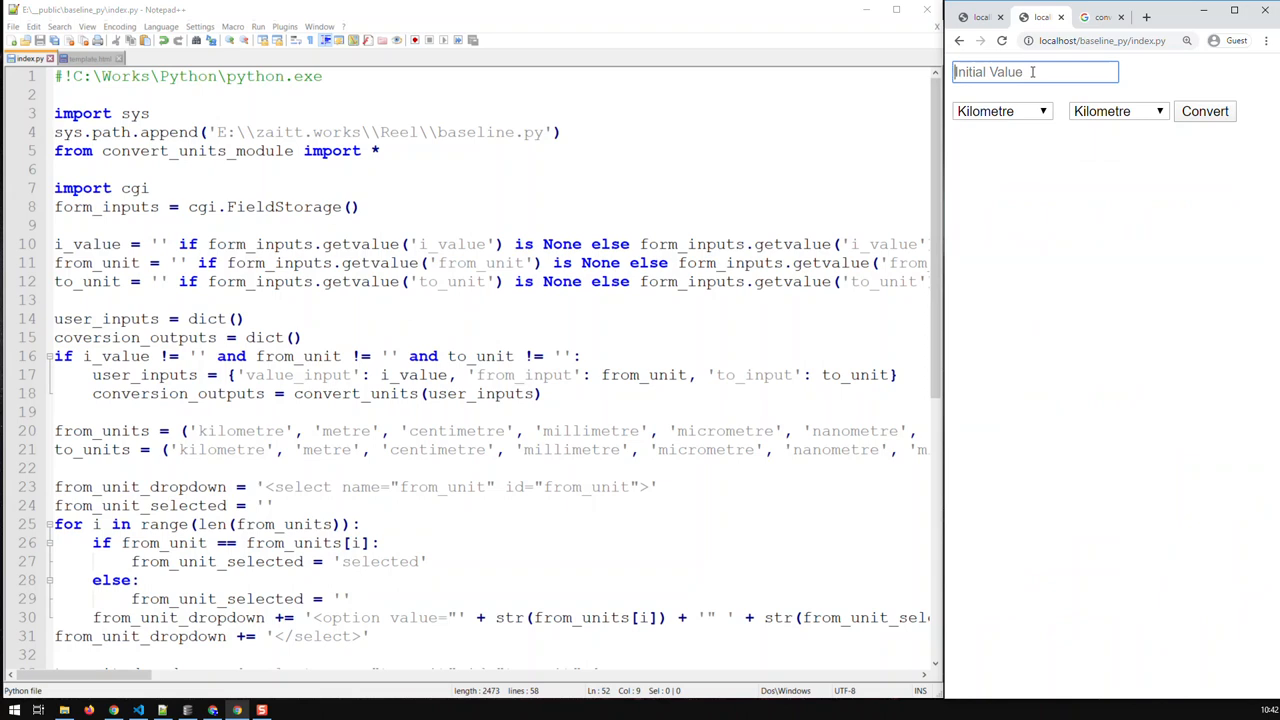
type("1")
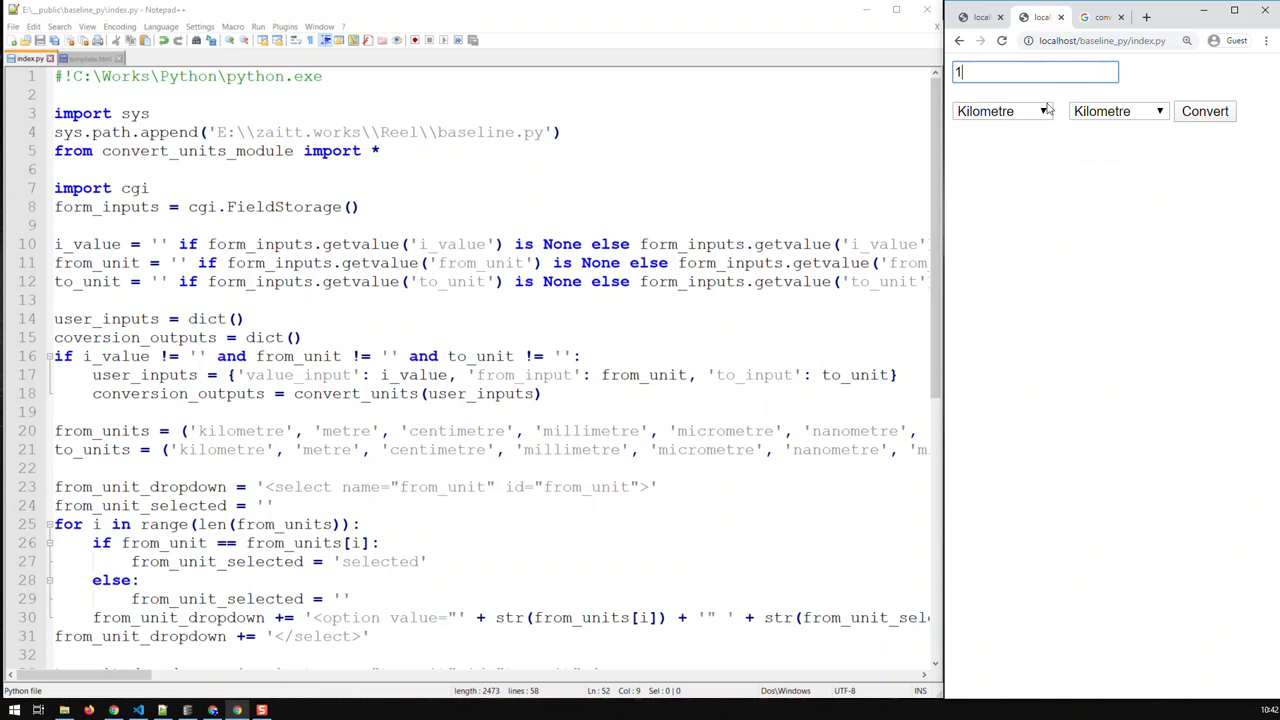
left_click(1117, 111)
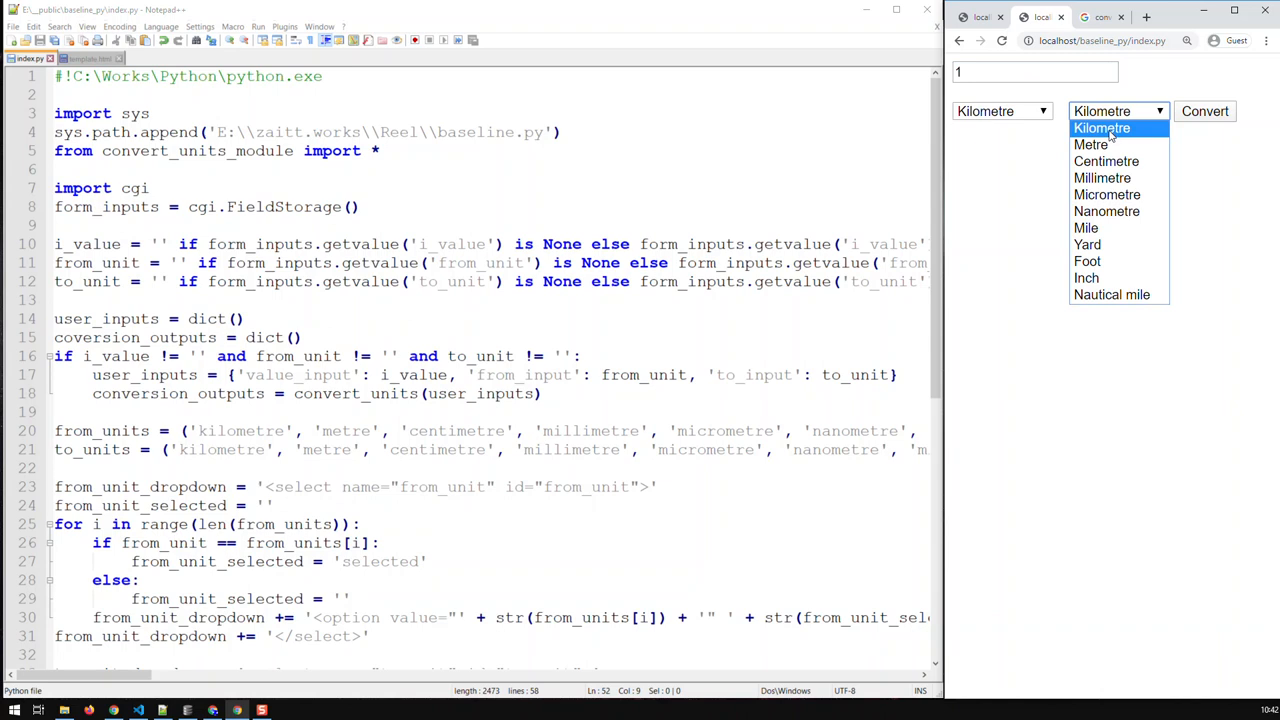
left_click(1086, 228)
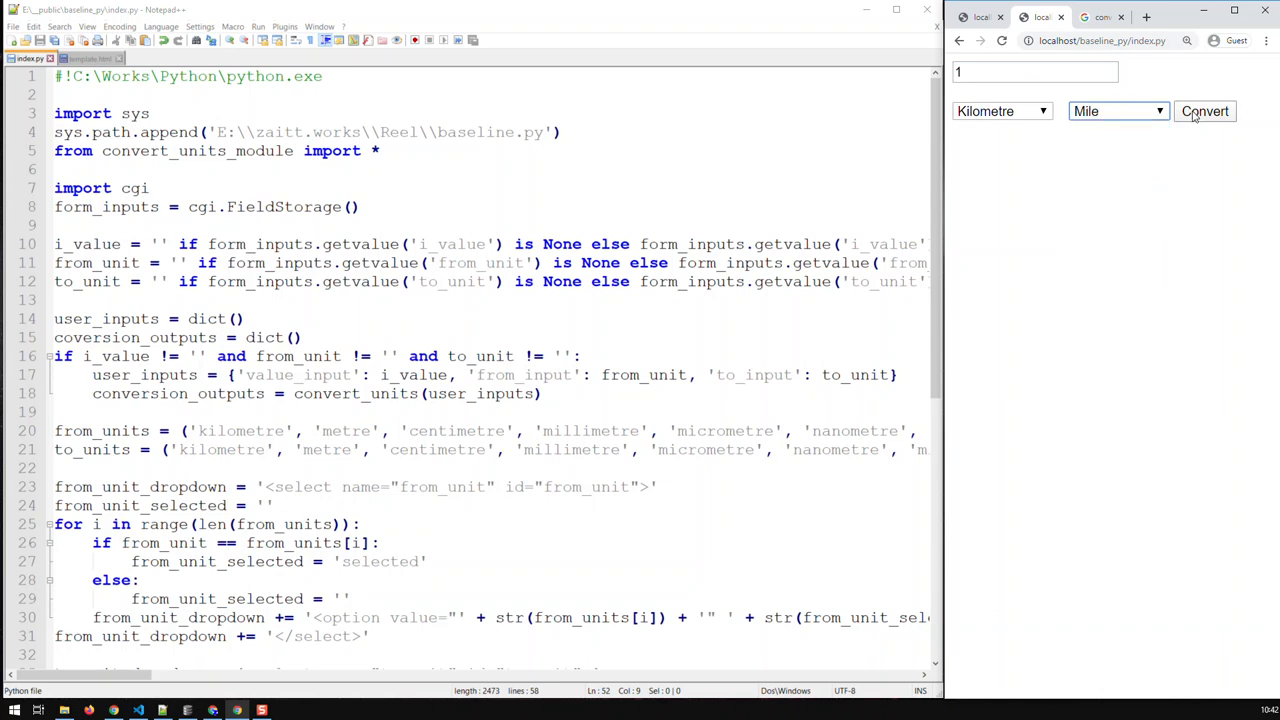
left_click(1204, 111)
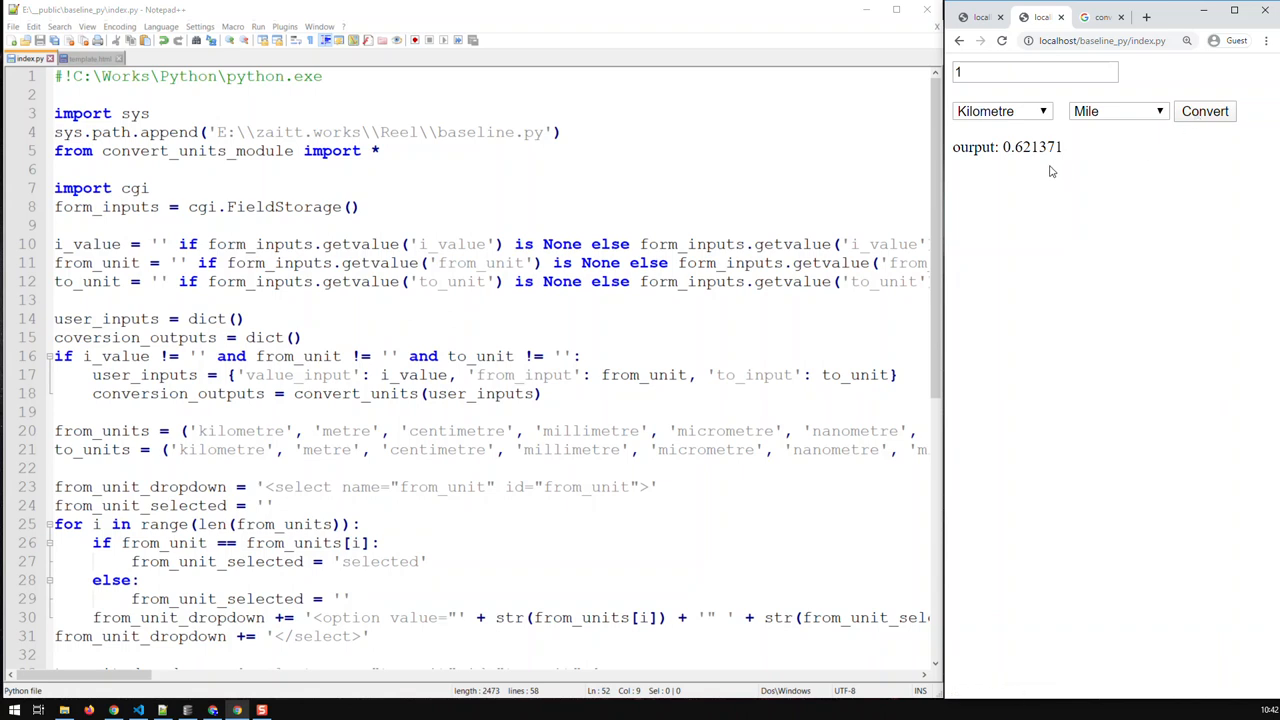
left_click(1002, 111)
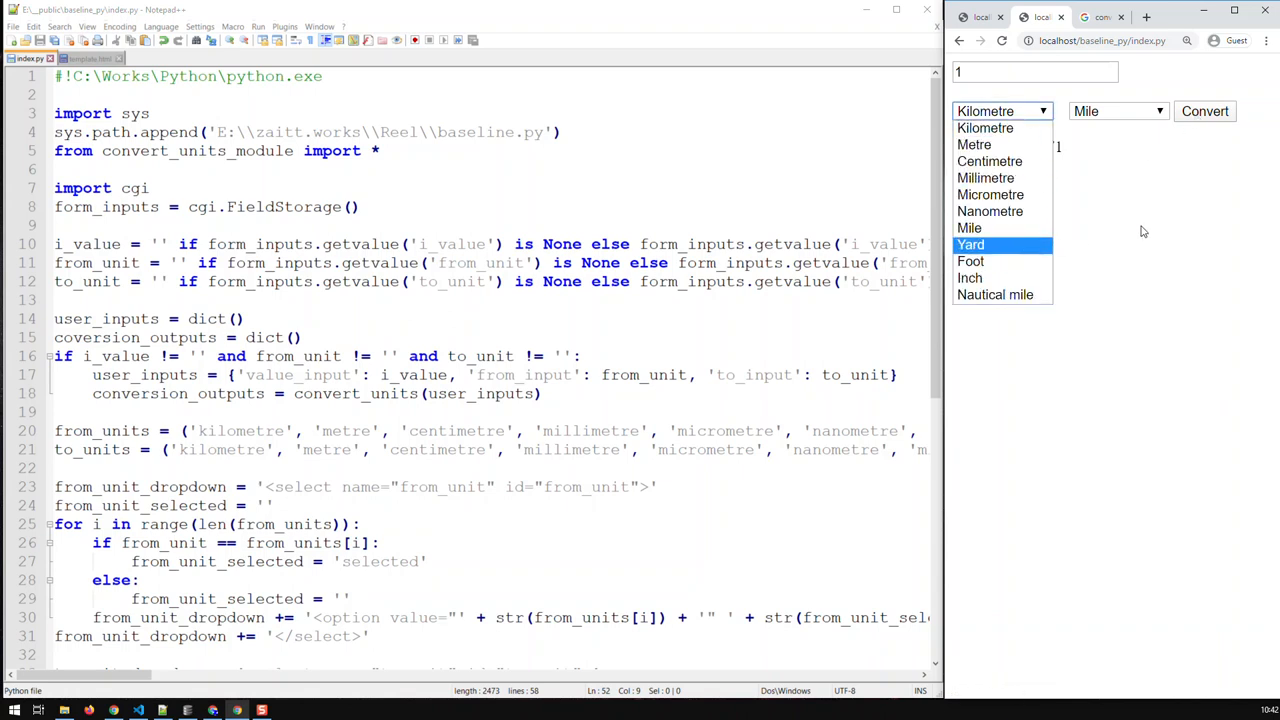
left_click(1205, 111)
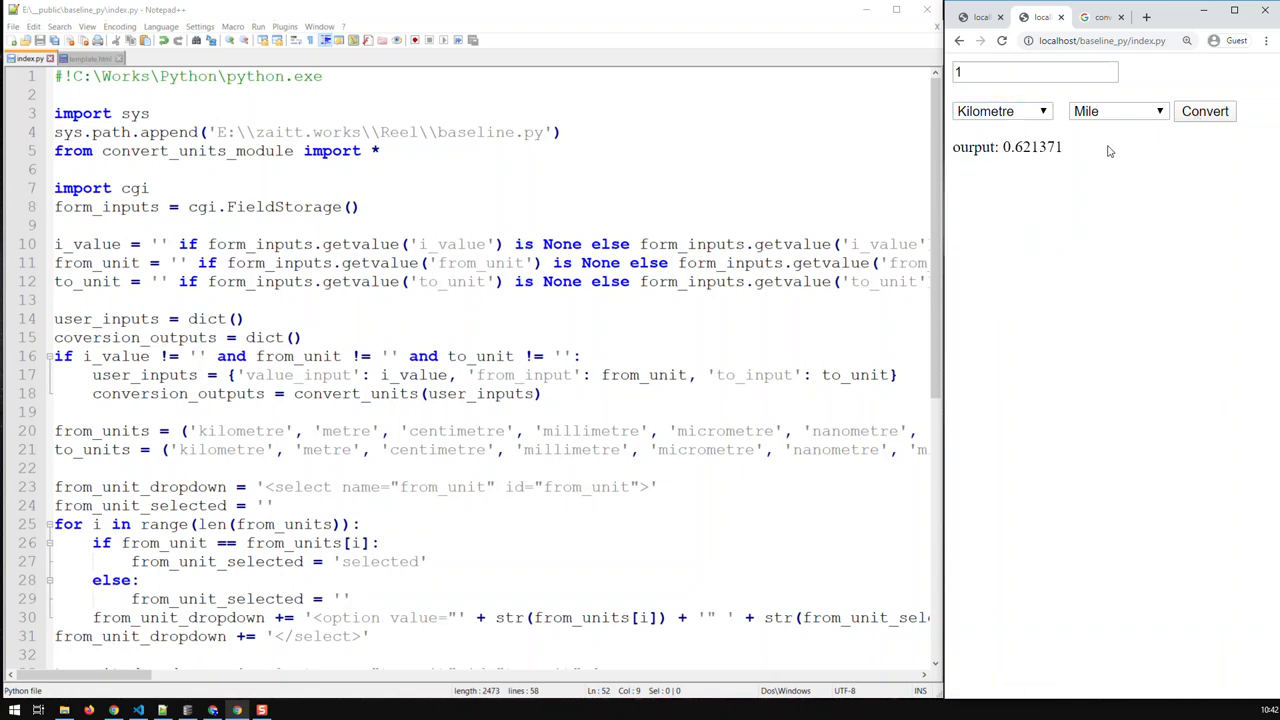
mouse_move(1045, 239)
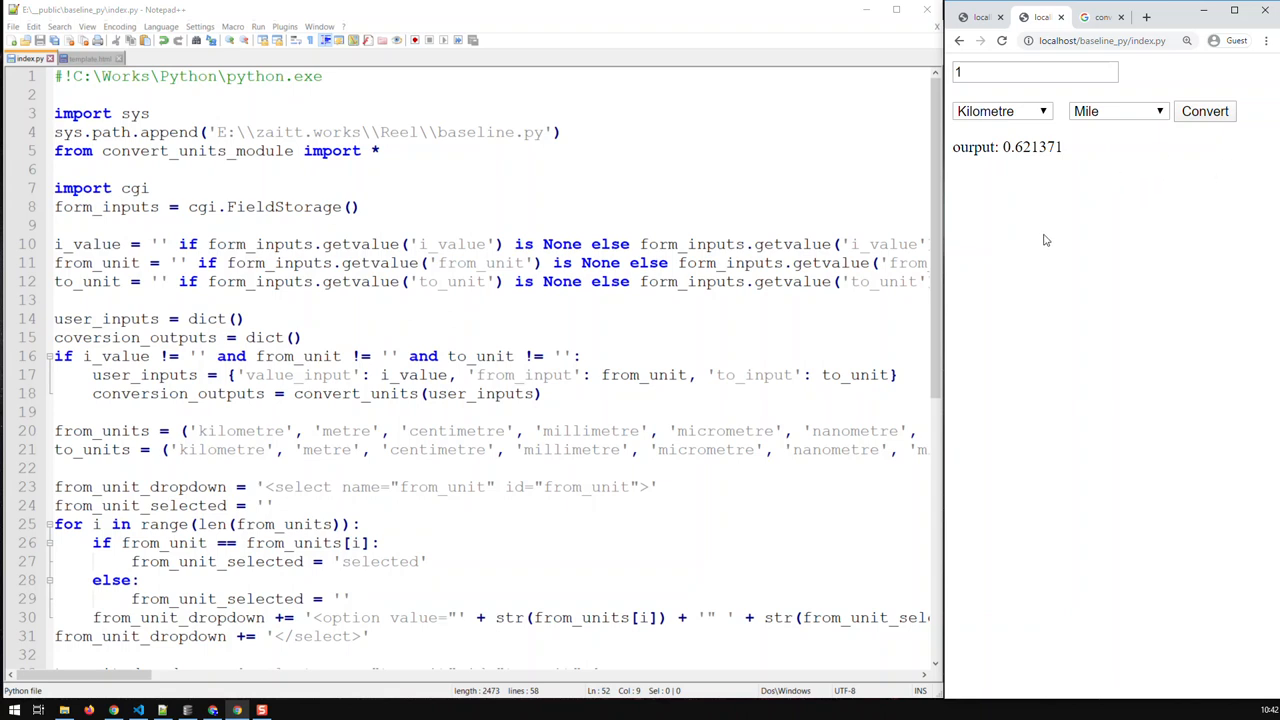
mouse_move(1076, 231)
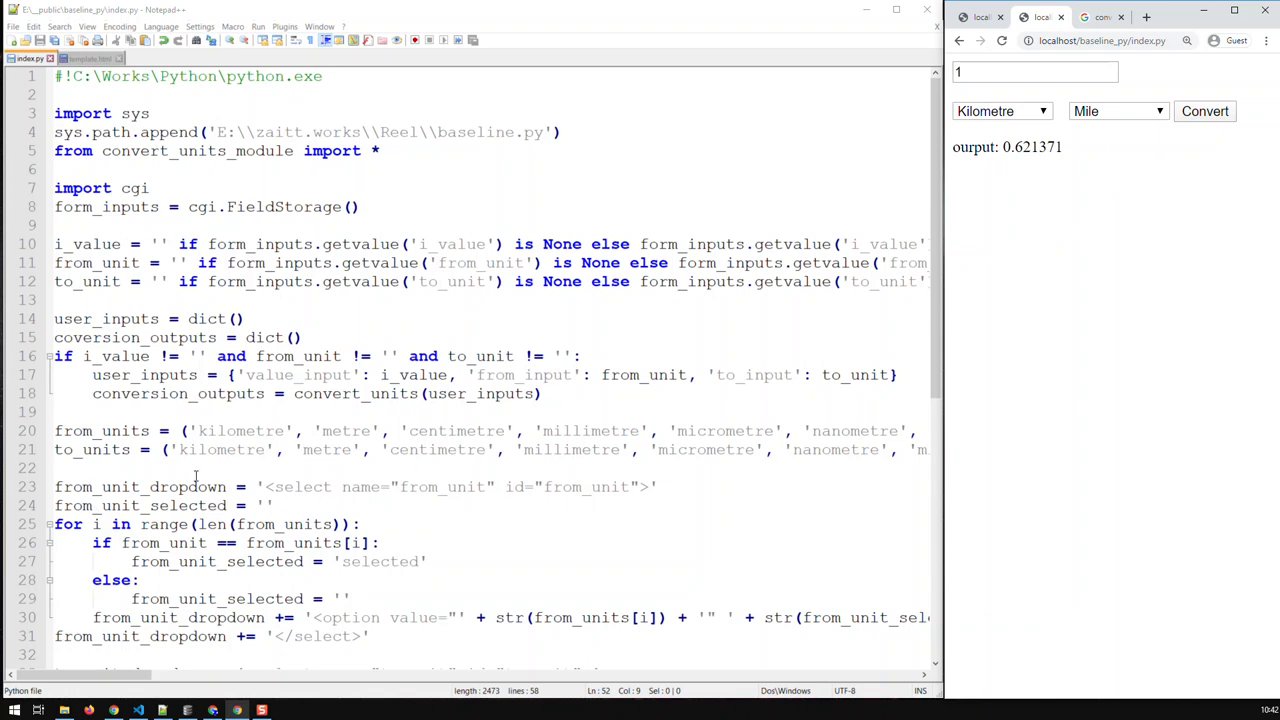
mouse_move(896, 12)
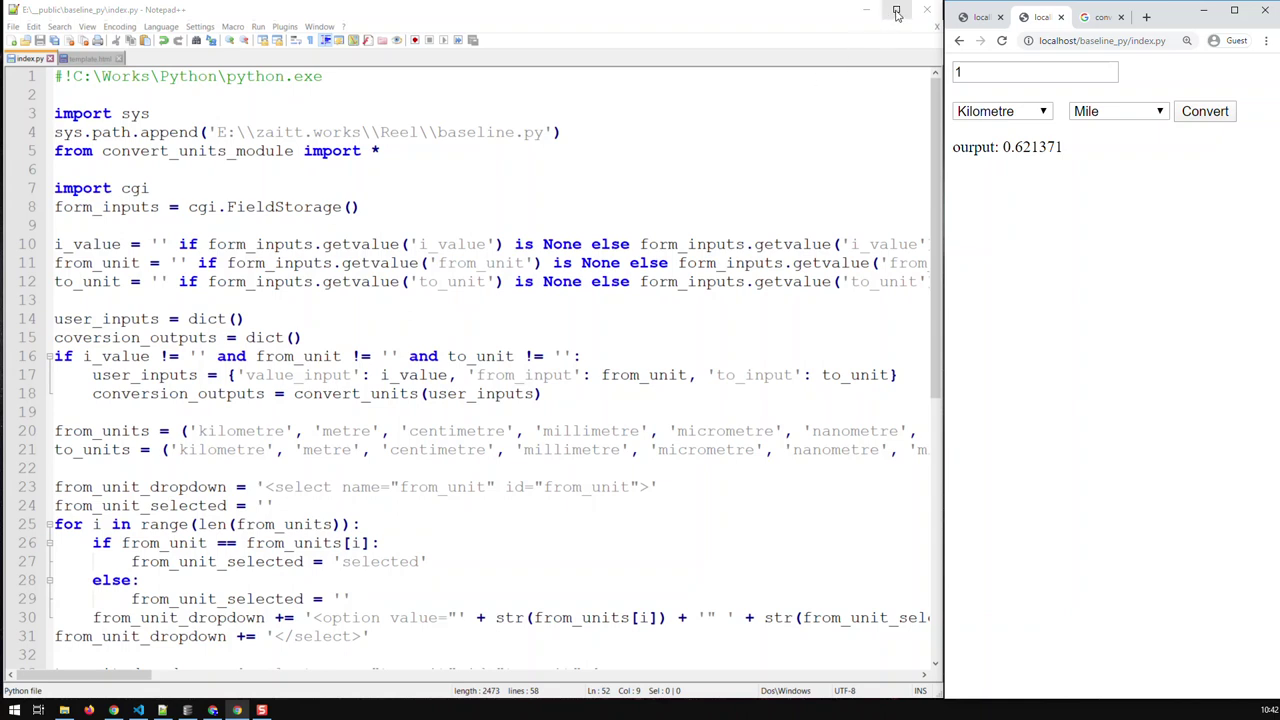
Maximize the editor and select the hard-coded from_units and to_units lists on lines 20–21
left_click(895, 10)
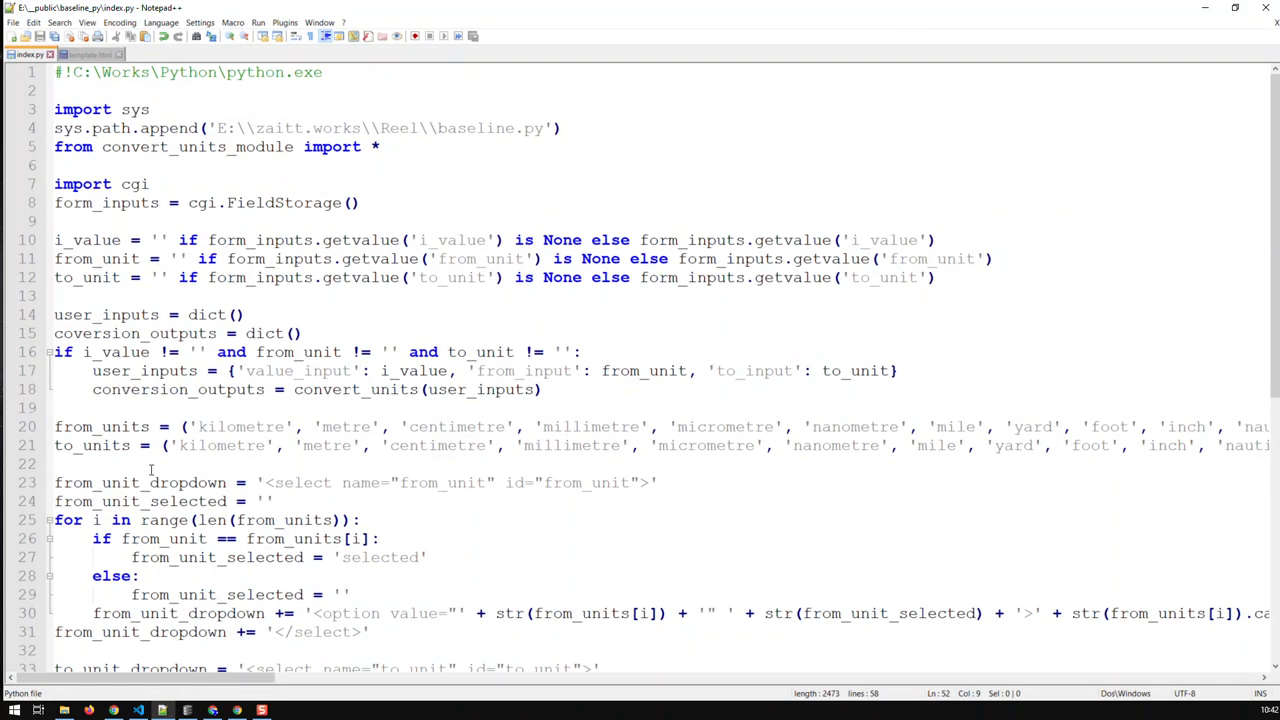
left_click_drag(55, 426, 55, 445)
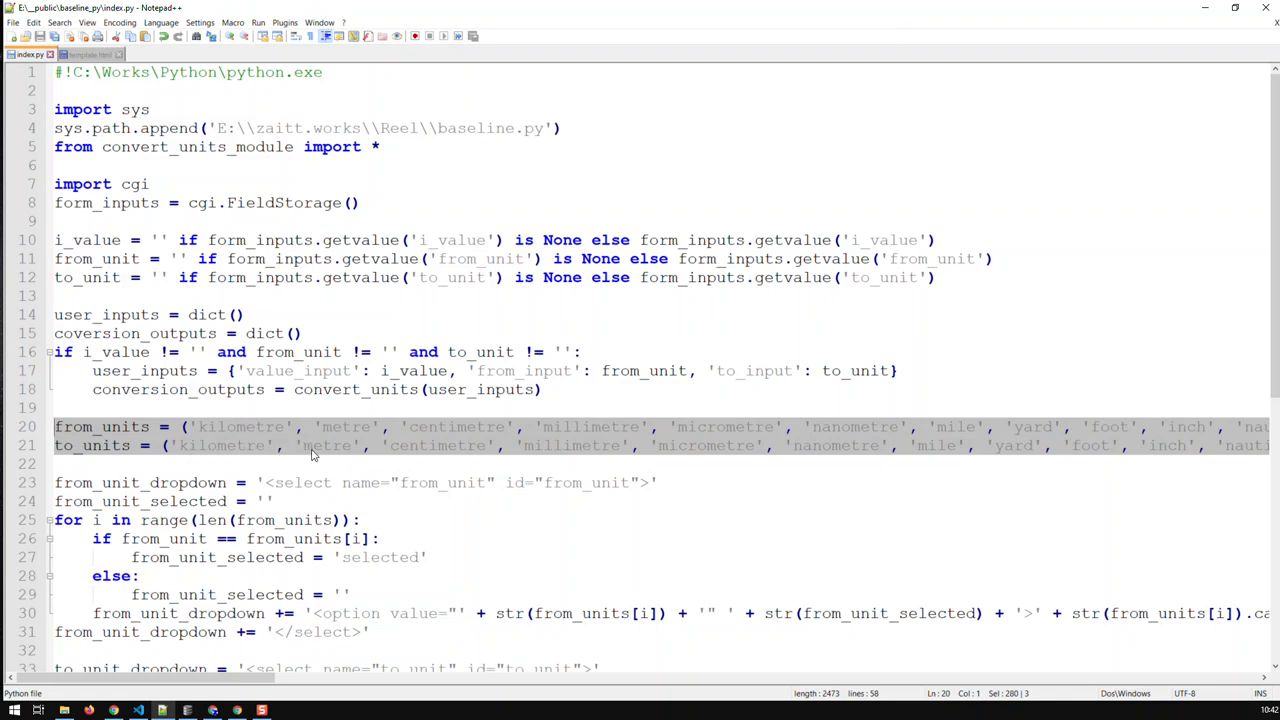
mouse_move(323, 448)
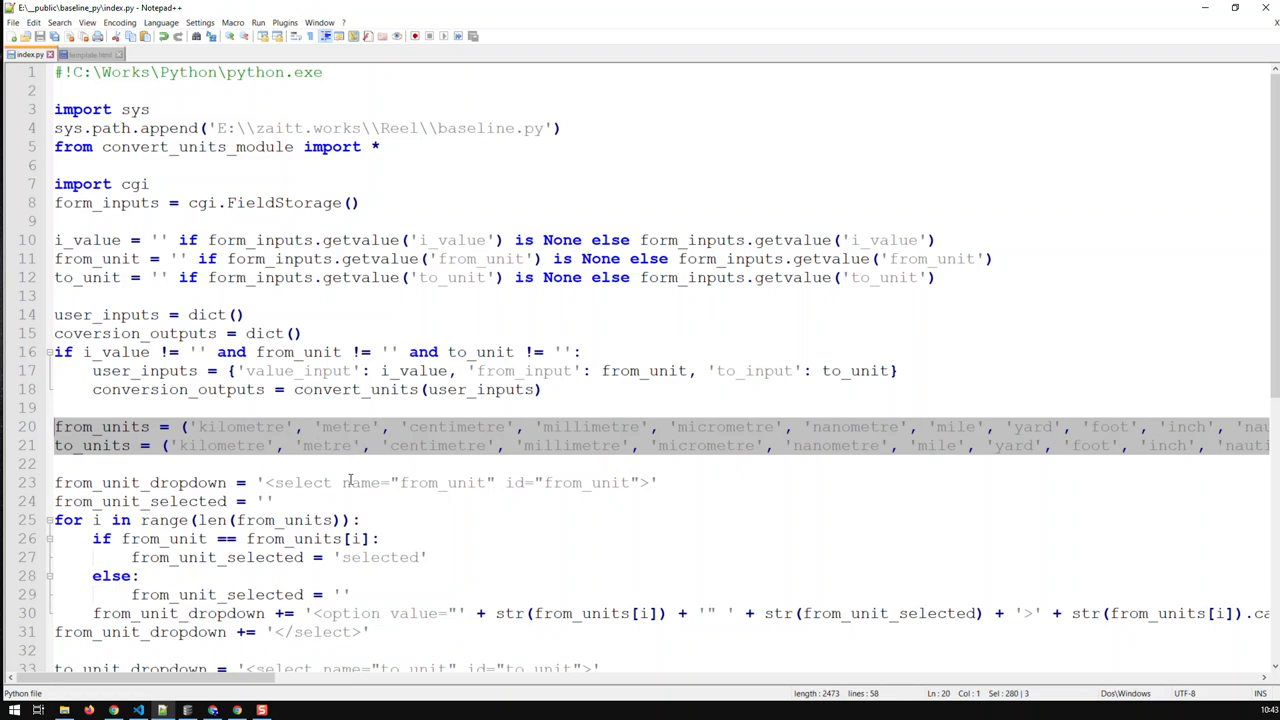
left_click(315, 463)
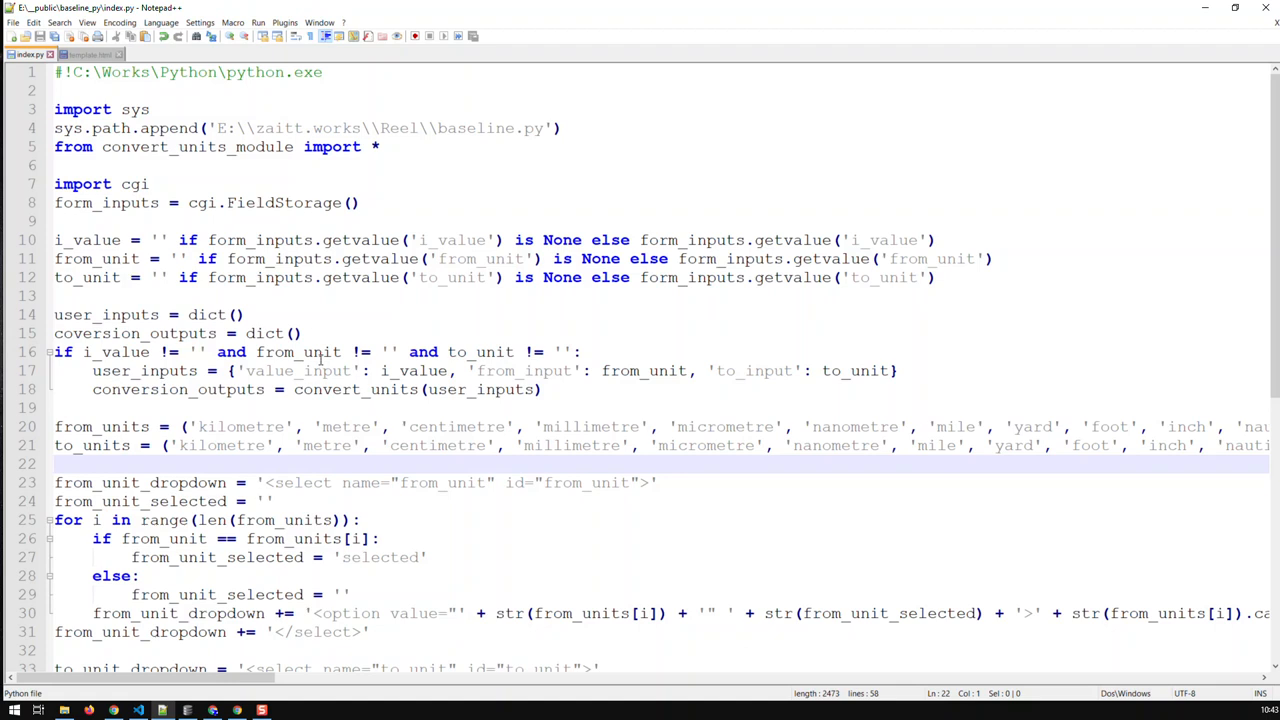
mouse_move(247, 655)
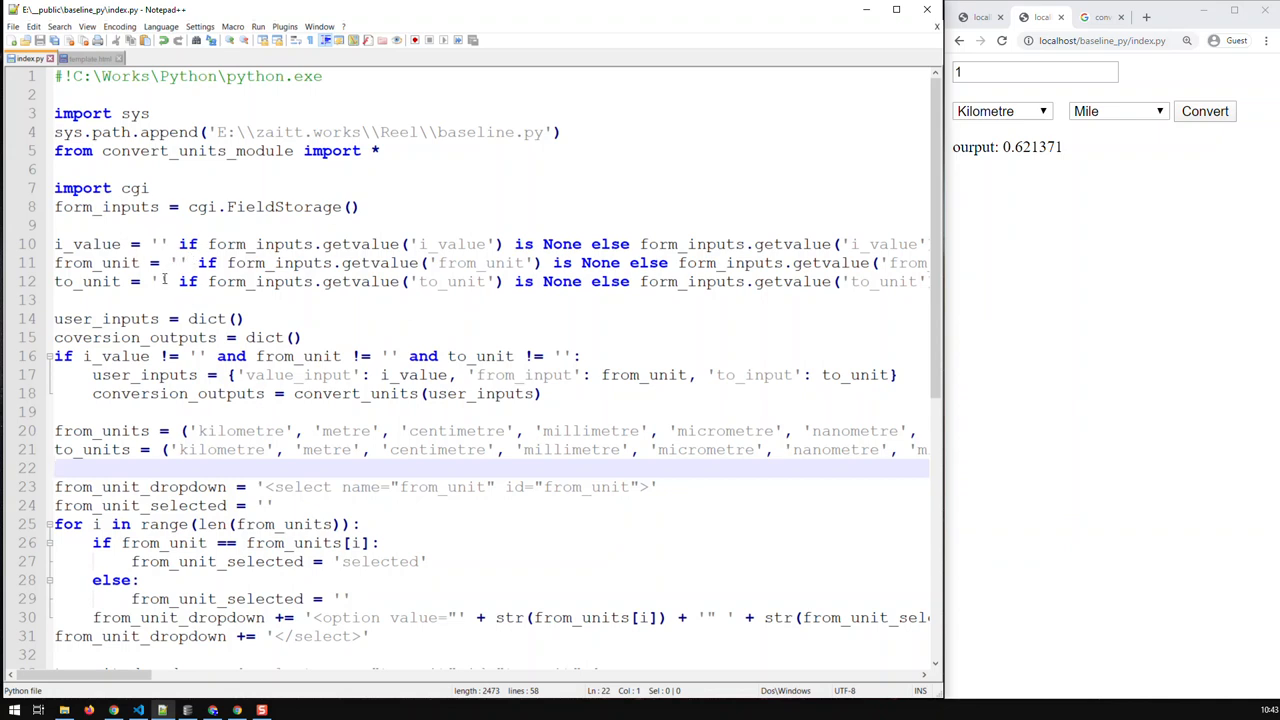
Fill lines 10–12 defaults with '1', 'kilometre' and 'mile'
left_click(160, 244)
type("1")
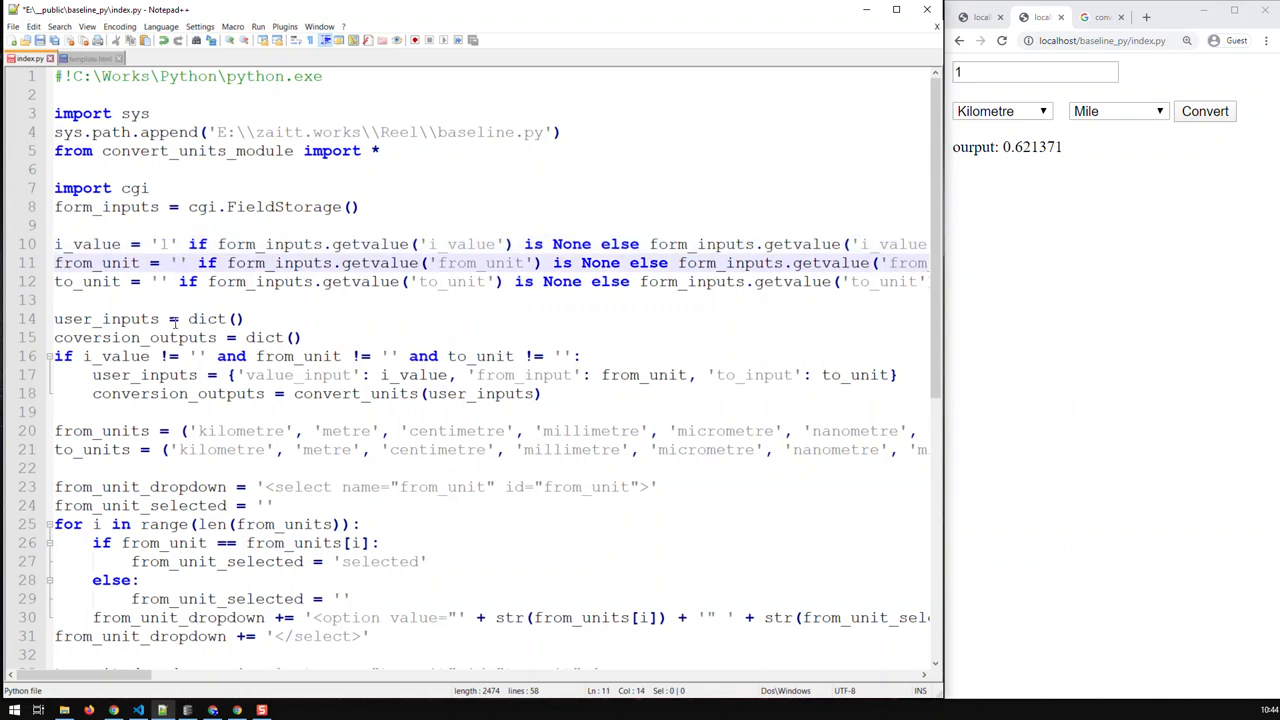
type("kilometre")
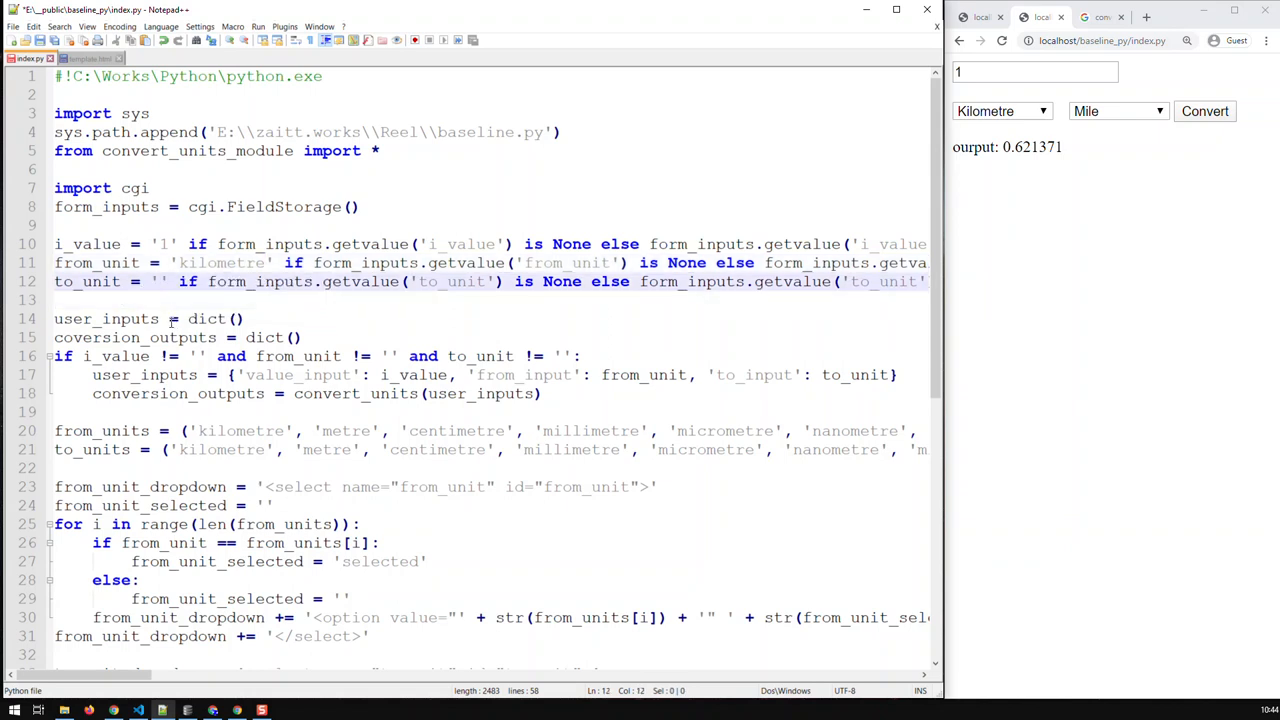
type("mile")
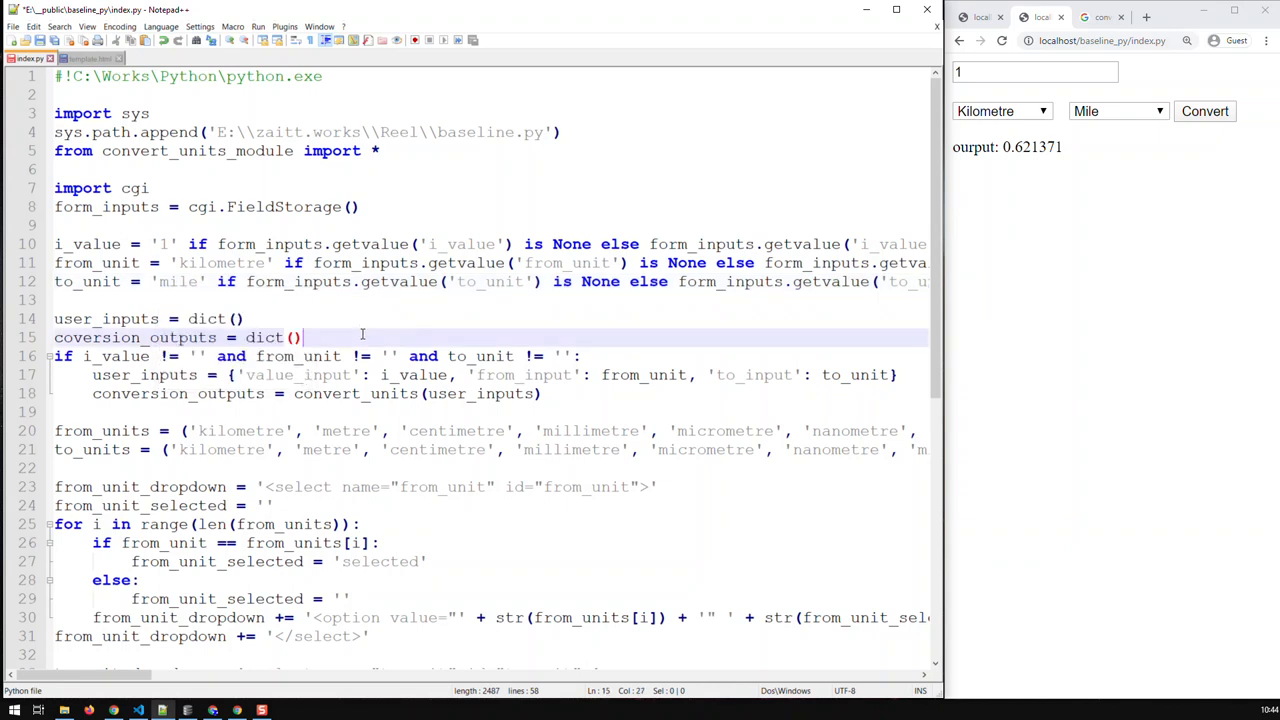
left_click(895, 10)
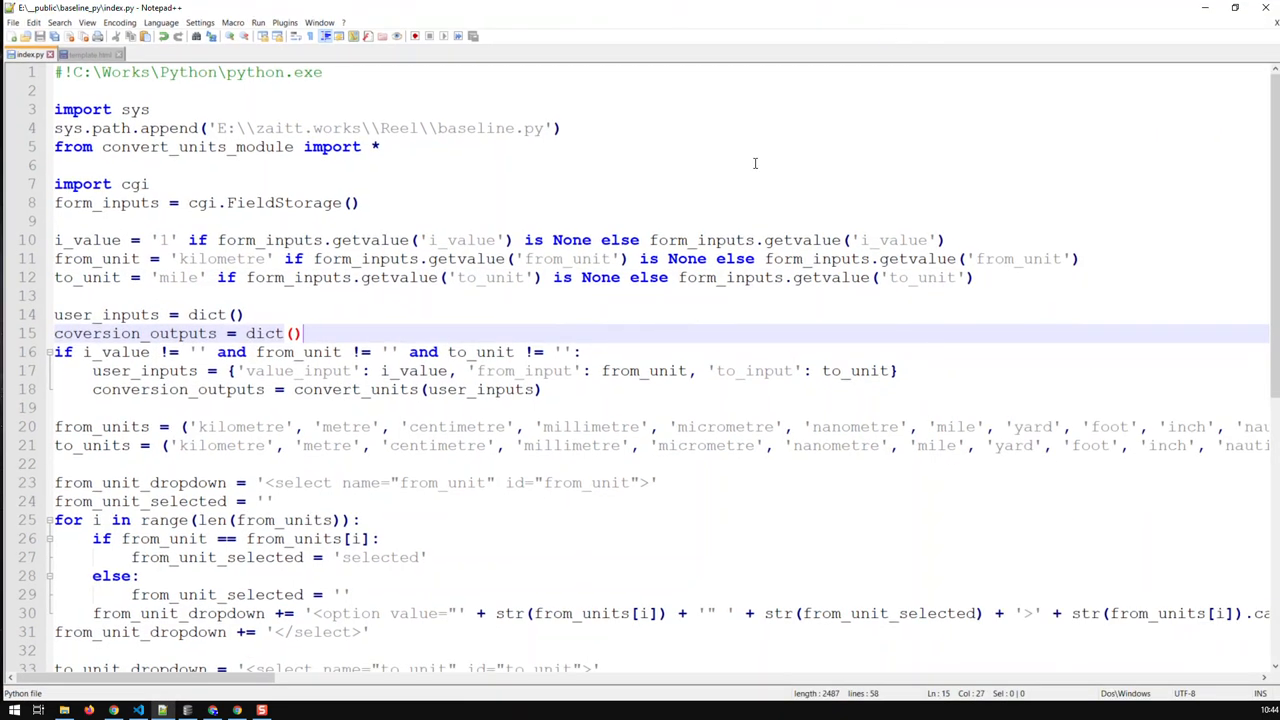
Comment out the line-16 if-condition with # and unindent lines 17–18
left_click(582, 352)
type("# ")
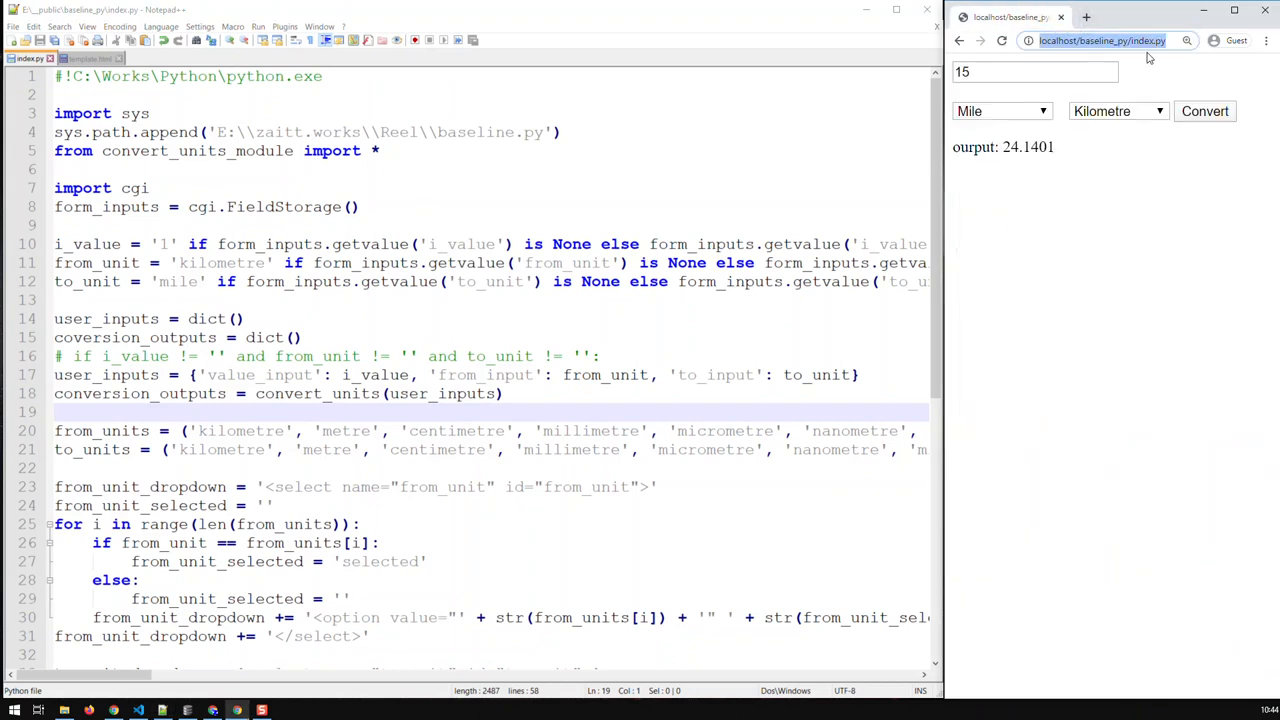
Load localhost/baseline_py/index.py in a new tab and convert 1532 yards to millimetres
left_click(1119, 16)
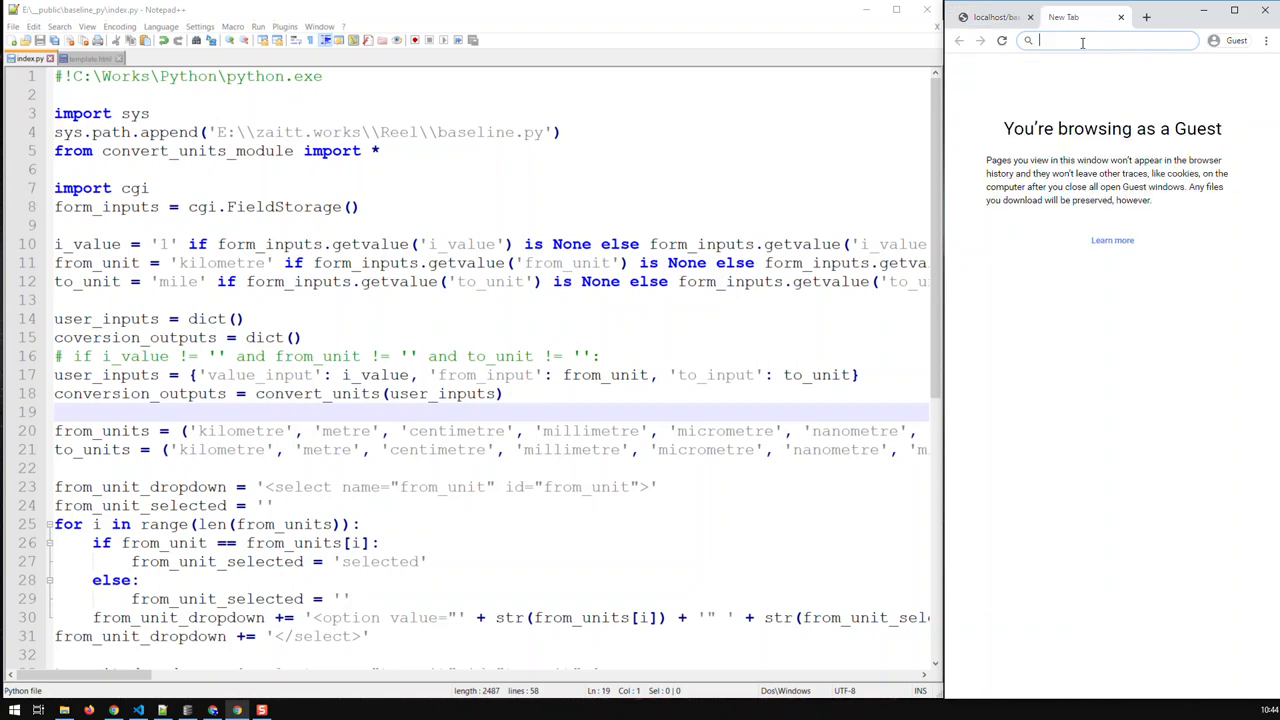
type("localhost/baseline_py/index.py")
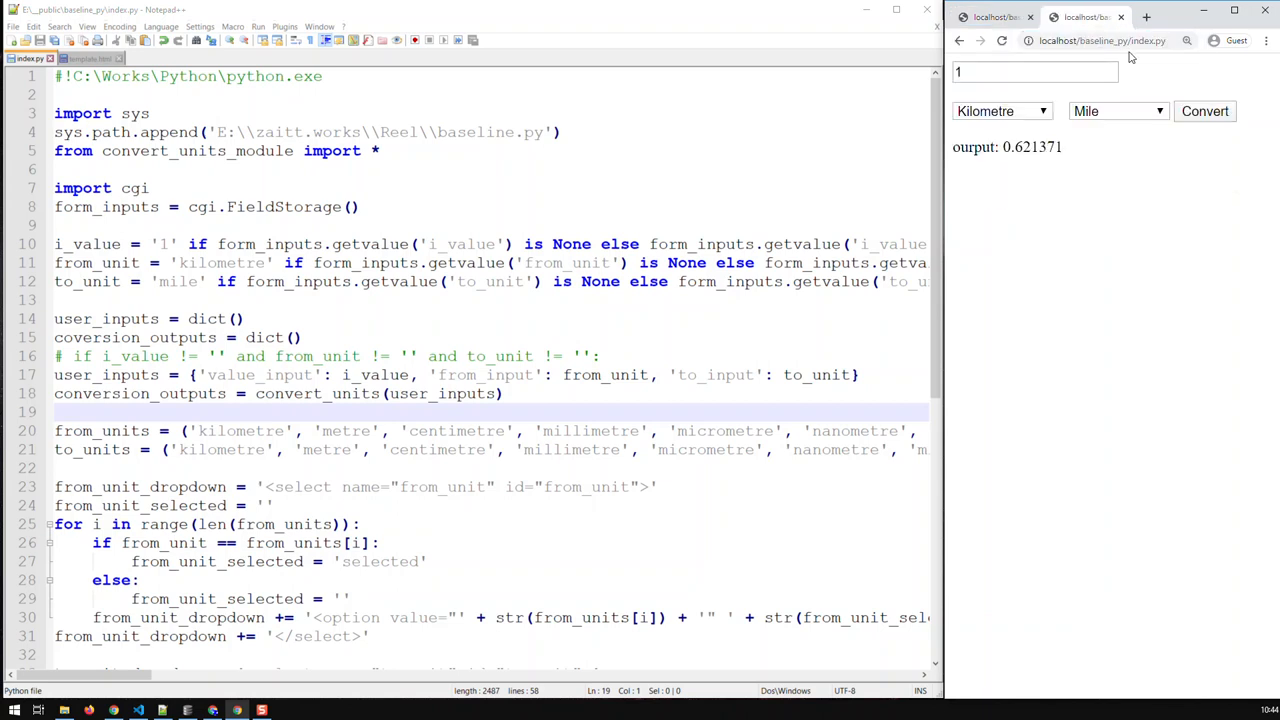
left_click(1002, 111)
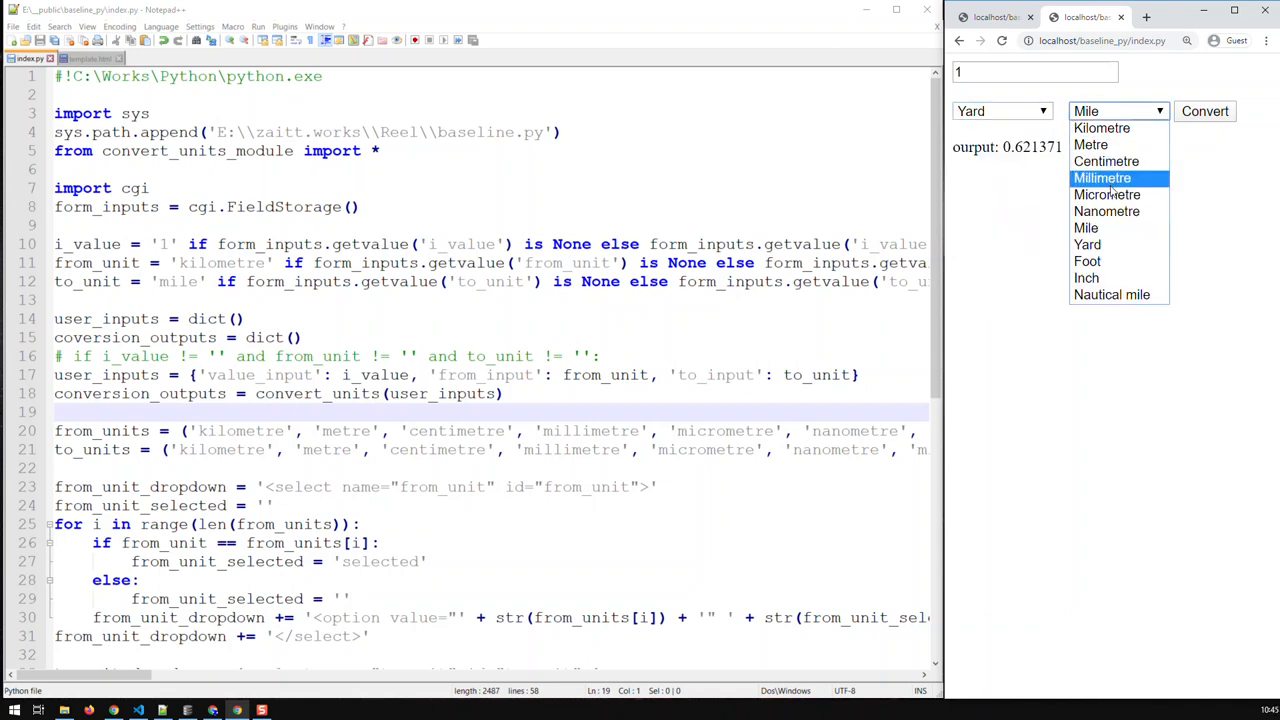
left_click(1102, 178)
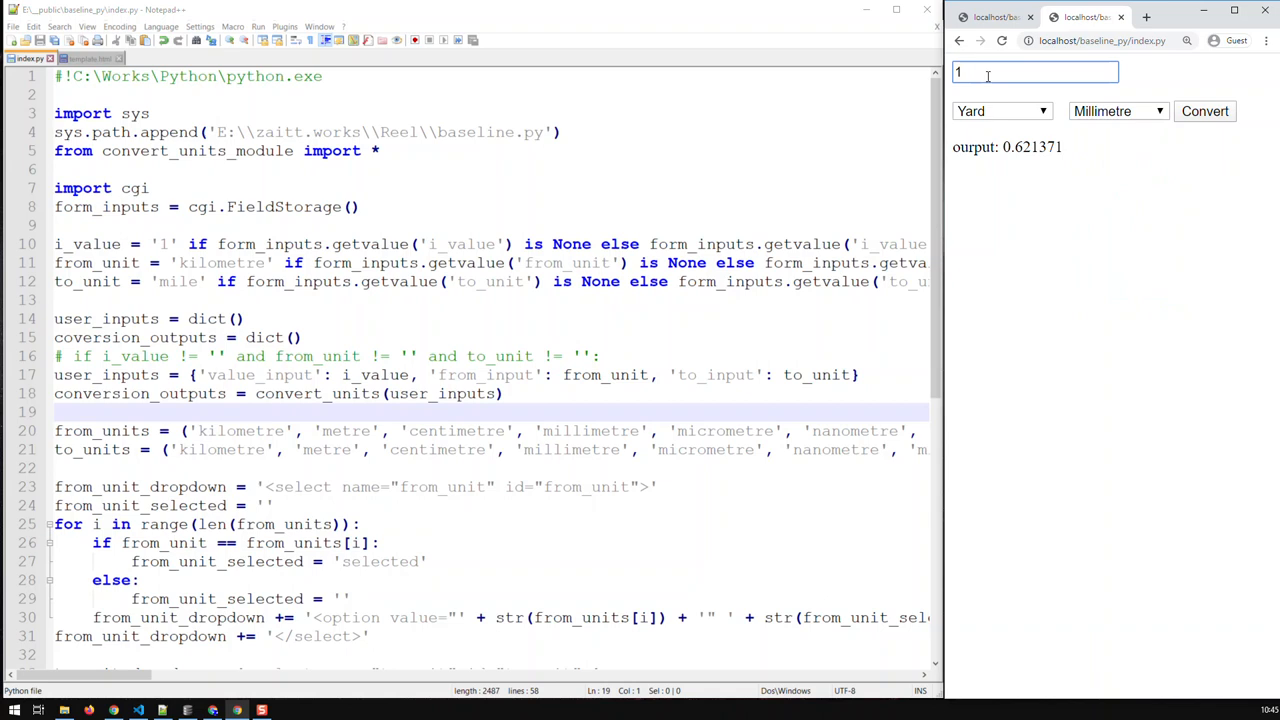
type("532")
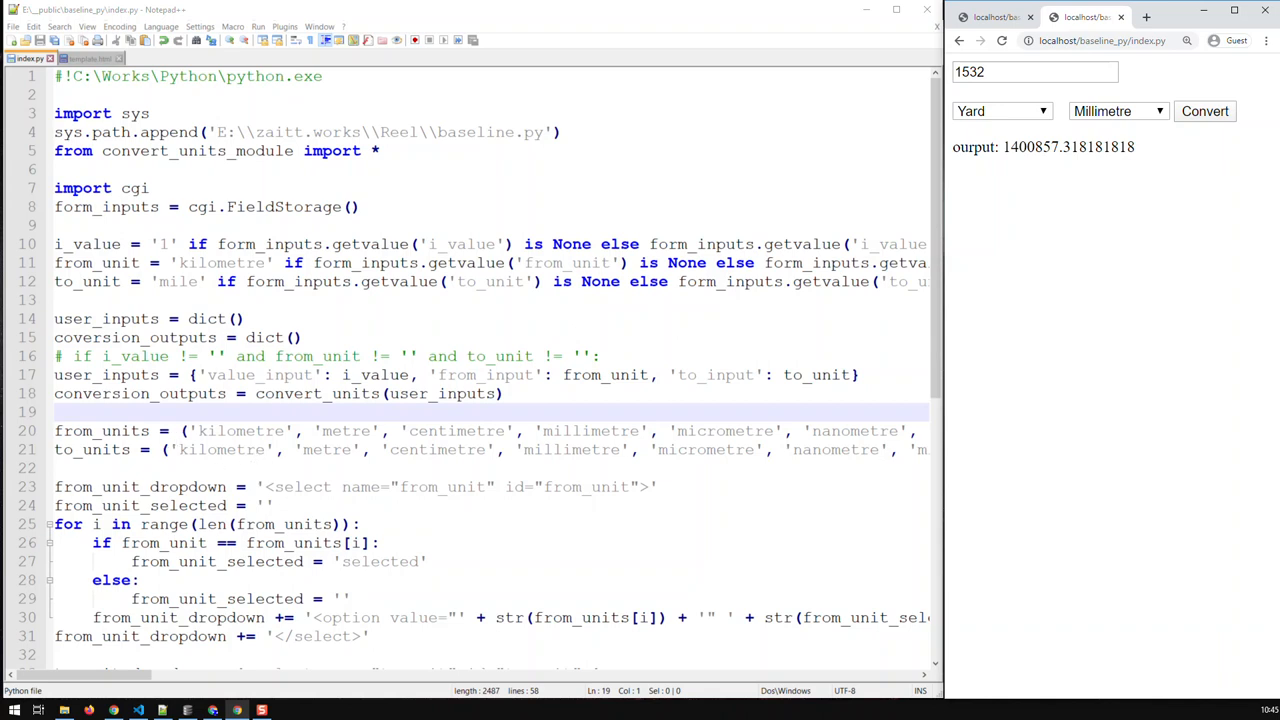
Show convert_units_module.py and scroll down to the function_outputs return
left_click(155, 57)
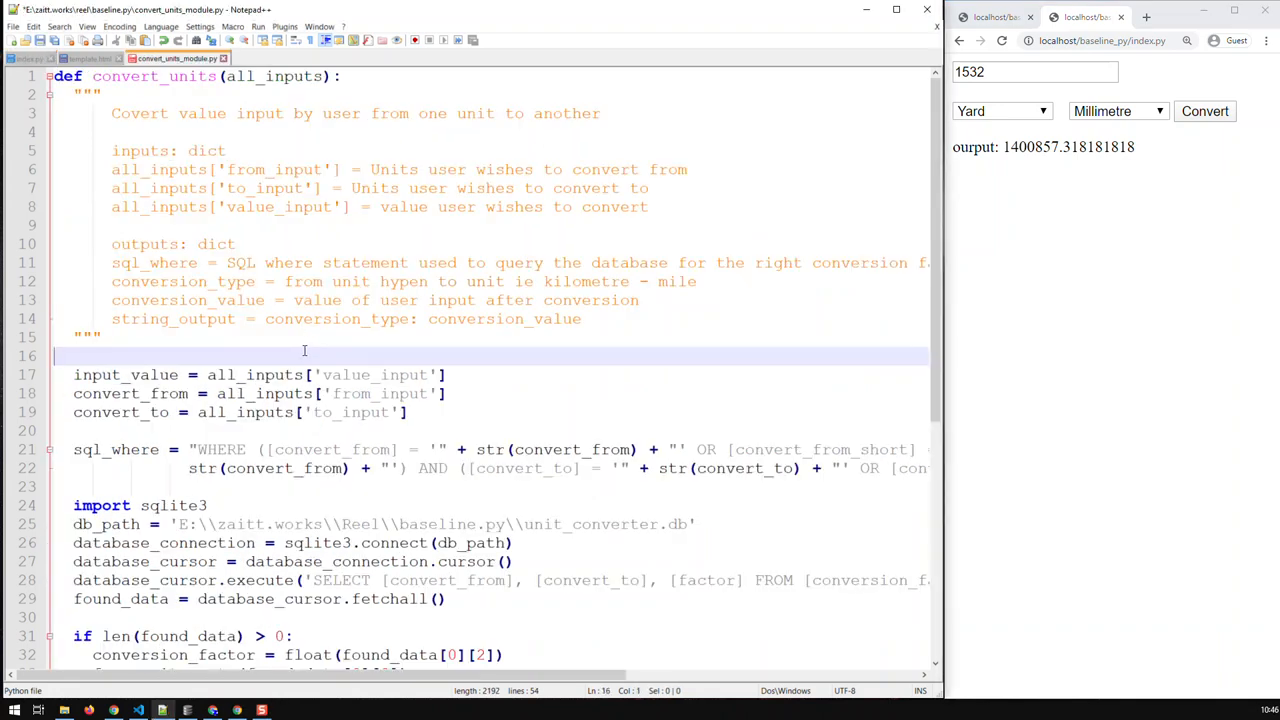
scroll("down", 3)
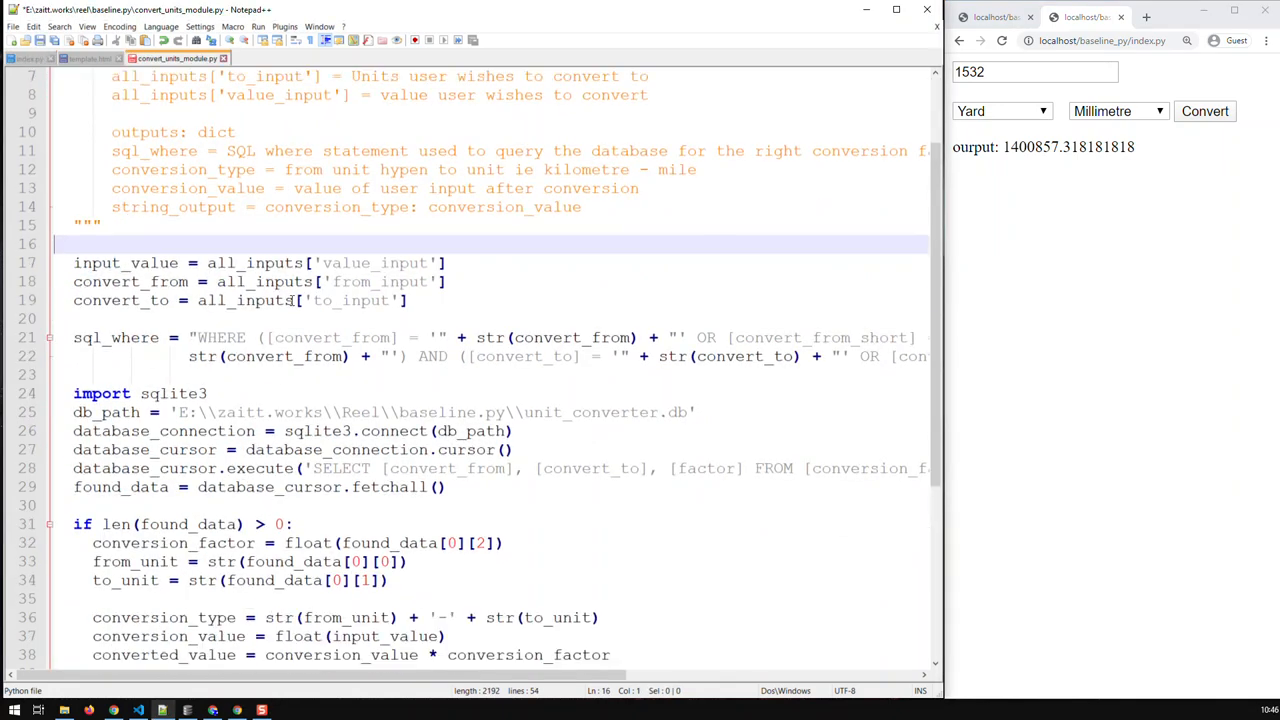
scroll("down", 3)
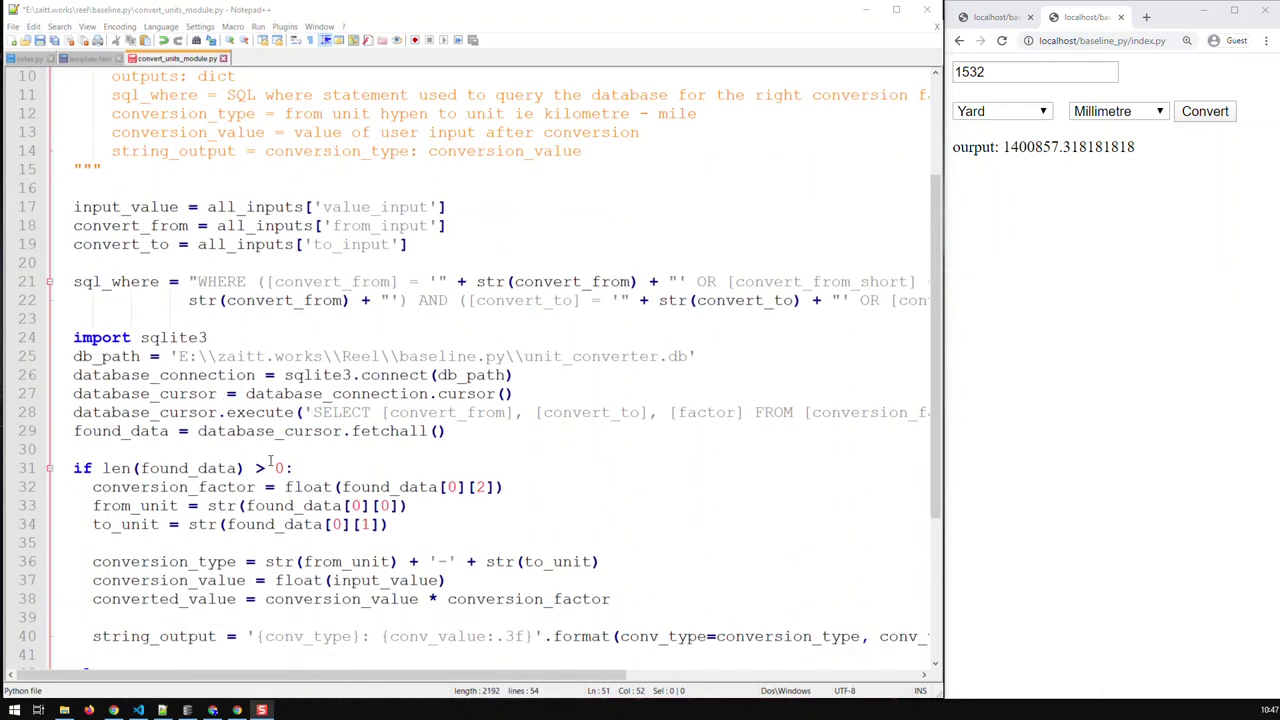
scroll("down", 3)
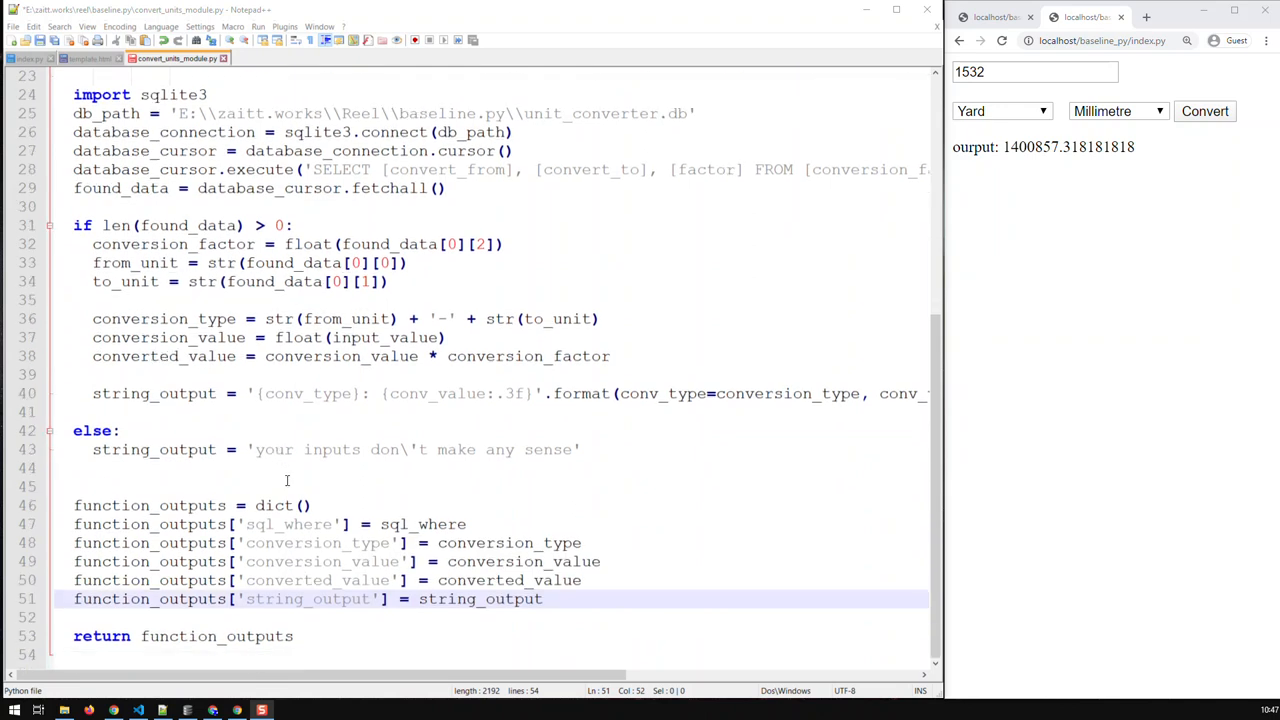
mouse_move(371, 472)
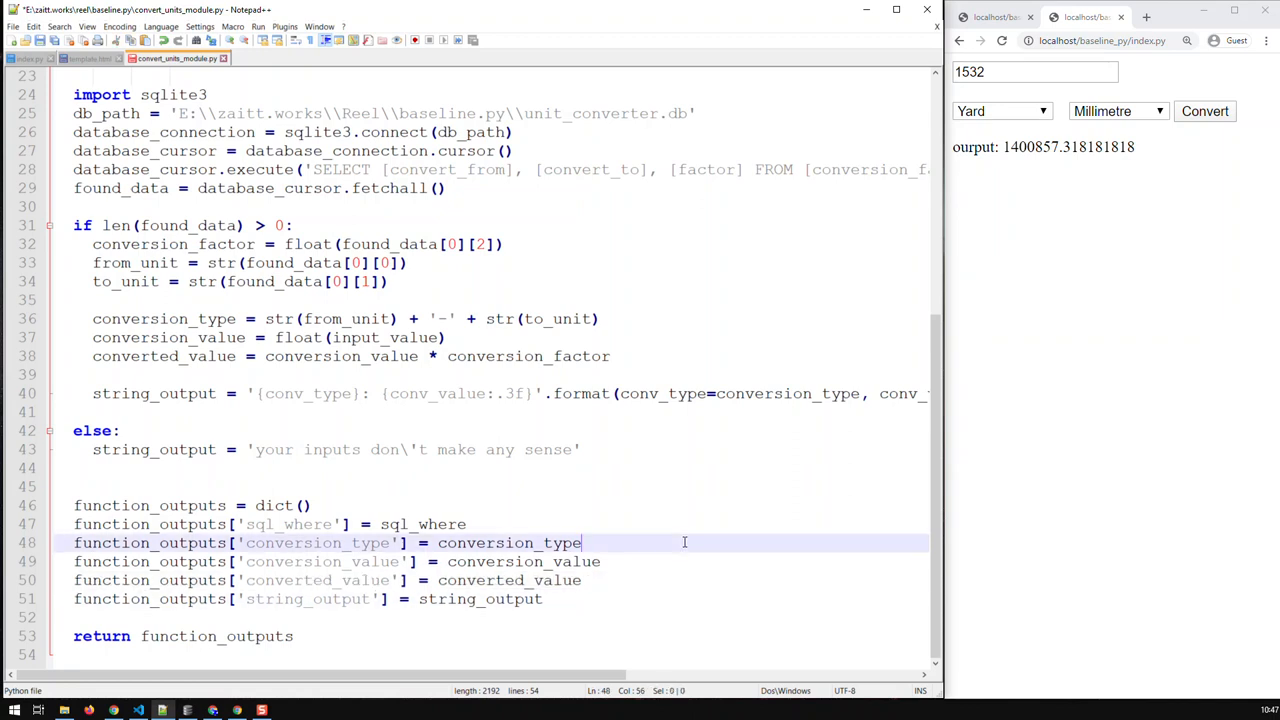
mouse_move(706, 535)
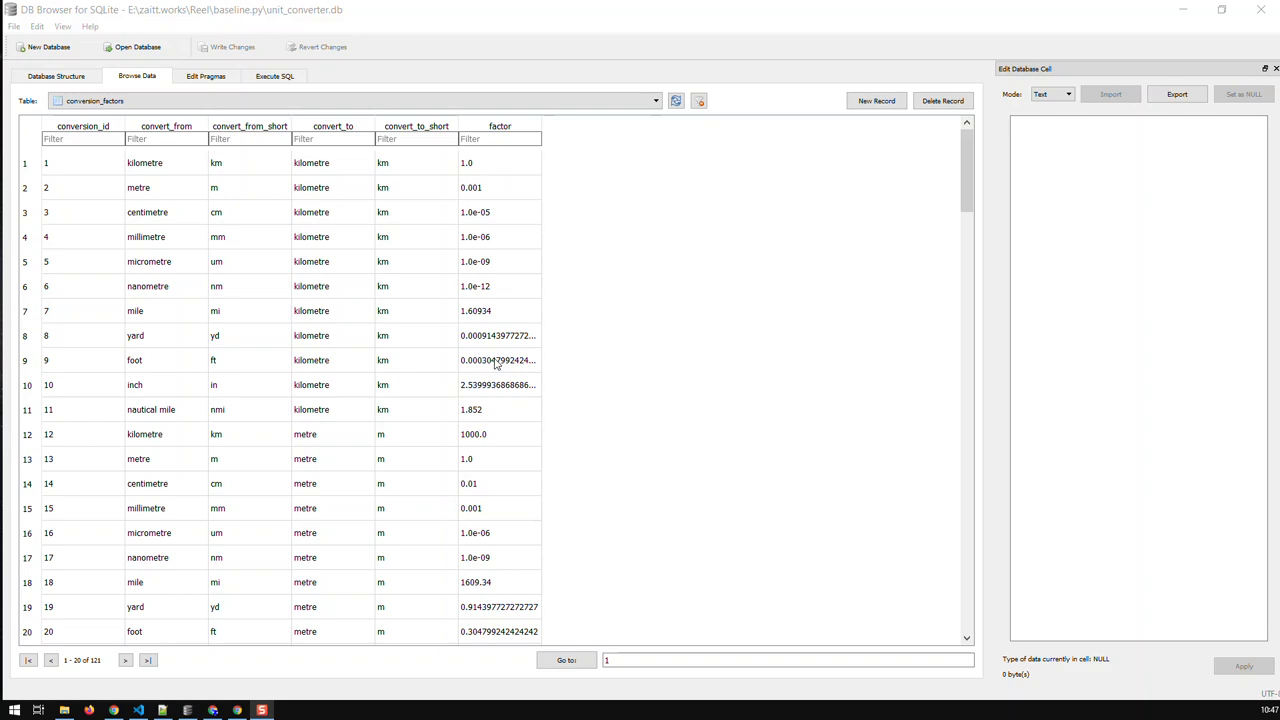
mouse_move(185, 207)
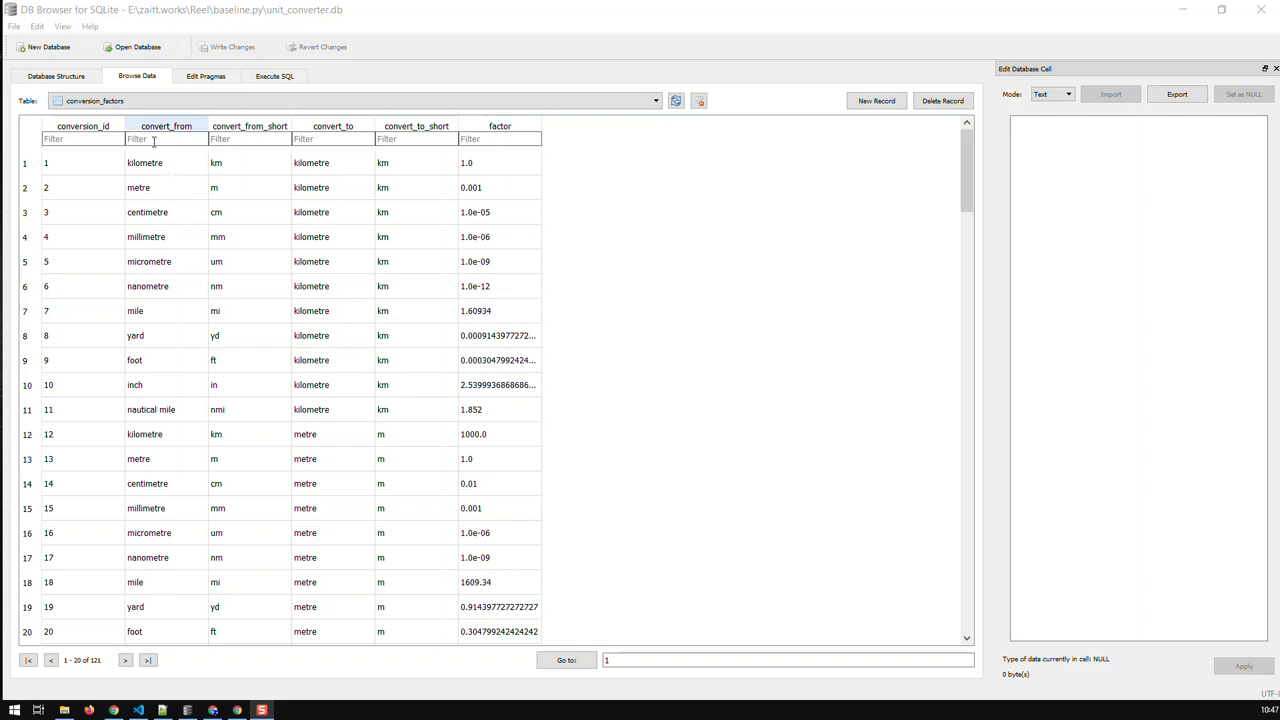
mouse_move(153, 427)
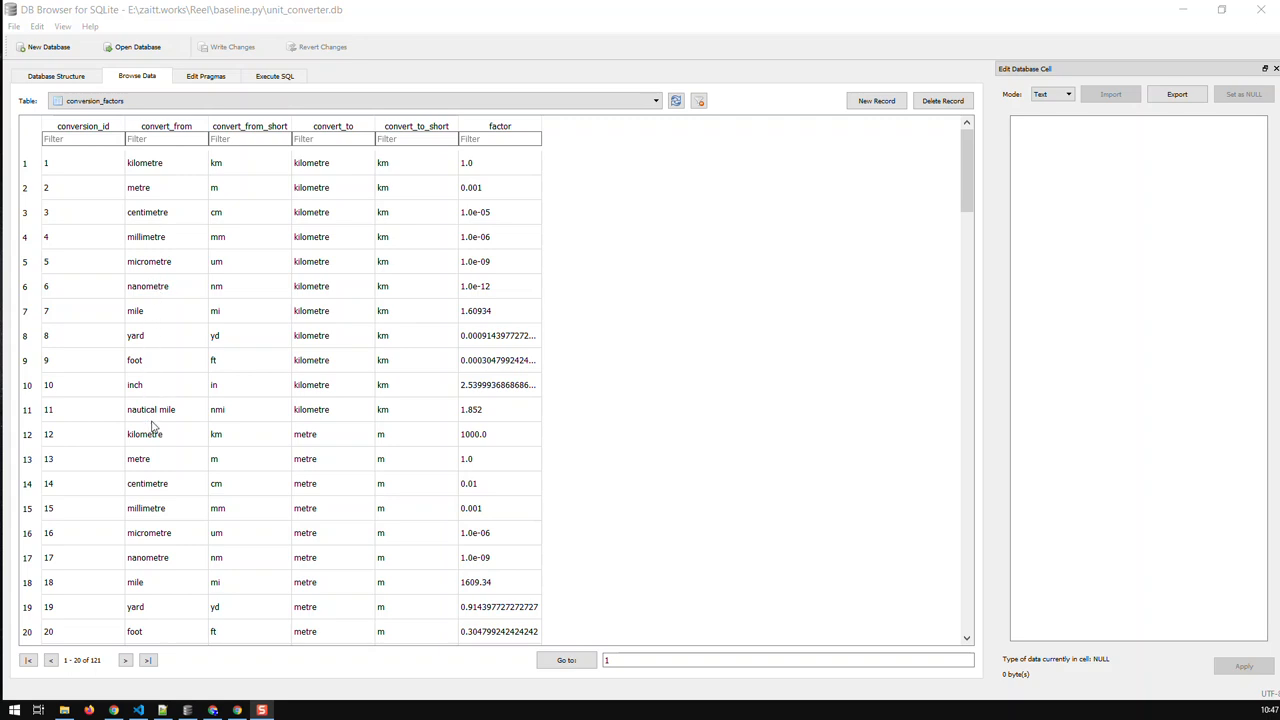
mouse_move(154, 435)
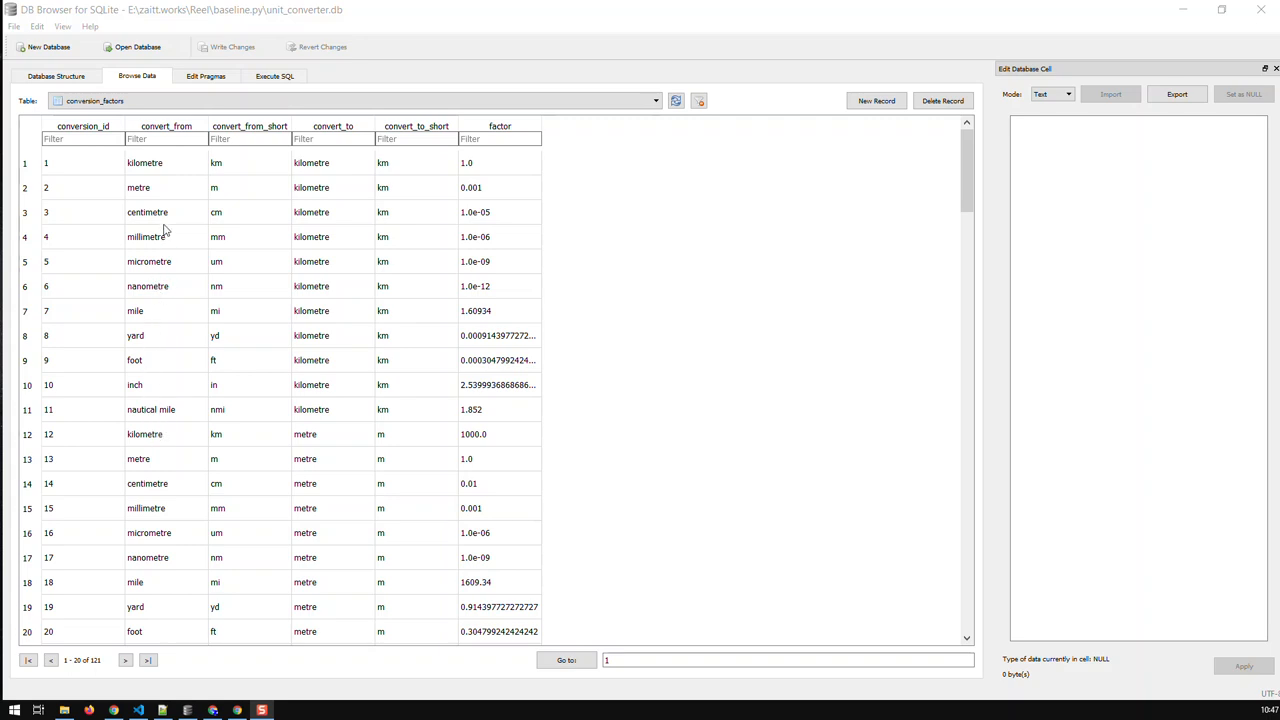
mouse_move(173, 335)
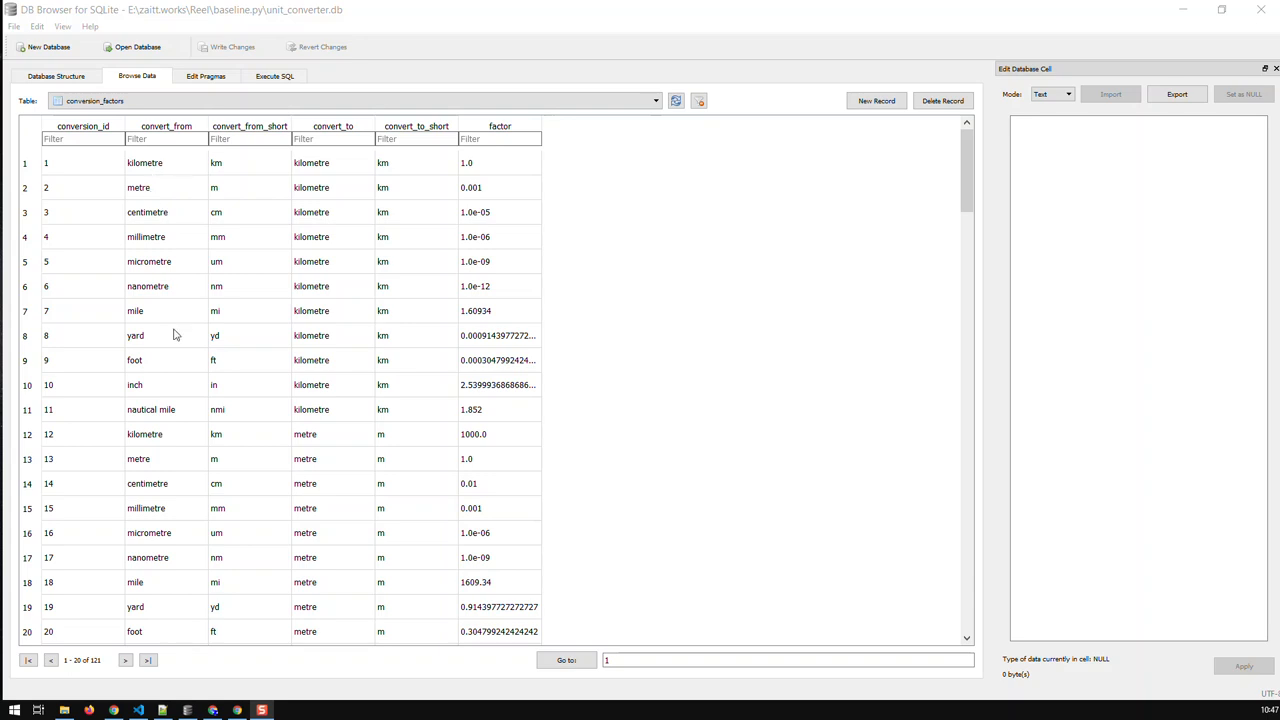
mouse_move(166, 330)
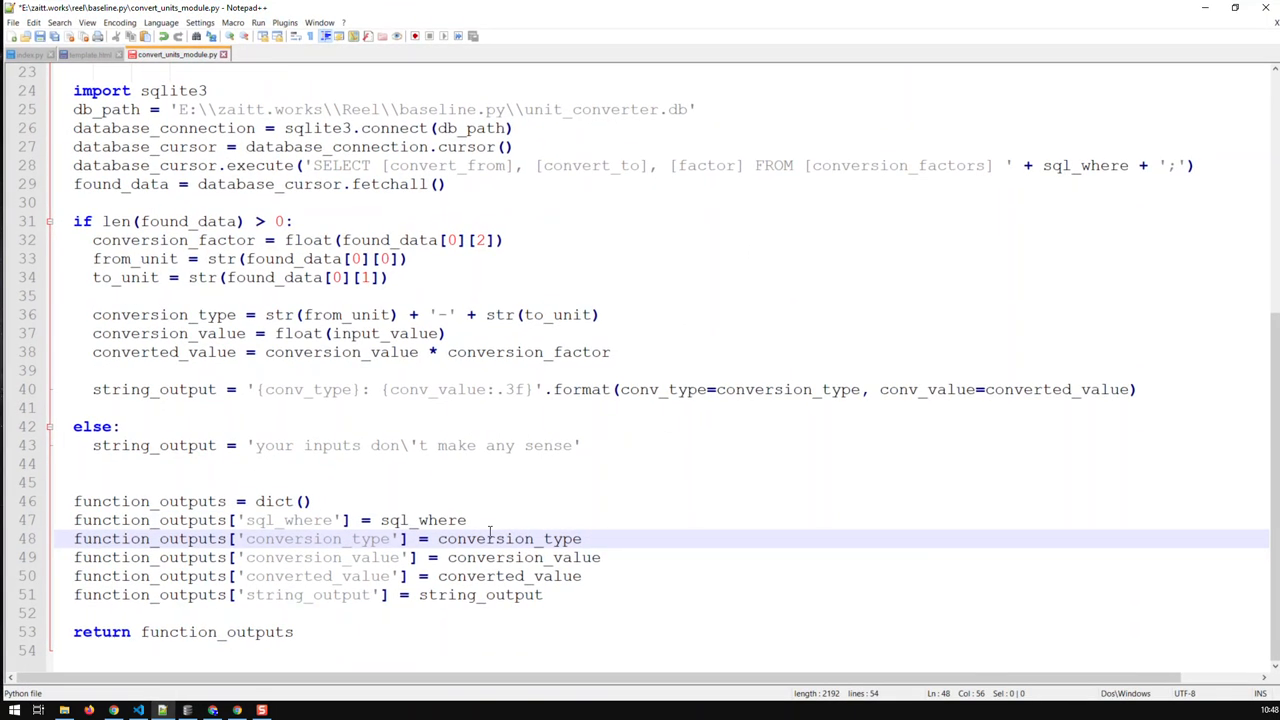
scroll("up", 3)
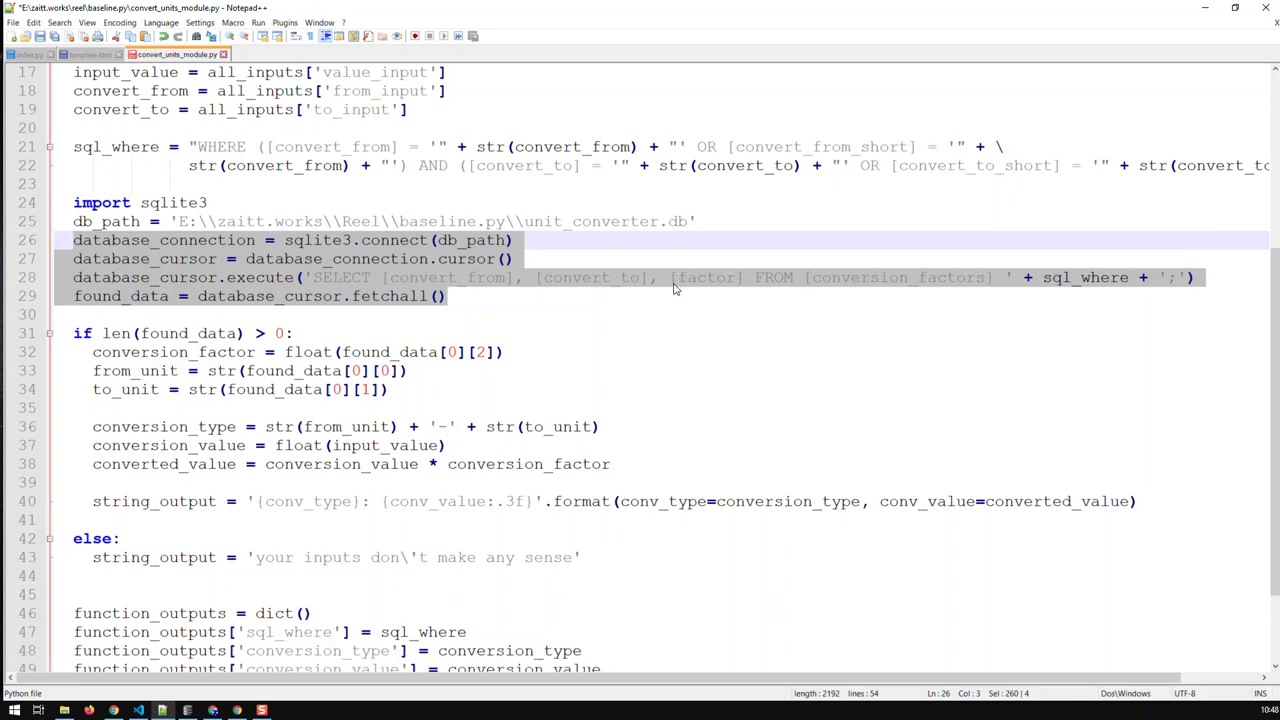
scroll("down", 3)
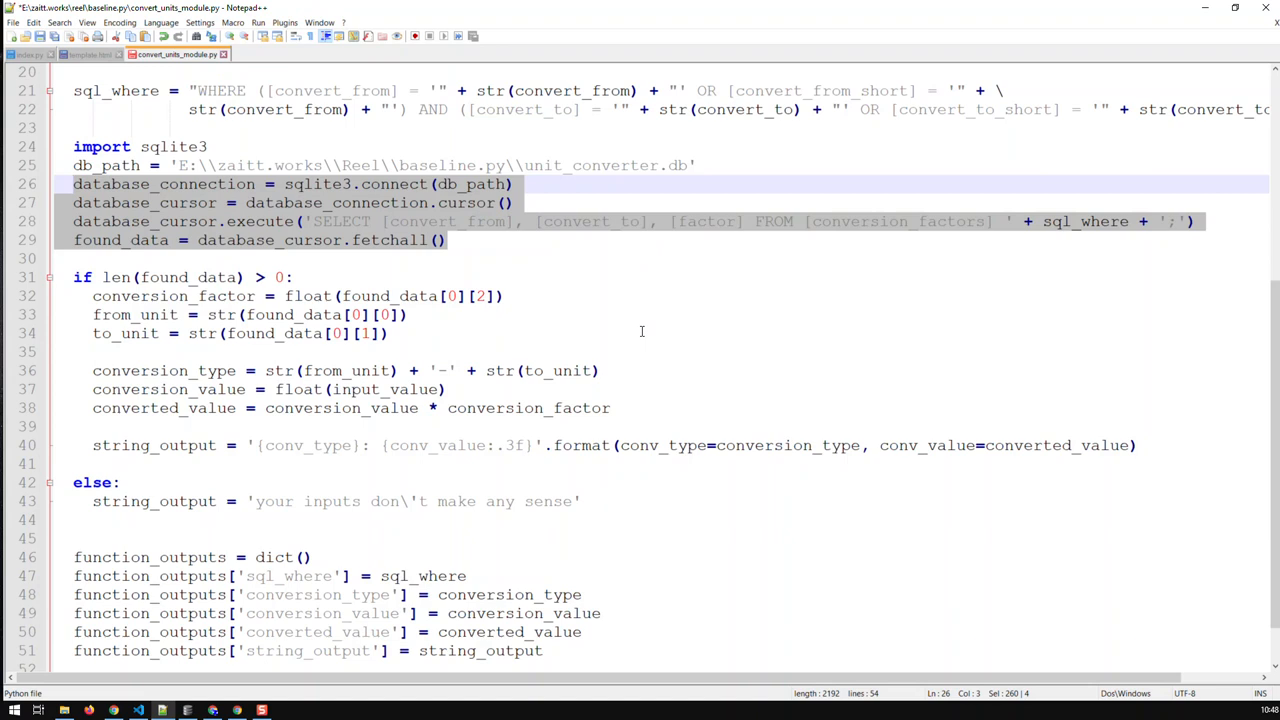
scroll("down", 3)
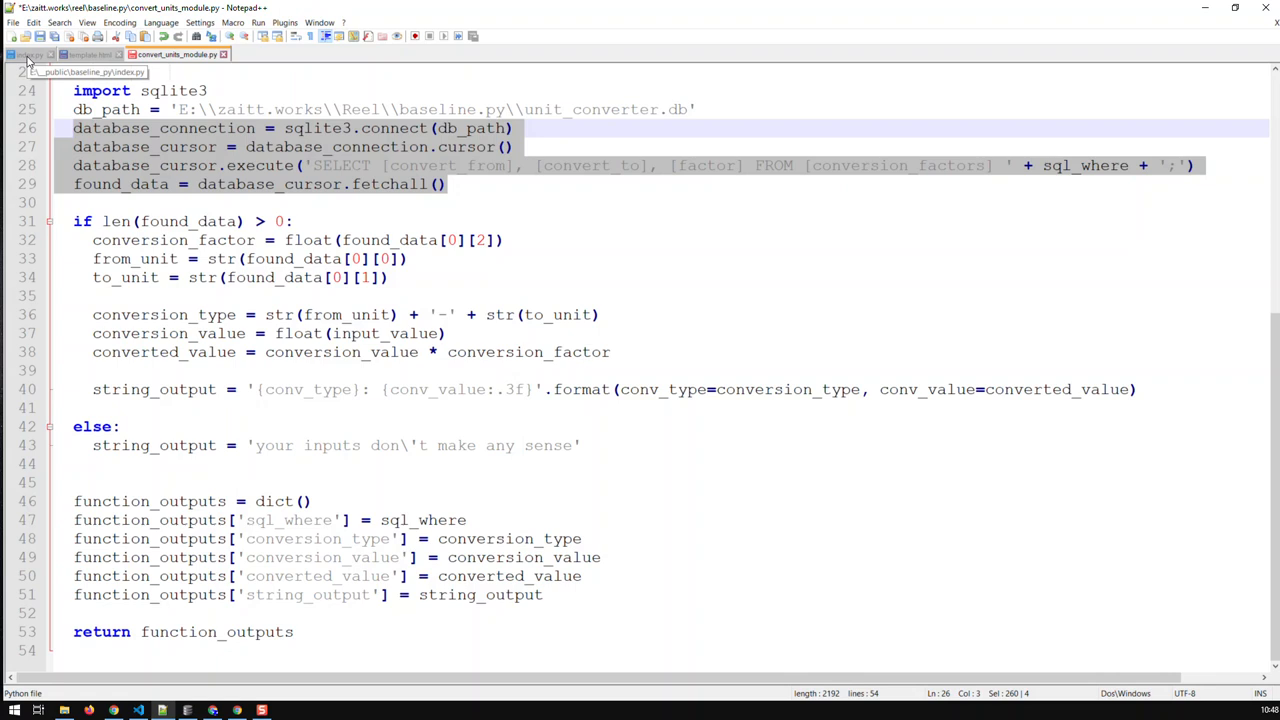
Close template.html, discarding changes with Nein, then check index.py and return to the module
left_click(30, 54)
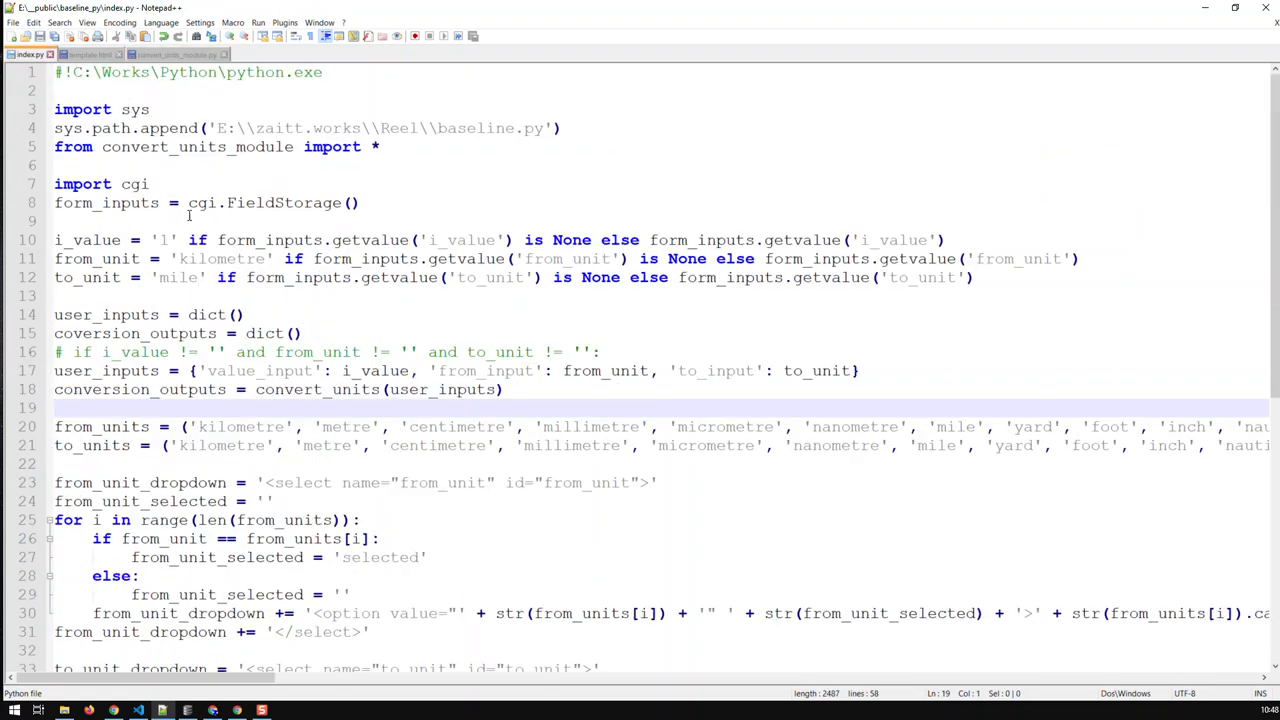
left_click(90, 54)
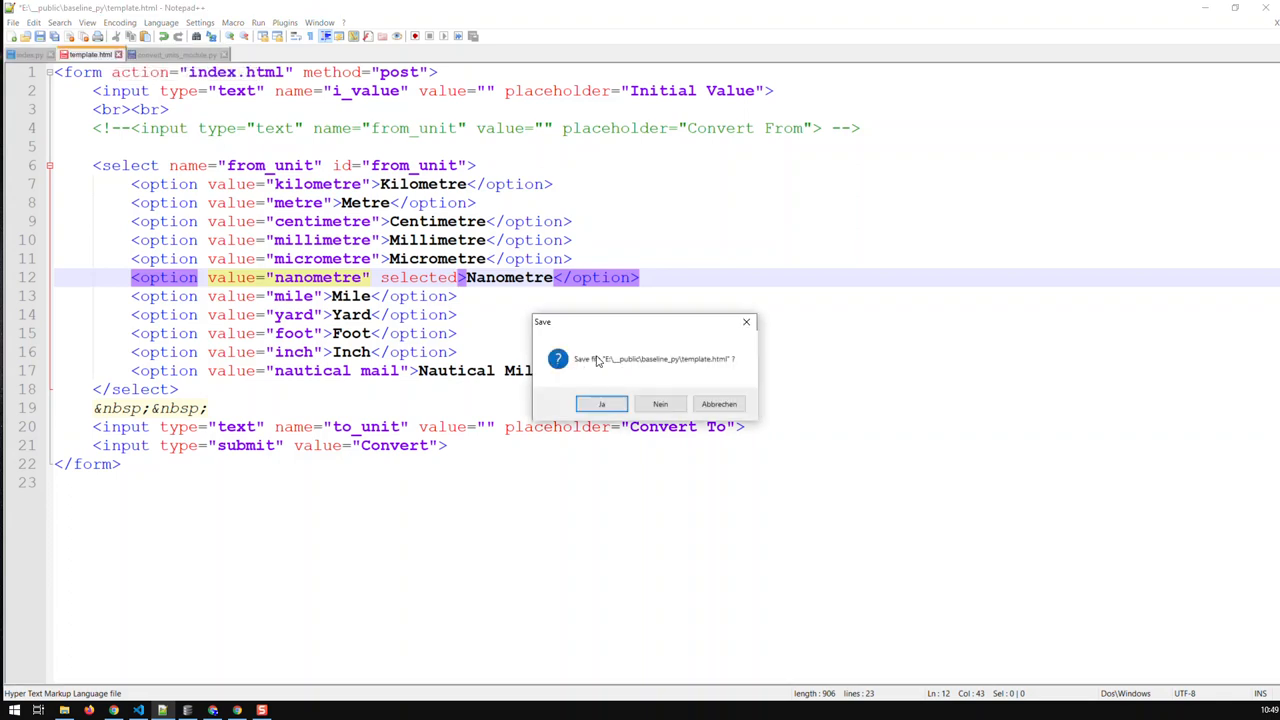
left_click(600, 403)
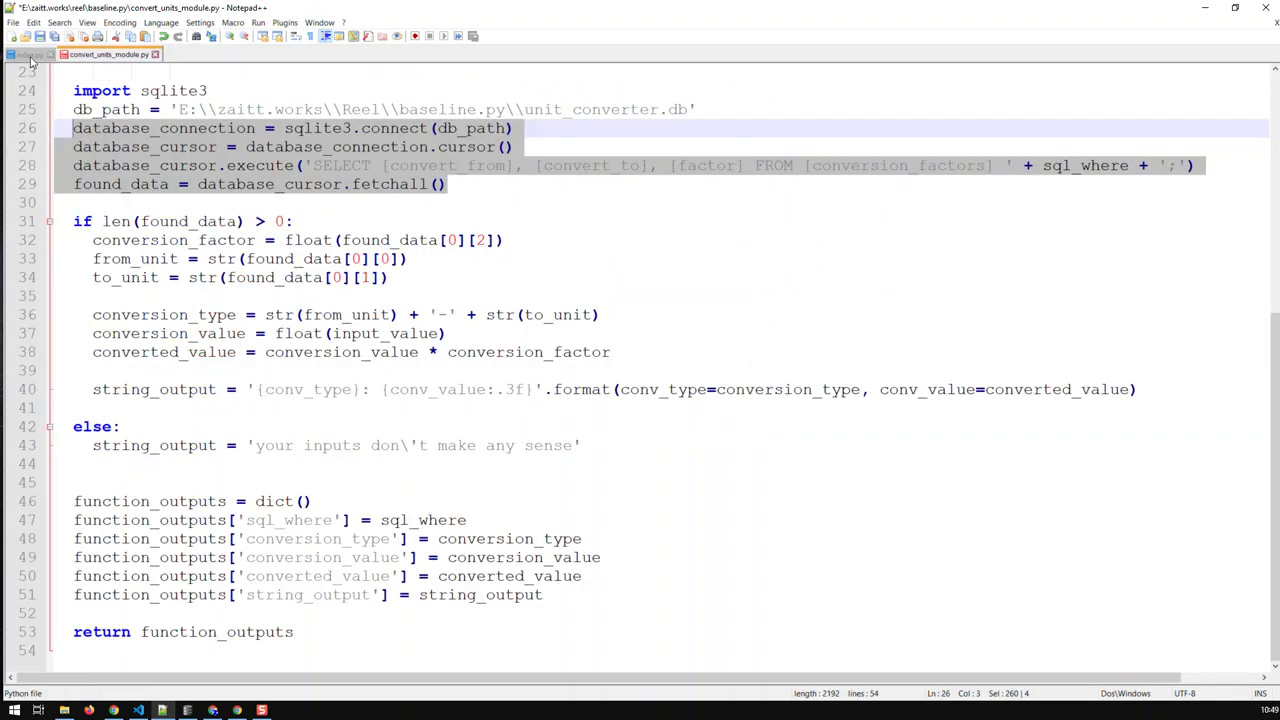
left_click(30, 54)
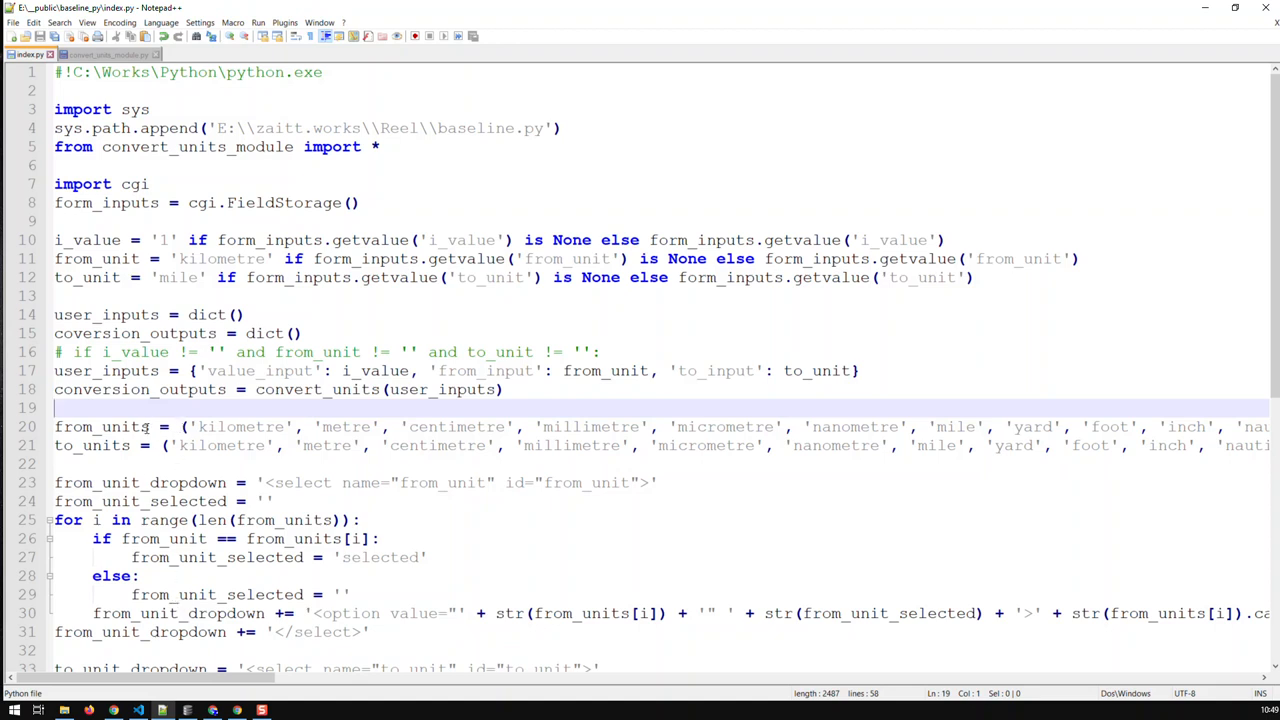
double_click(235, 426)
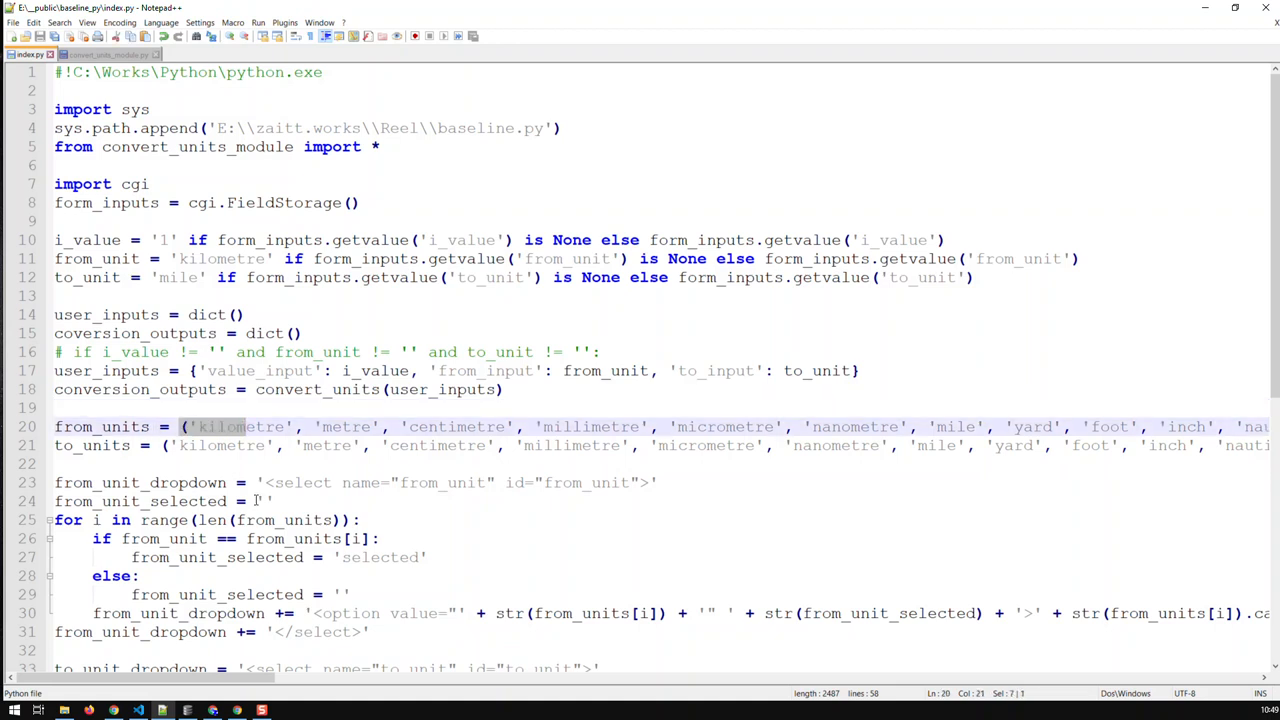
left_click(110, 54)
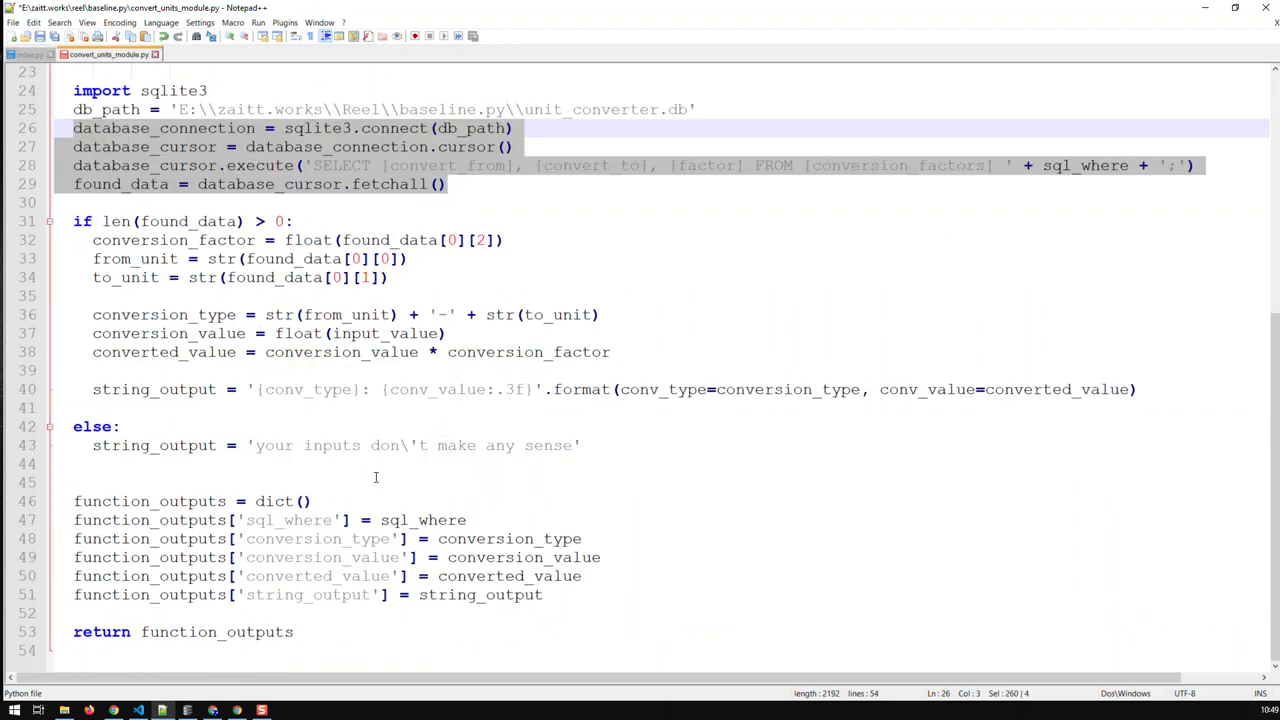
Paste lines 27–29 after the else block and rename found_data to found_from_units
left_click(365, 445)
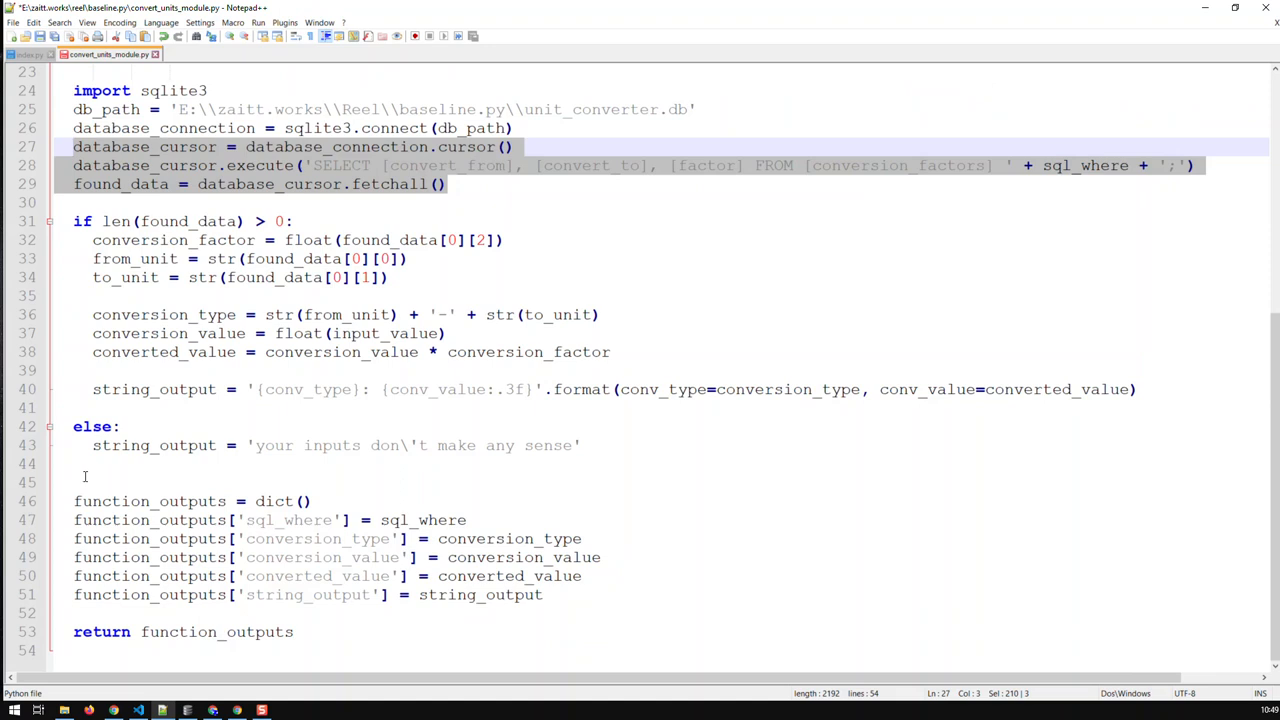
left_click(87, 463)
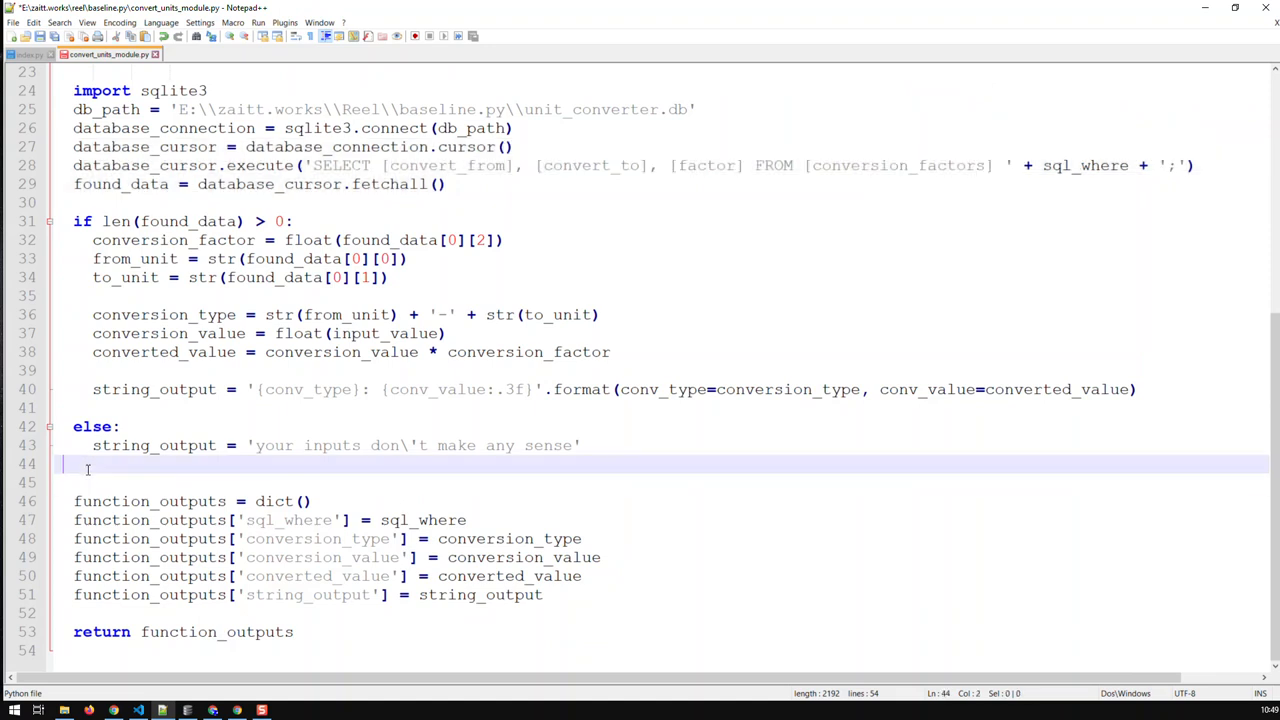
mouse_move(98, 474)
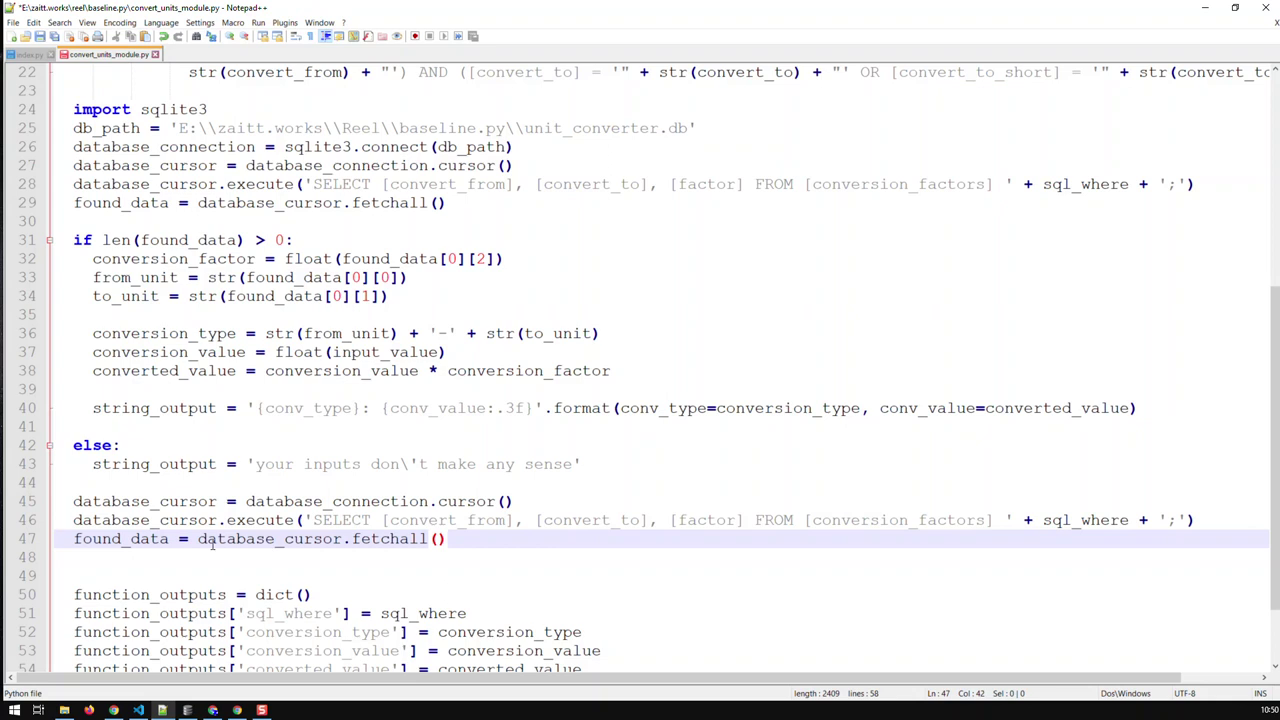
double_click(120, 539)
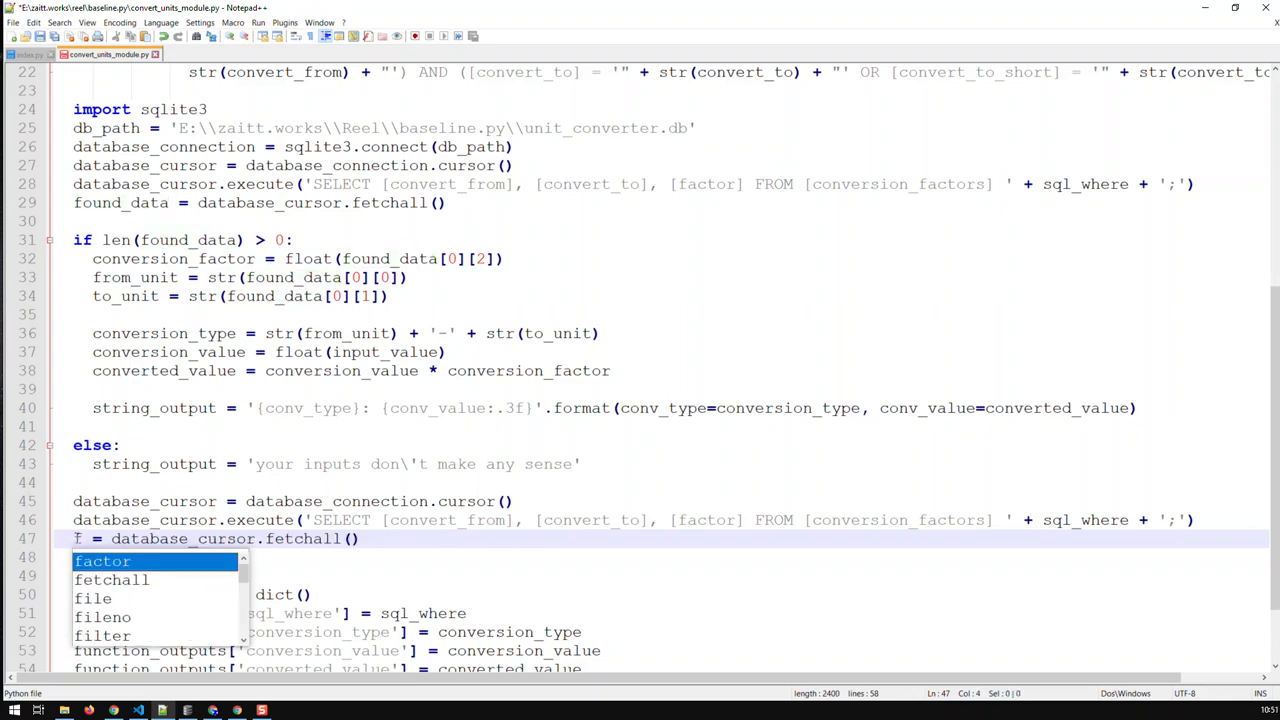
key("Escape")
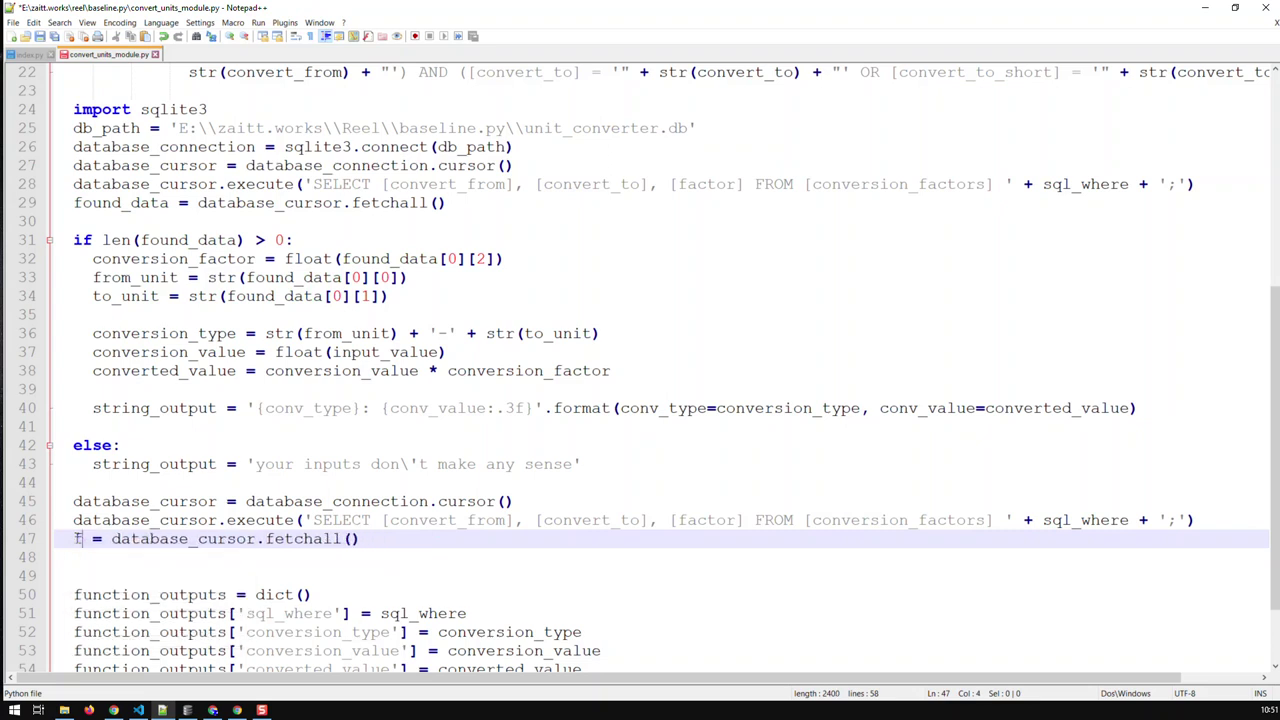
type("ound_from_units")
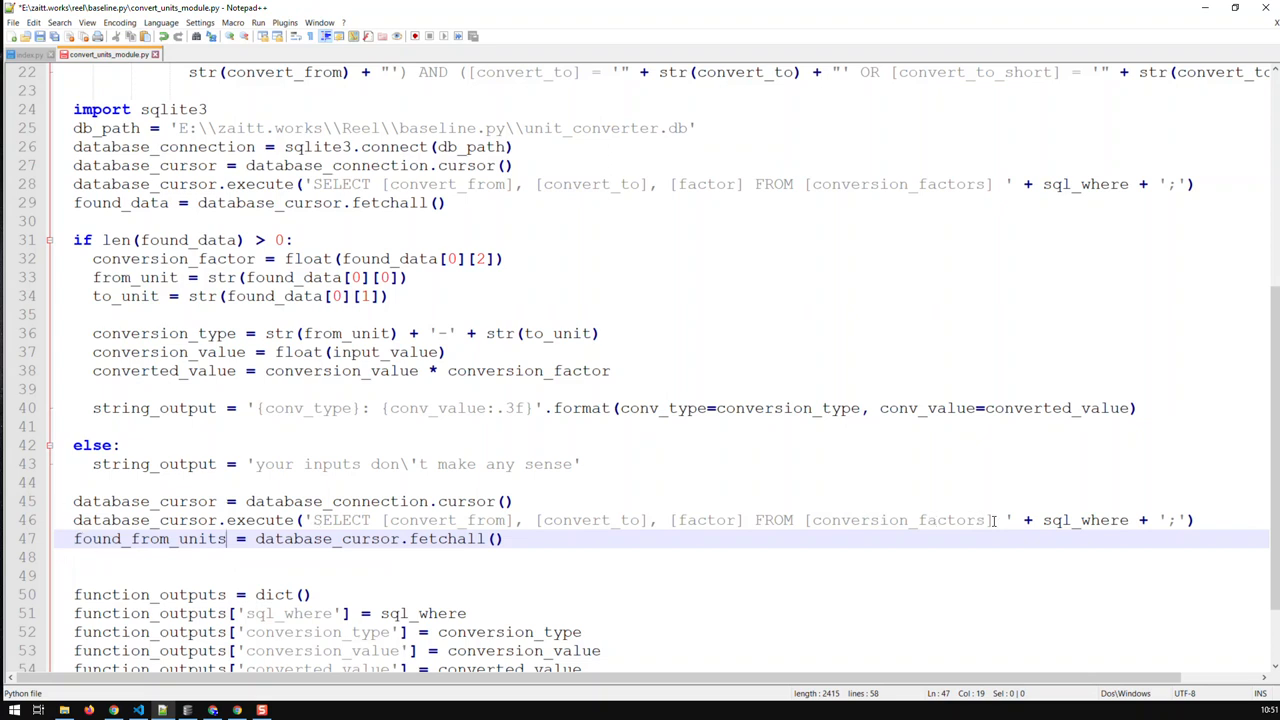
mouse_move(1092, 537)
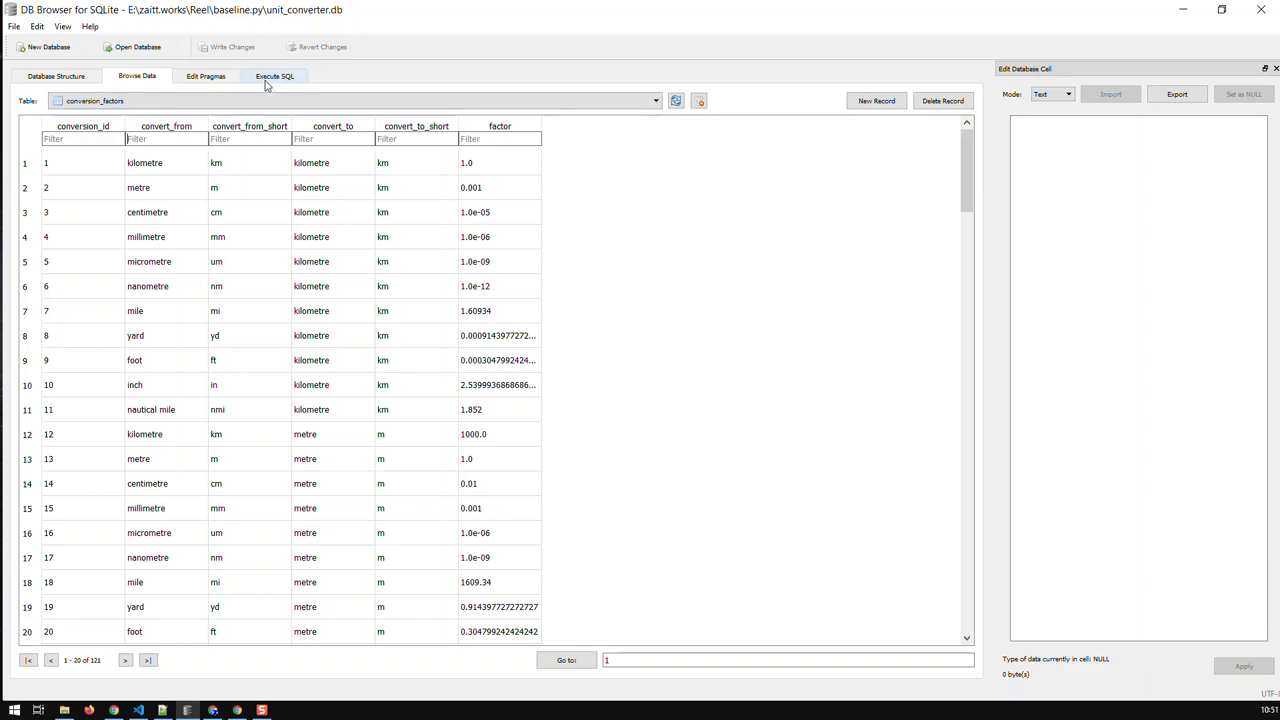
Write SELECT [convert_from] FROM [conversion_factors]; in Execute SQL, checking column names in Browse Data
left_click(280, 75)
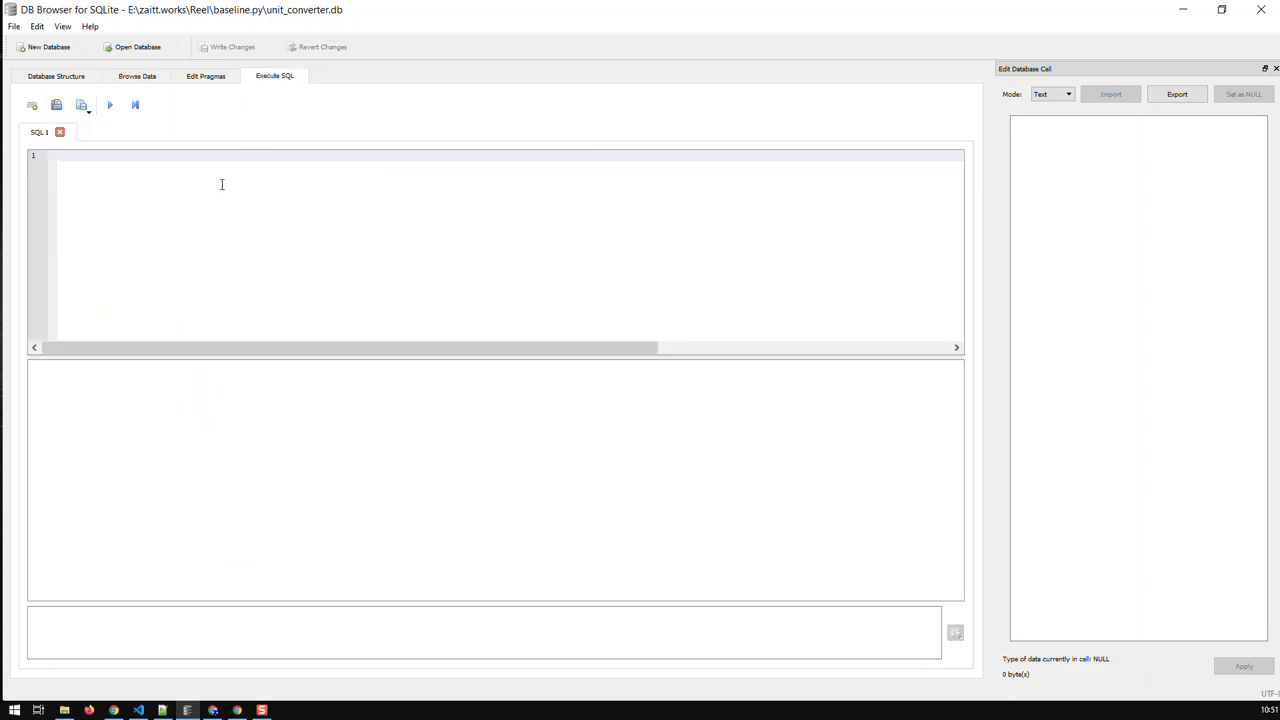
type("SELECT")
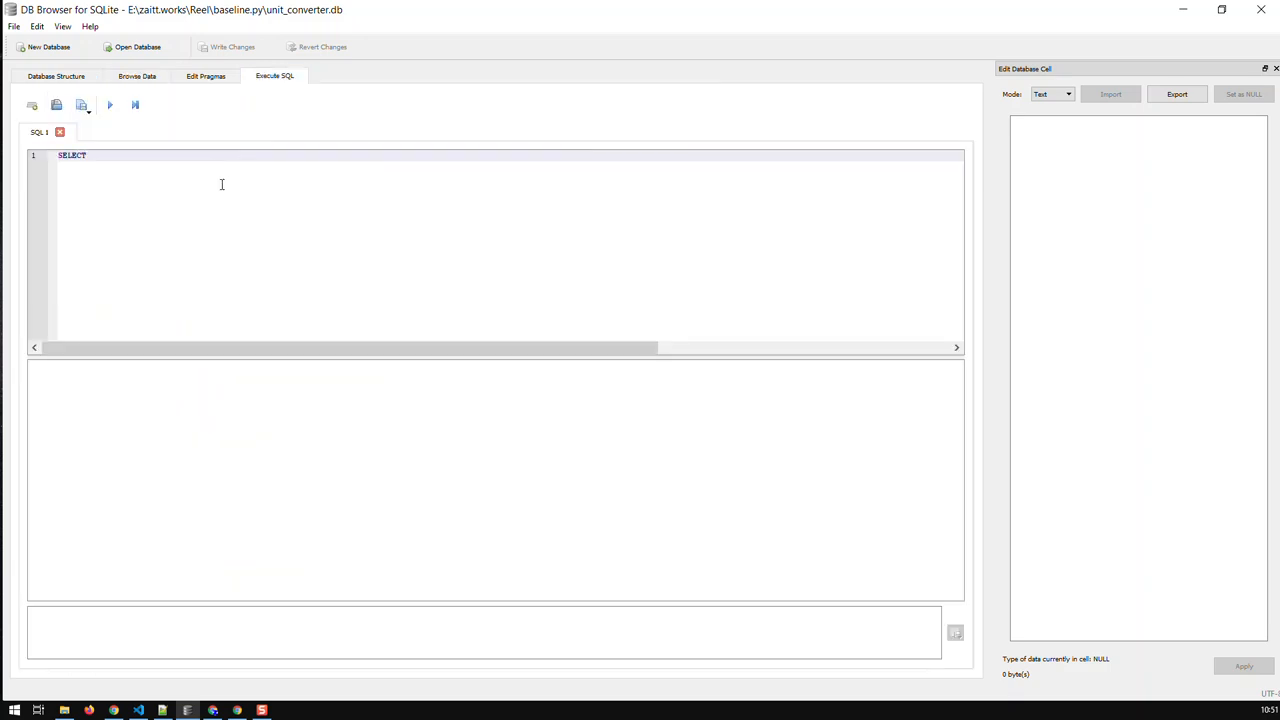
left_click(137, 75)
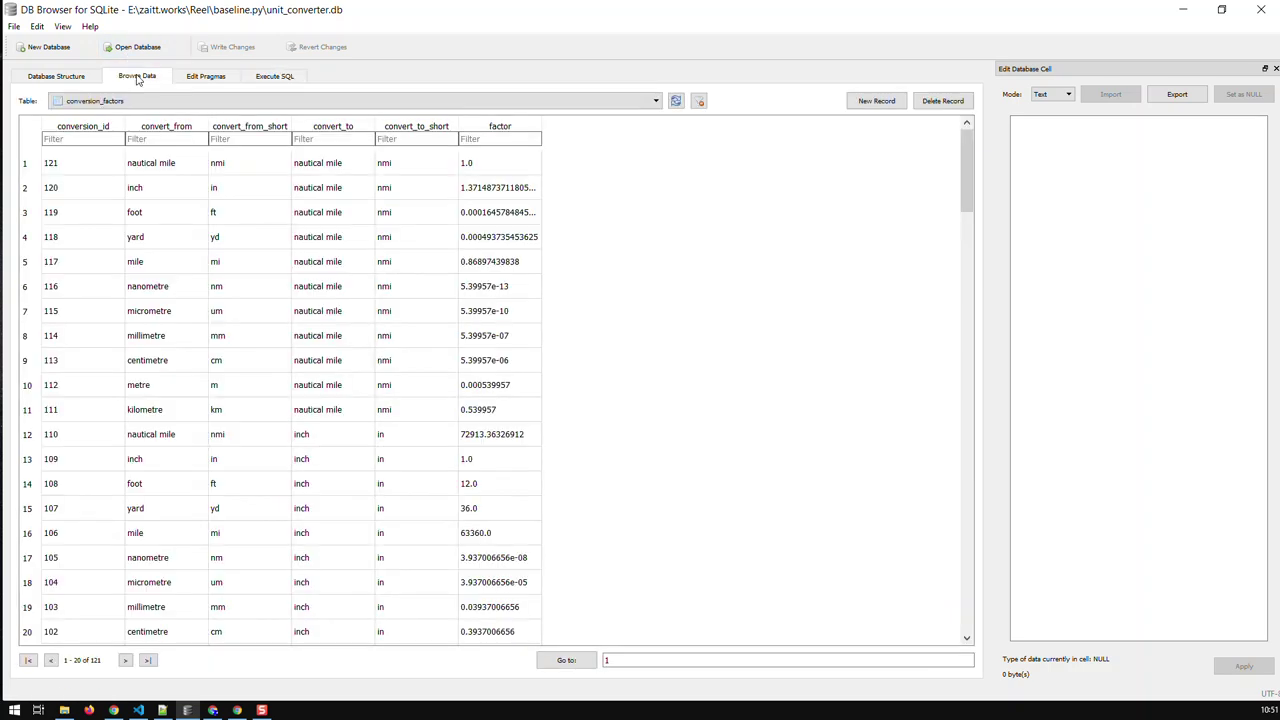
left_click(278, 75)
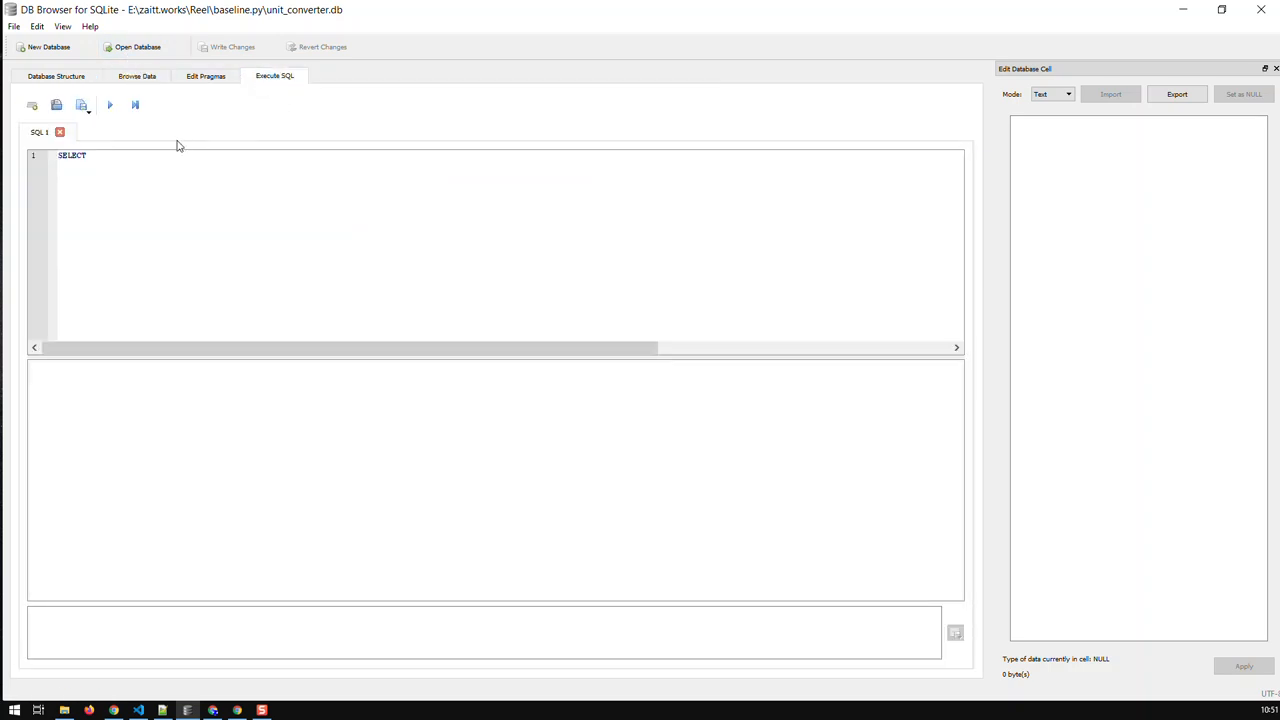
left_click(171, 155)
type(" (convert_from")
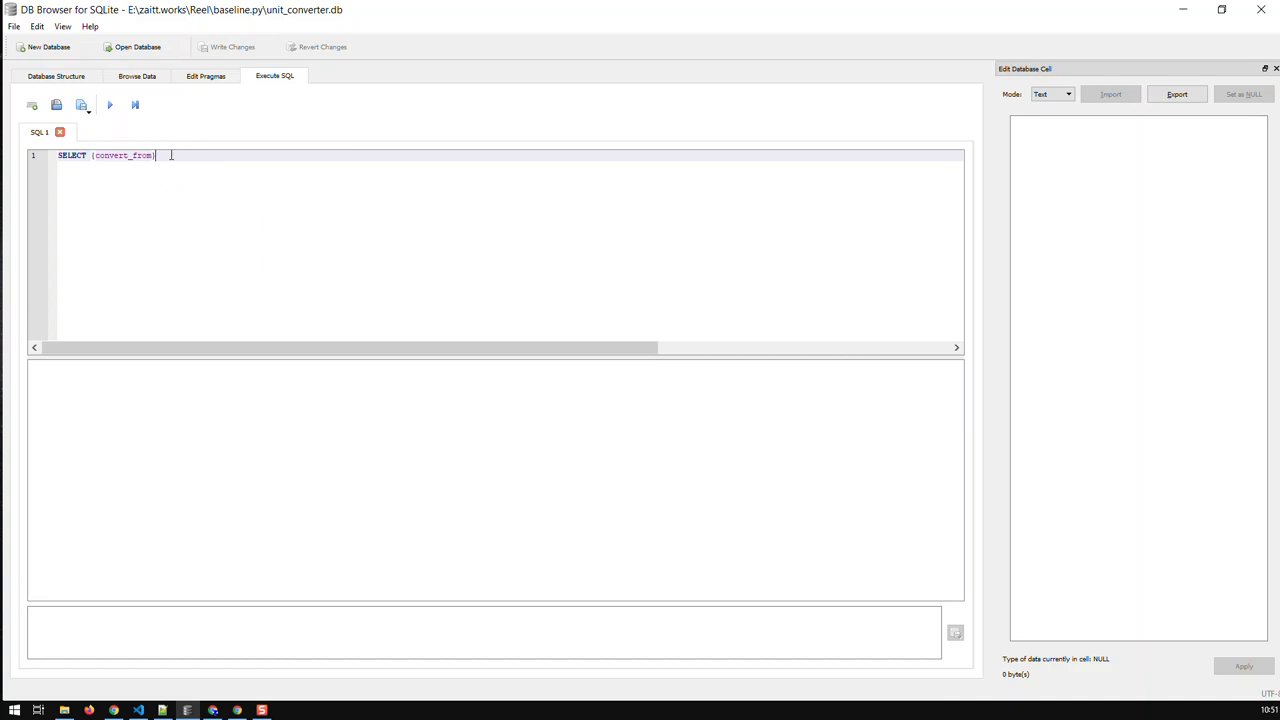
type(")")
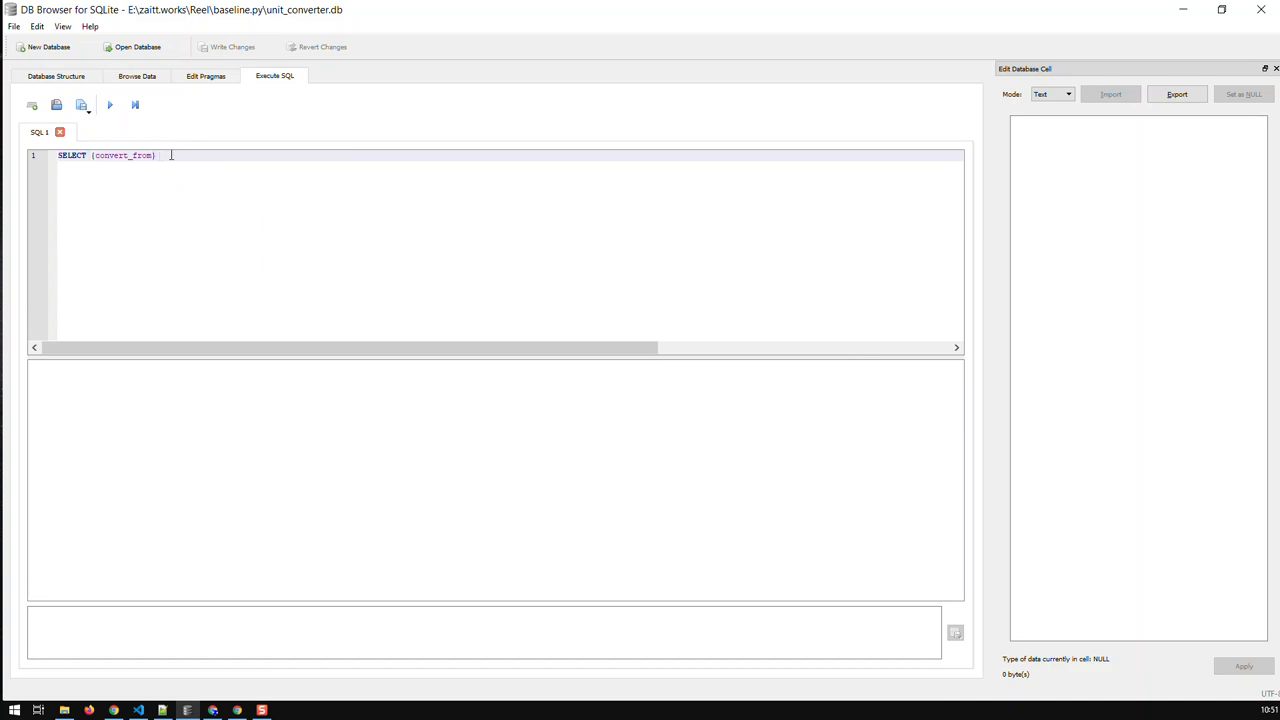
type("FROM")
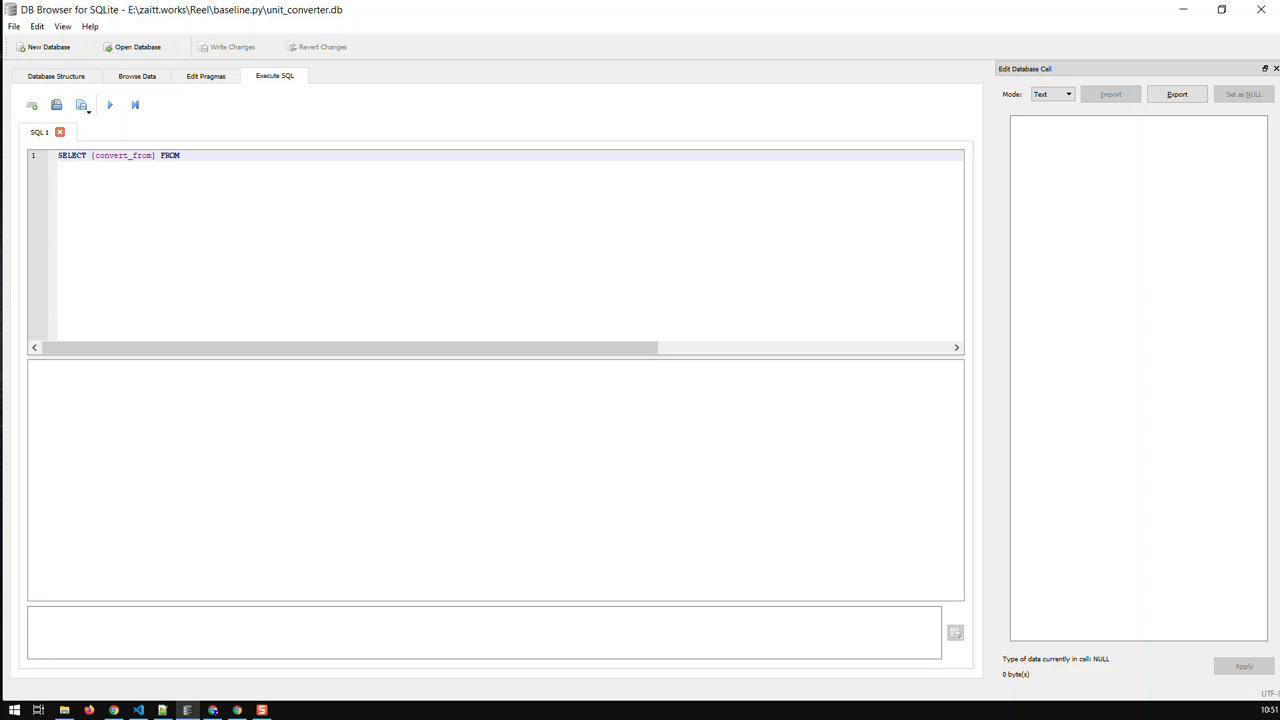
left_click(135, 75)
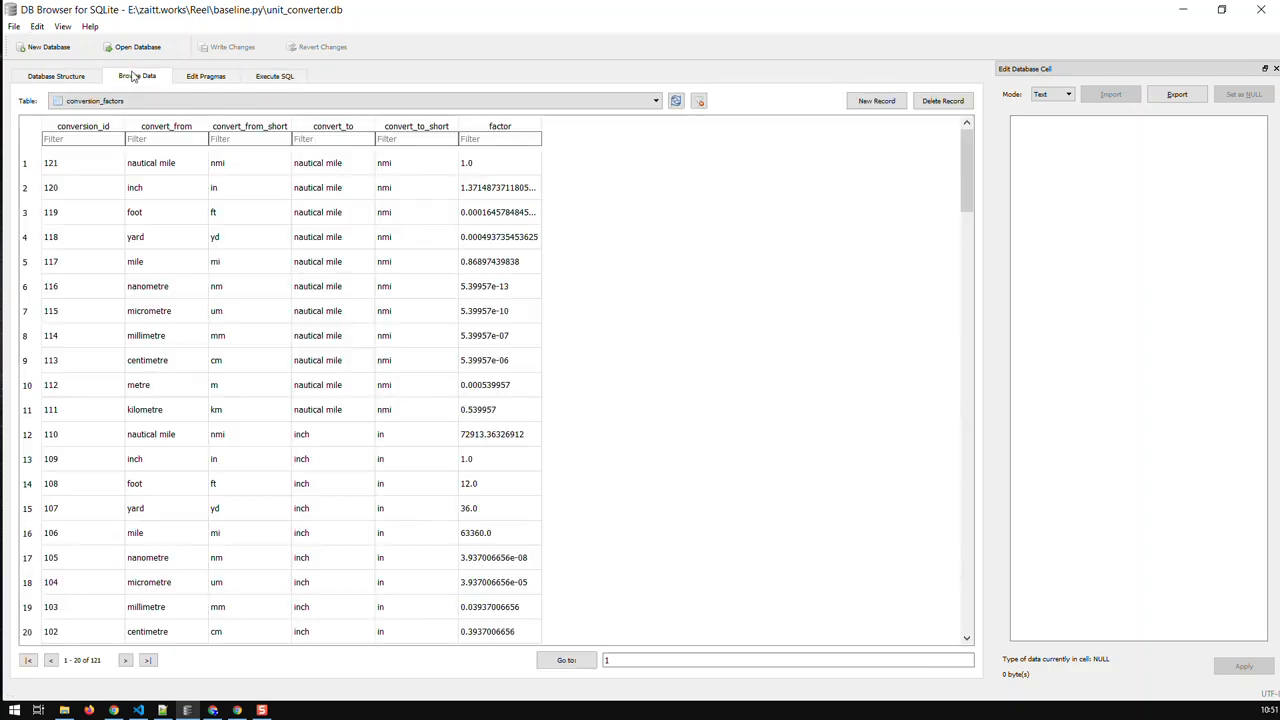
left_click(277, 75)
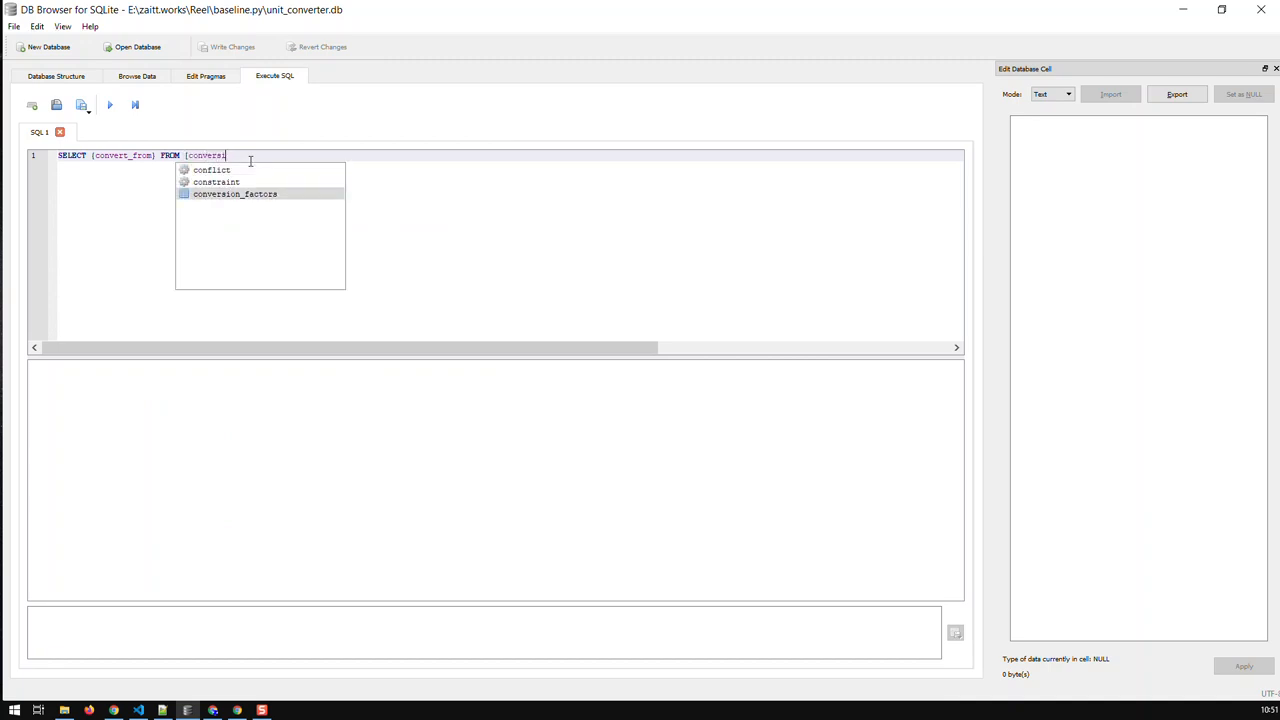
type("on_factors];")
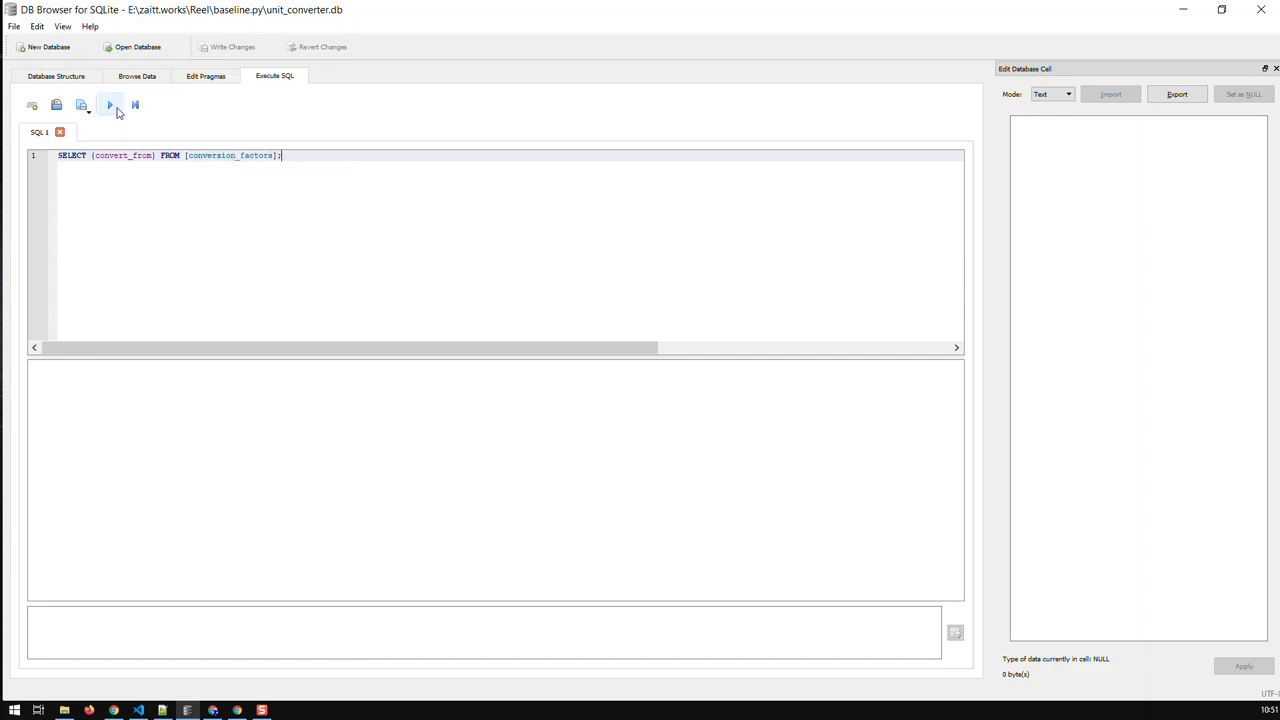
Run the query, fix the bracket typo, and rerun it to return 121 rows
left_click(106, 106)
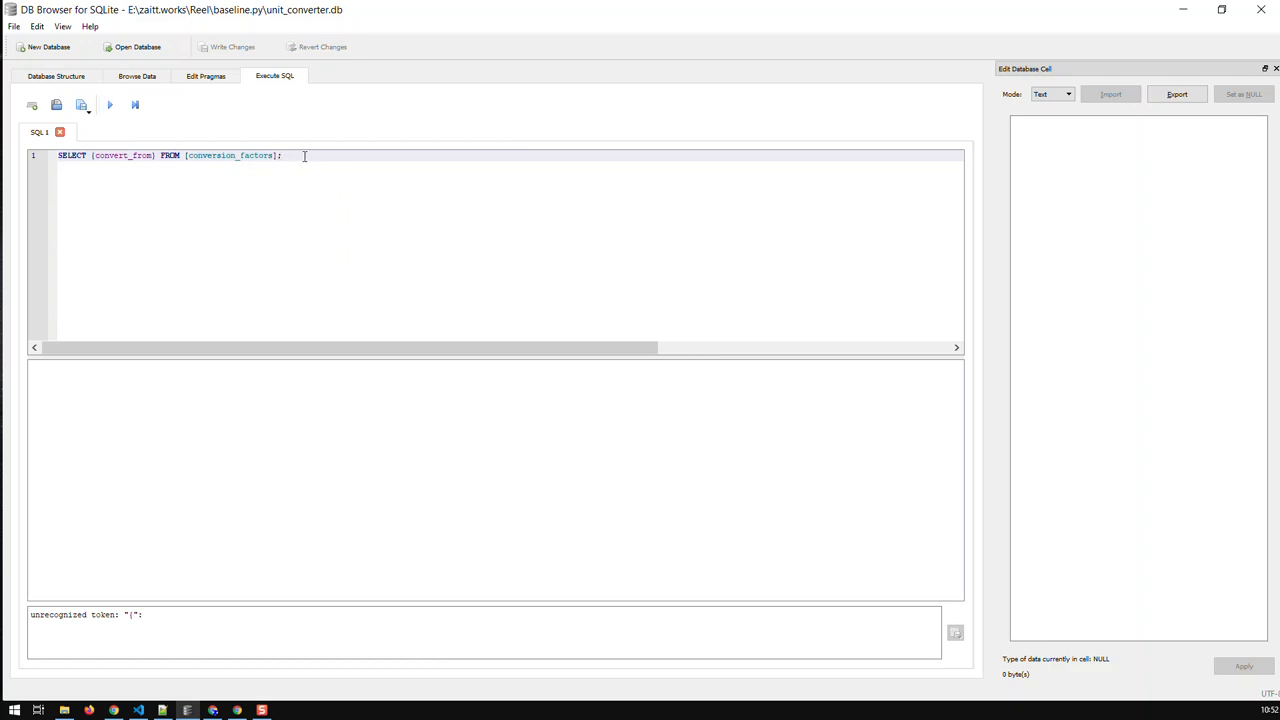
key("ctrl+a")
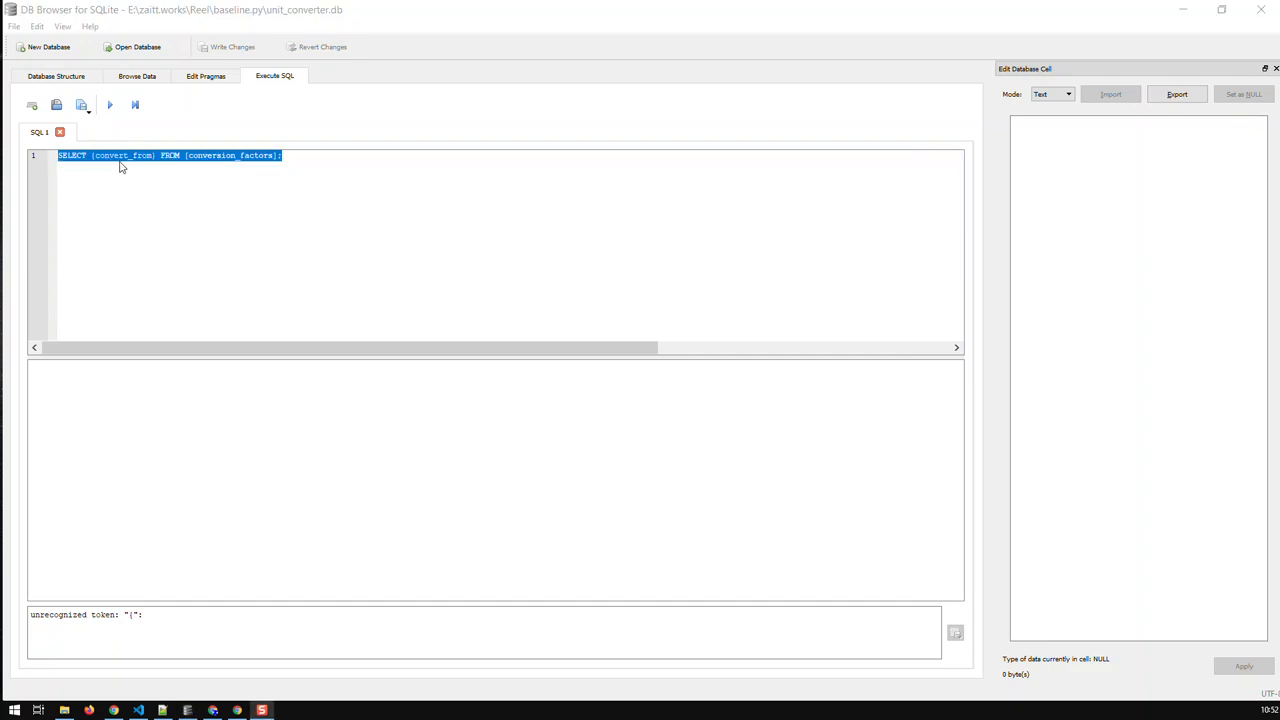
left_click(104, 165)
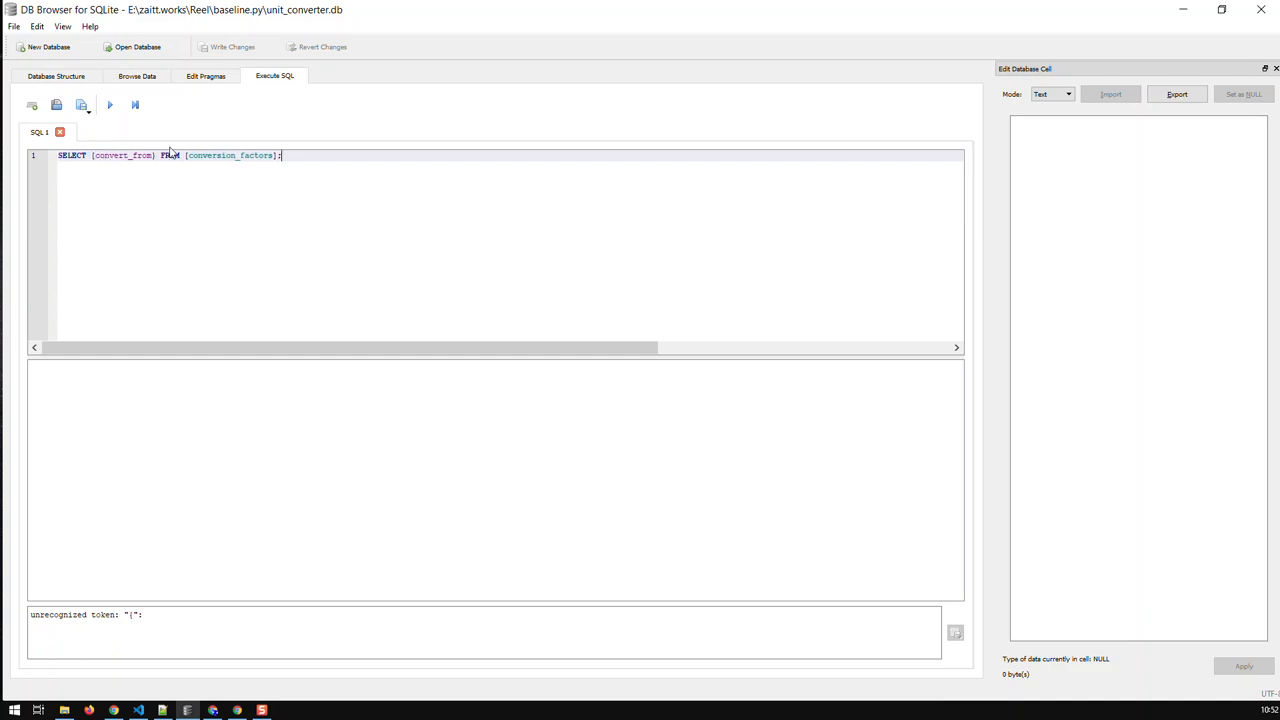
left_click(114, 105)
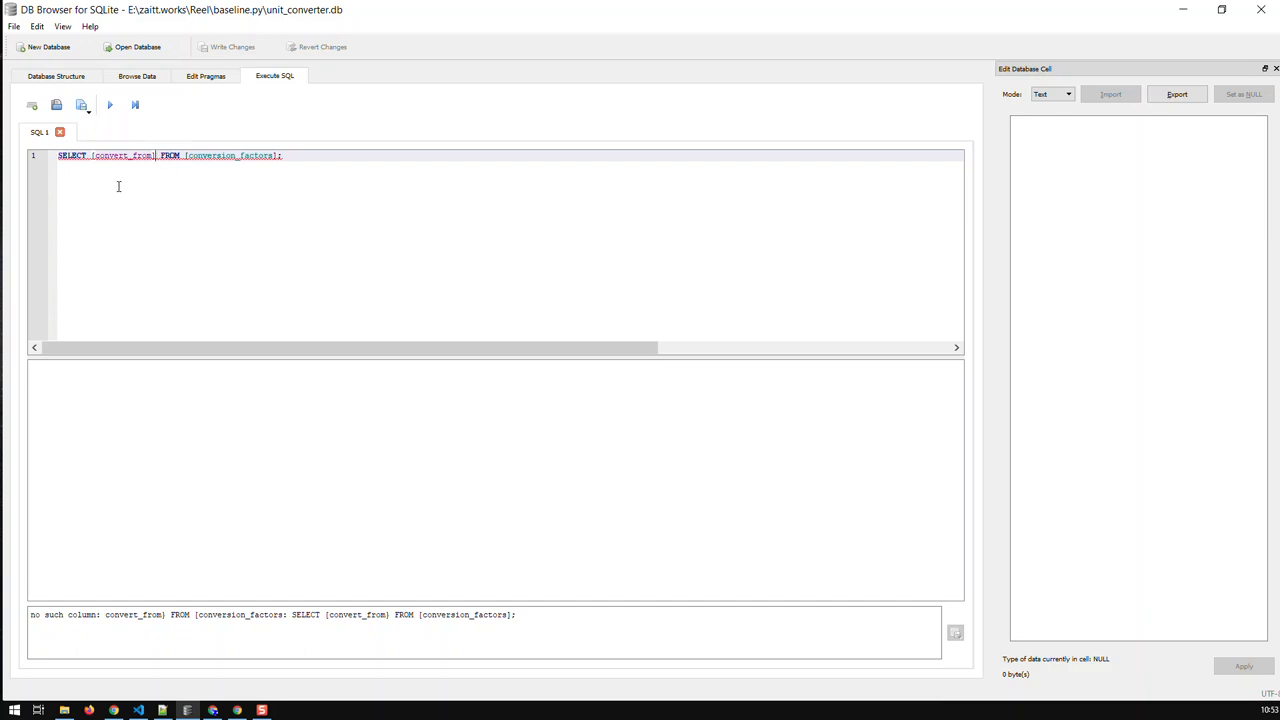
left_click(116, 107)
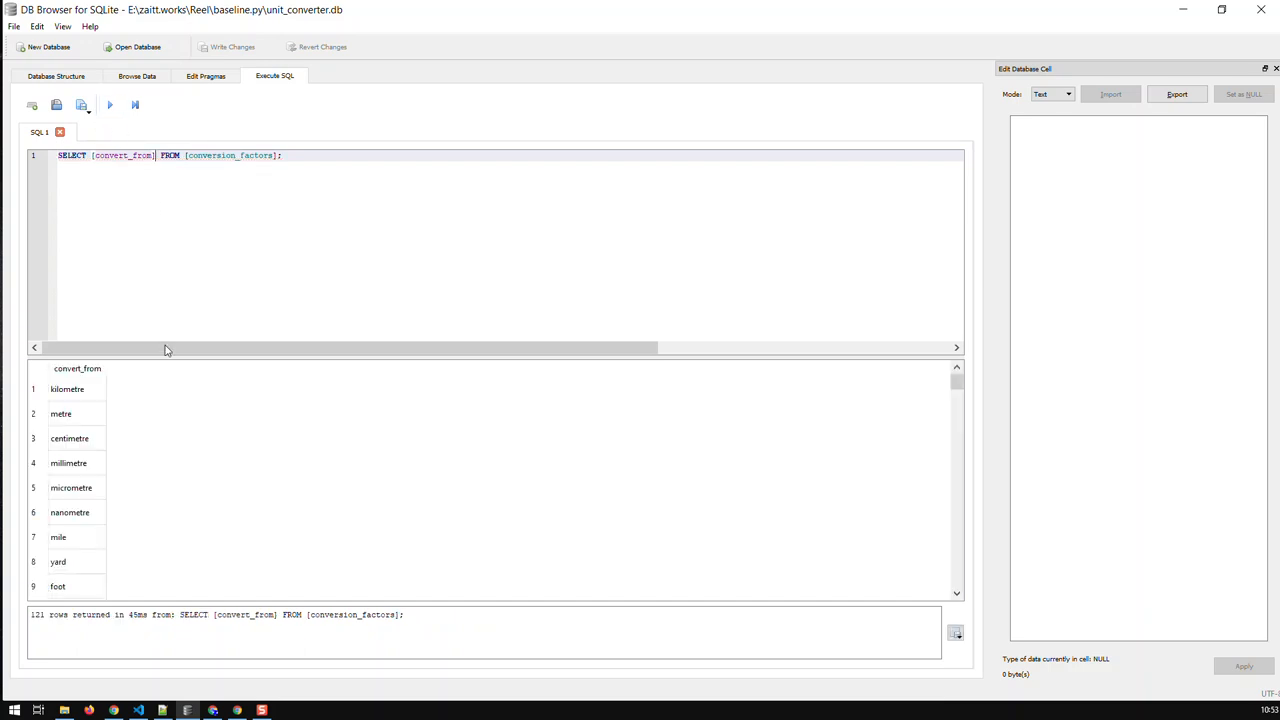
mouse_move(88, 463)
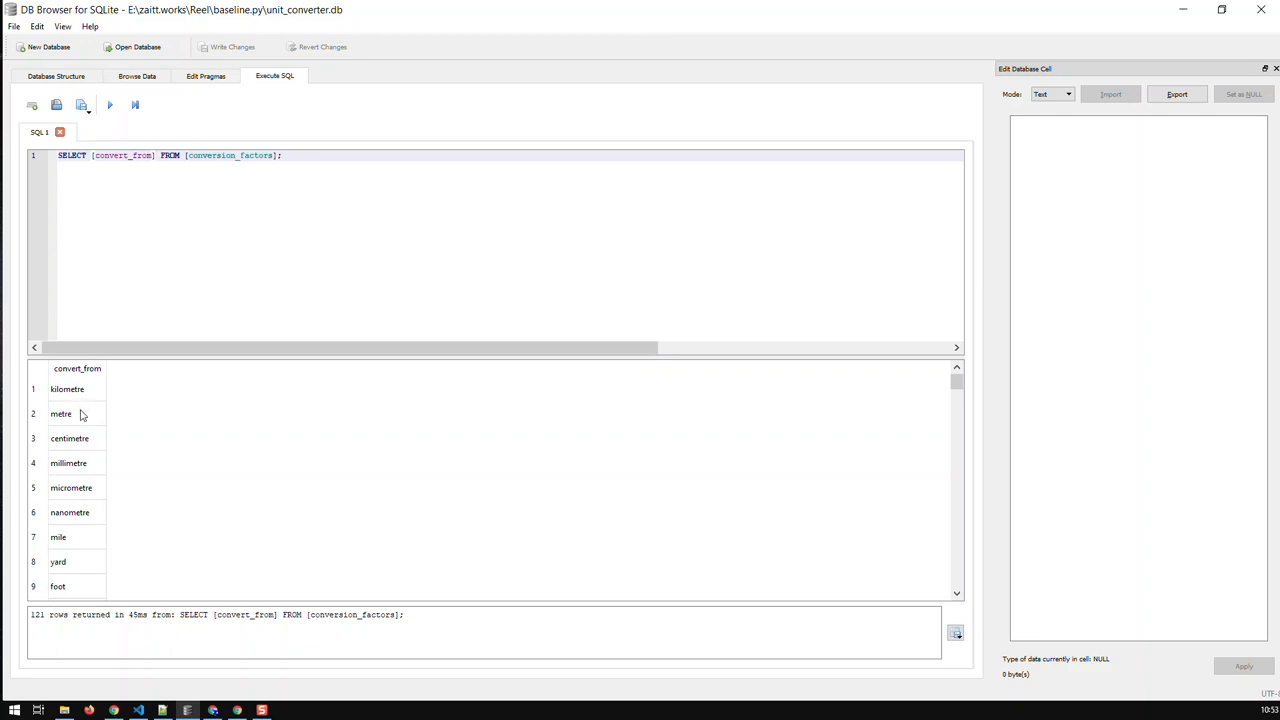
mouse_move(81, 553)
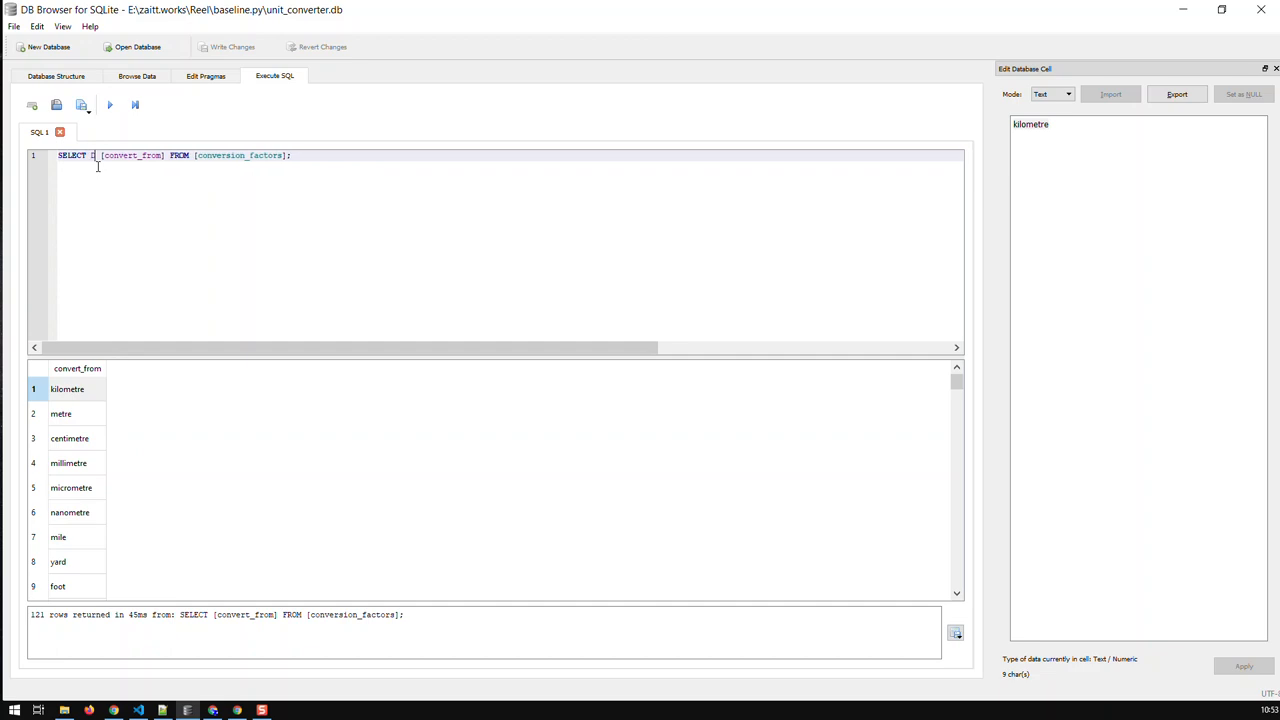
Run SELECT DISTINCT [convert_from] FROM [conversion_factors]; for 11 units, comparing against the table rows
type("DISTINCT")
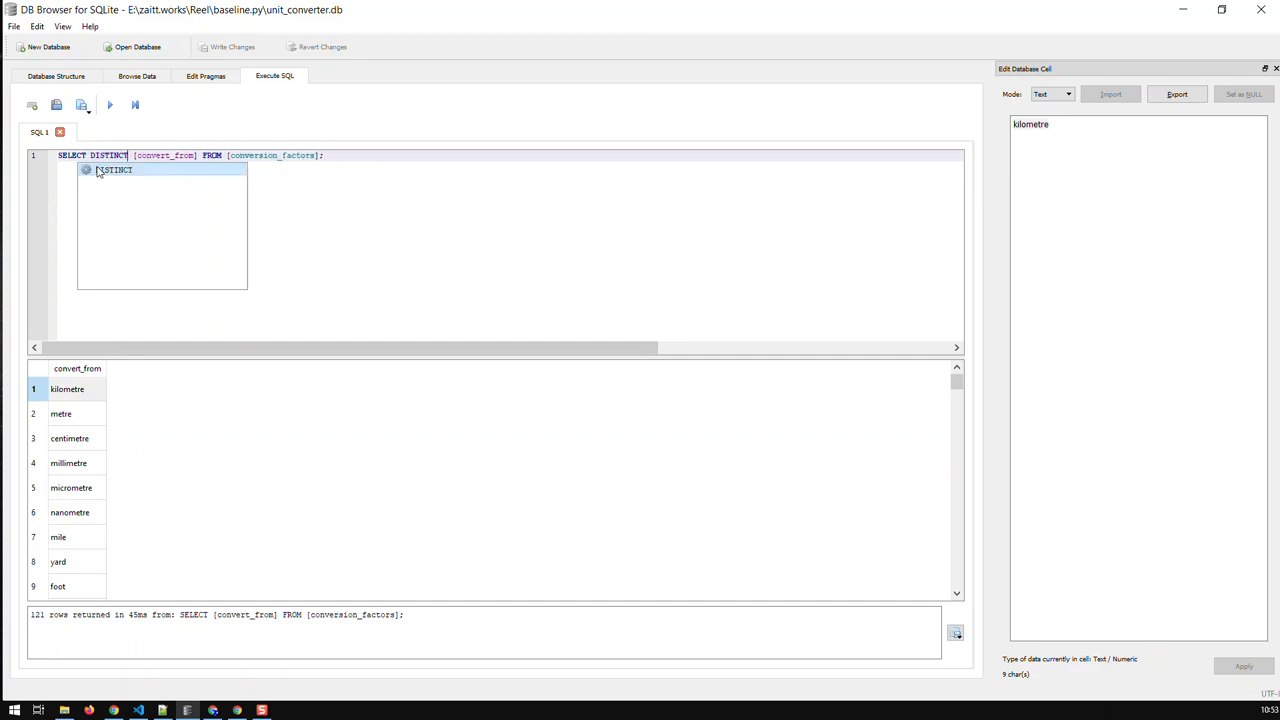
left_click(334, 249)
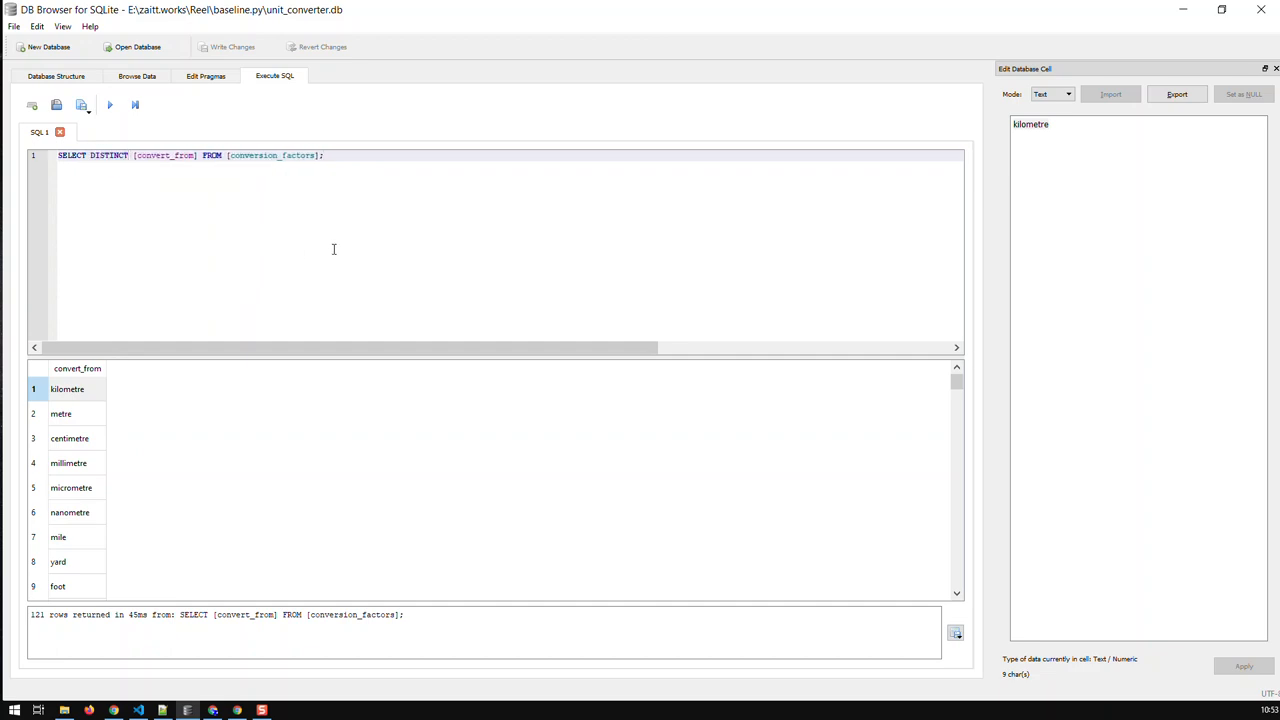
mouse_move(103, 105)
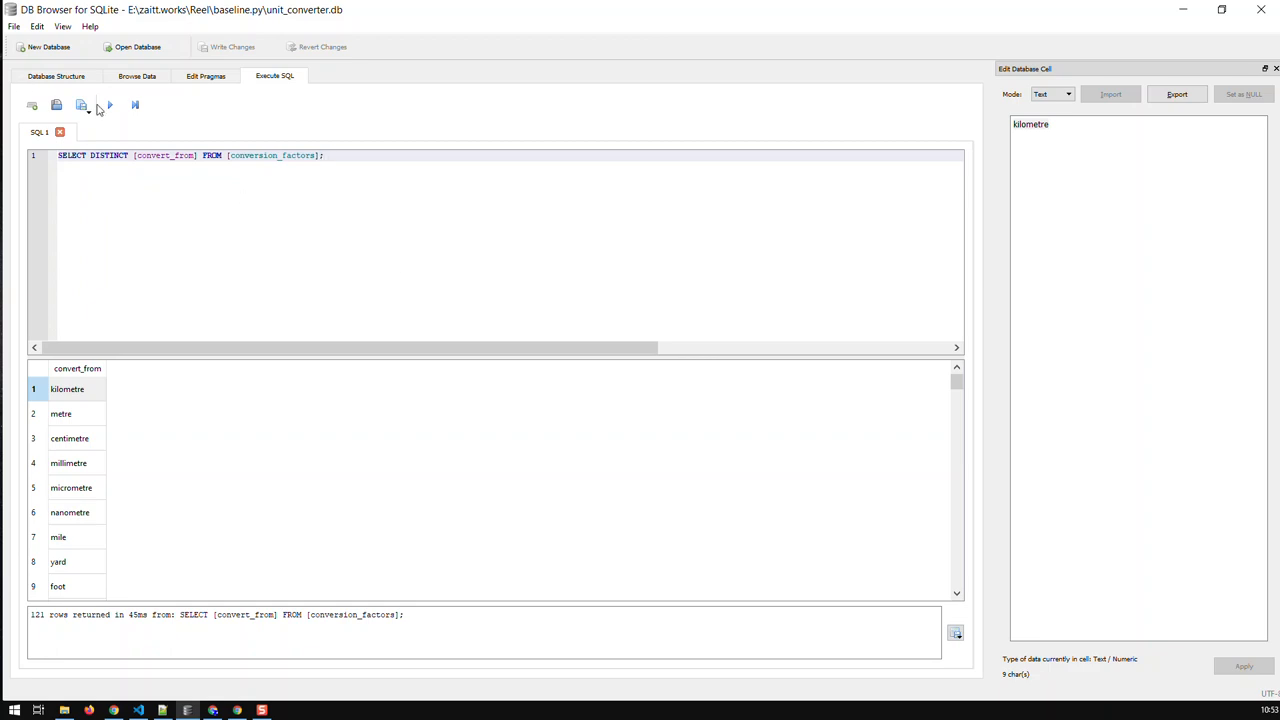
left_click(116, 105)
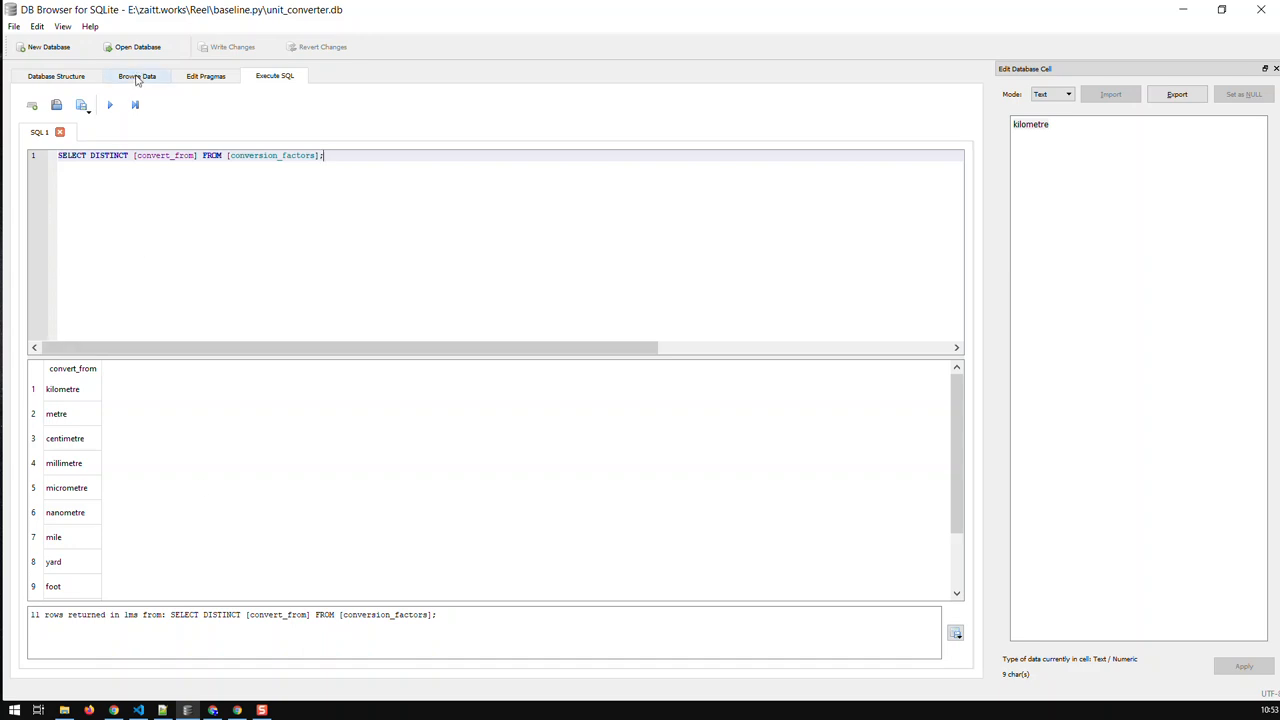
left_click(137, 74)
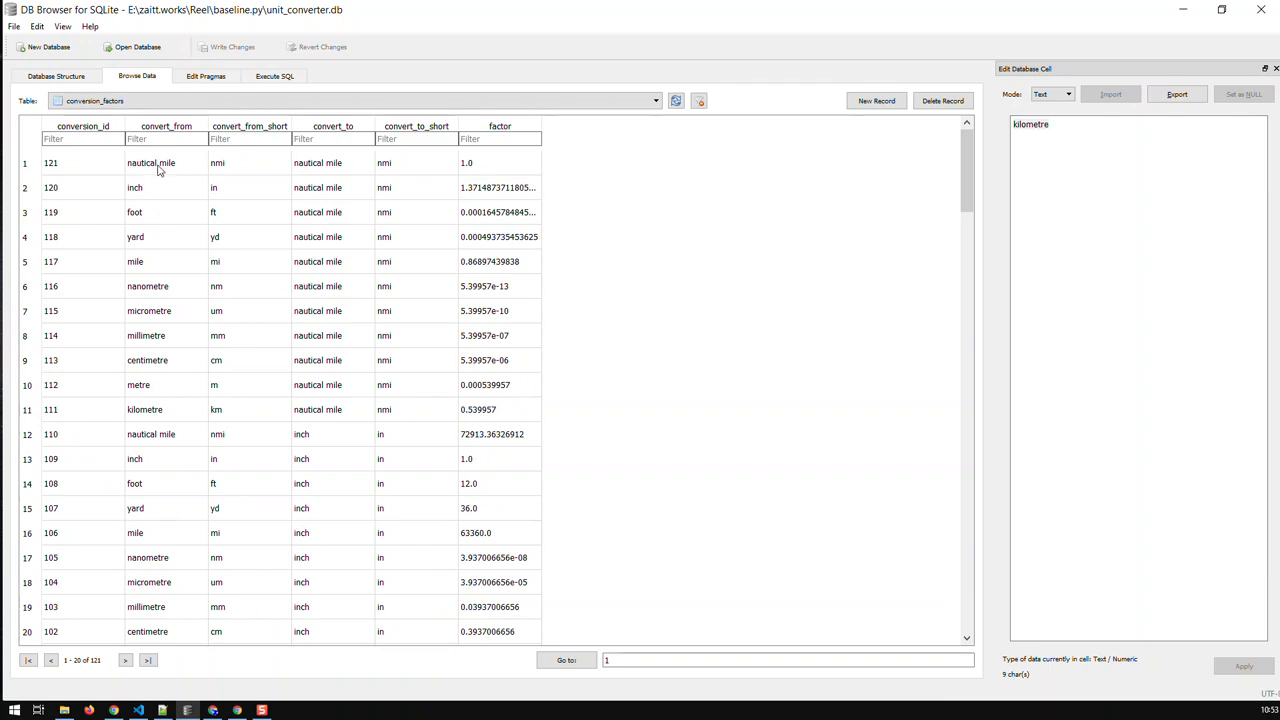
mouse_move(315, 173)
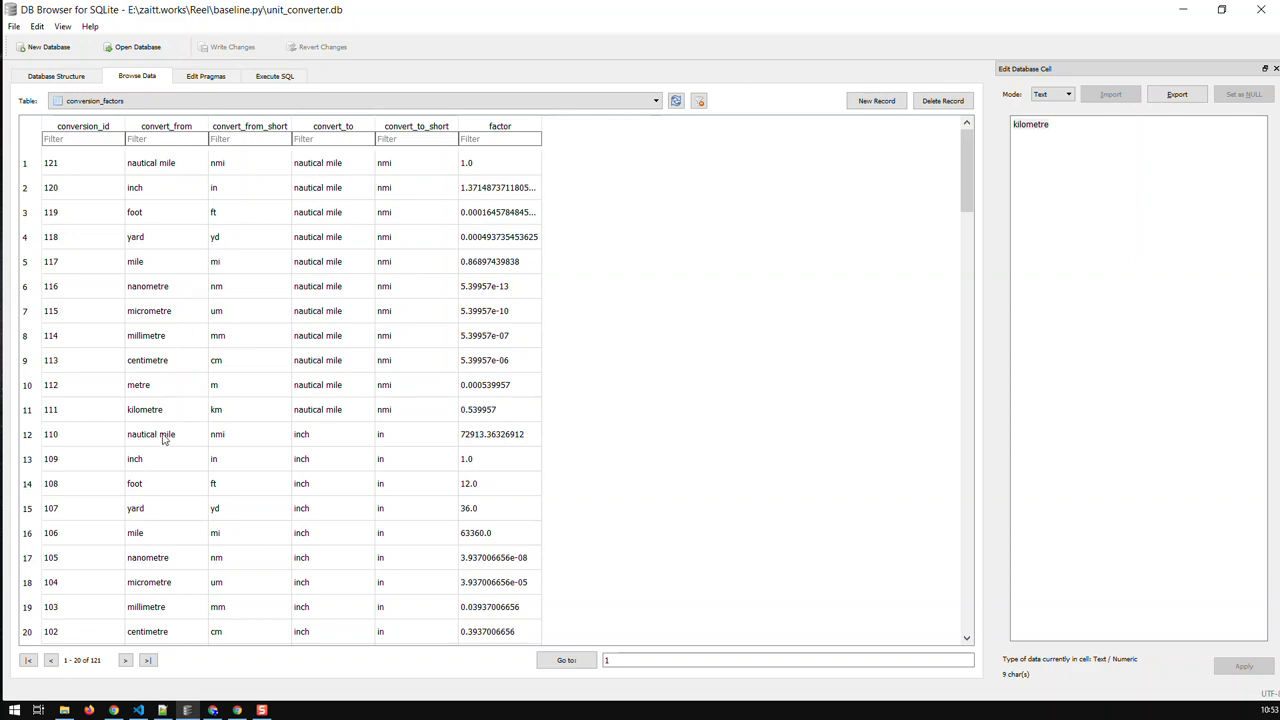
scroll("down", 3)
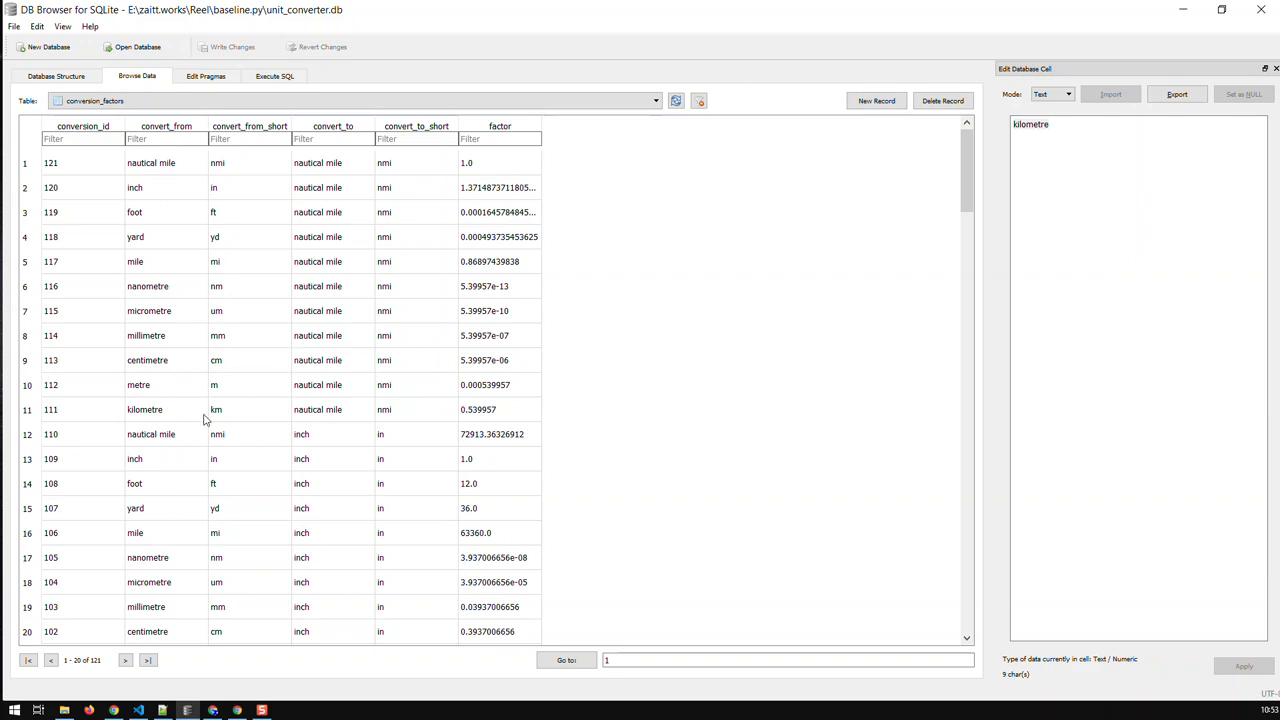
mouse_move(176, 310)
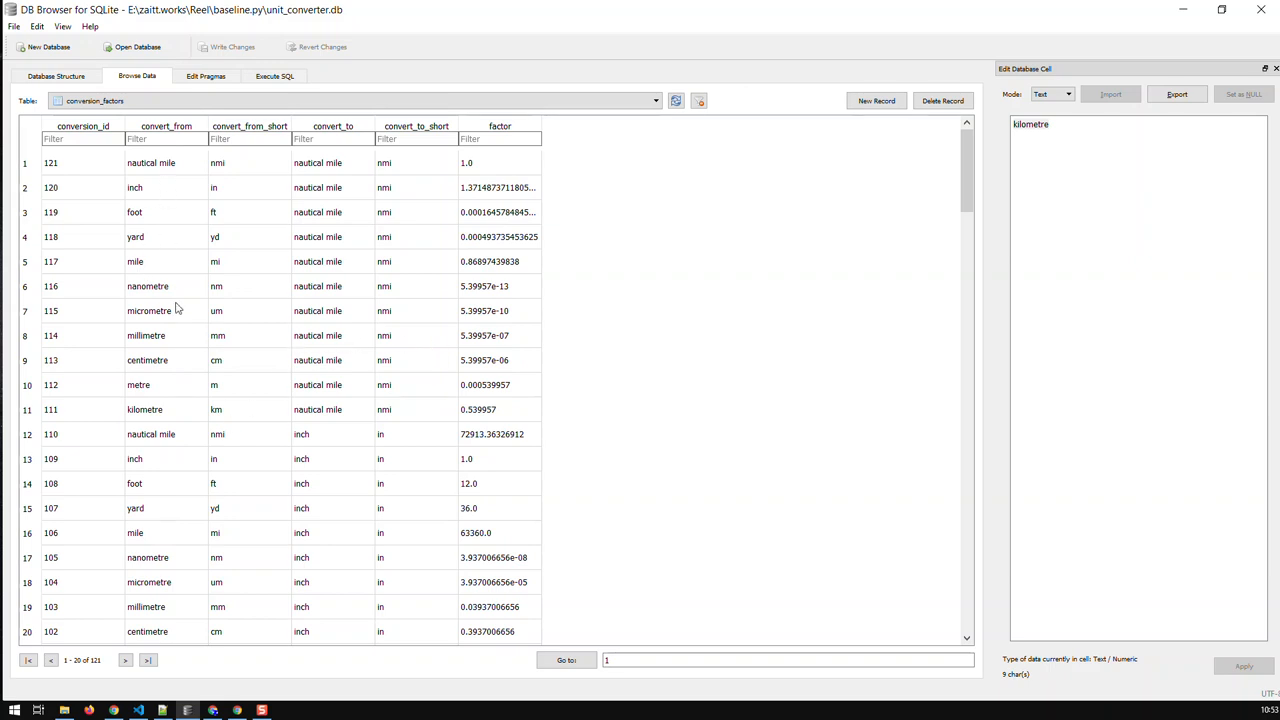
left_click(274, 76)
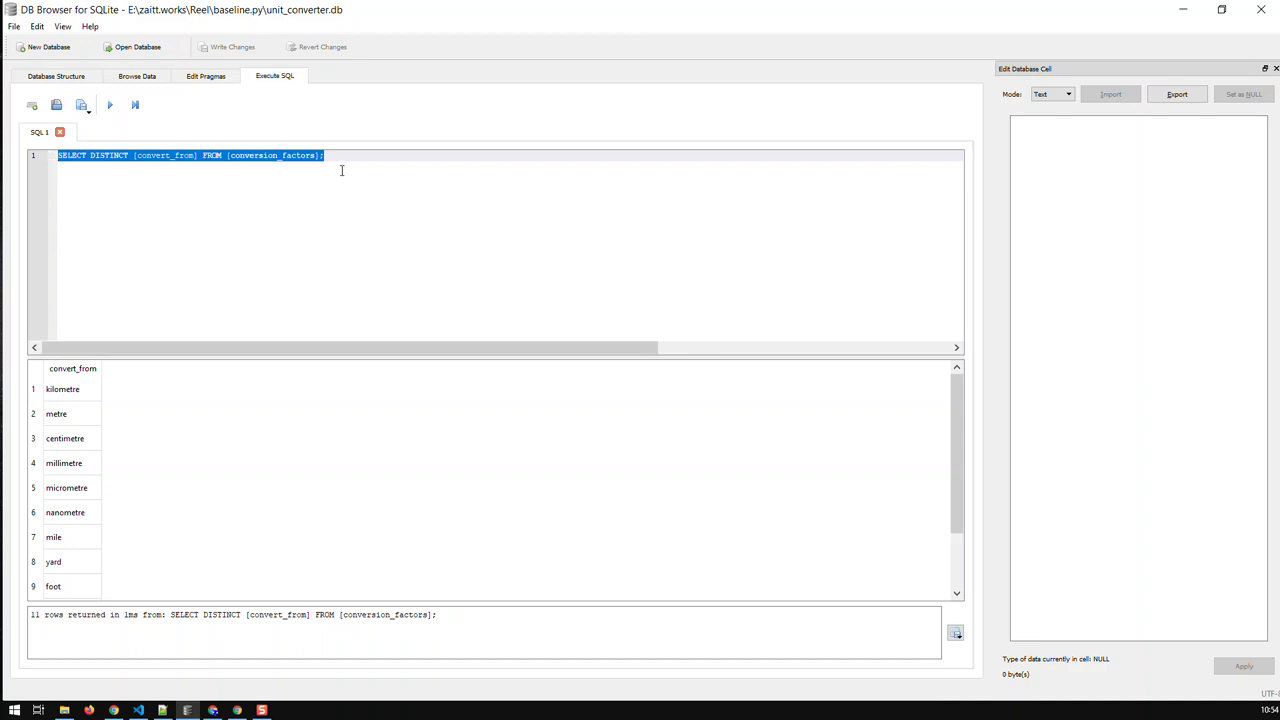
mouse_move(370, 376)
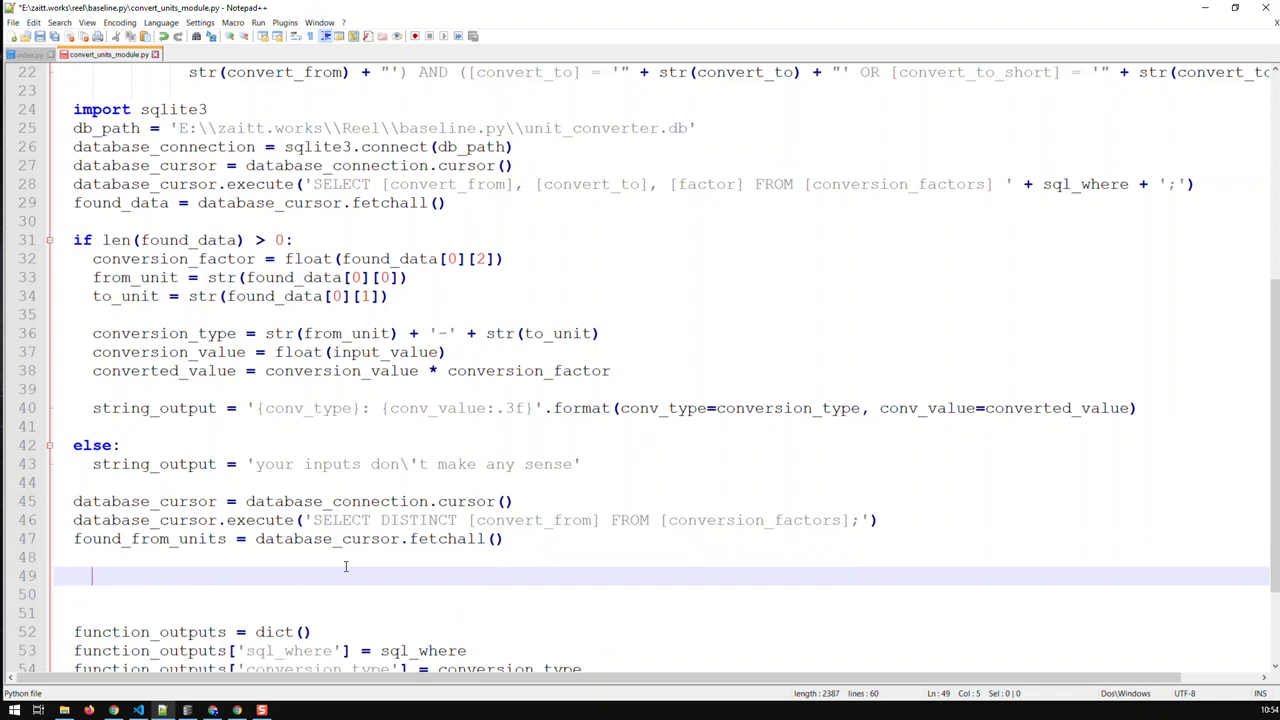
Delete the extra blank line after the found_from_units fetchall line
key("Backspace")
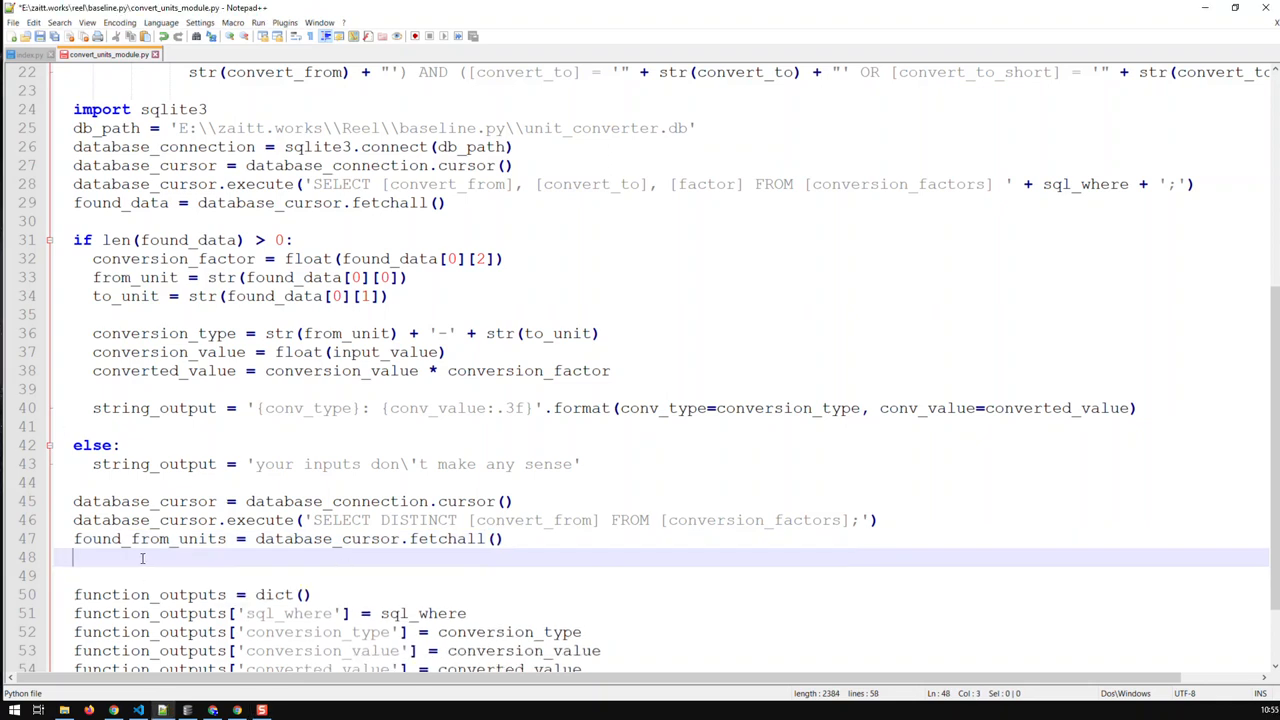
Type the loop header for(i in range(len(found_from_units)) on line 48
type("for")
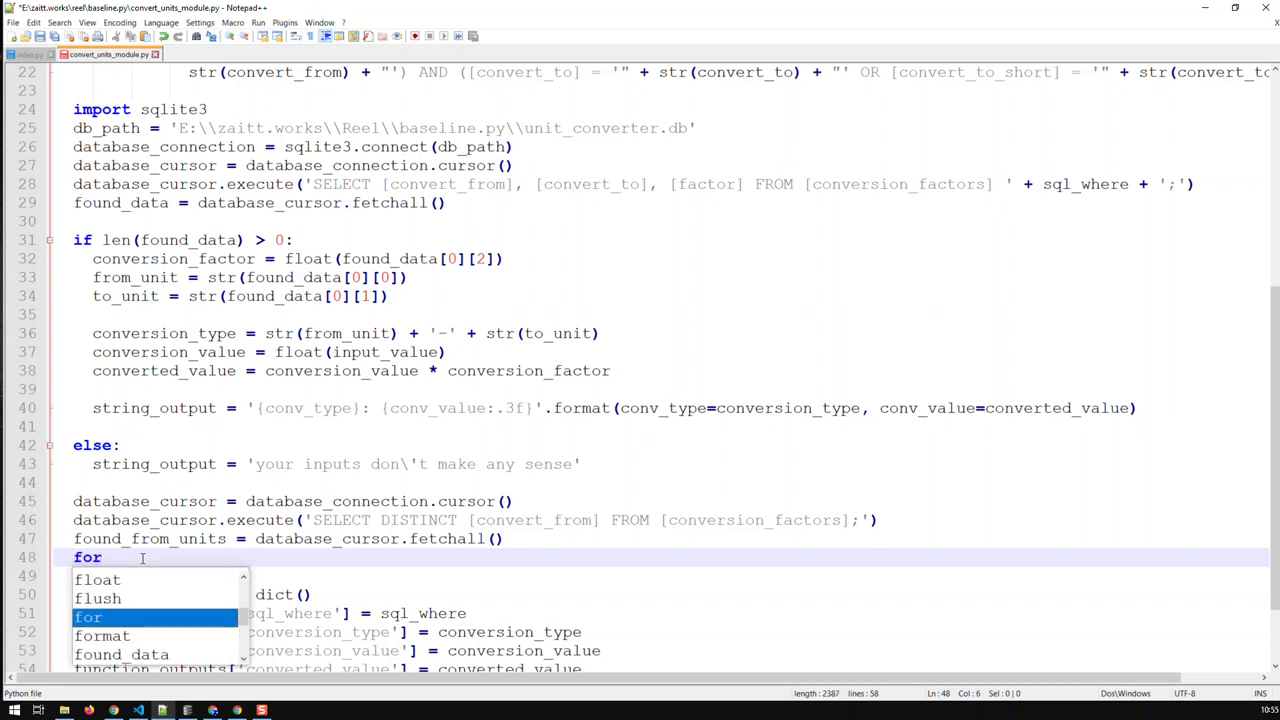
type("(")
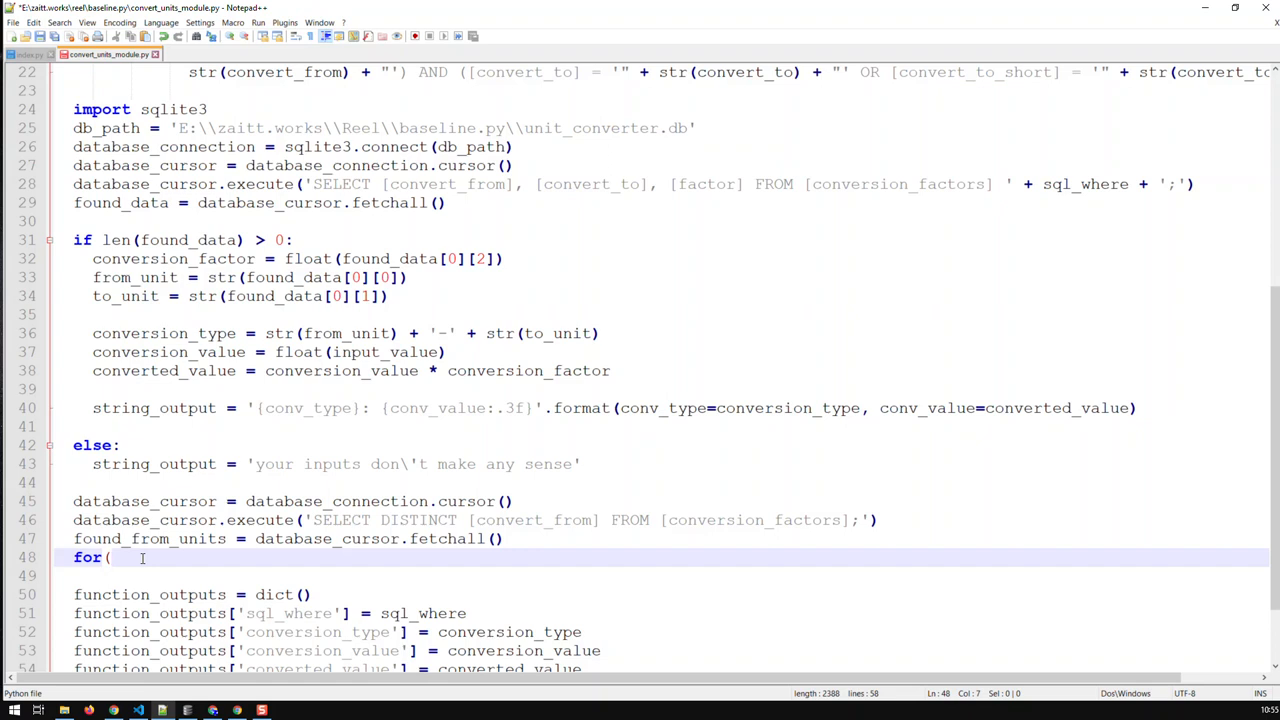
type("i in range(")
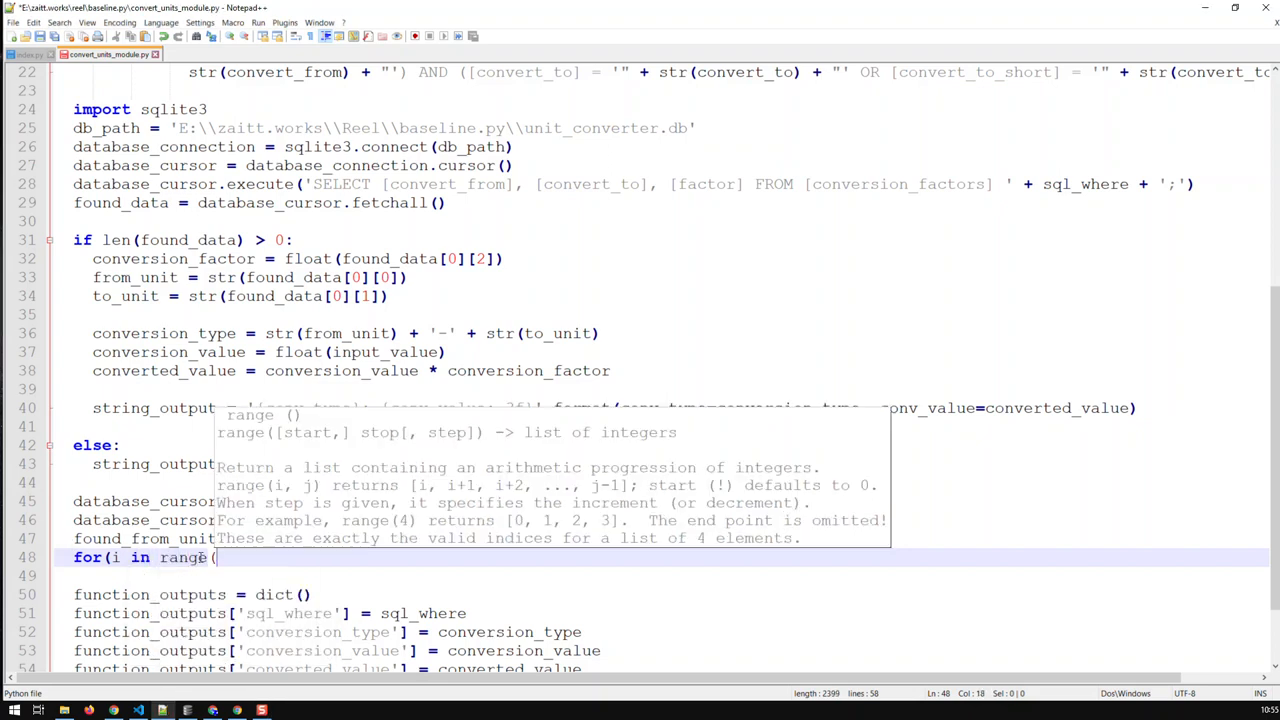
type("len(")
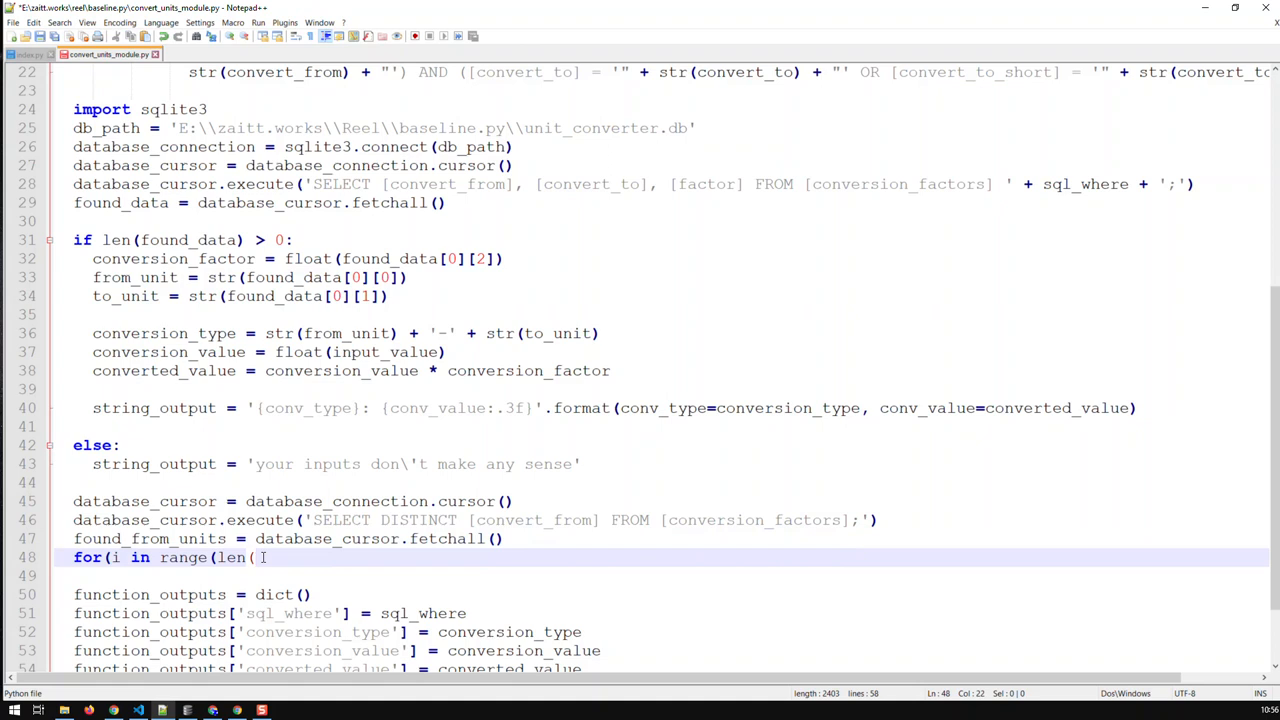
type("found_from_units")
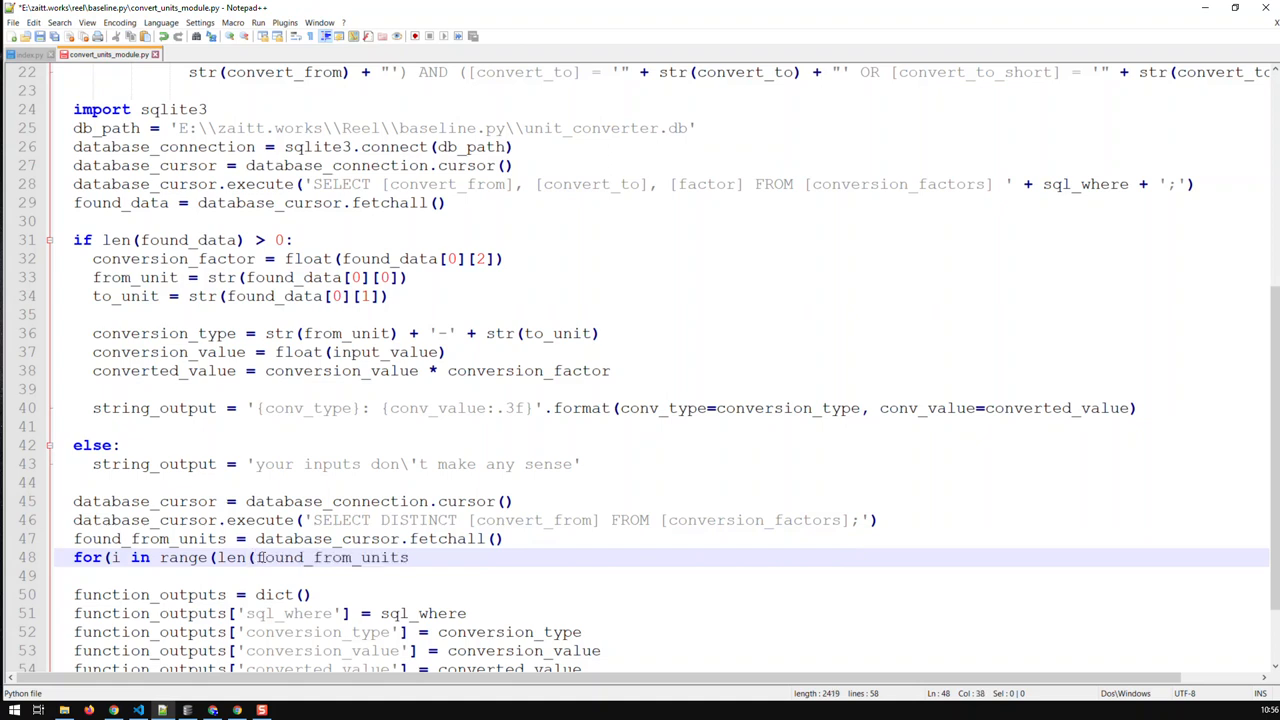
type(")")
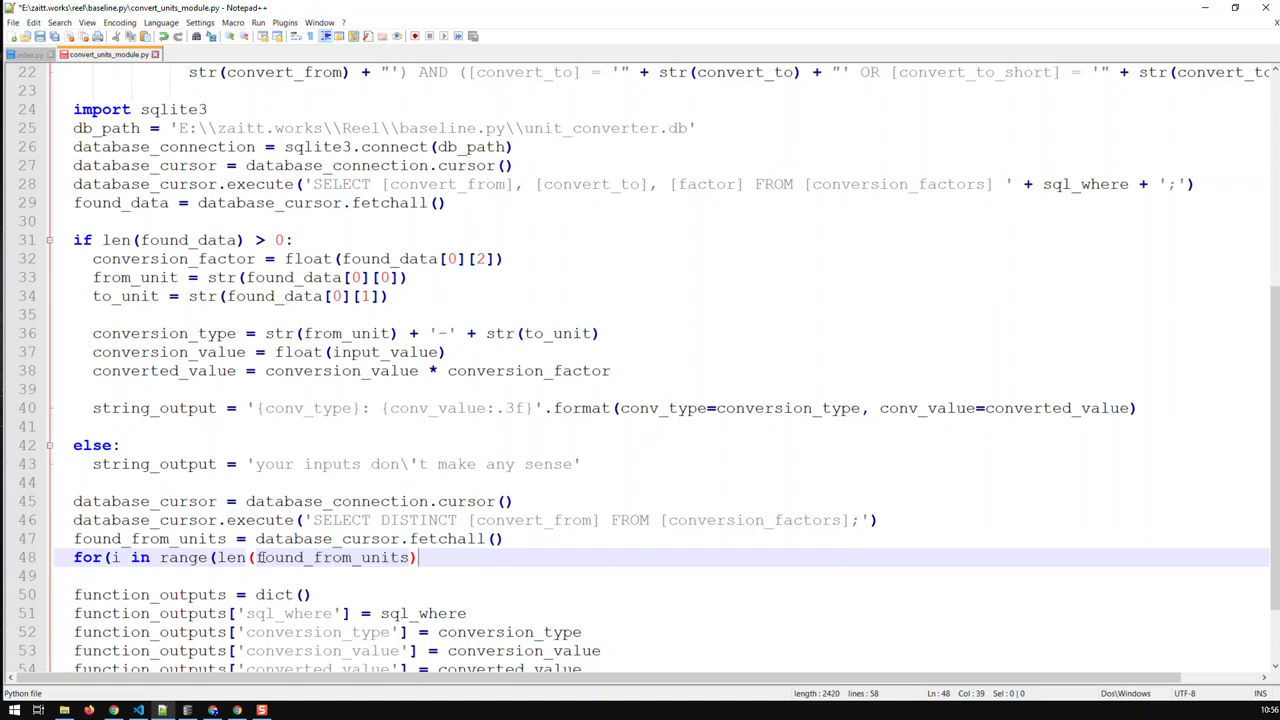
type(")")
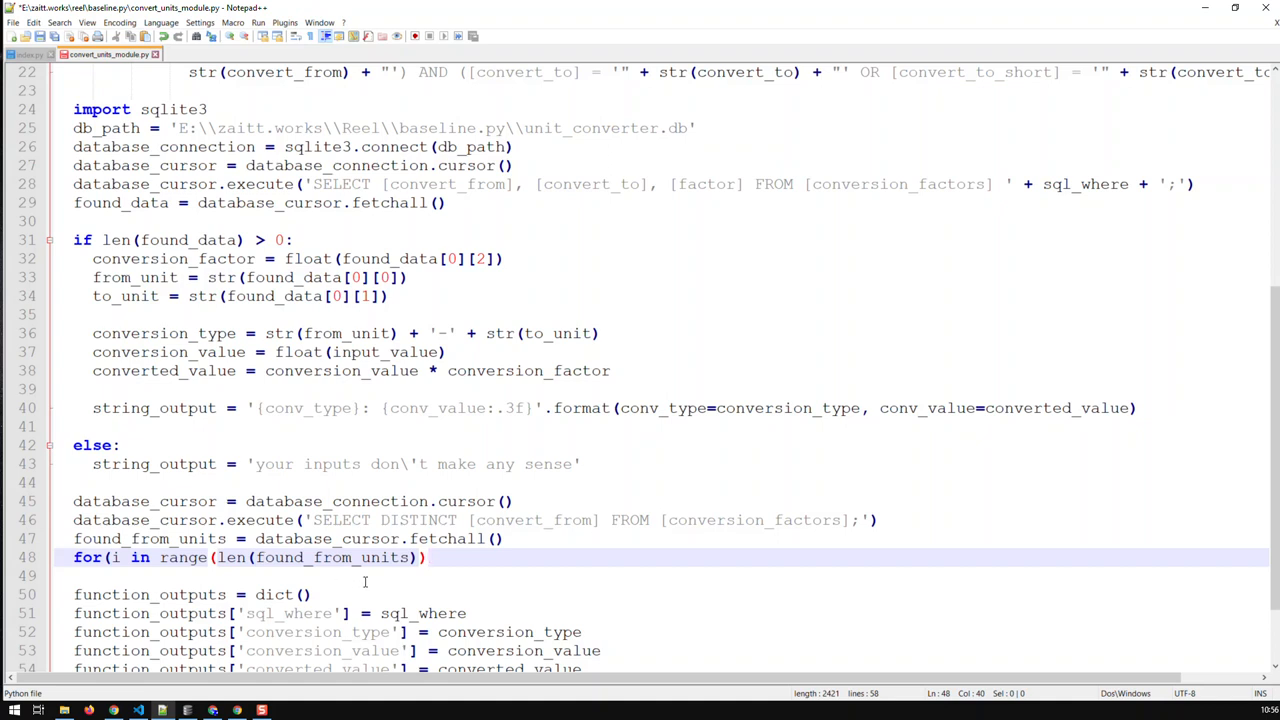
scroll("down", 3)
type("# ")
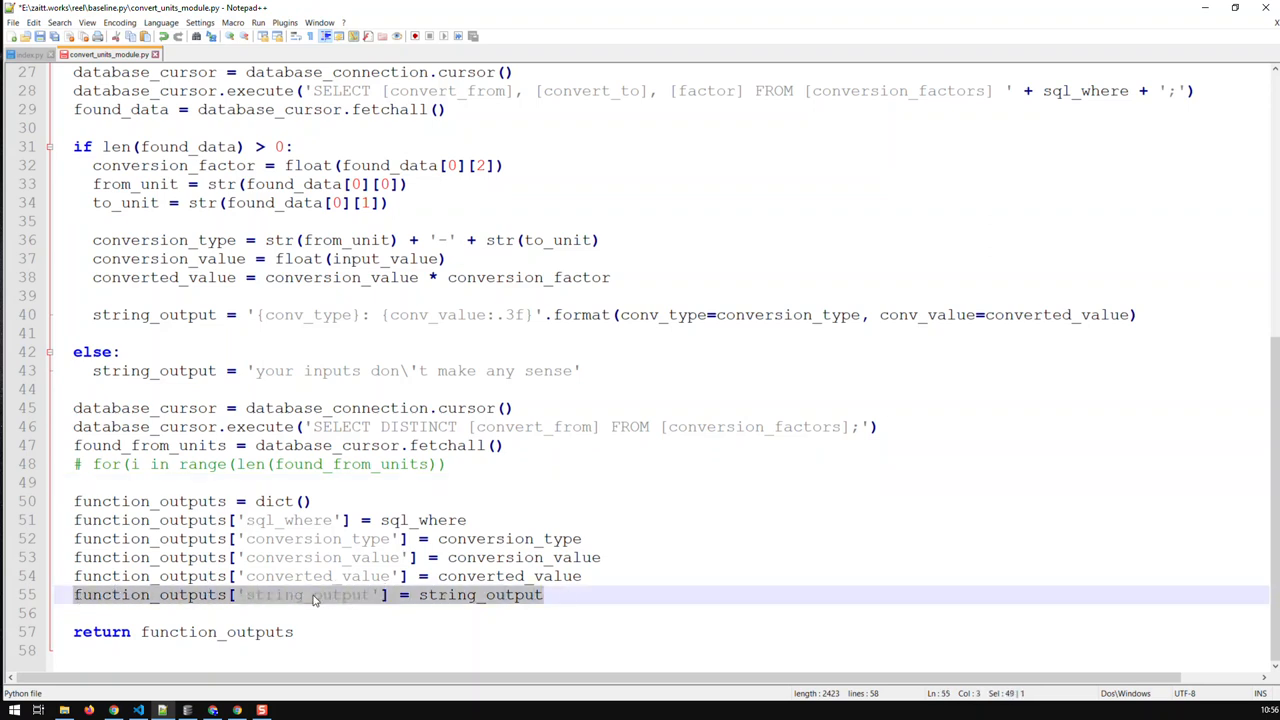
Duplicate the string_output line as function_outputs['from_units'] and add from_units = found_from_units
key("Enter")
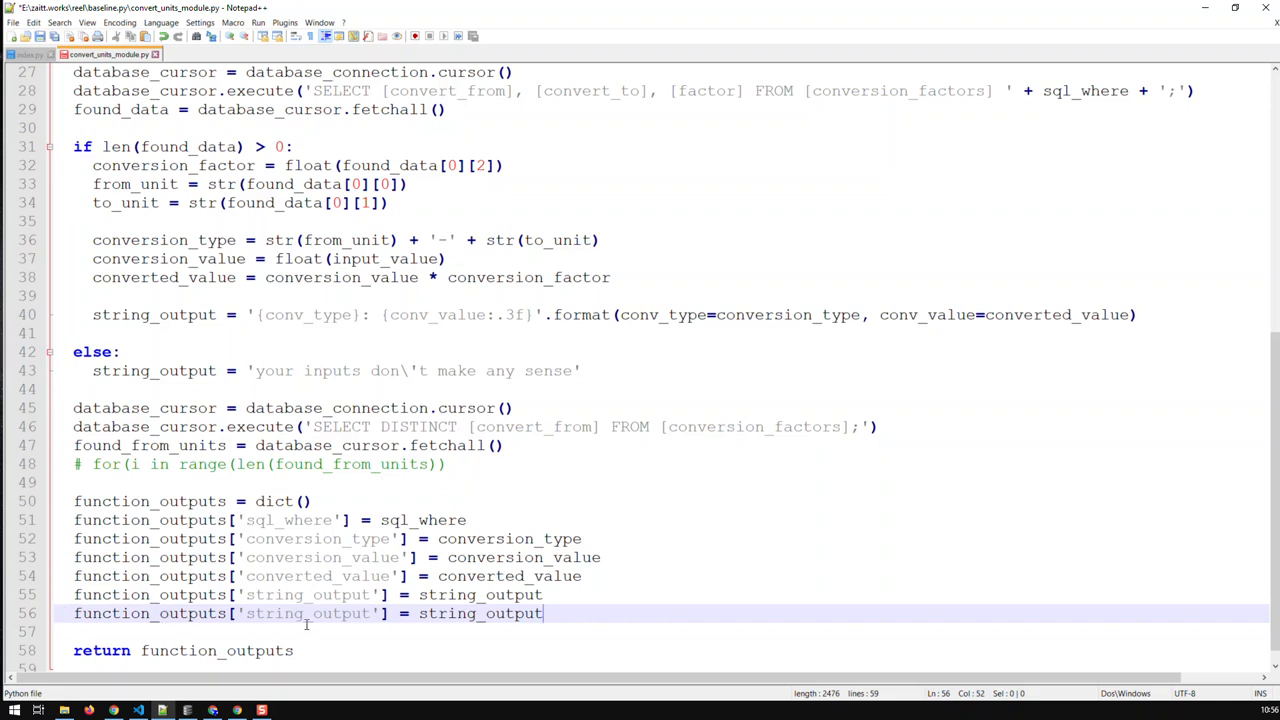
double_click(308, 614)
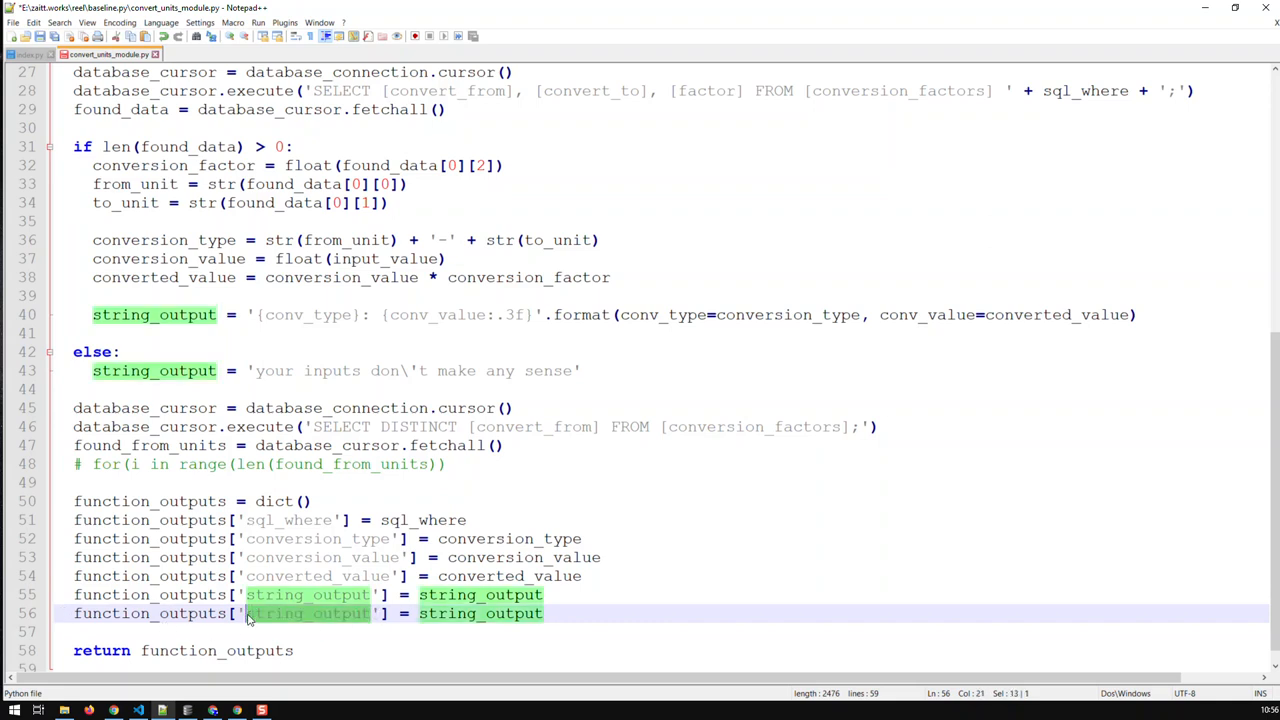
type("from_unit")
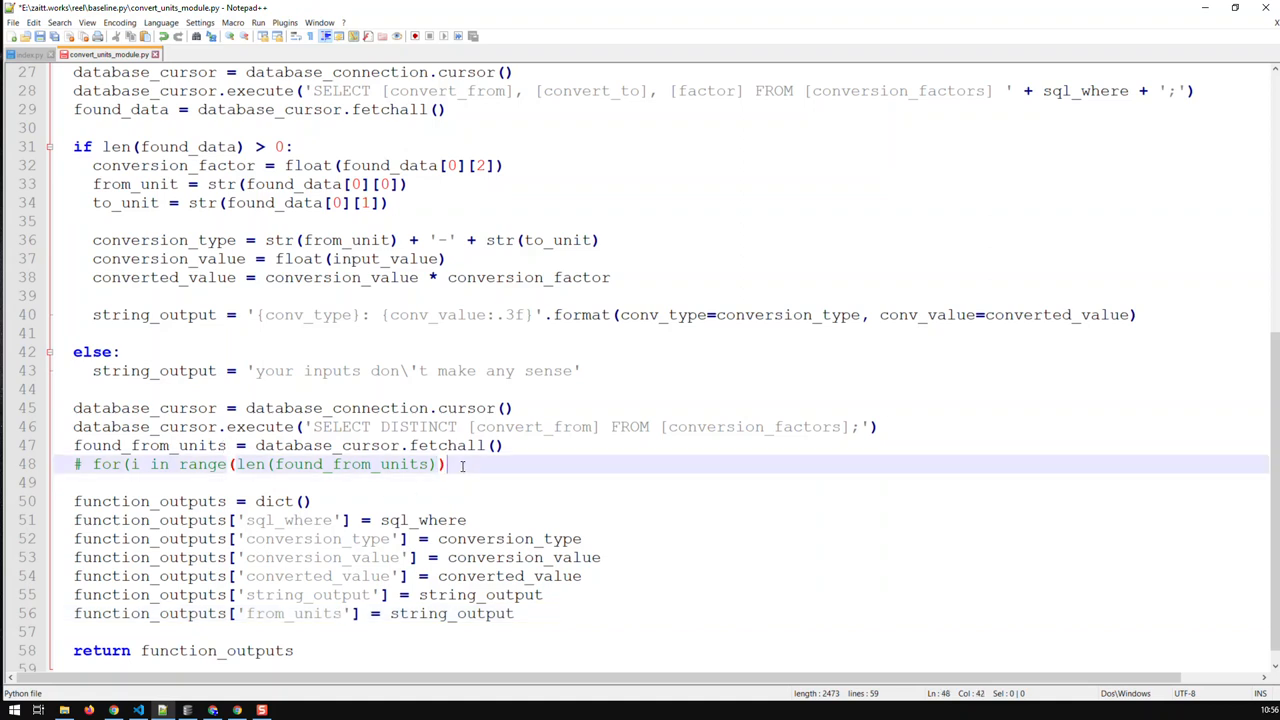
type("from")
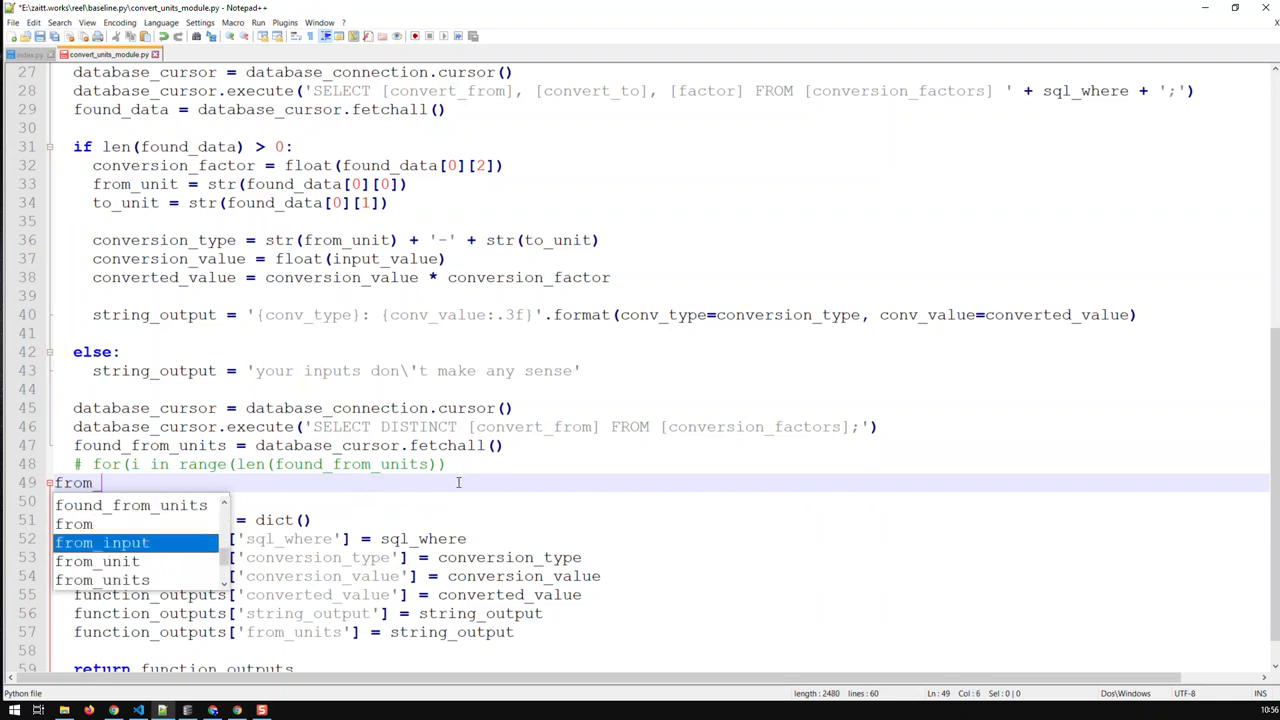
type("_units")
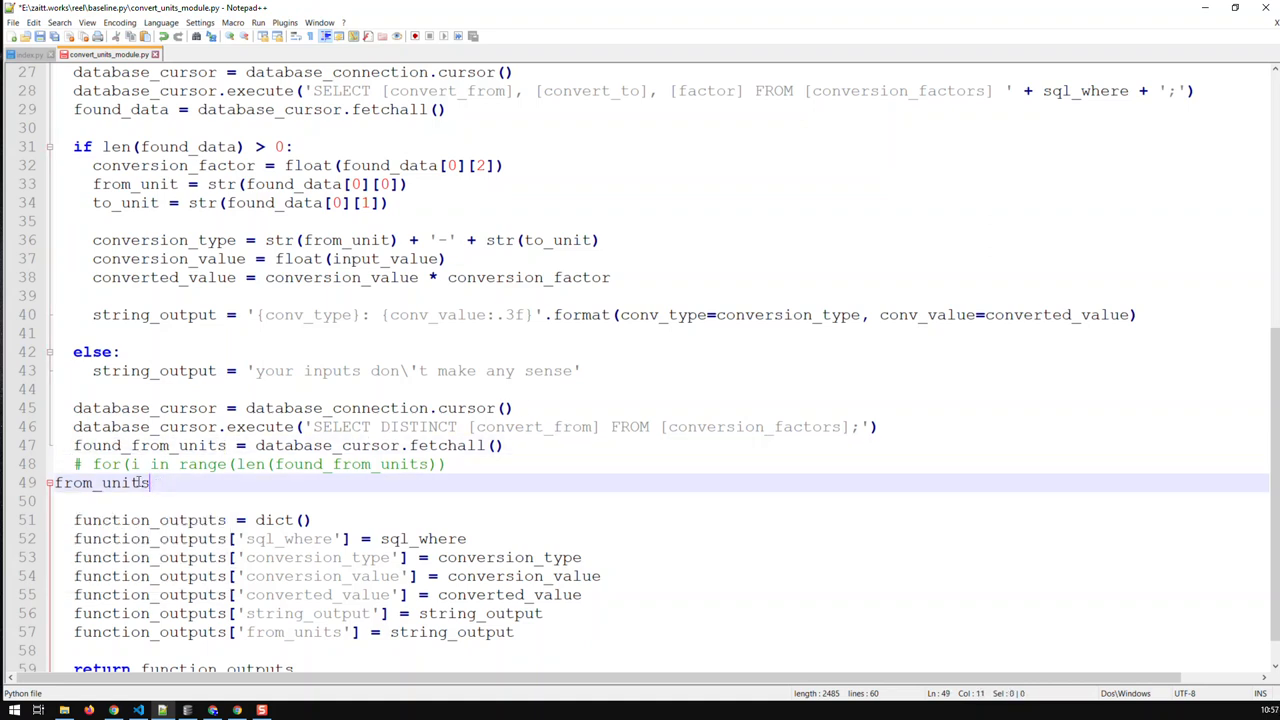
type("found_from_units")
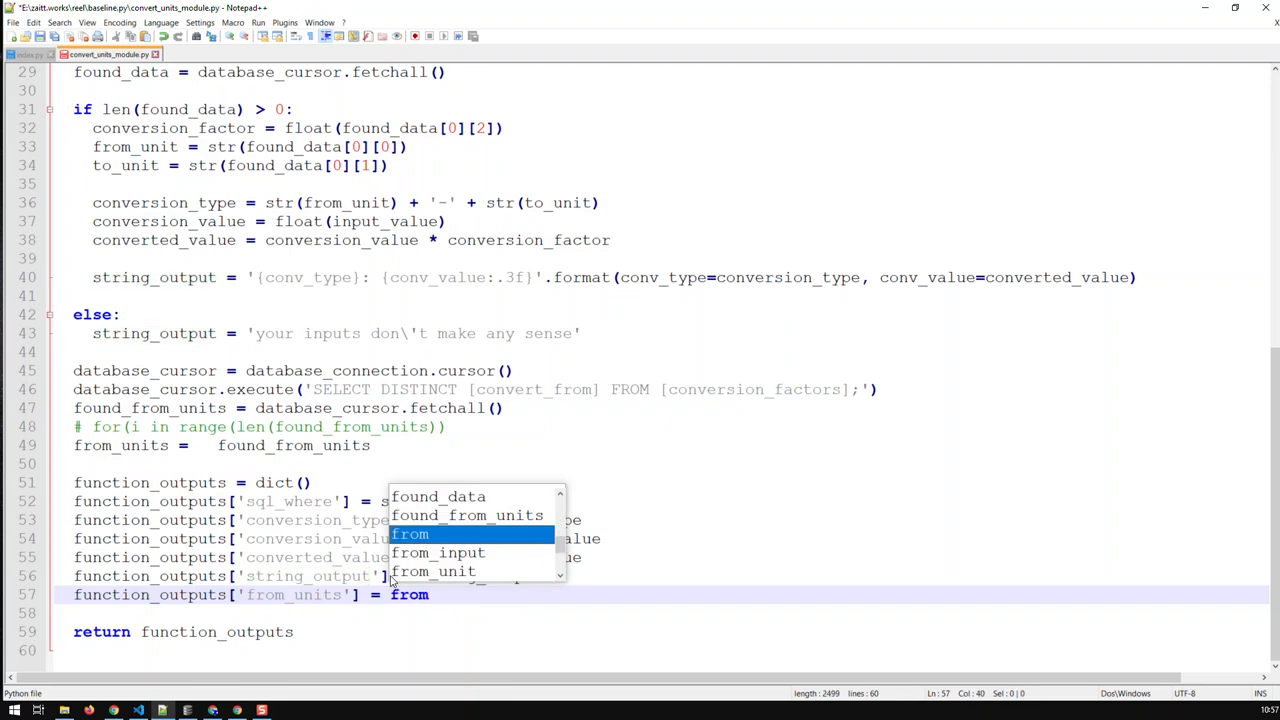
type("_units")
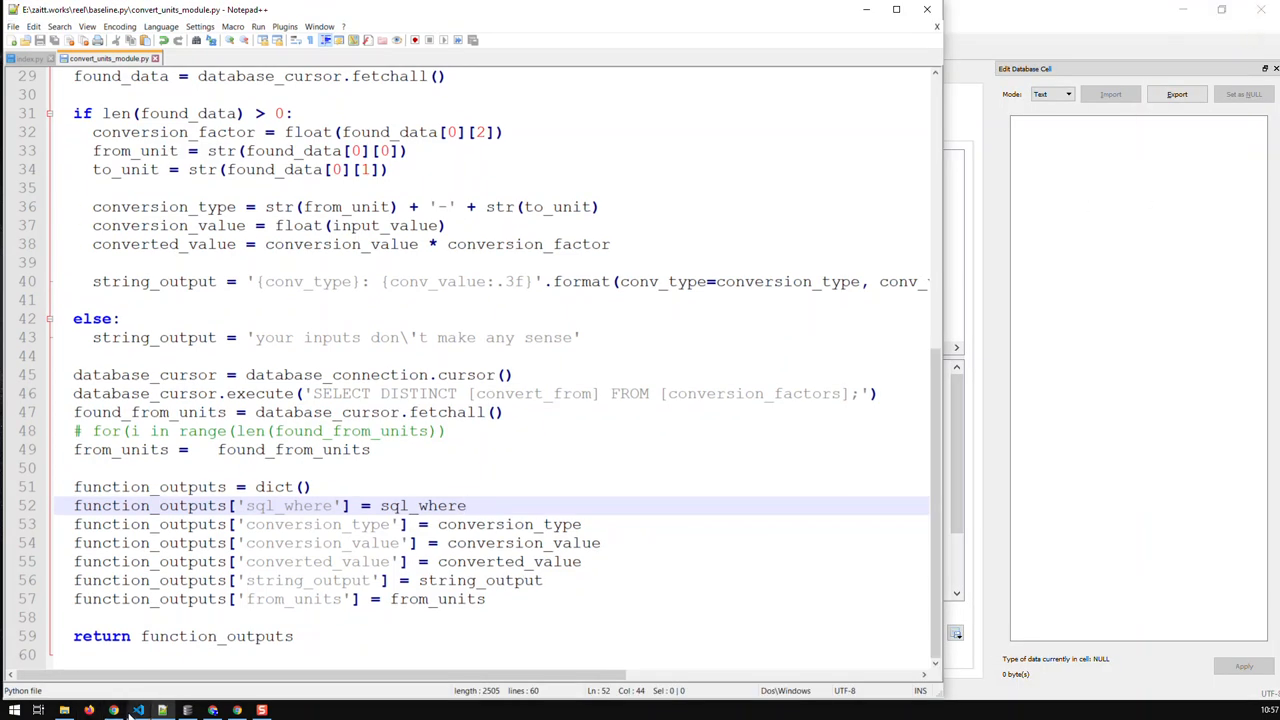
Rename the copied print line's key to 'from_units' and rerun the conversion in Chrome
left_click(104, 707)
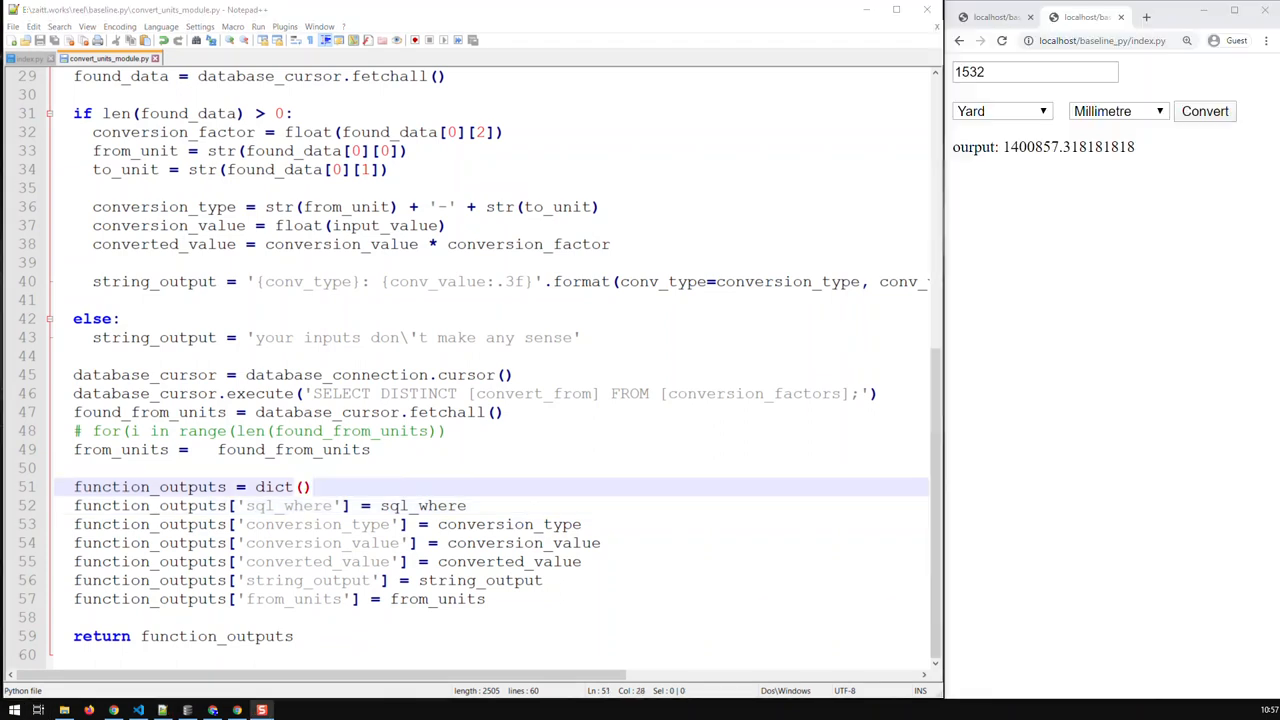
mouse_move(1019, 226)
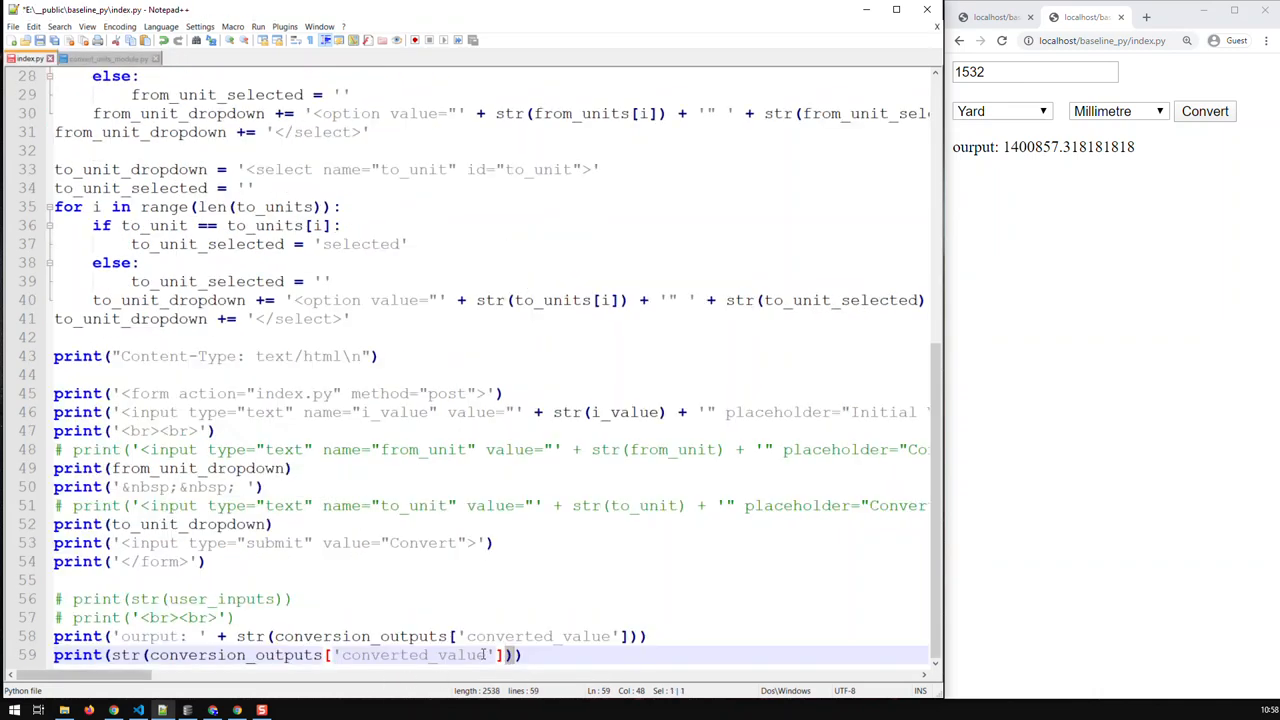
double_click(416, 655)
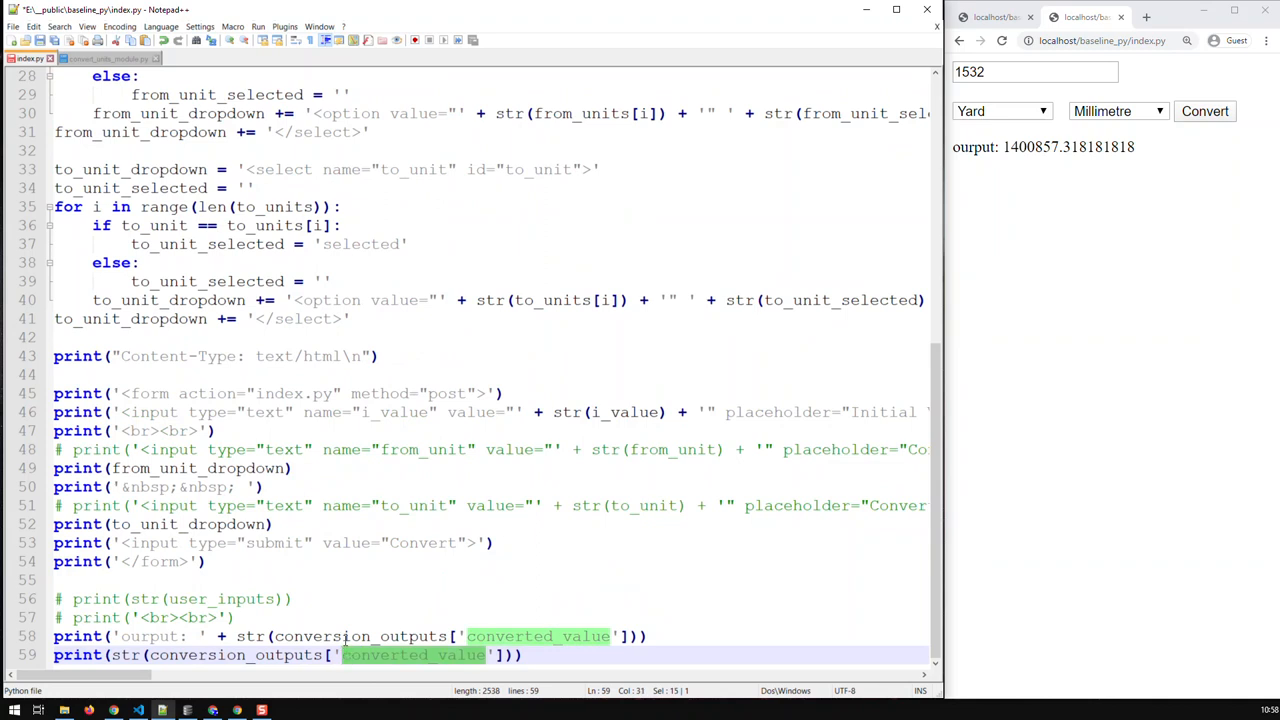
type("from_units")
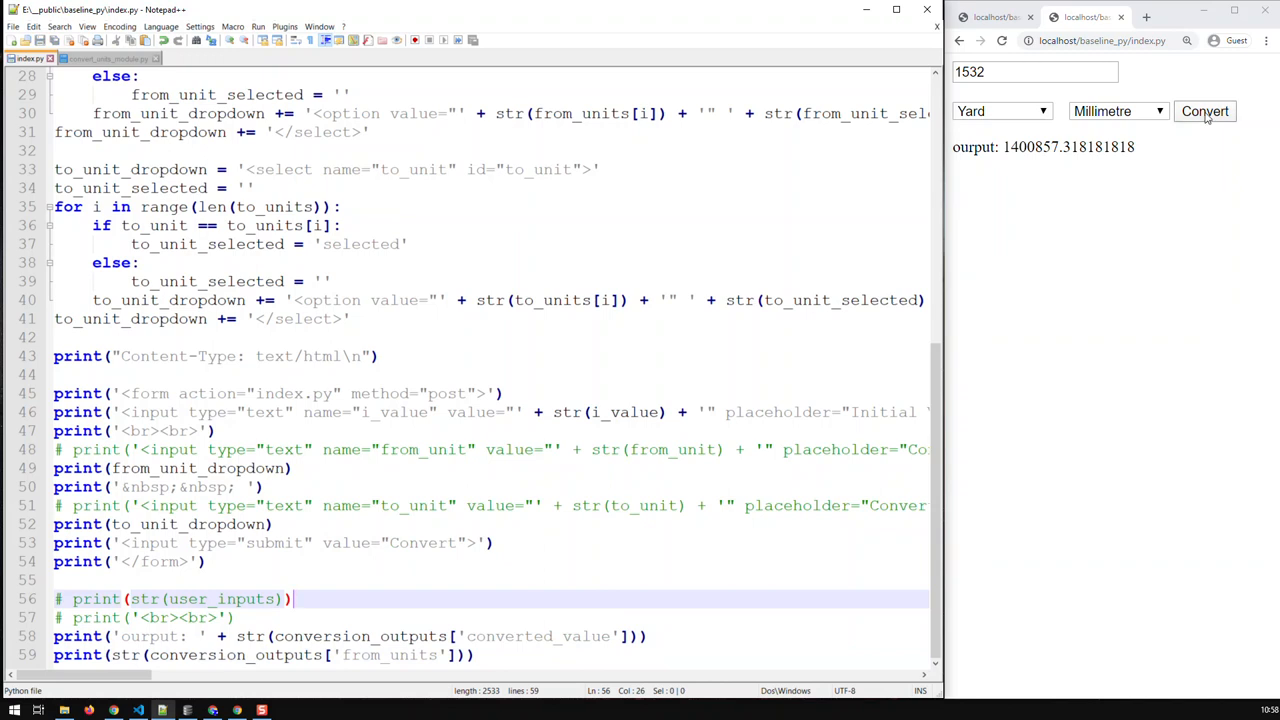
left_click(1204, 111)
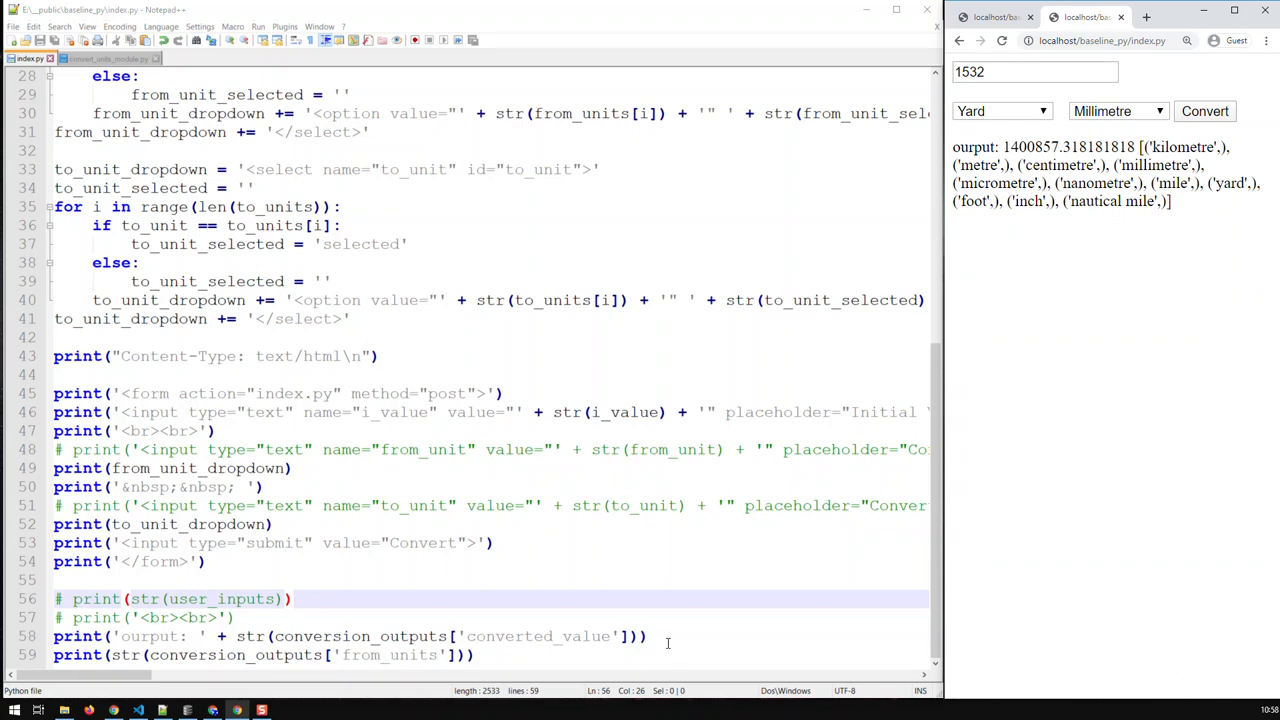
Add print('<br><br>') before the unit list and check its layout on the page
type("print('")
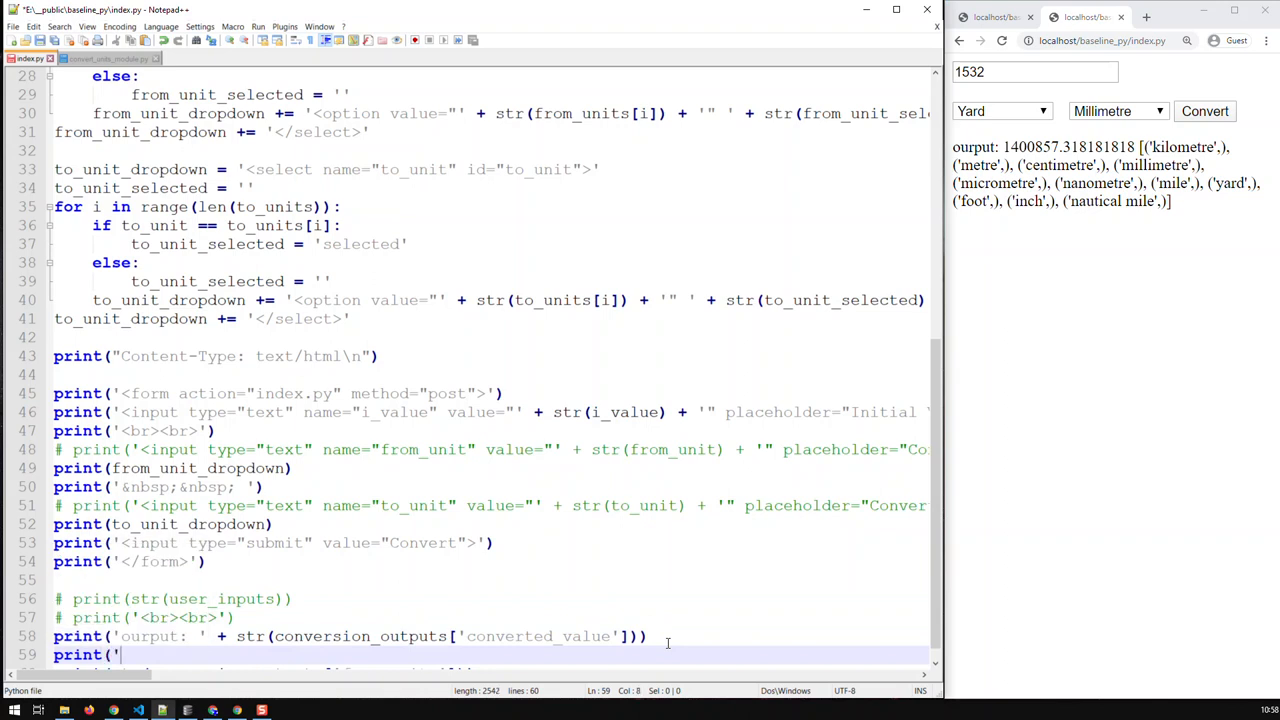
type("<br>")
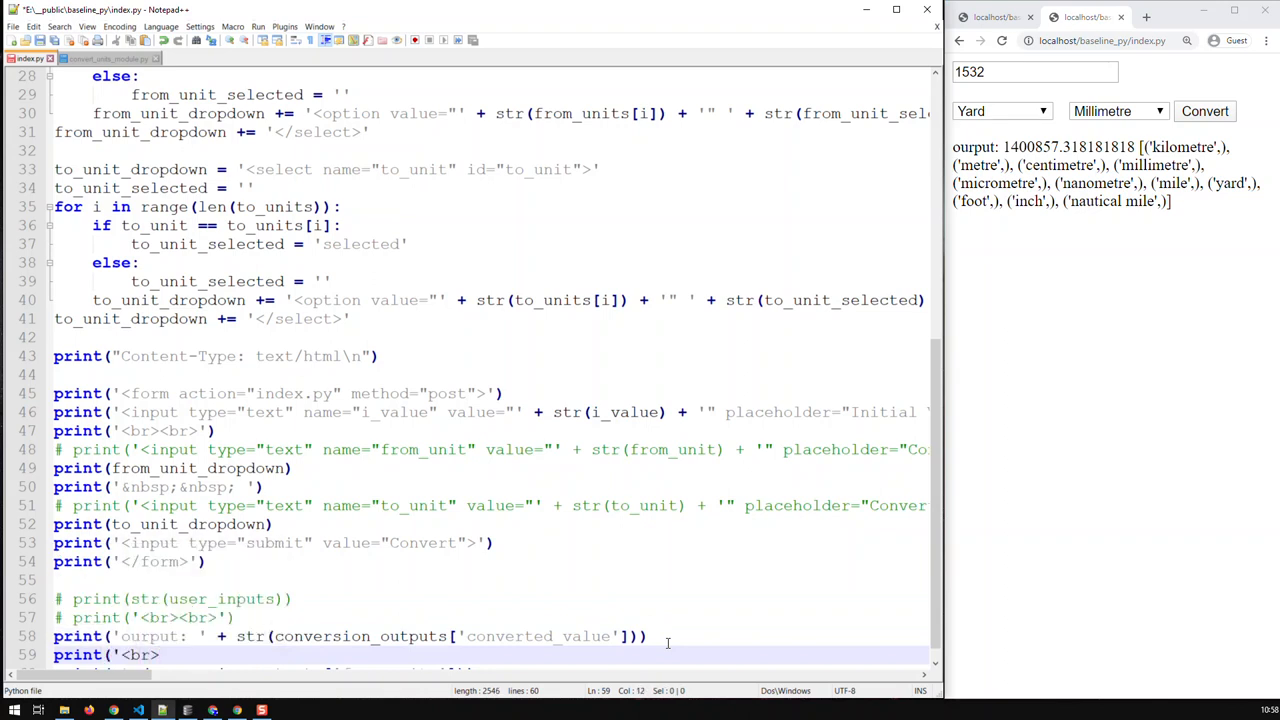
type("<br>")
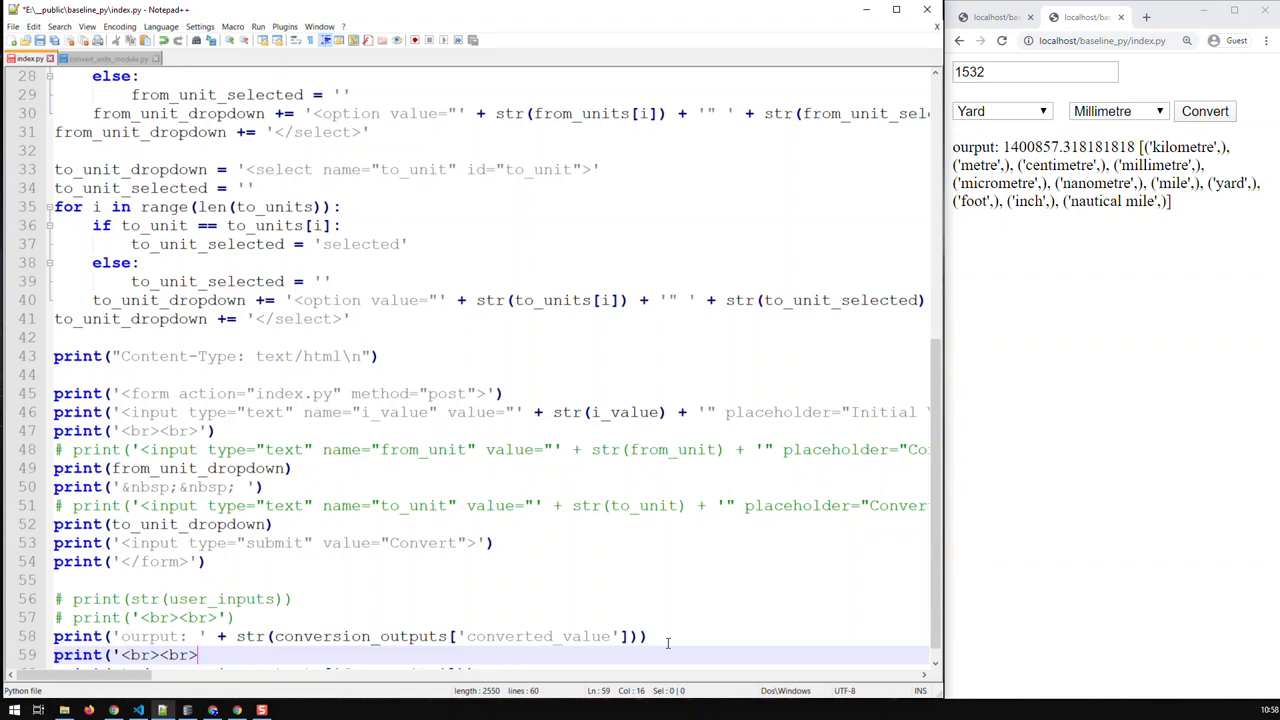
type("')")
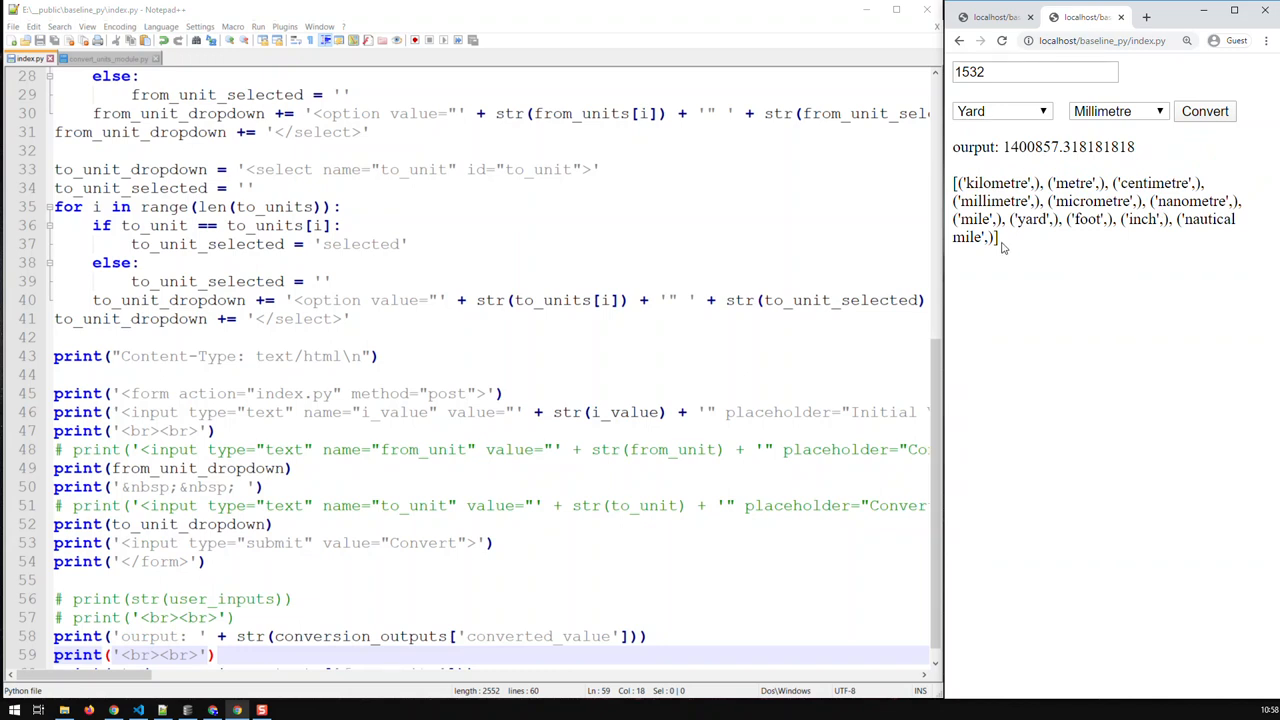
left_click_drag(955, 183, 997, 237)
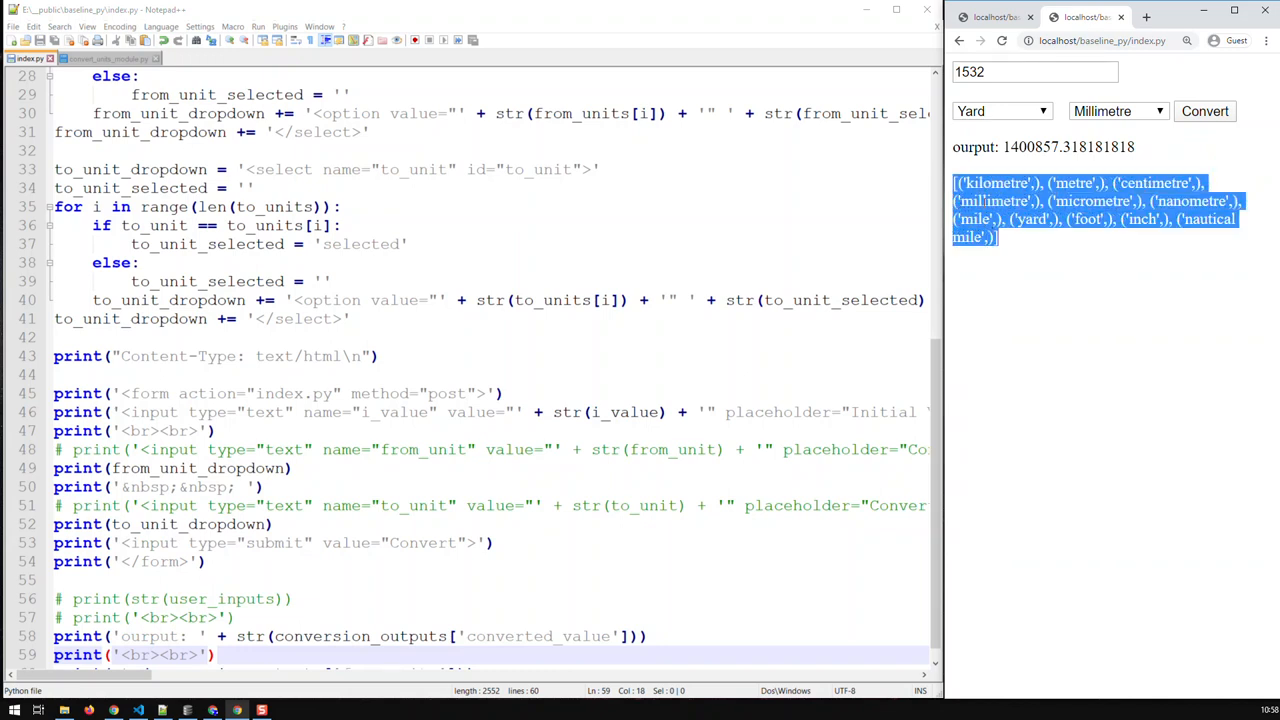
left_click(1018, 259)
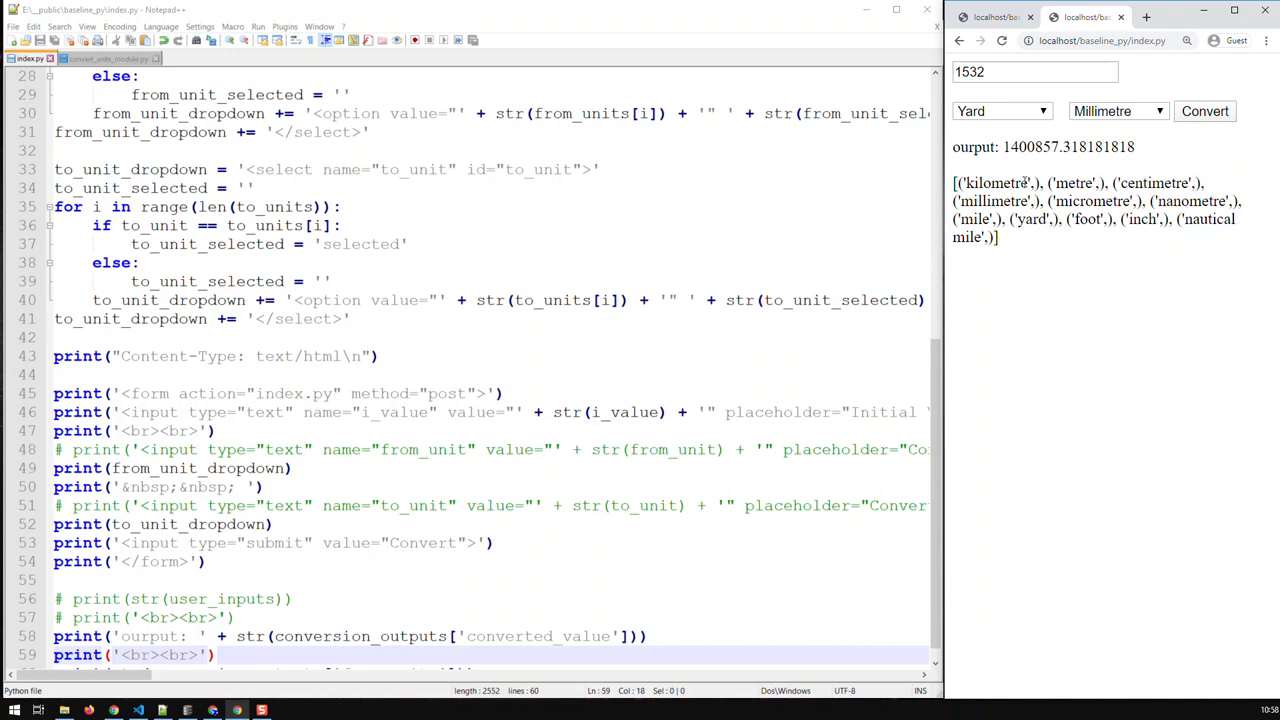
mouse_move(1084, 228)
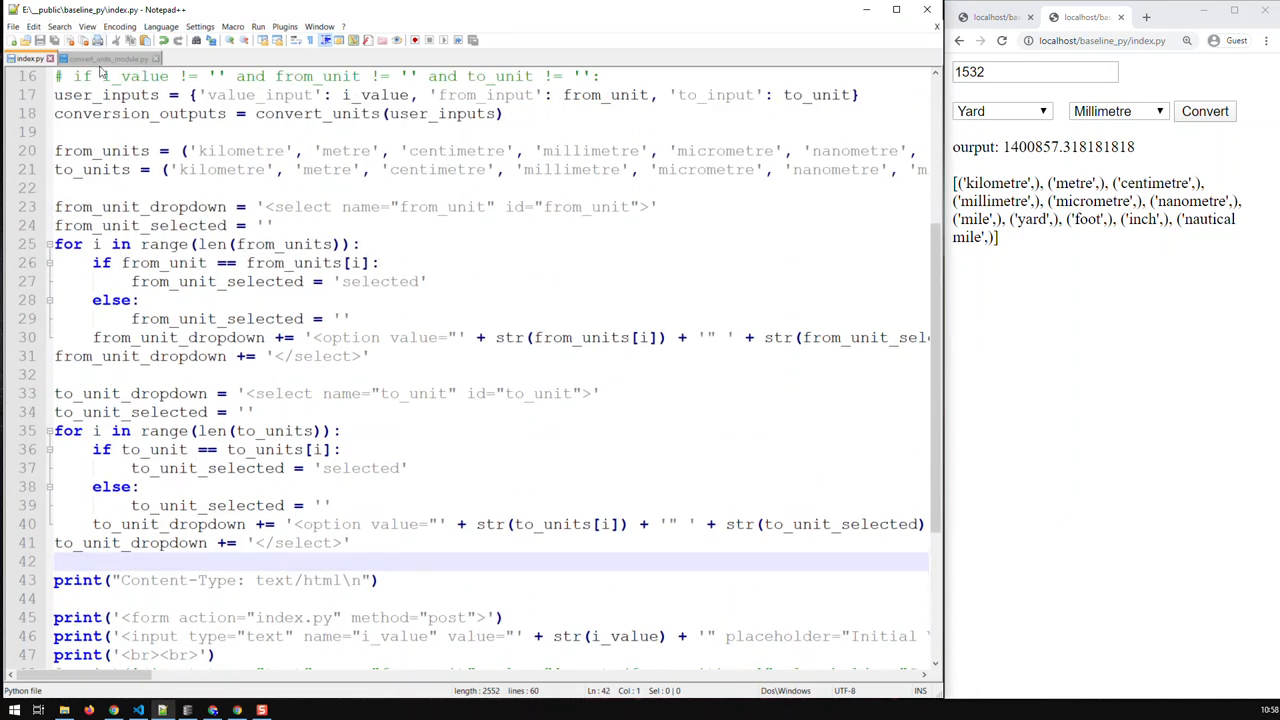
Add from_units = [] after the fetchall line and end the loop header with a colon
left_click(108, 58)
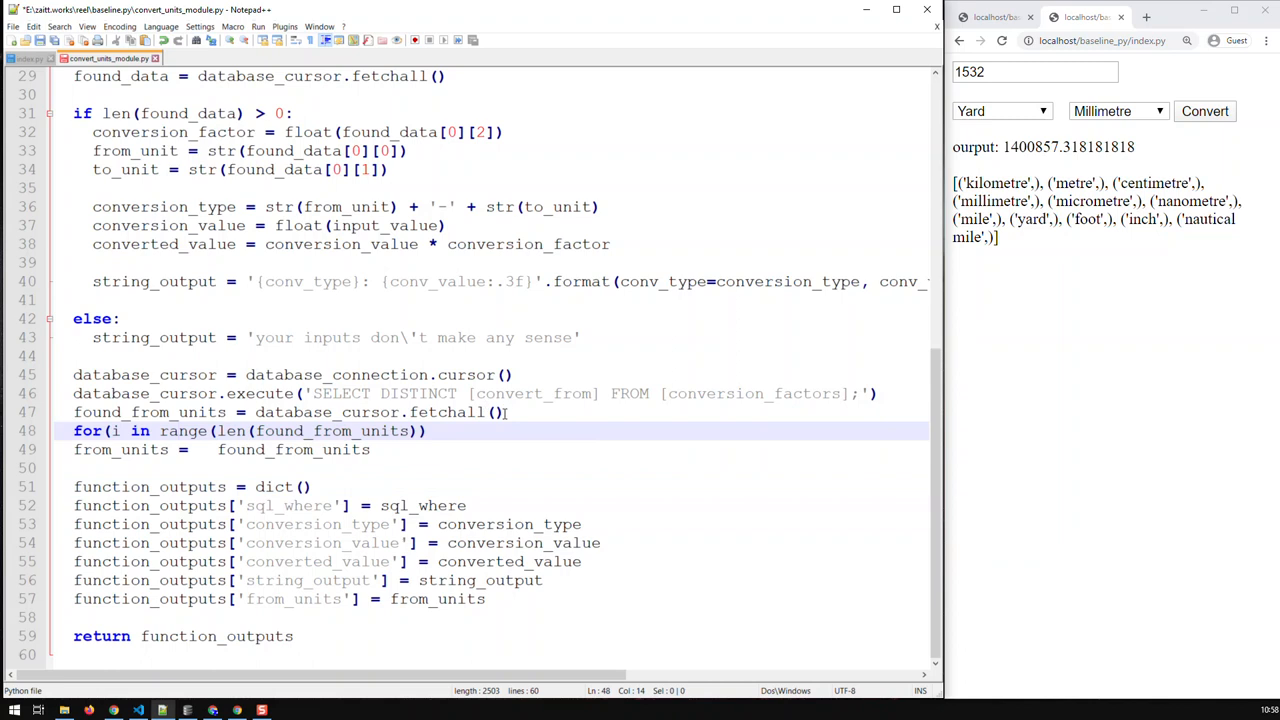
left_click(504, 412)
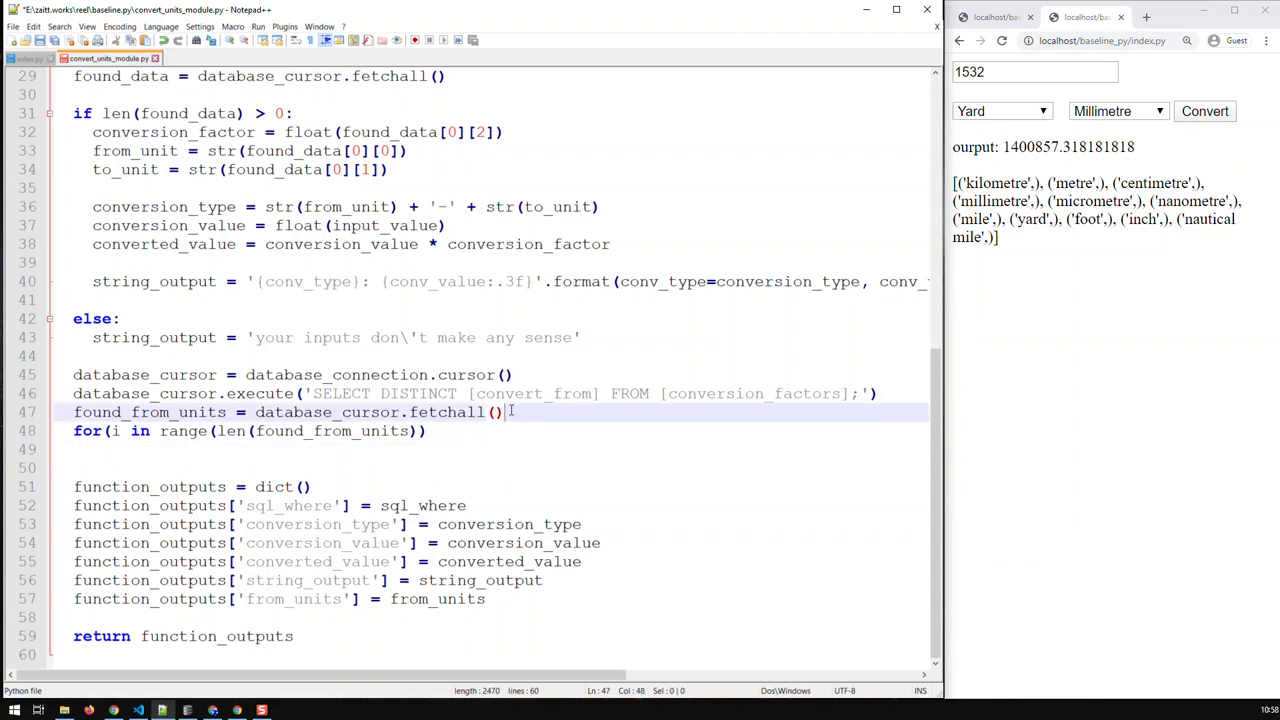
key("Enter")
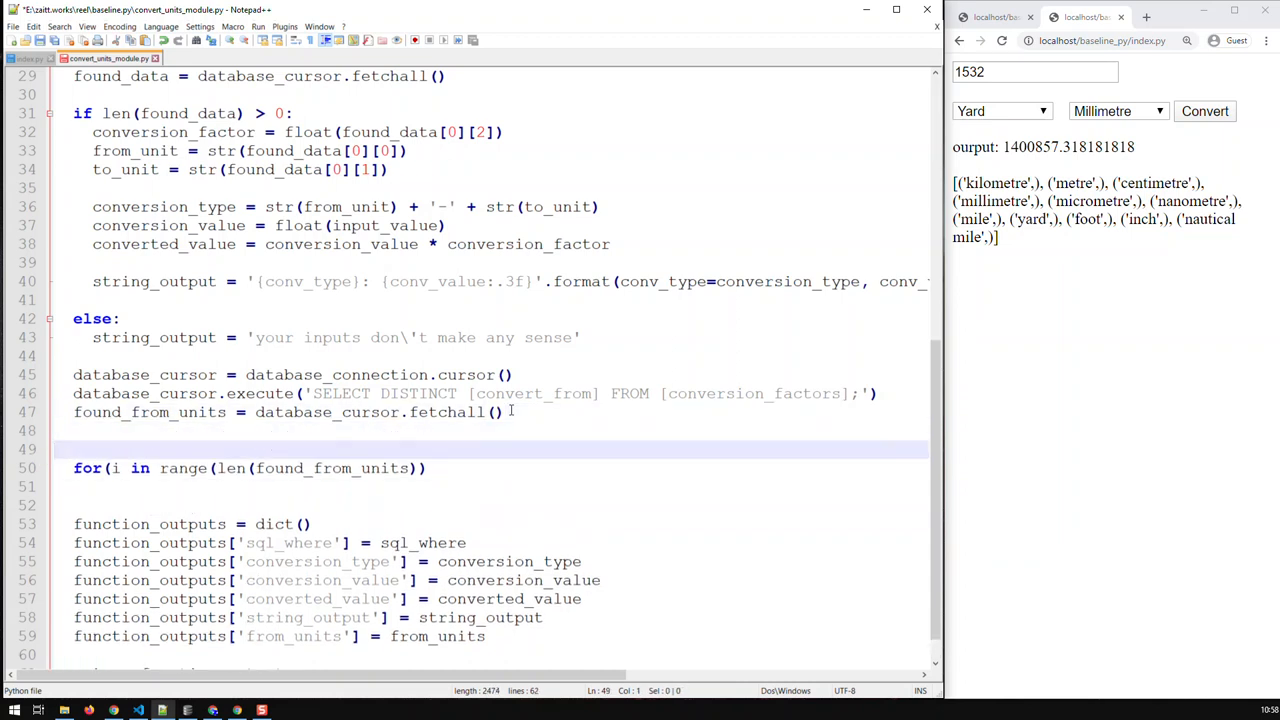
type("from_units =  found_from_units")
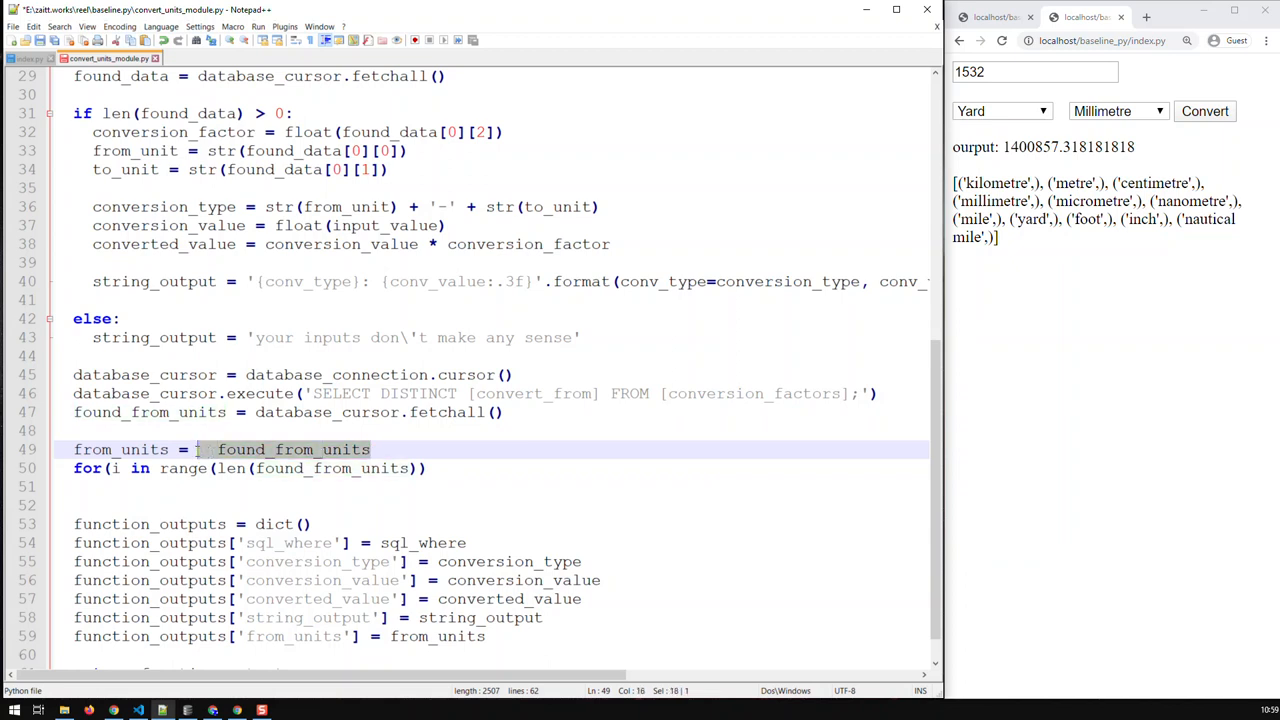
key("Delete")
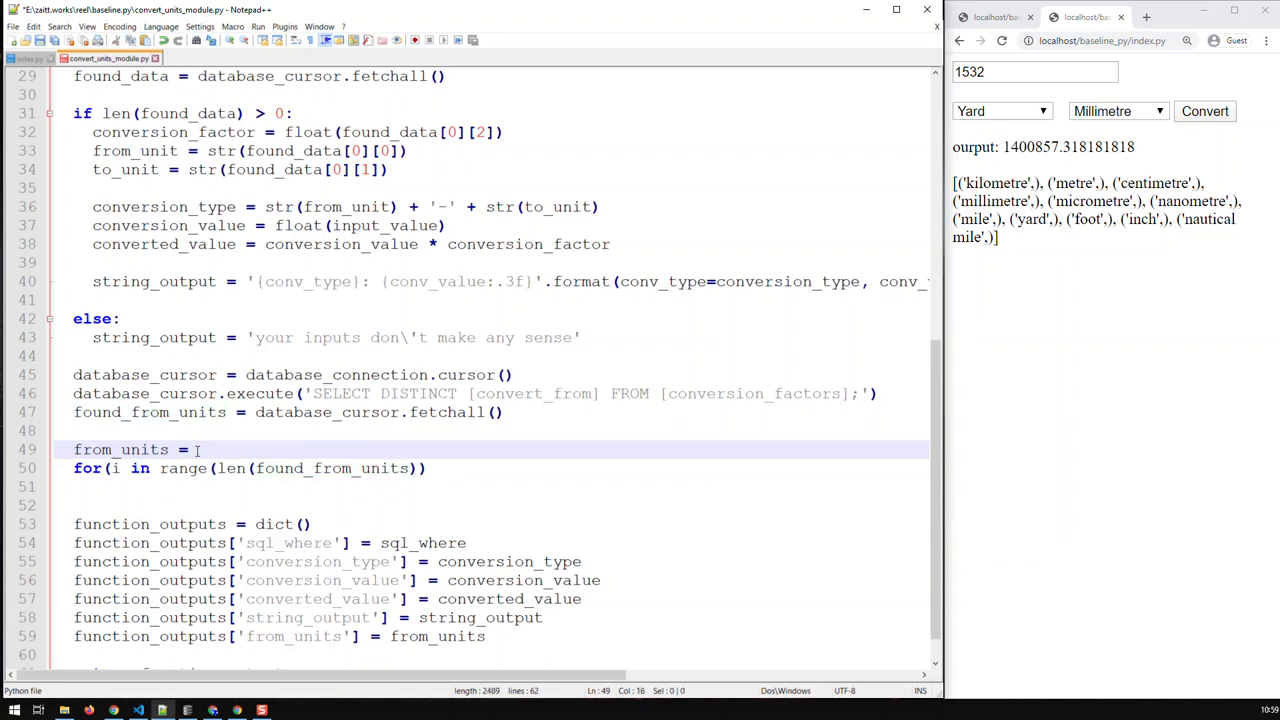
type("[]")
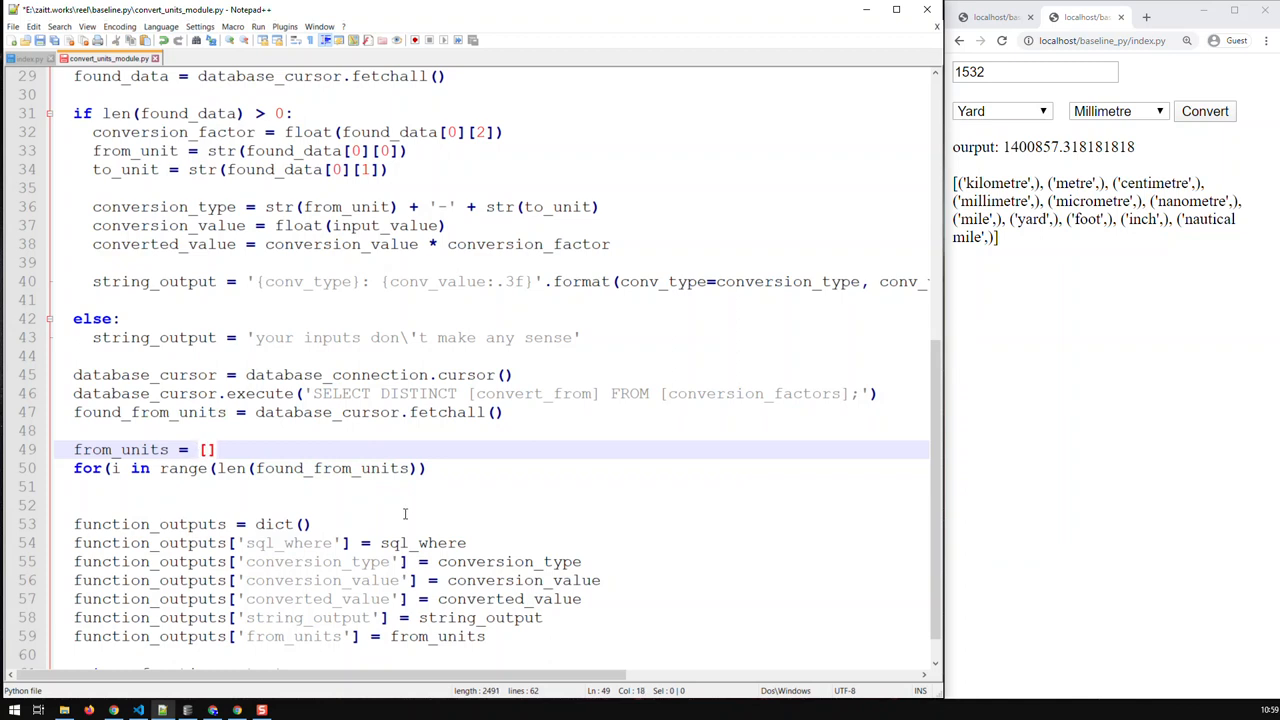
left_click(203, 450)
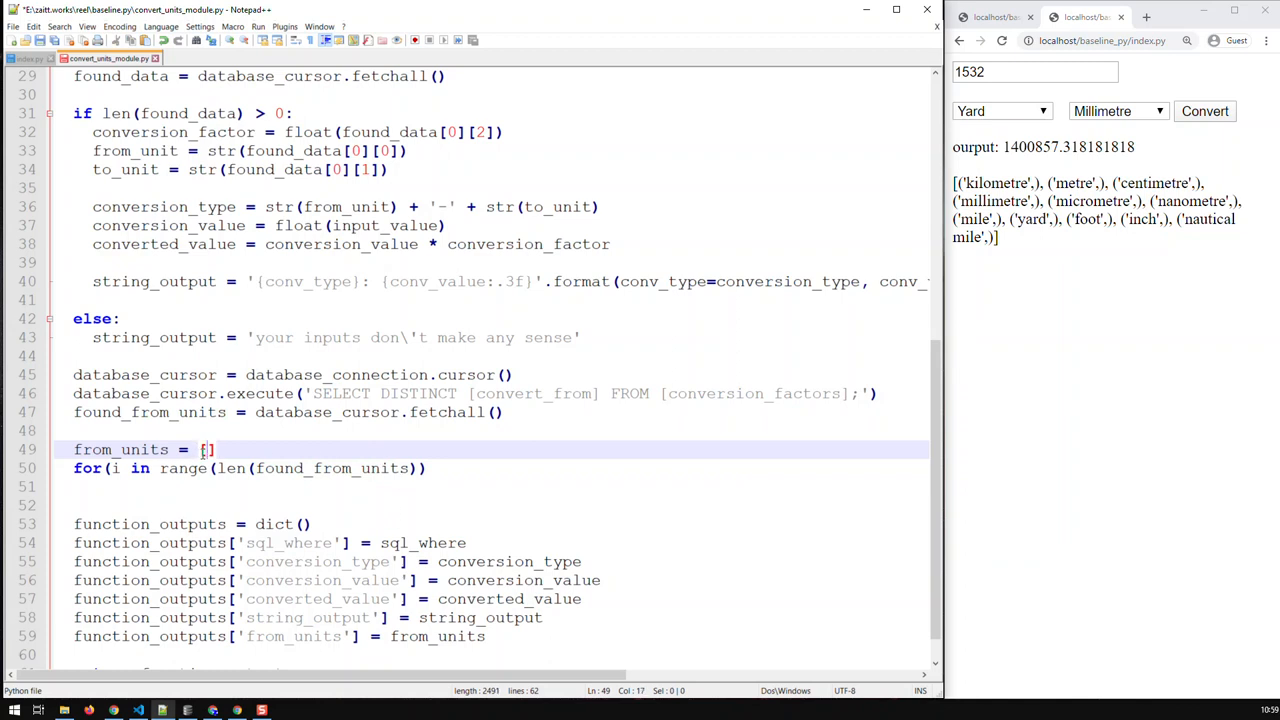
key("BackSpace")
type(":")
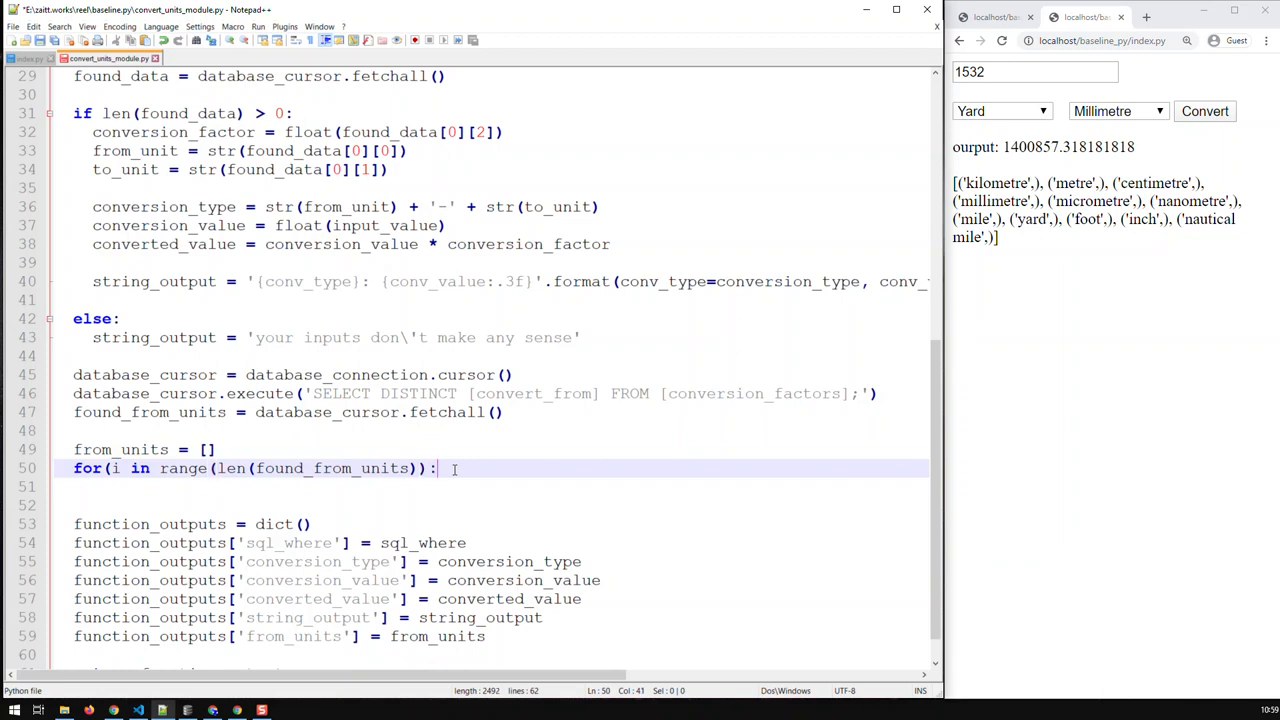
Type the loop body from_units.append(found_from_units[i][0], using autocomplete for append
key("Enter")
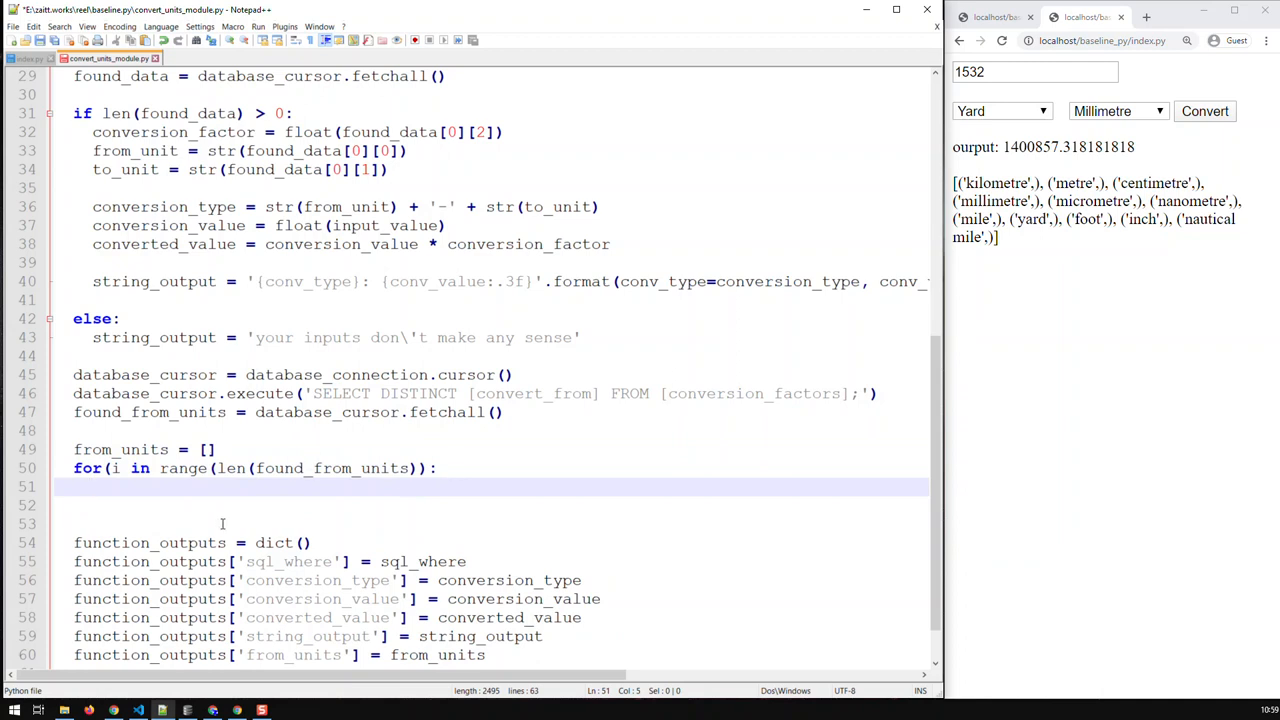
type("form")
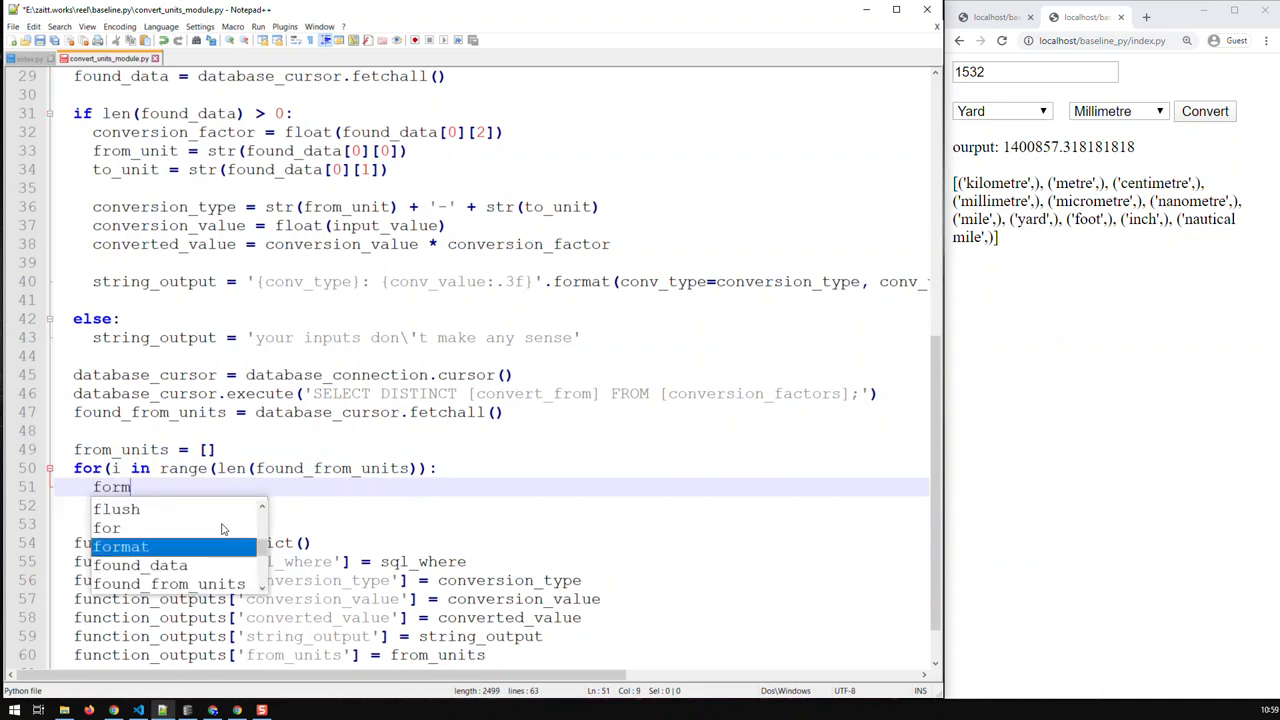
type("fr")
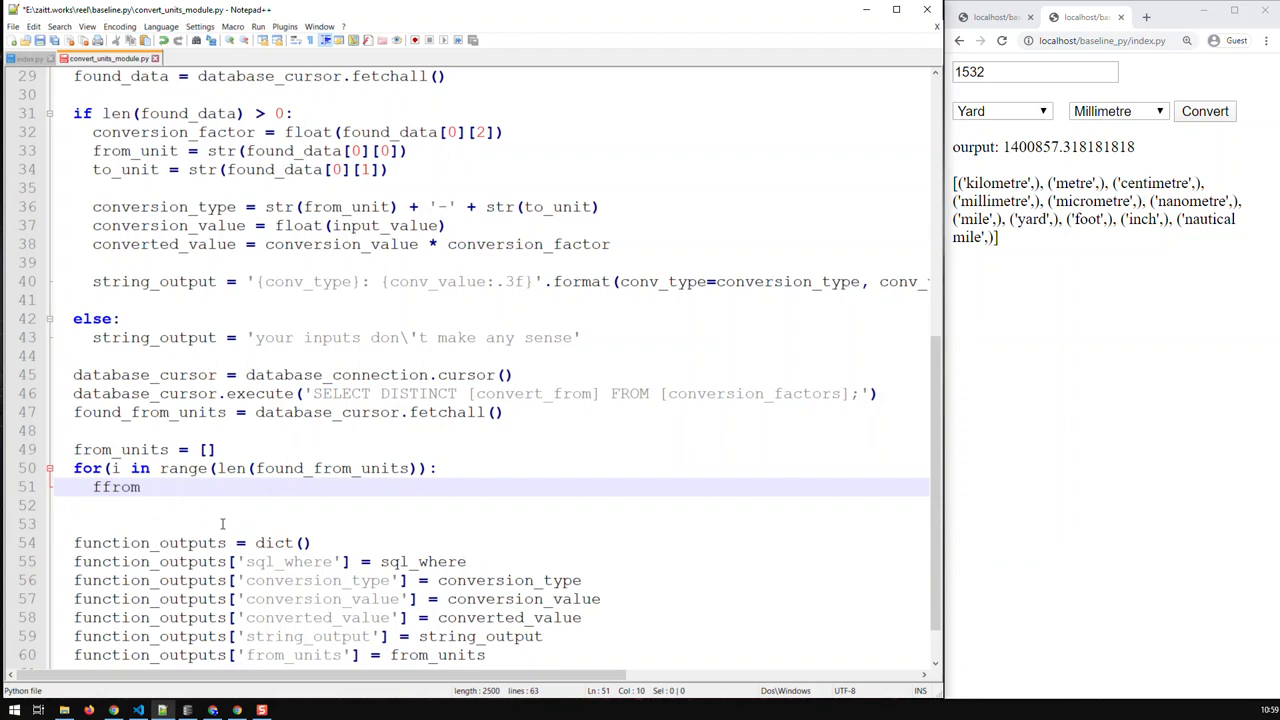
type("_units.")
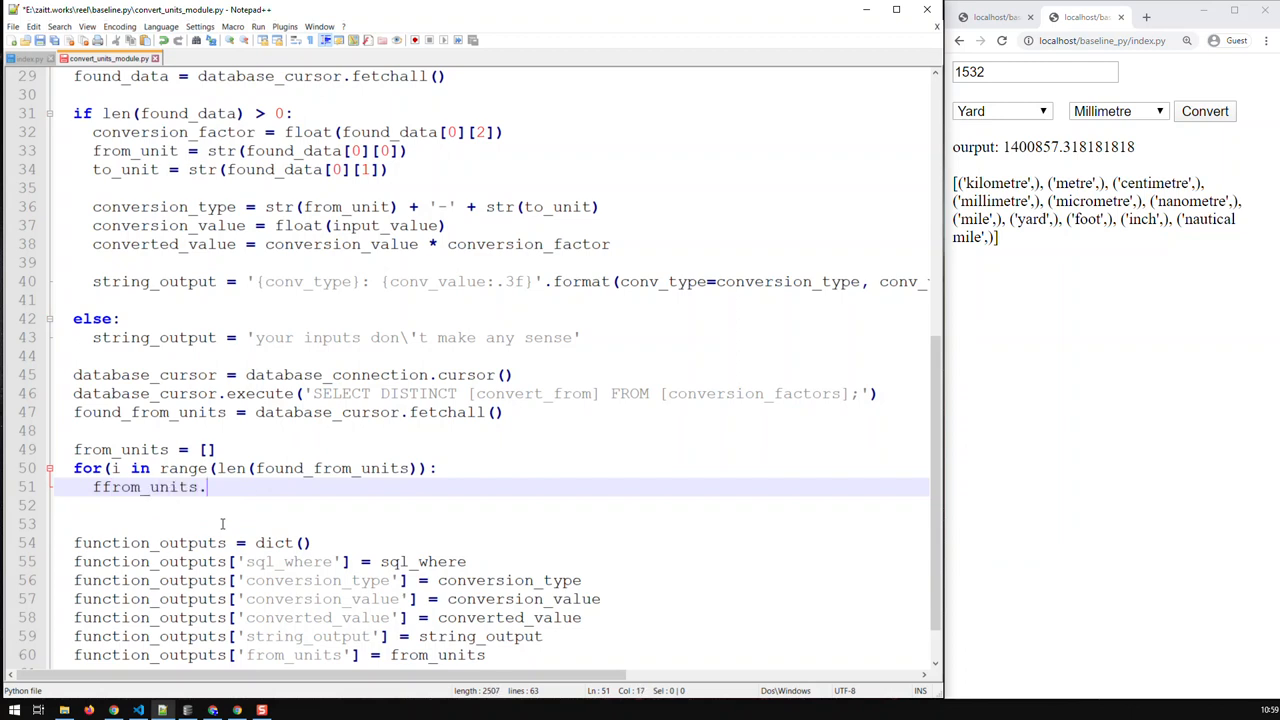
type("append")
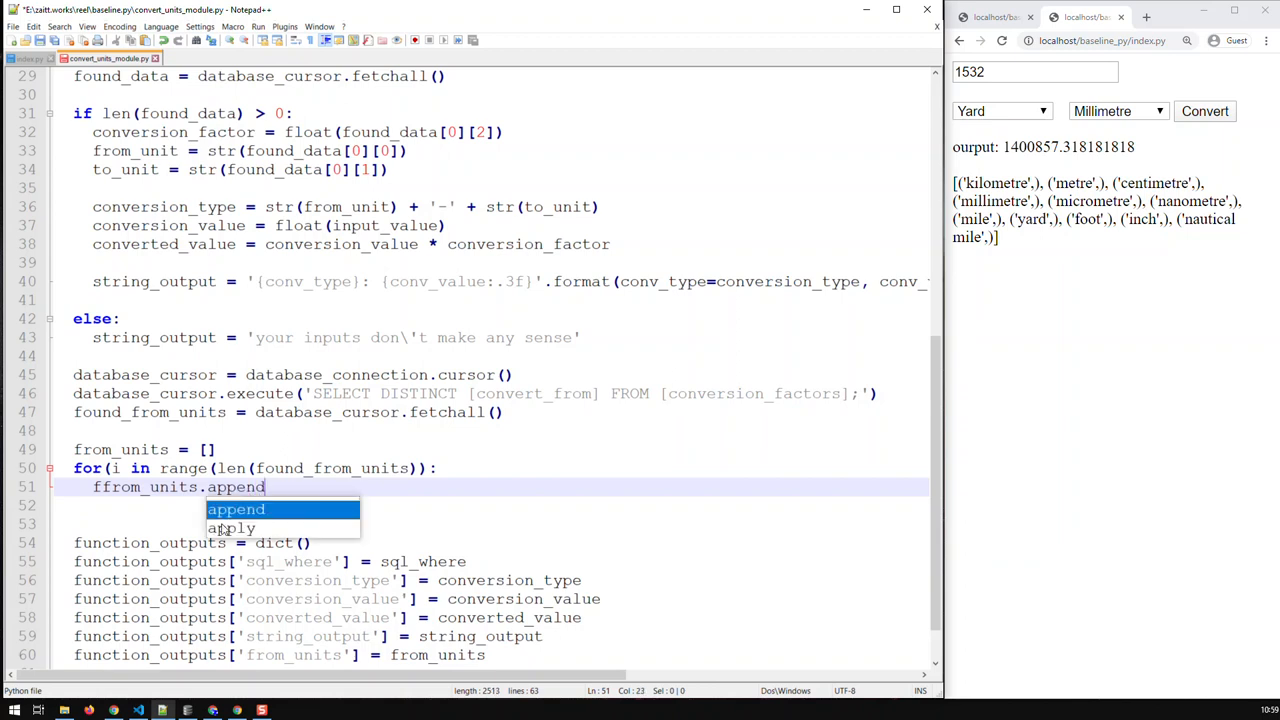
type("(")
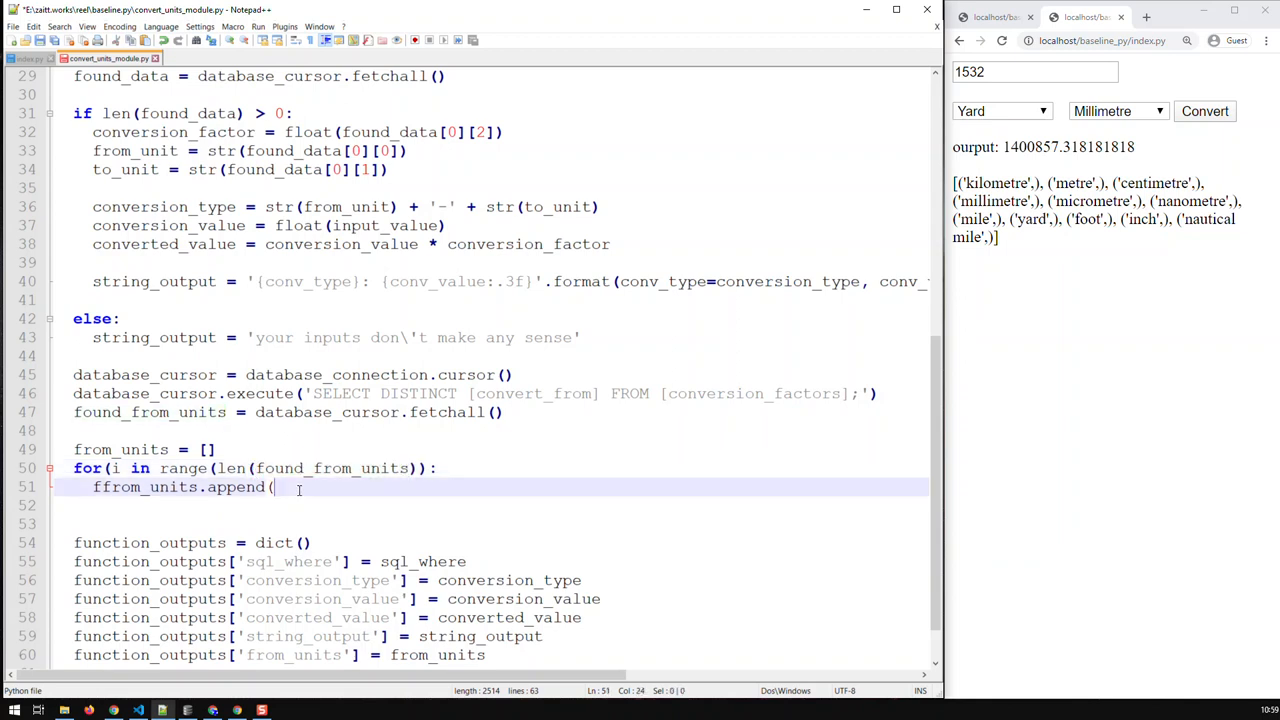
type("found_from_units")
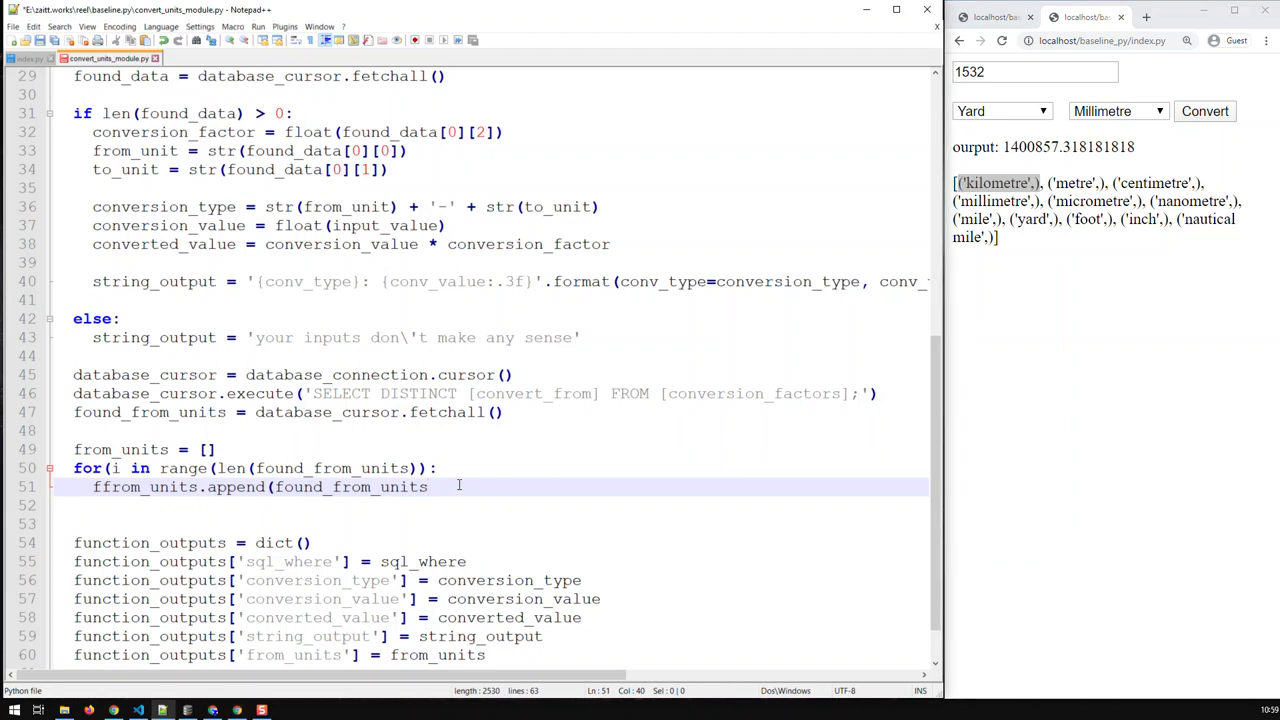
type("[0]")
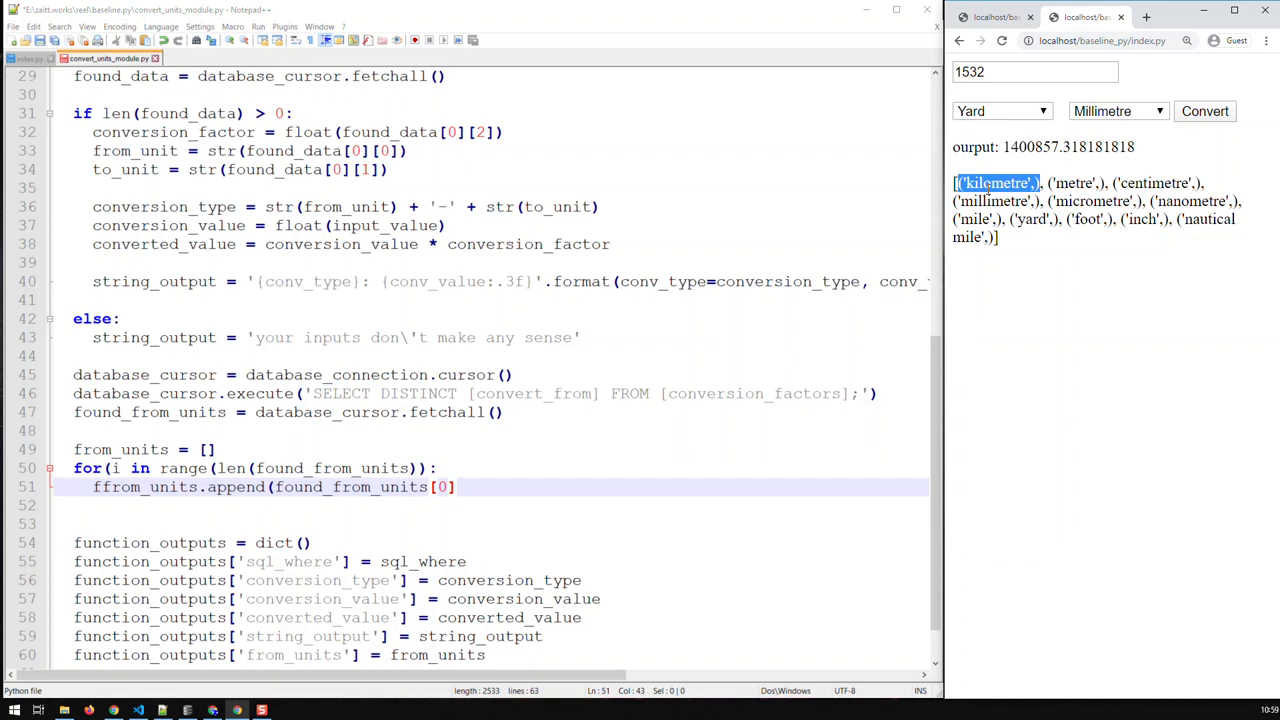
mouse_move(971, 254)
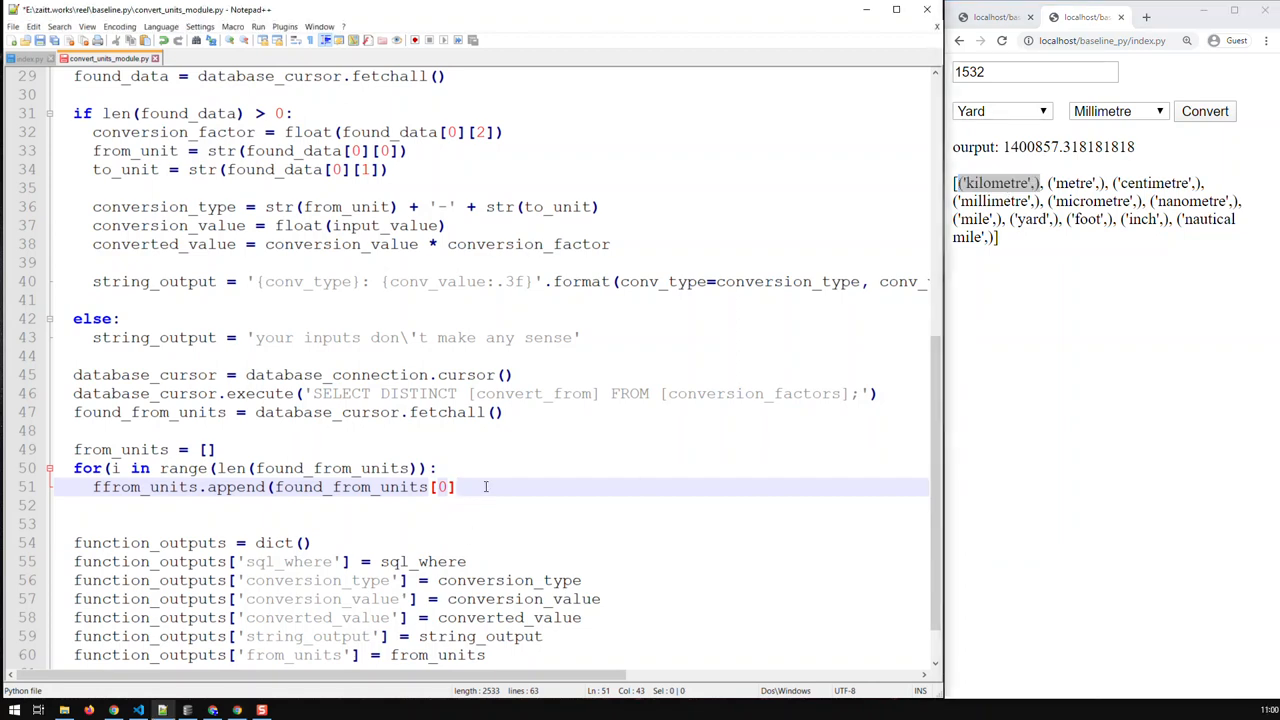
type("[0")
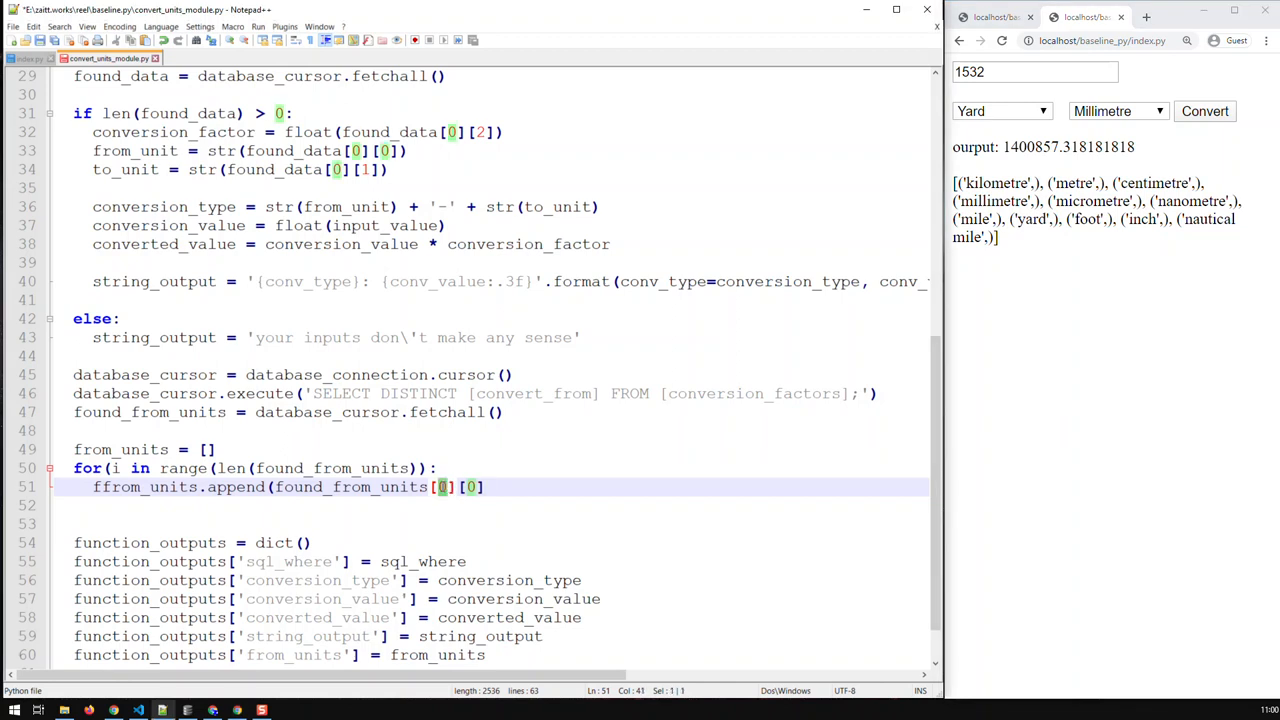
type("i")
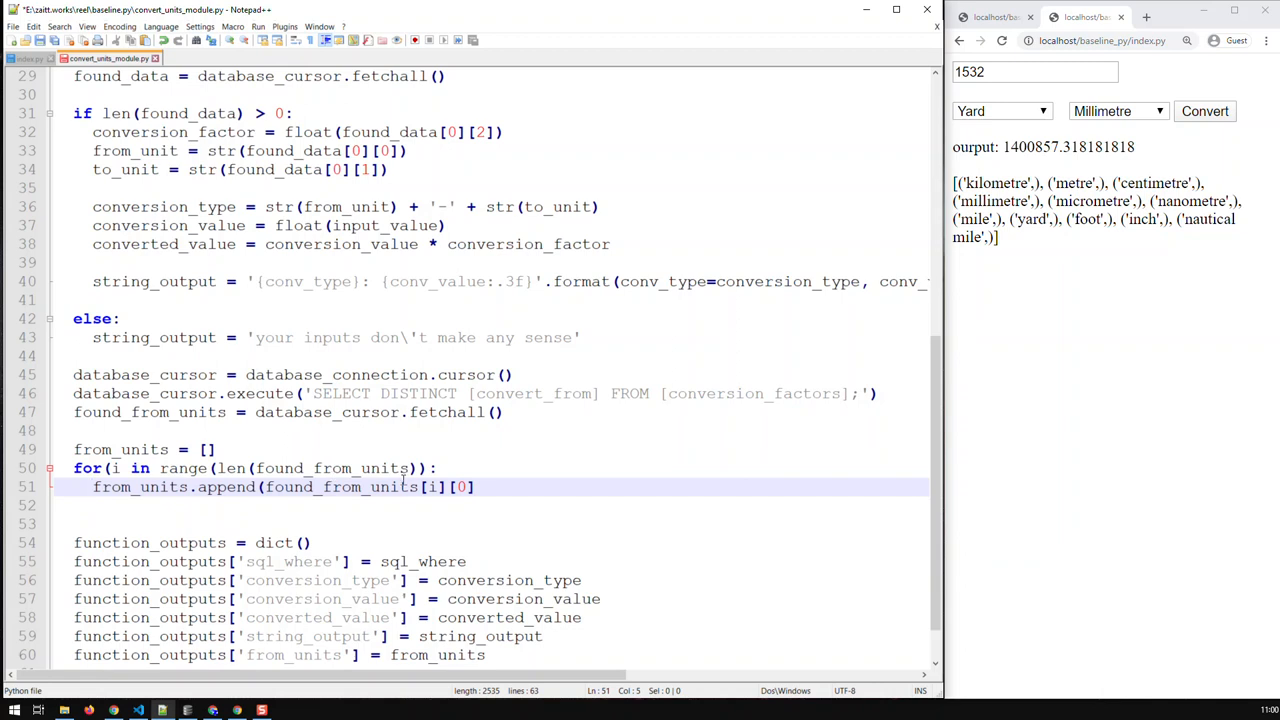
mouse_move(990, 183)
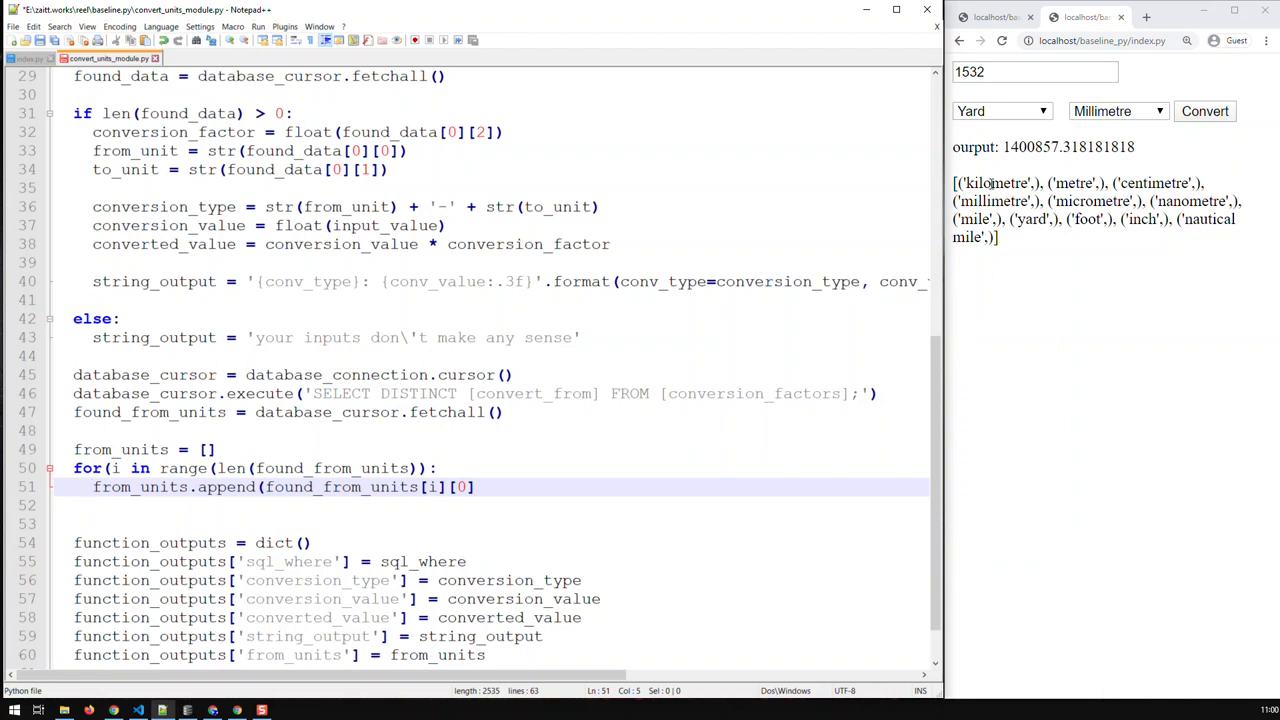
mouse_move(992, 189)
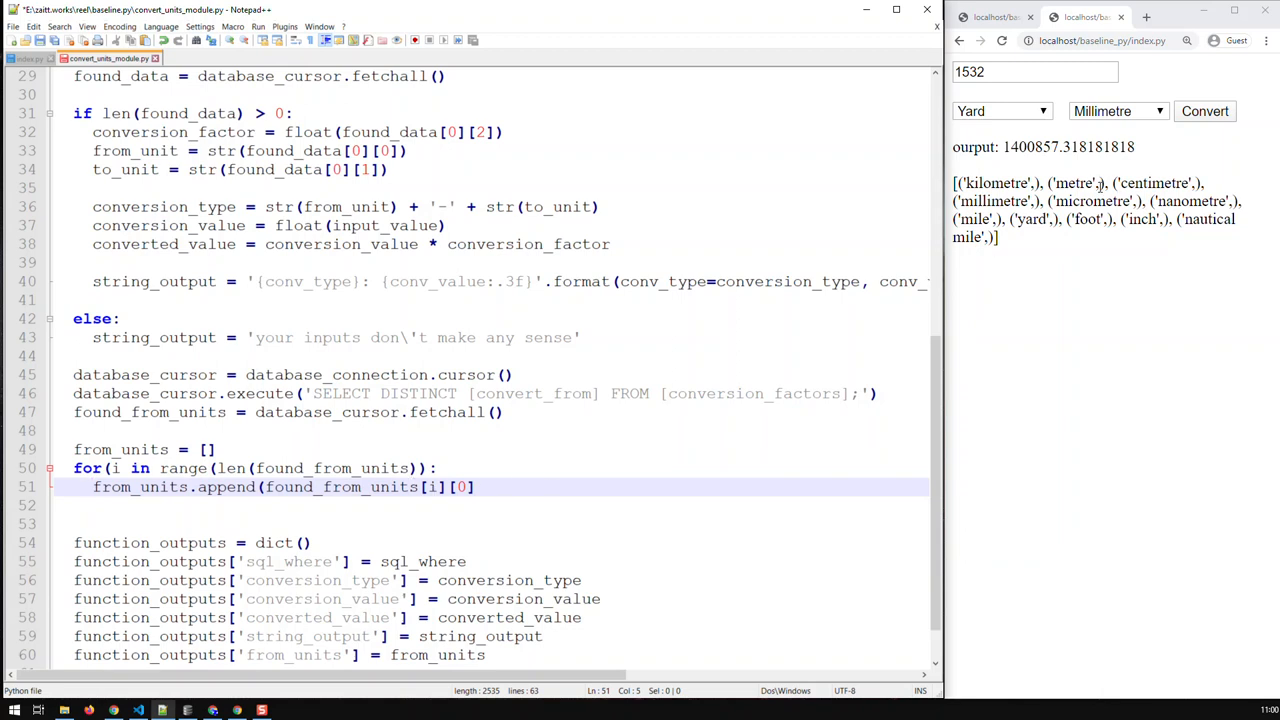
mouse_move(1157, 190)
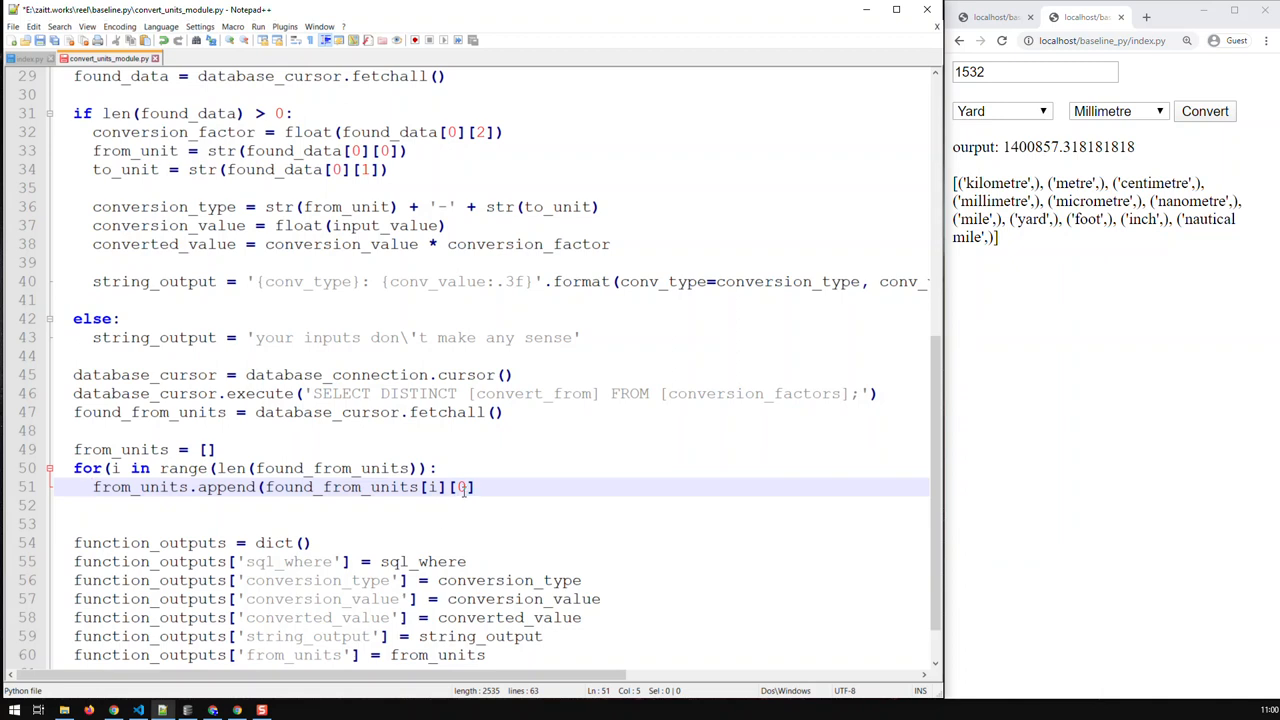
left_click(92, 487)
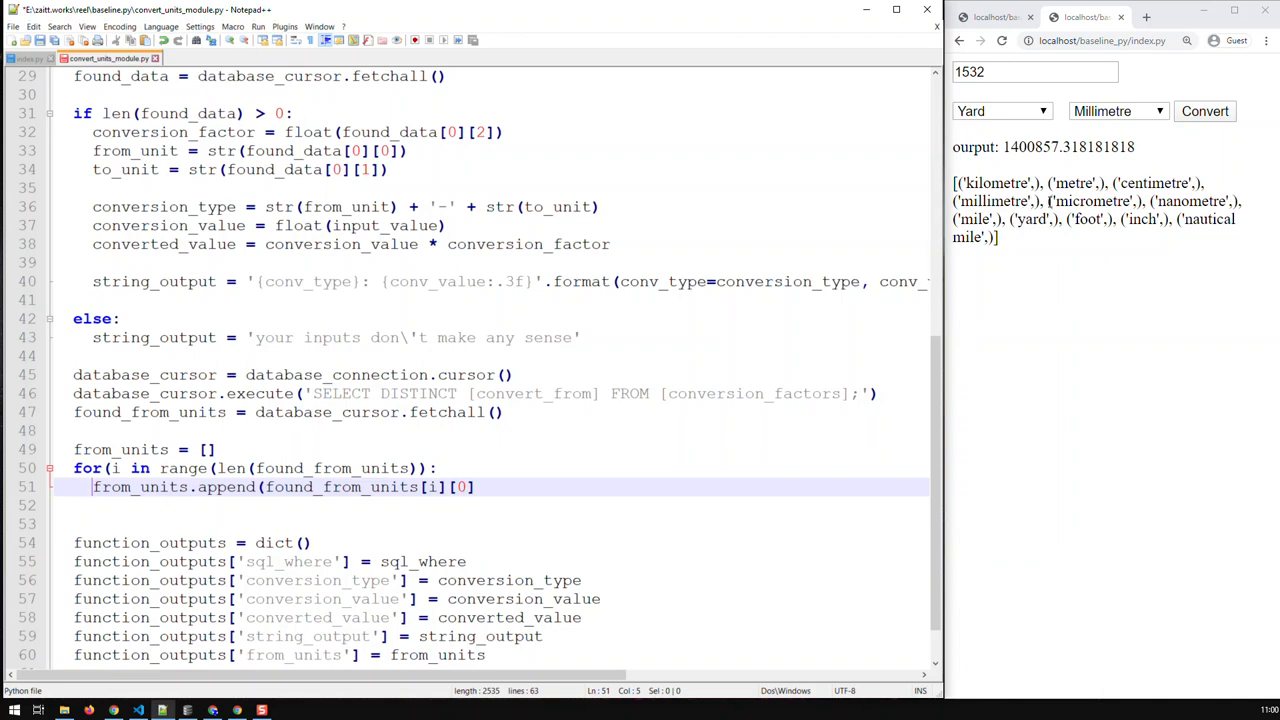
mouse_move(1134, 236)
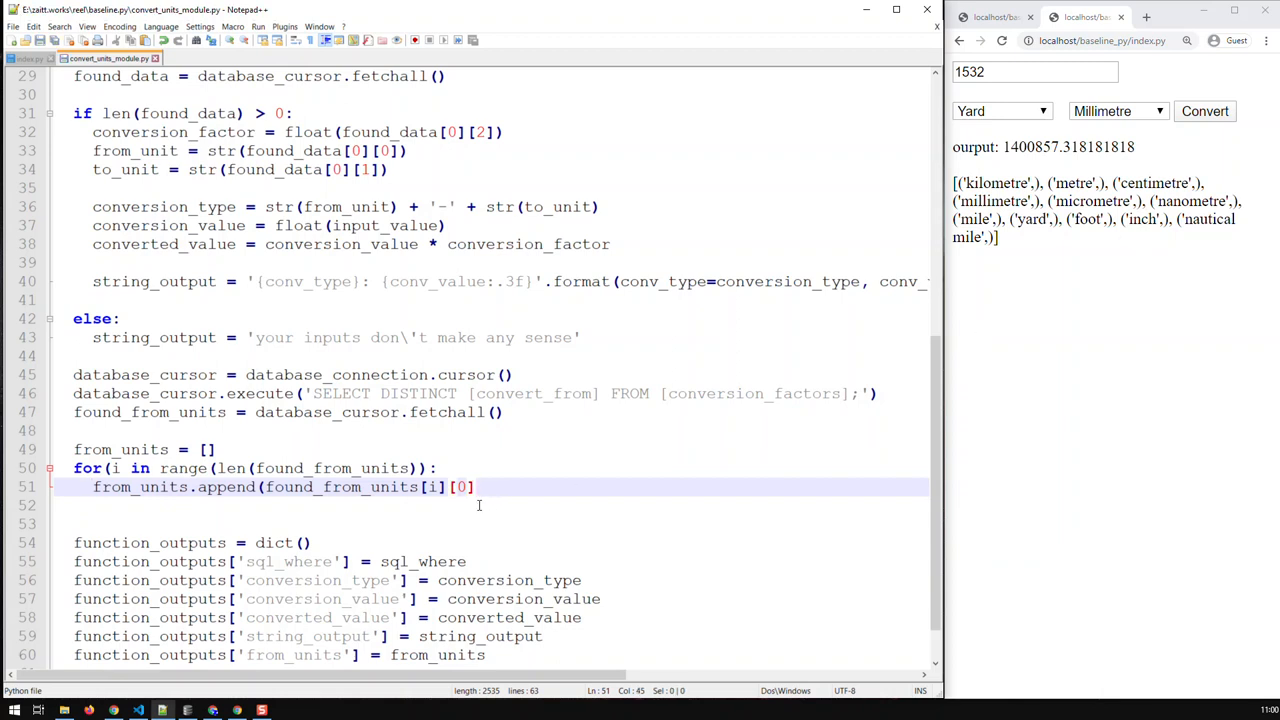
Scroll down to the loop and right-click near the for header line
scroll("down", 3)
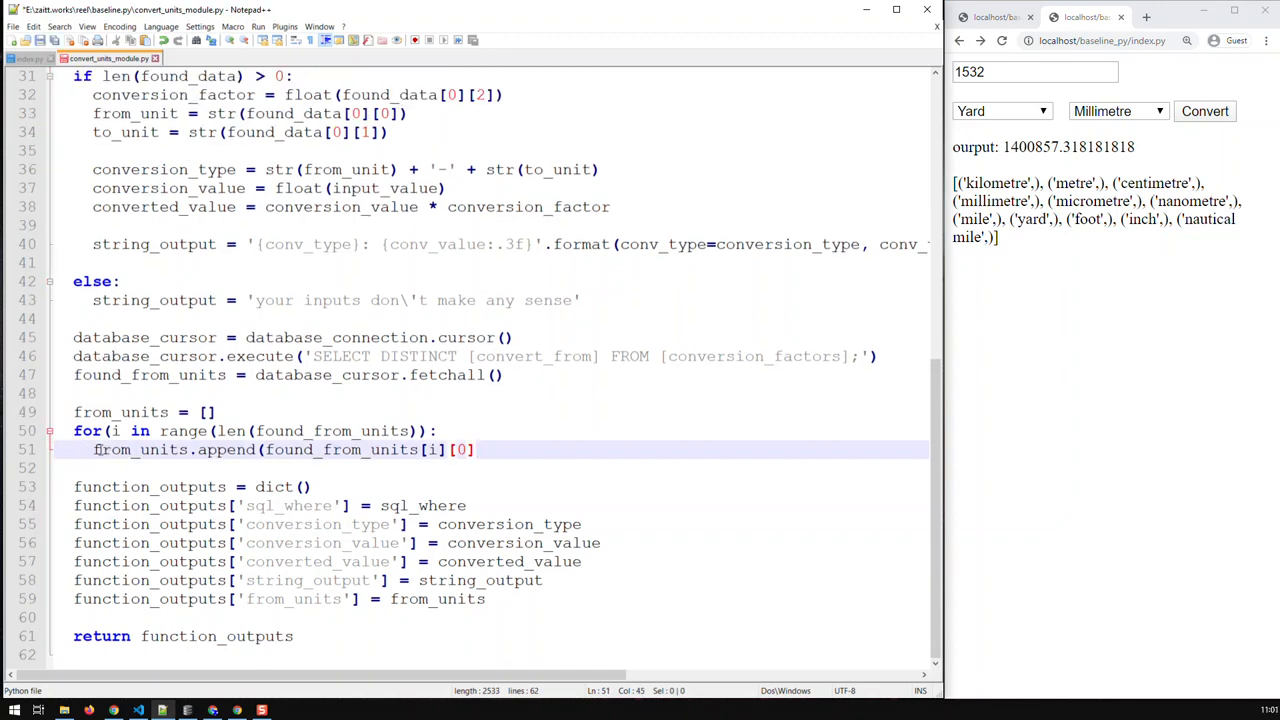
right_click(95, 450)
type(")")
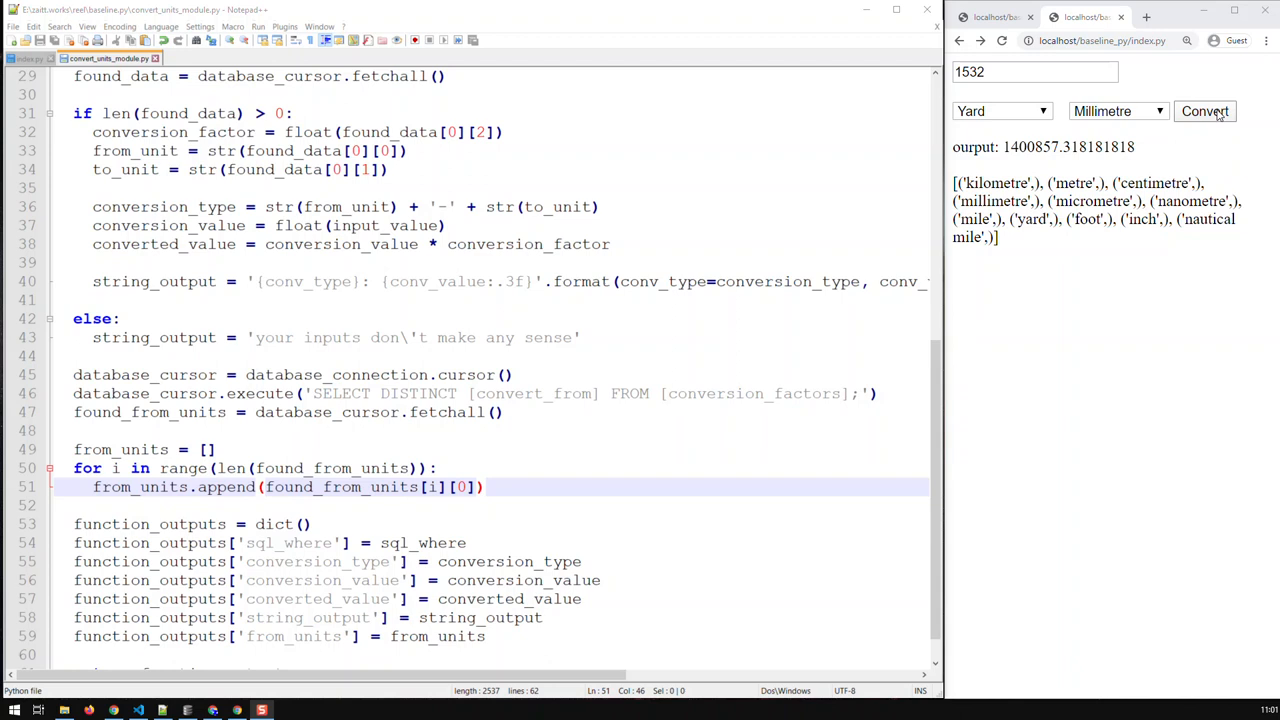
Resubmit the conversion so units like 'kilometre' and 'metre' appear as plain names
left_click(1205, 111)
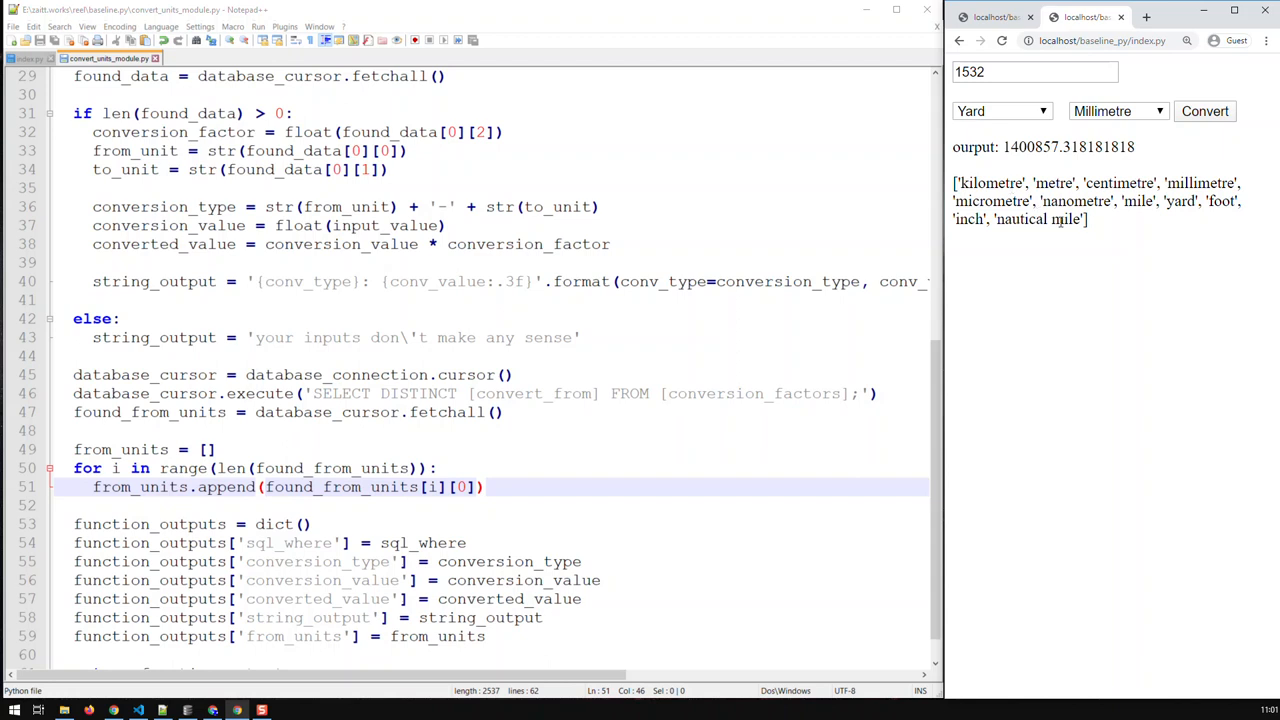
mouse_move(958, 311)
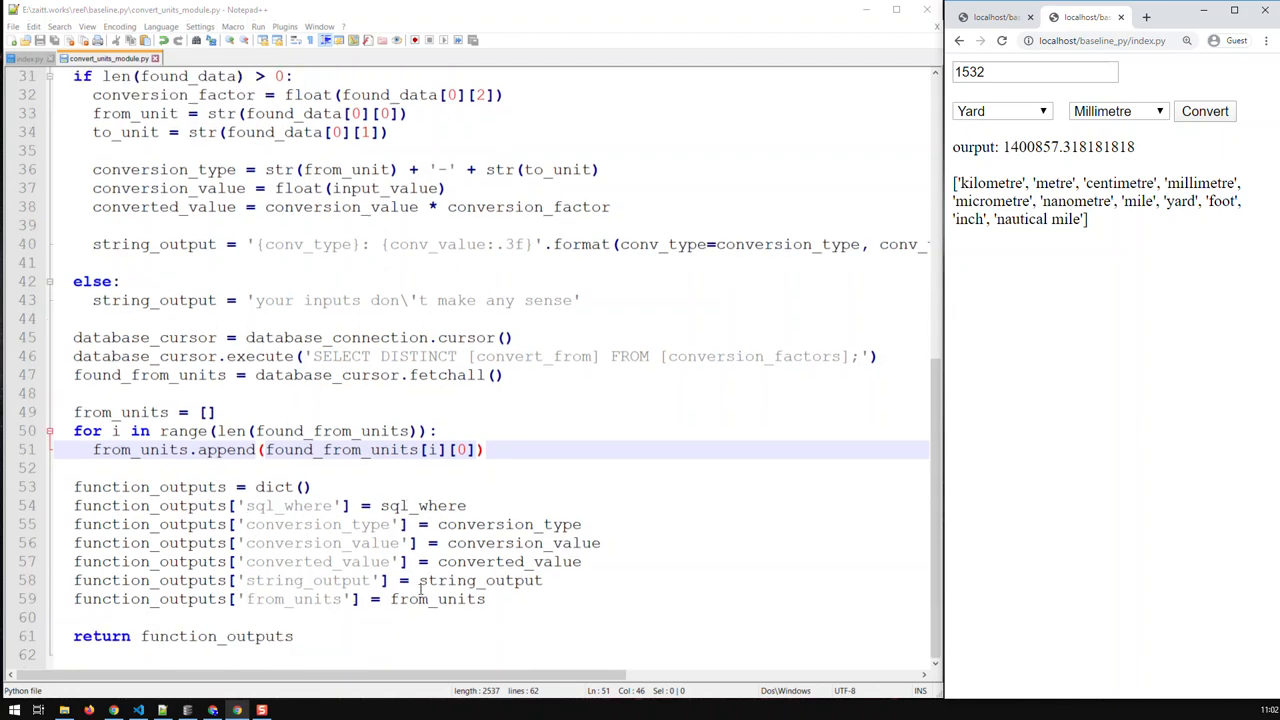
Switch back to the index.py tab with its hard-coded from_units and to_units lists
left_click(493, 449)
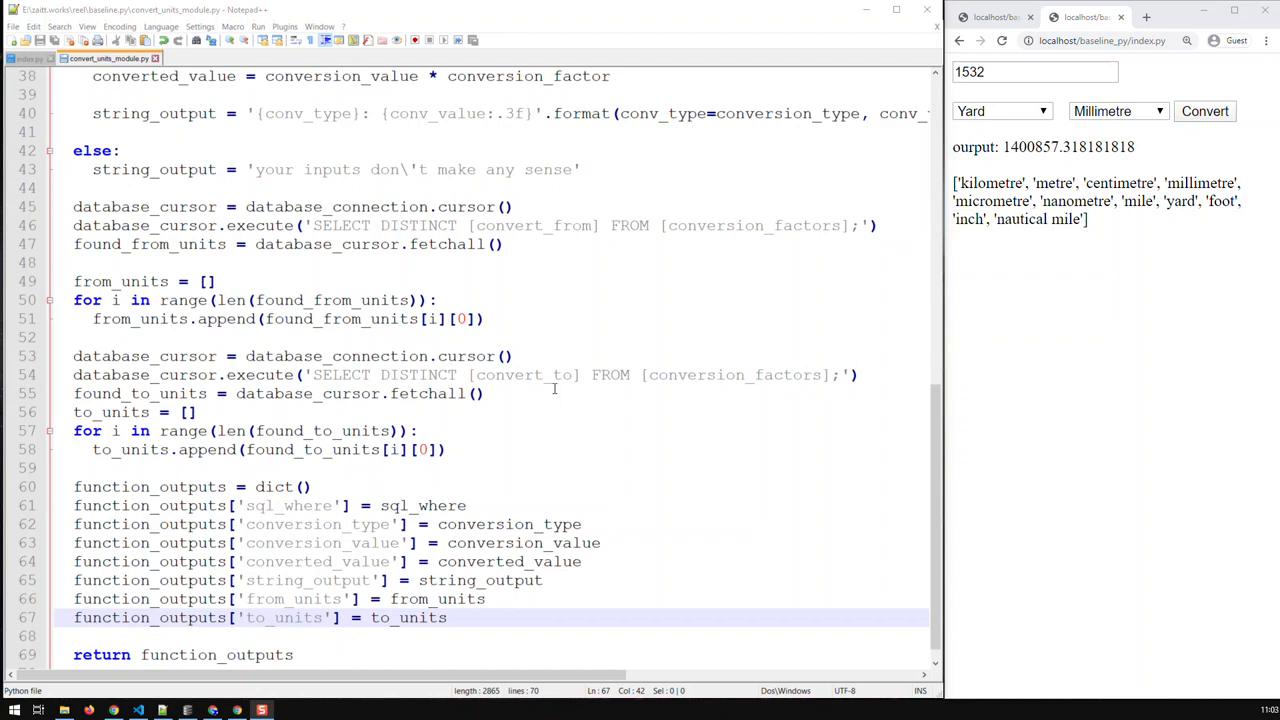
mouse_move(210, 450)
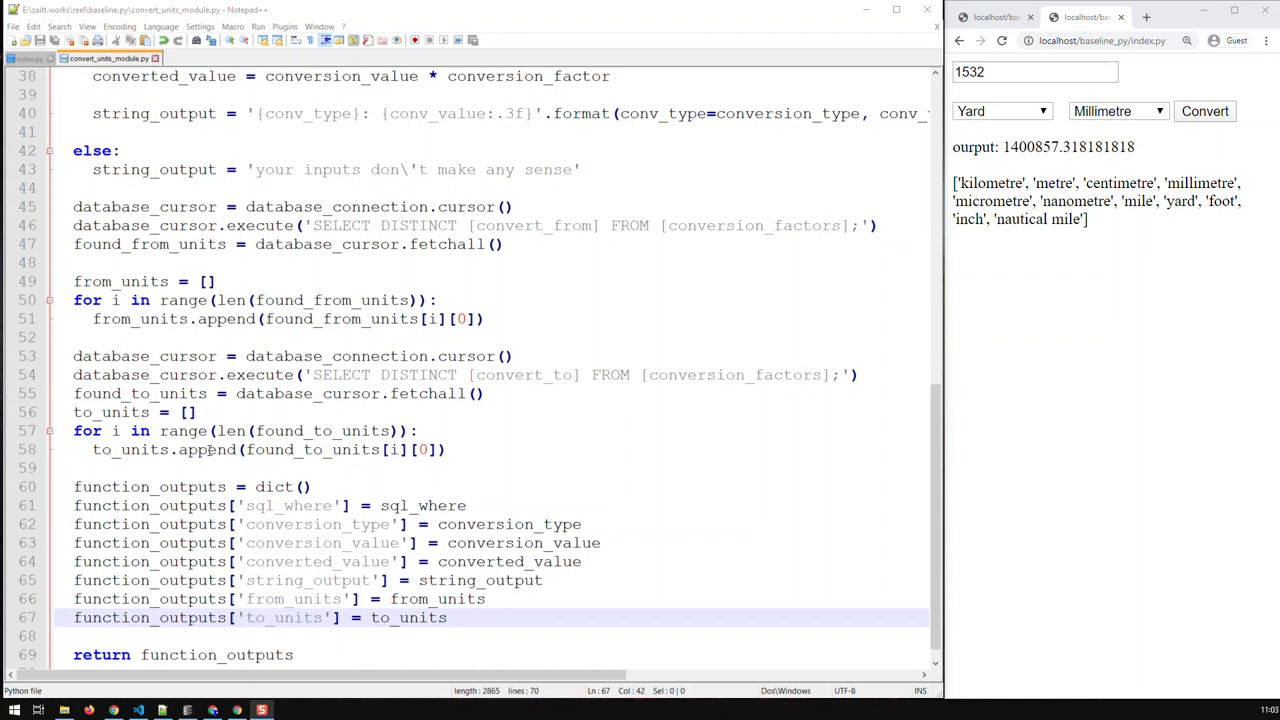
mouse_move(263, 618)
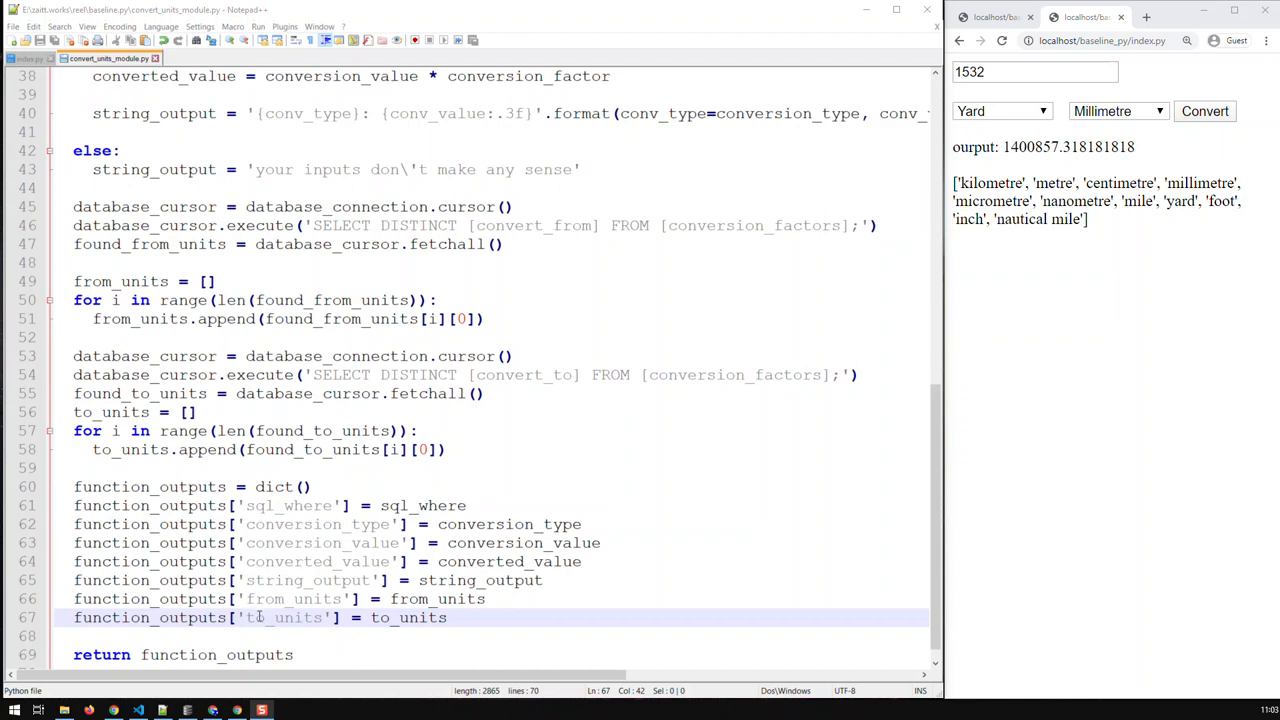
mouse_move(281, 599)
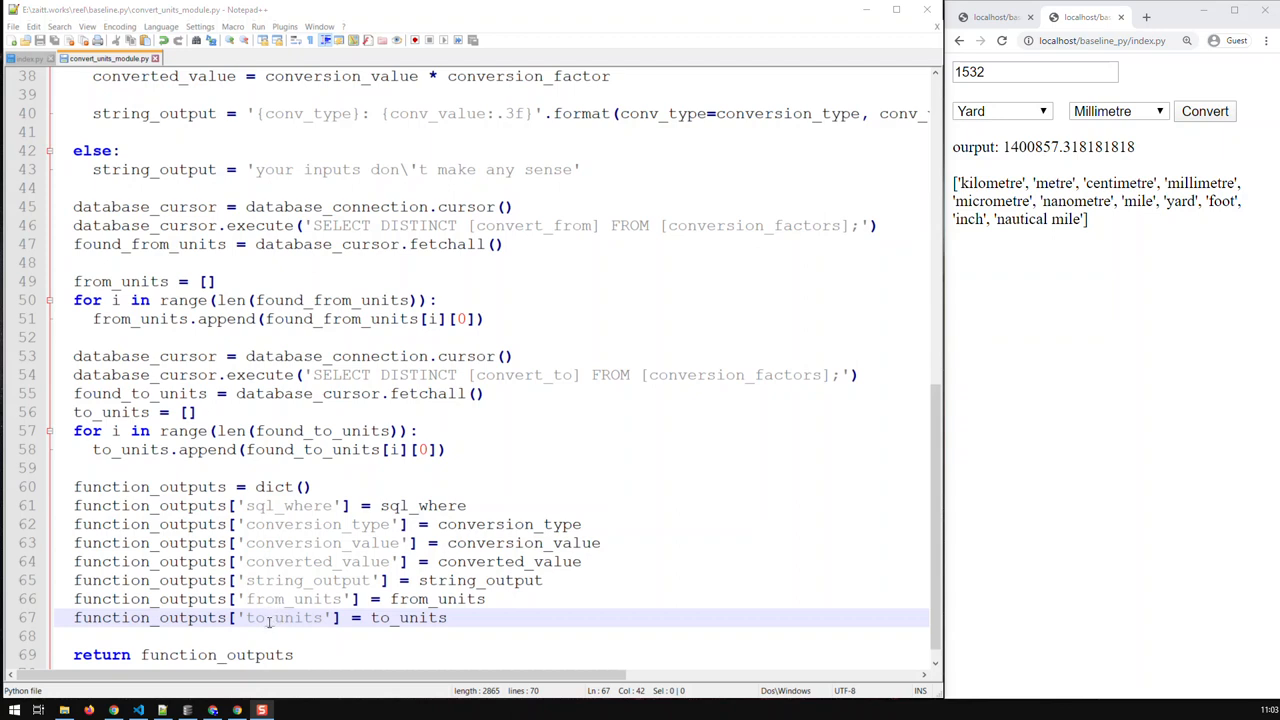
mouse_move(274, 628)
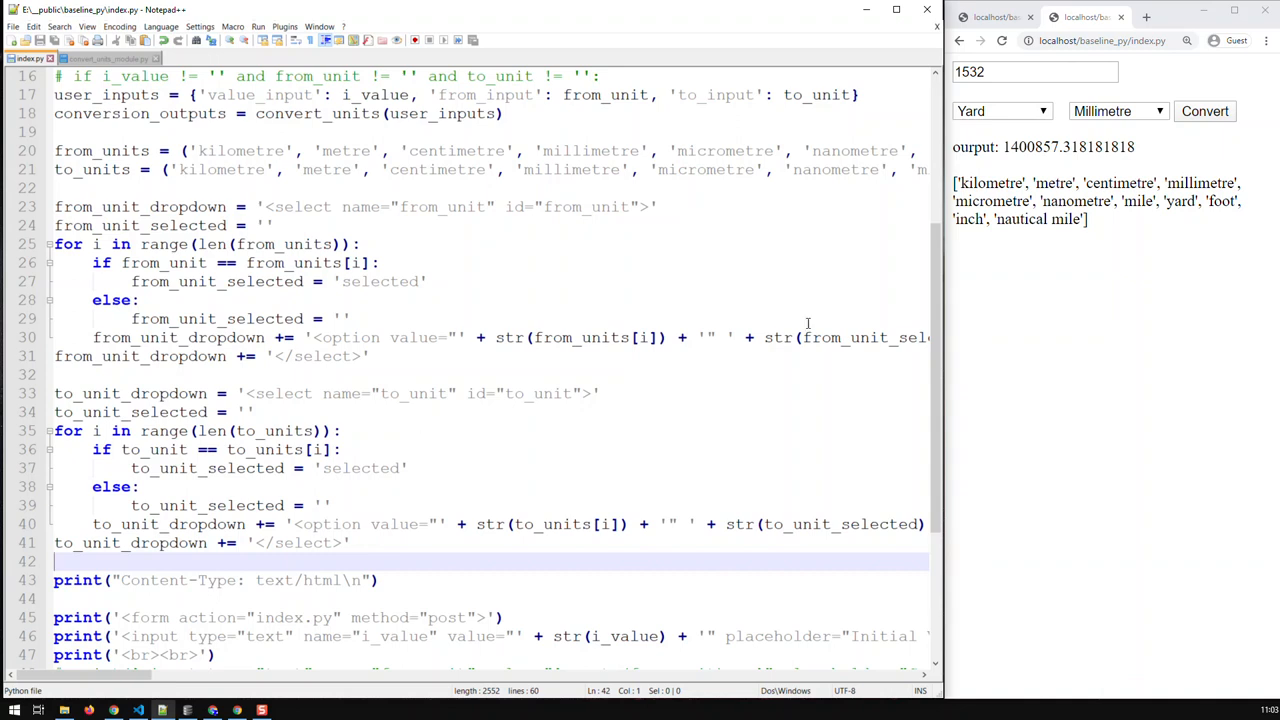
left_click(108, 58)
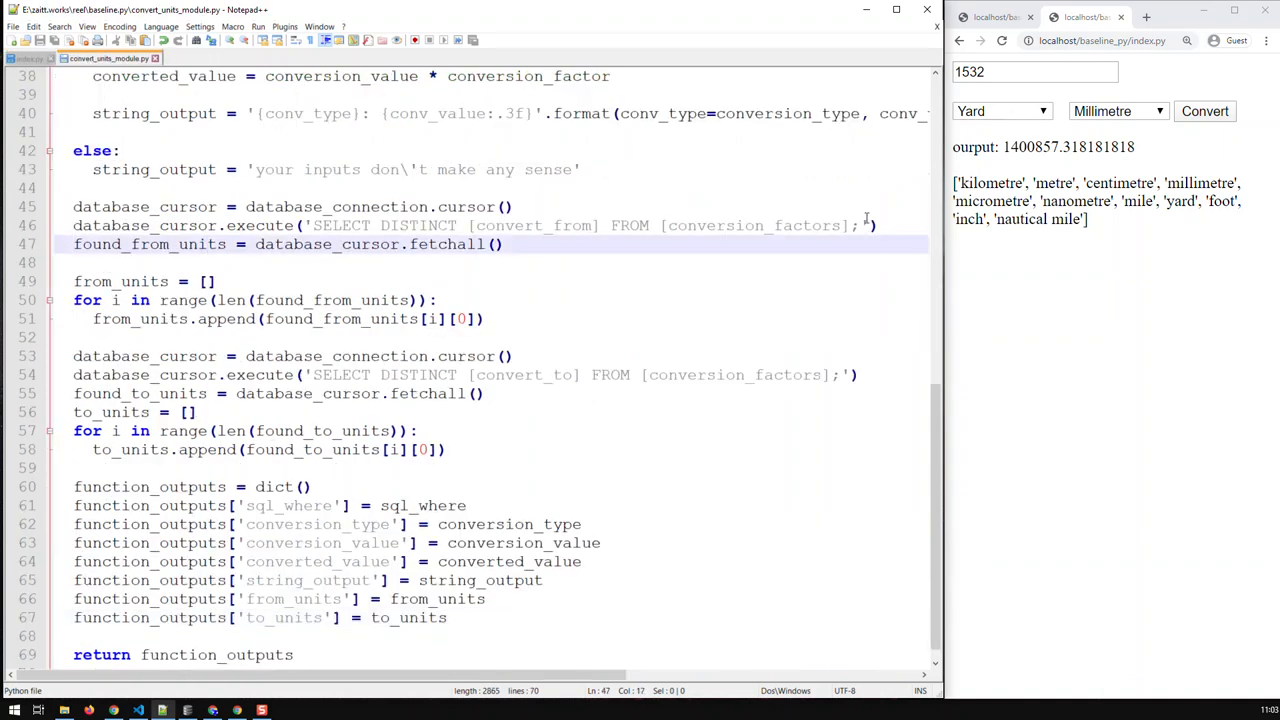
left_click(1204, 111)
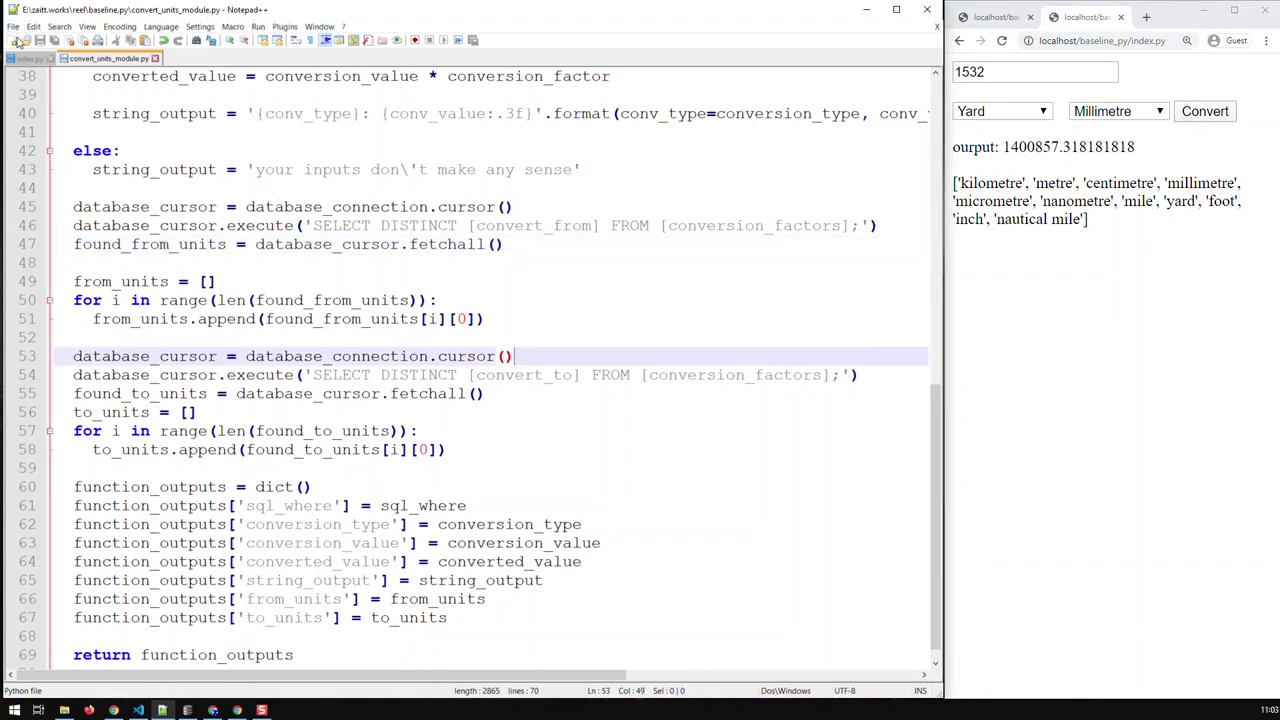
left_click(21, 57)
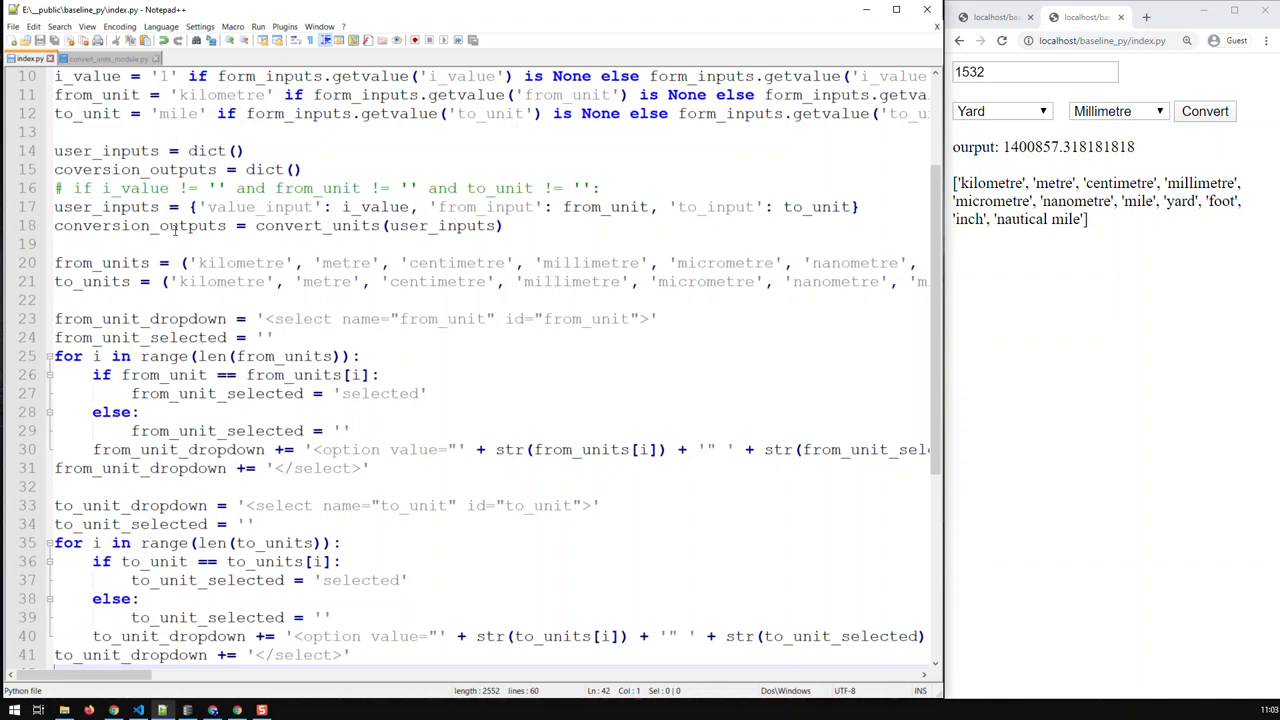
mouse_move(458, 240)
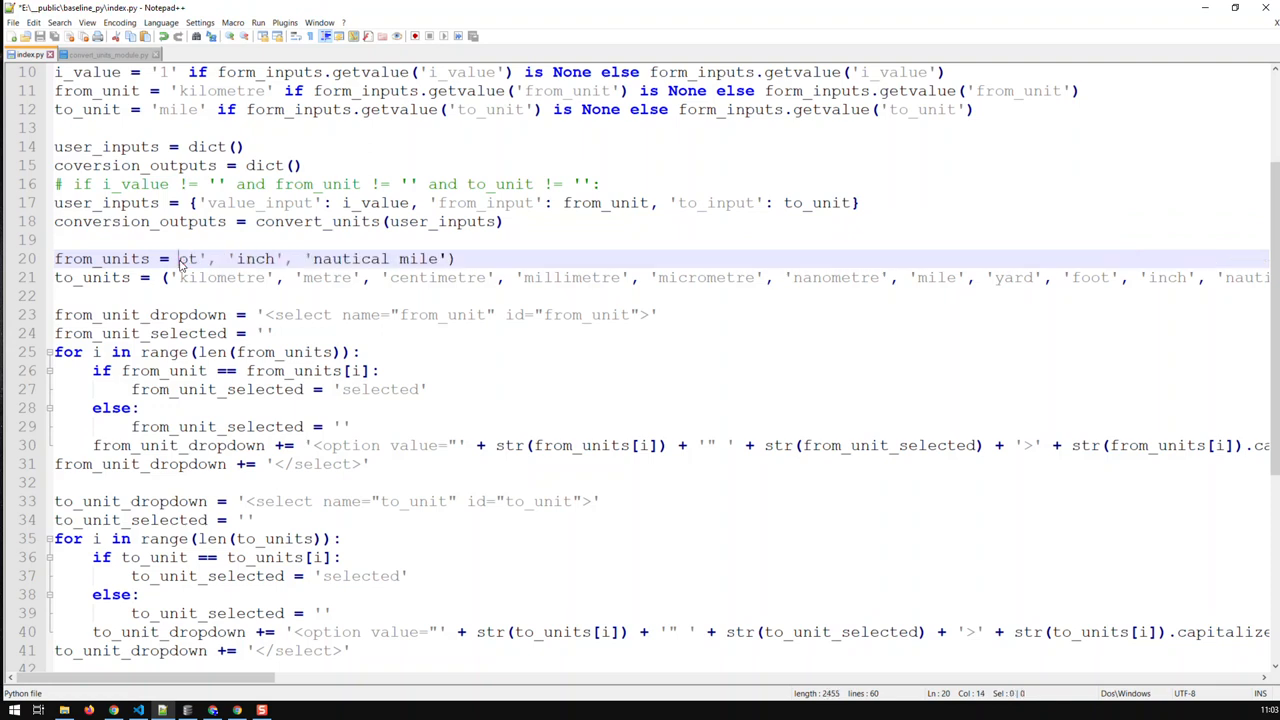
Replace the hard-coded from_units list with conversion_outputs['from_units']
key("Delete")
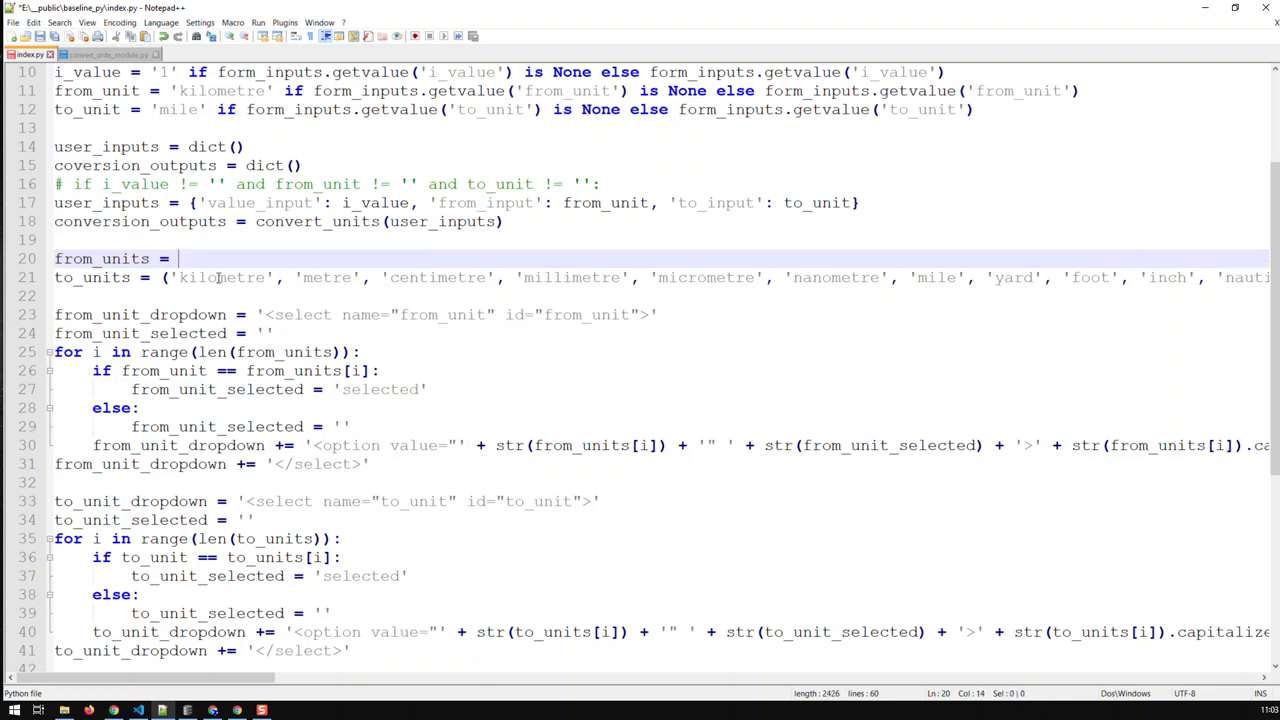
scroll("down", 3)
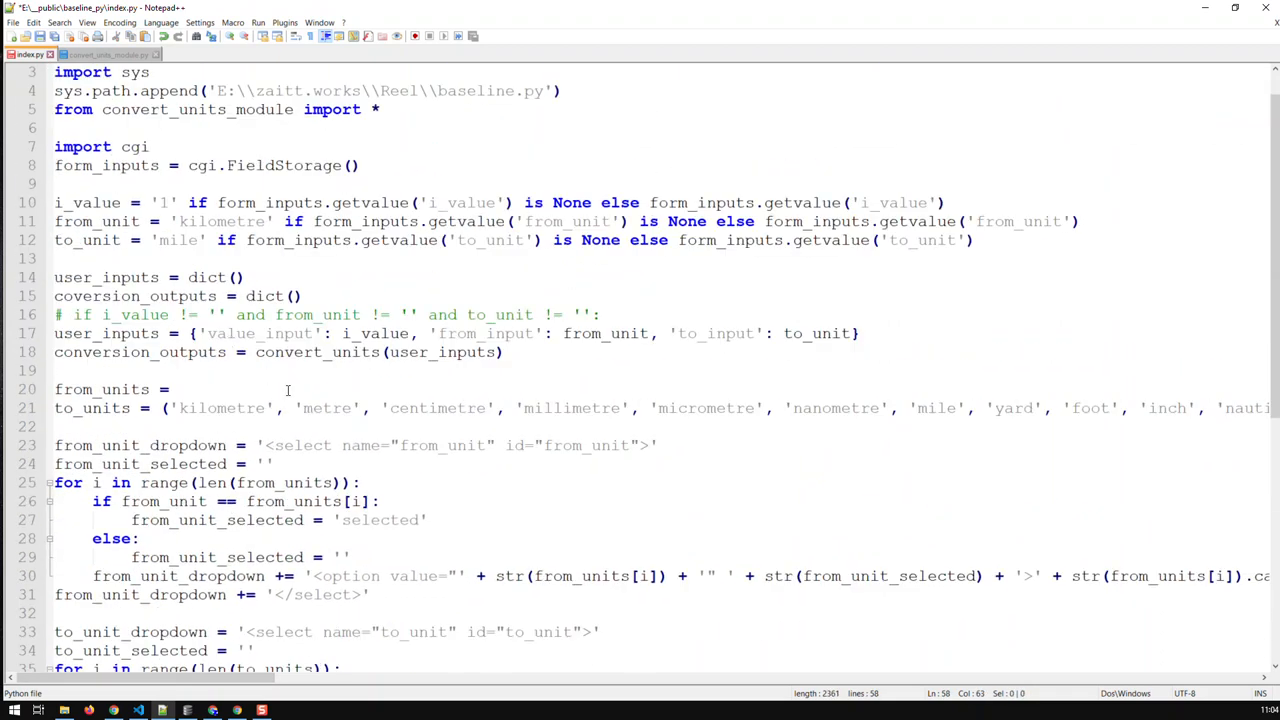
left_click(180, 389)
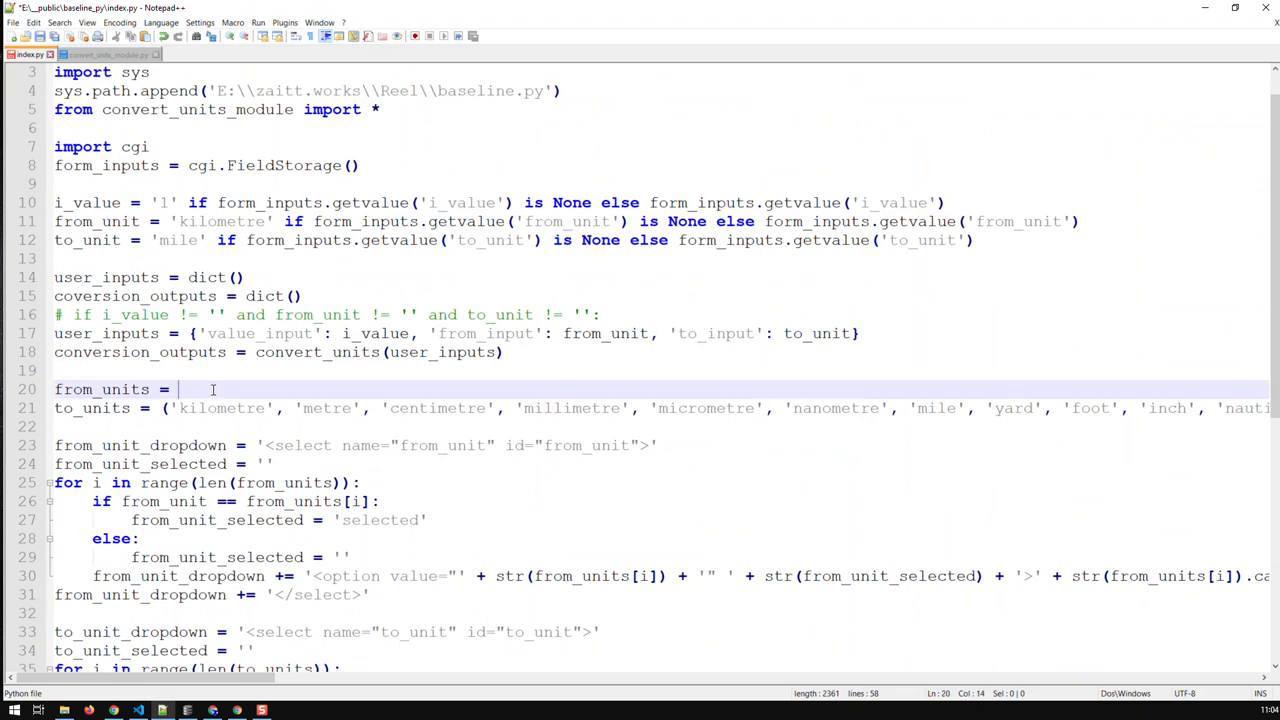
type("conversion_outputs['from_units']")
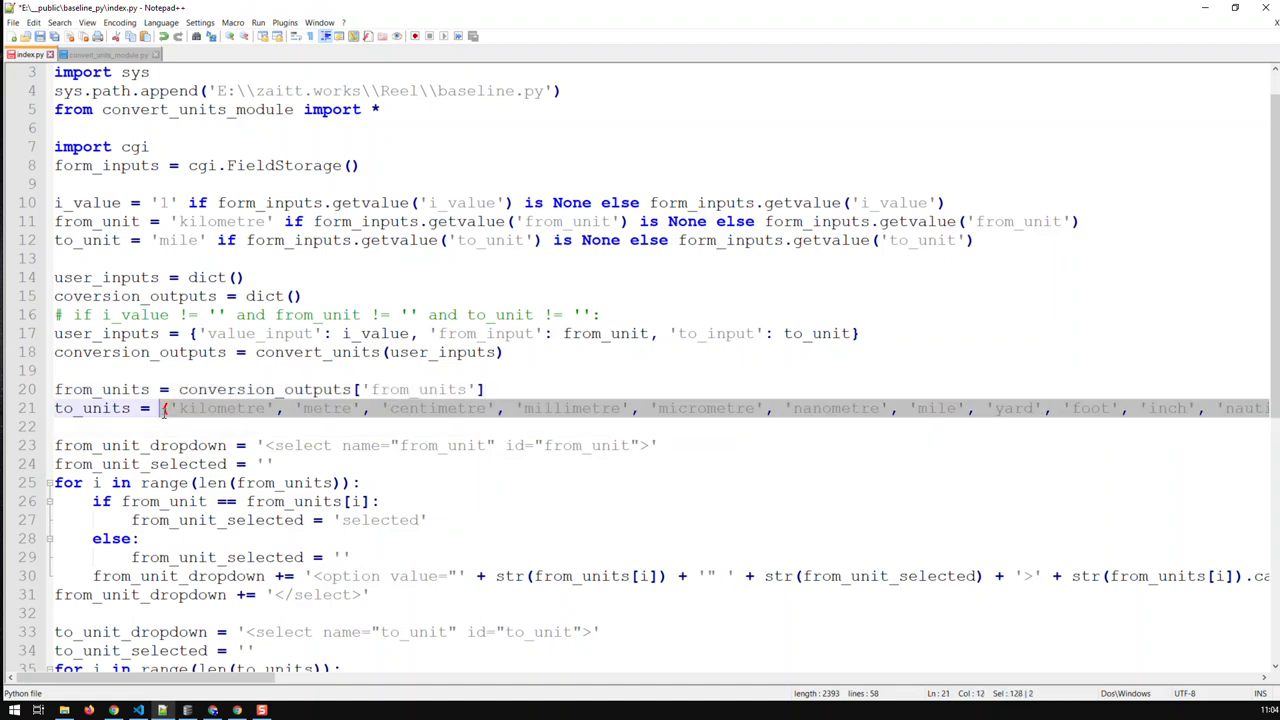
Replace the hard-coded to_units list with conversion_outputs['to_units']
key("Delete")
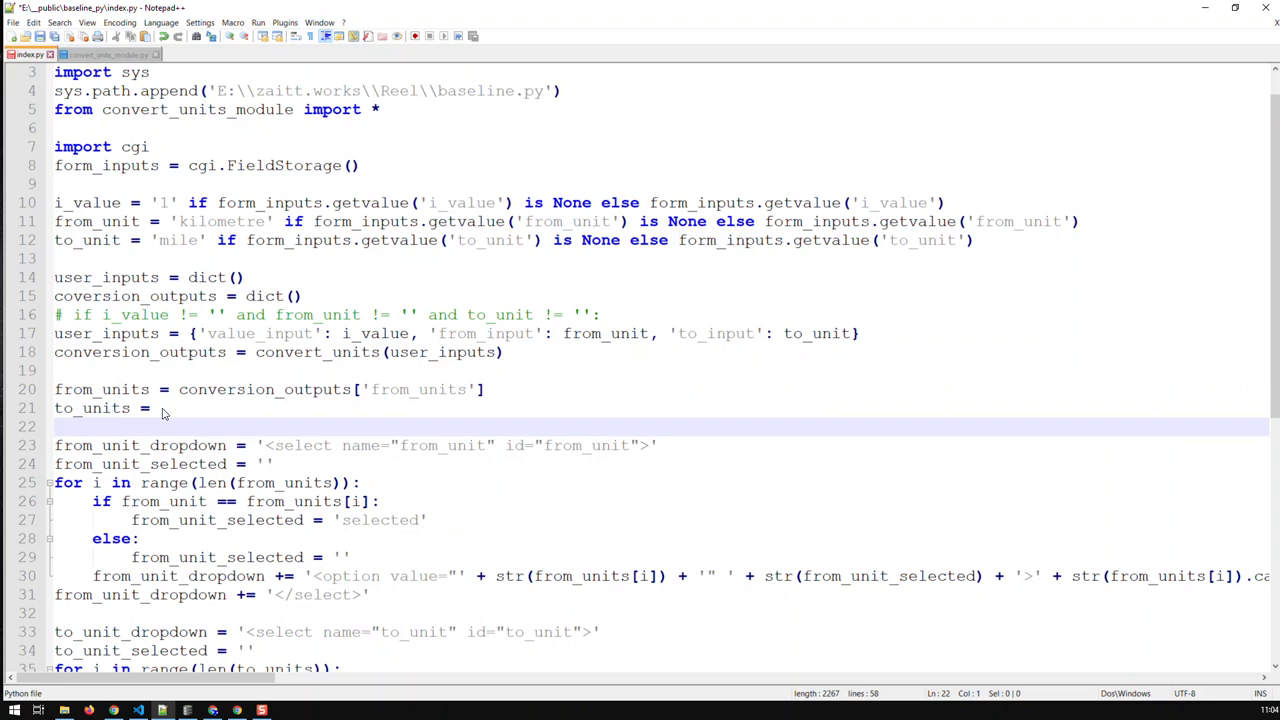
type("conversion_outputs['from_units']")
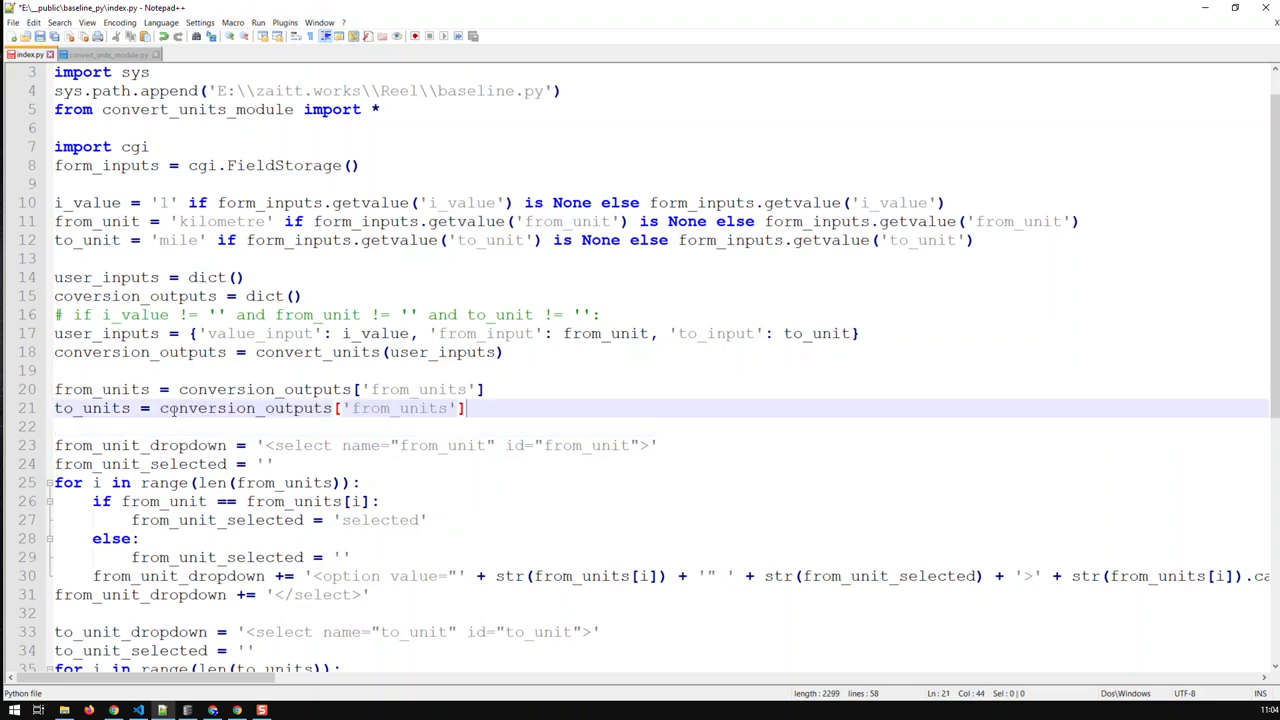
double_click(400, 408)
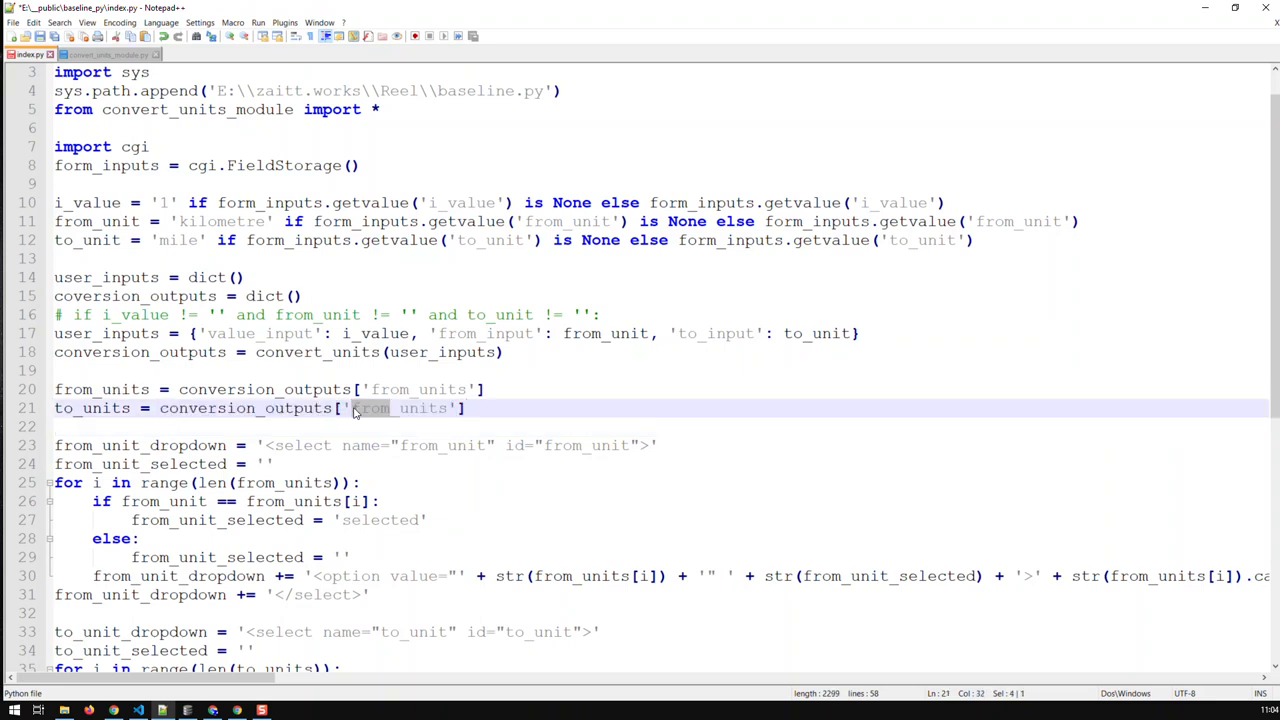
type("to_units")
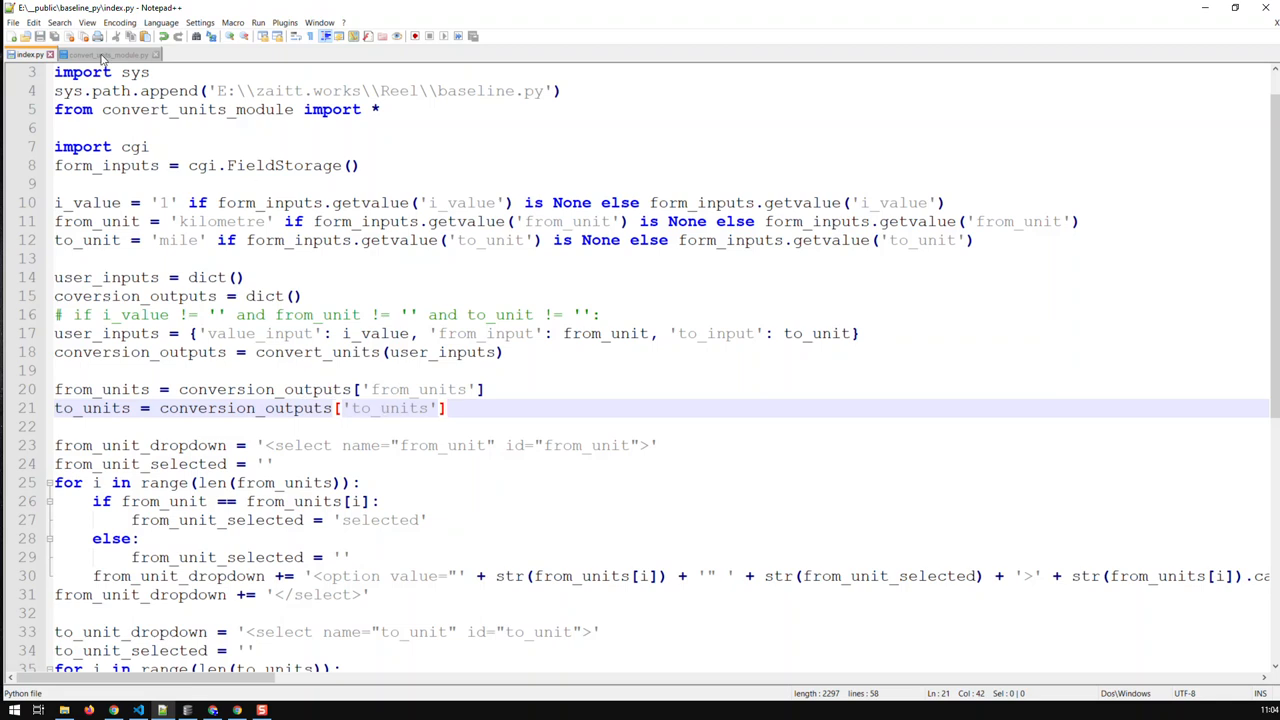
left_click(108, 54)
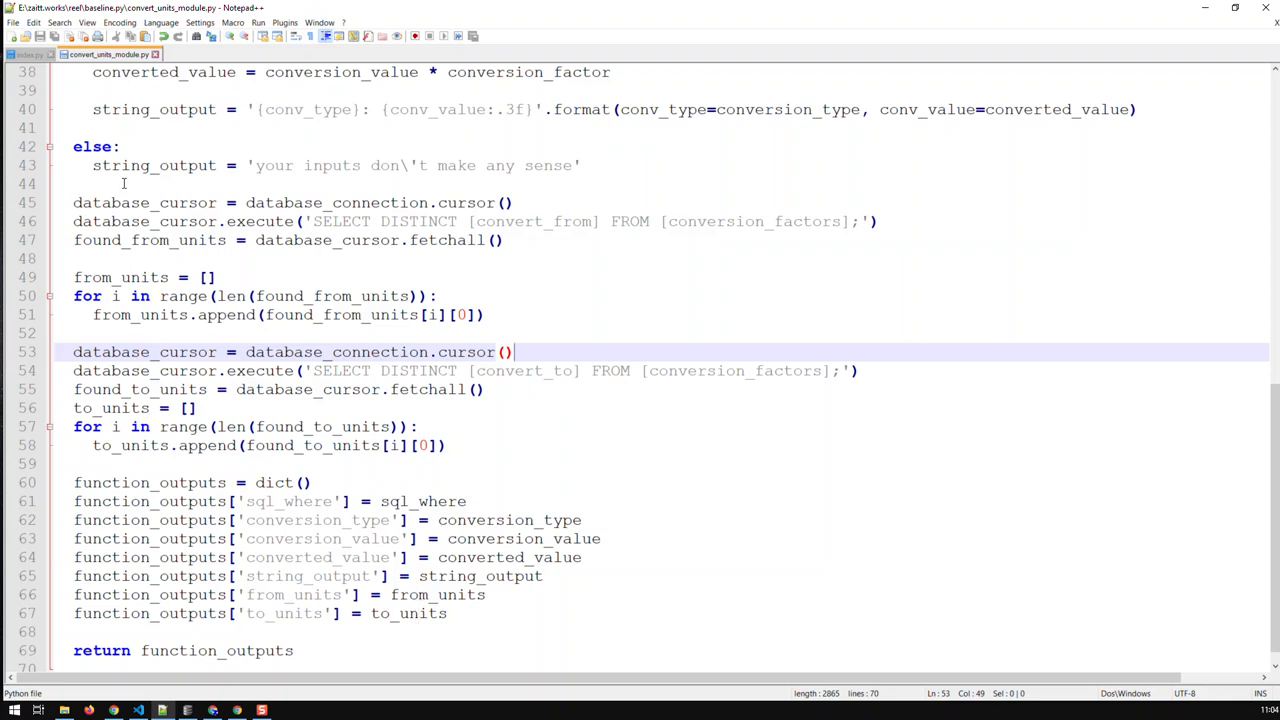
left_click(30, 54)
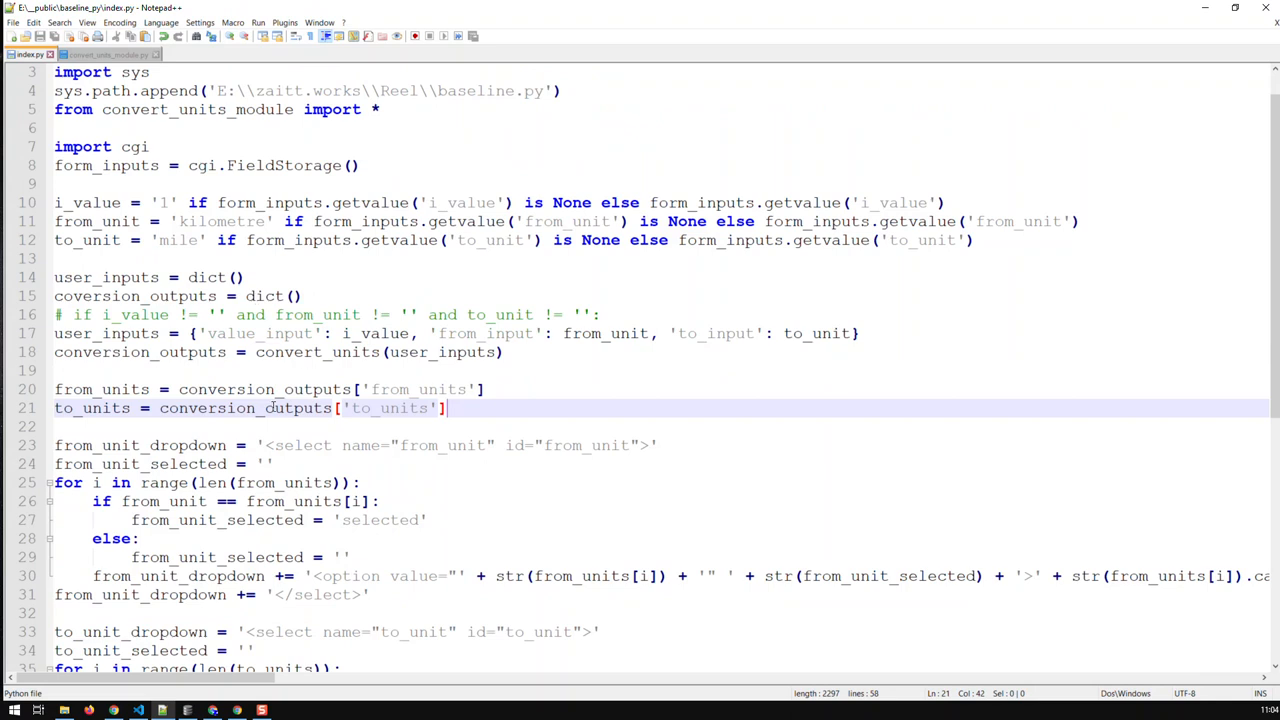
scroll("down", 3)
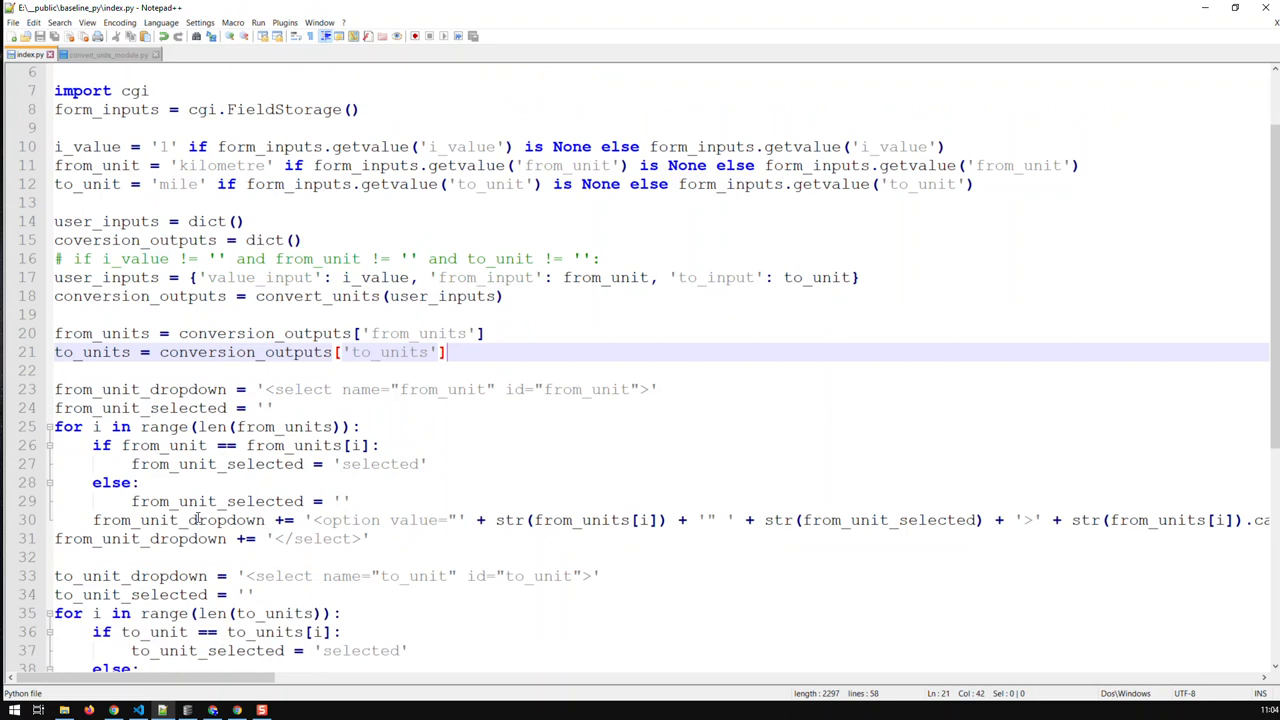
scroll("down", 3)
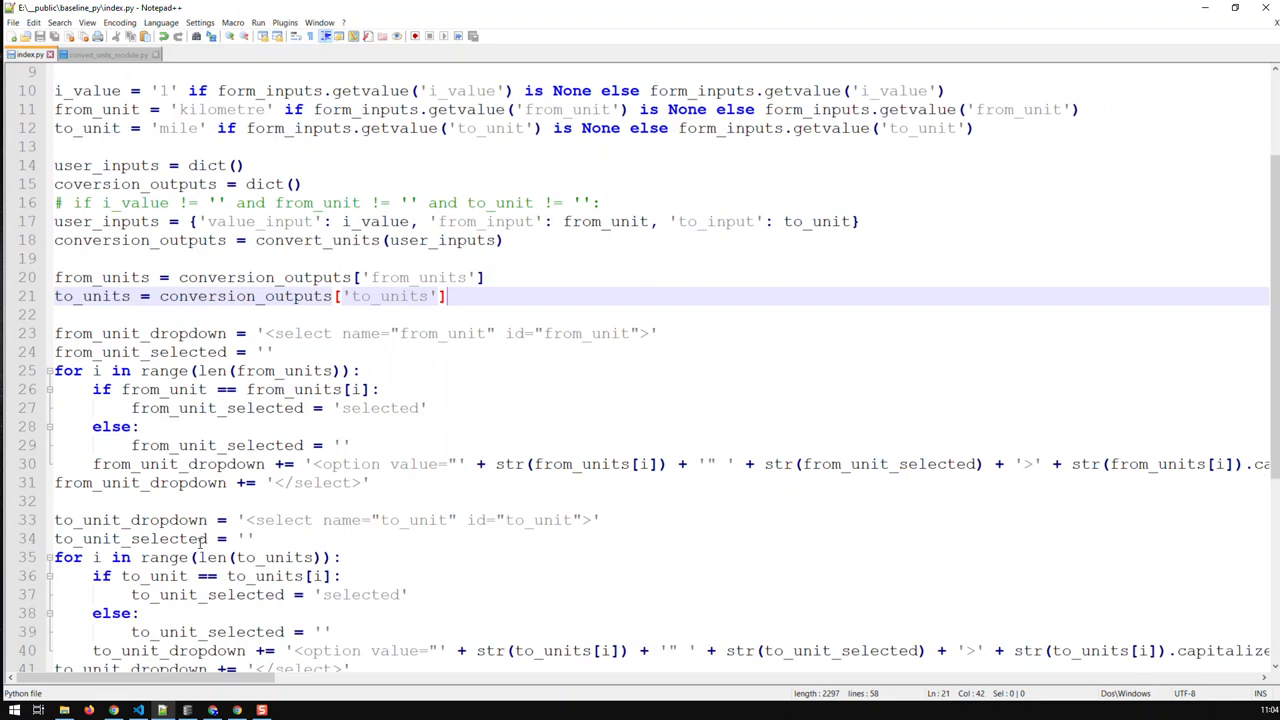
scroll("down", 3)
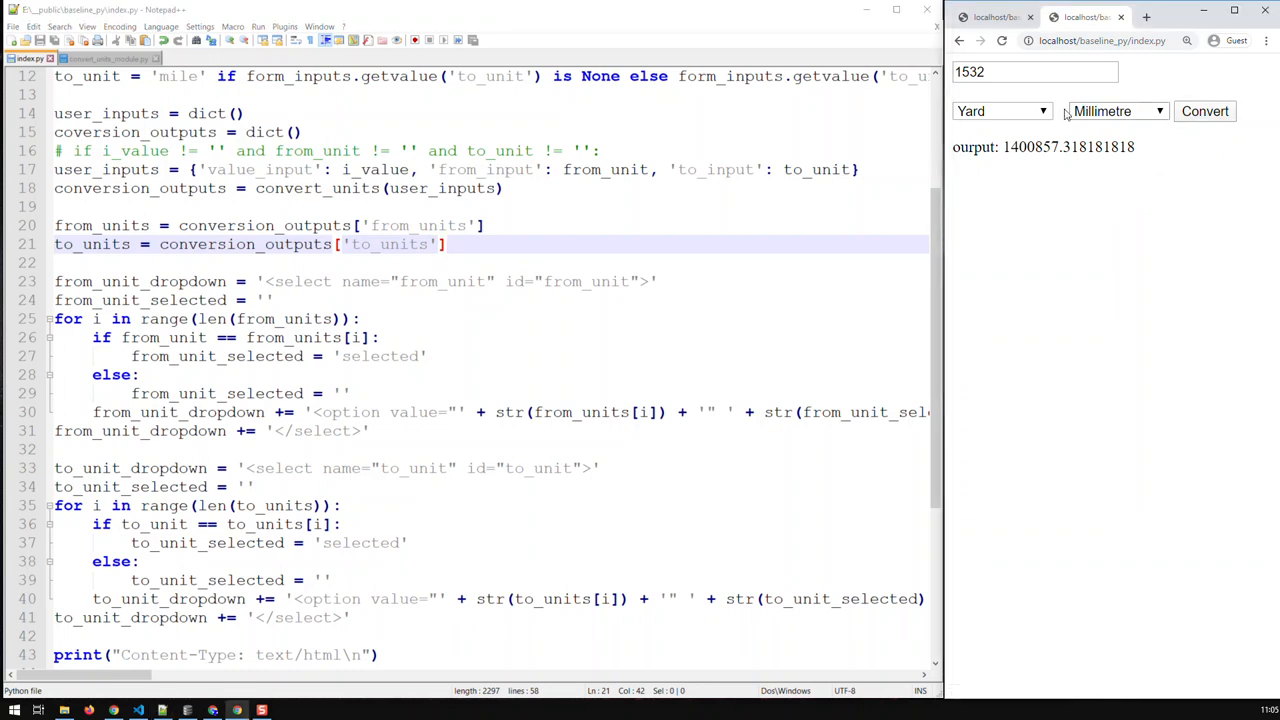
Pick Micrometre to Metre for 1532, giving 0.001532, then inspect the from-unit options
left_click(1002, 111)
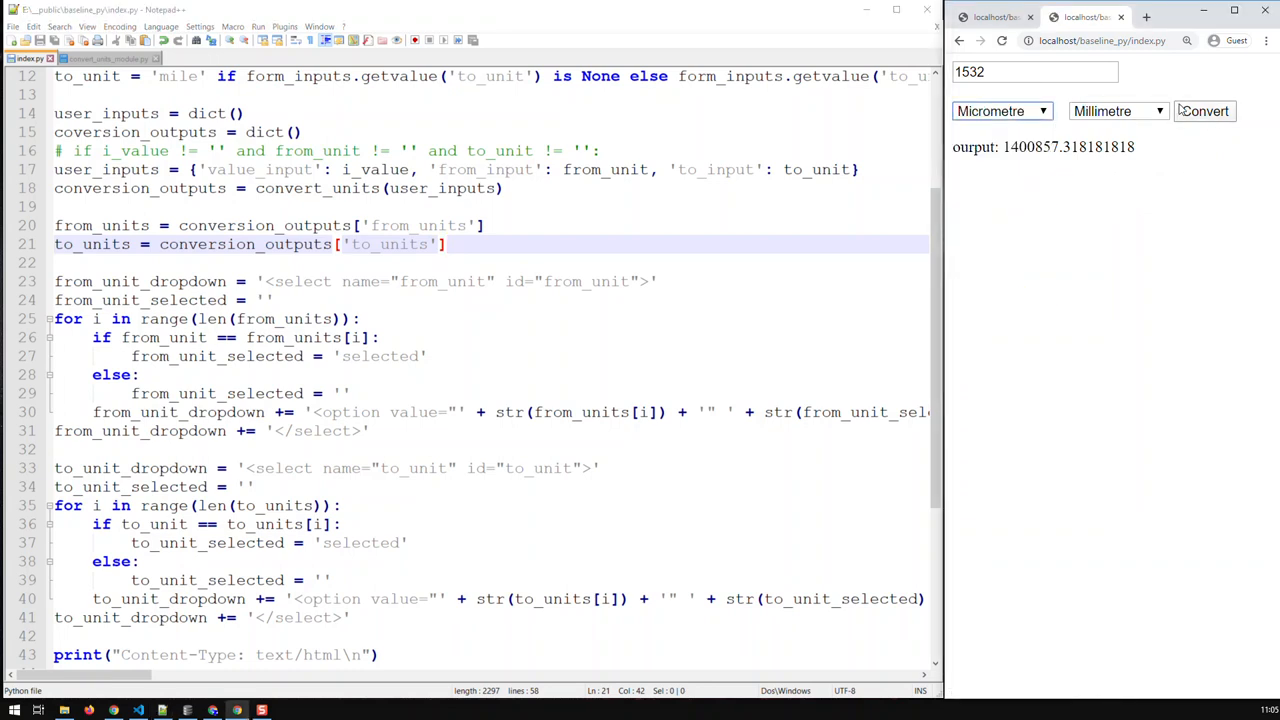
left_click(1117, 111)
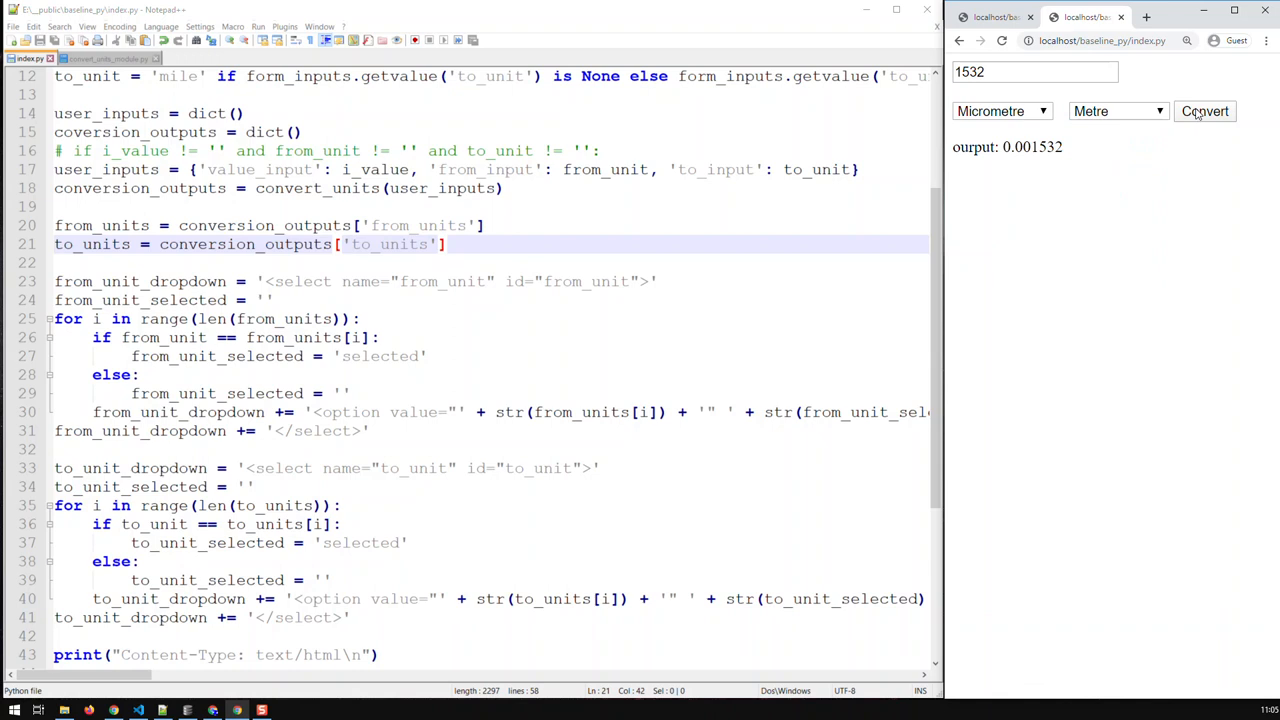
mouse_move(1016, 211)
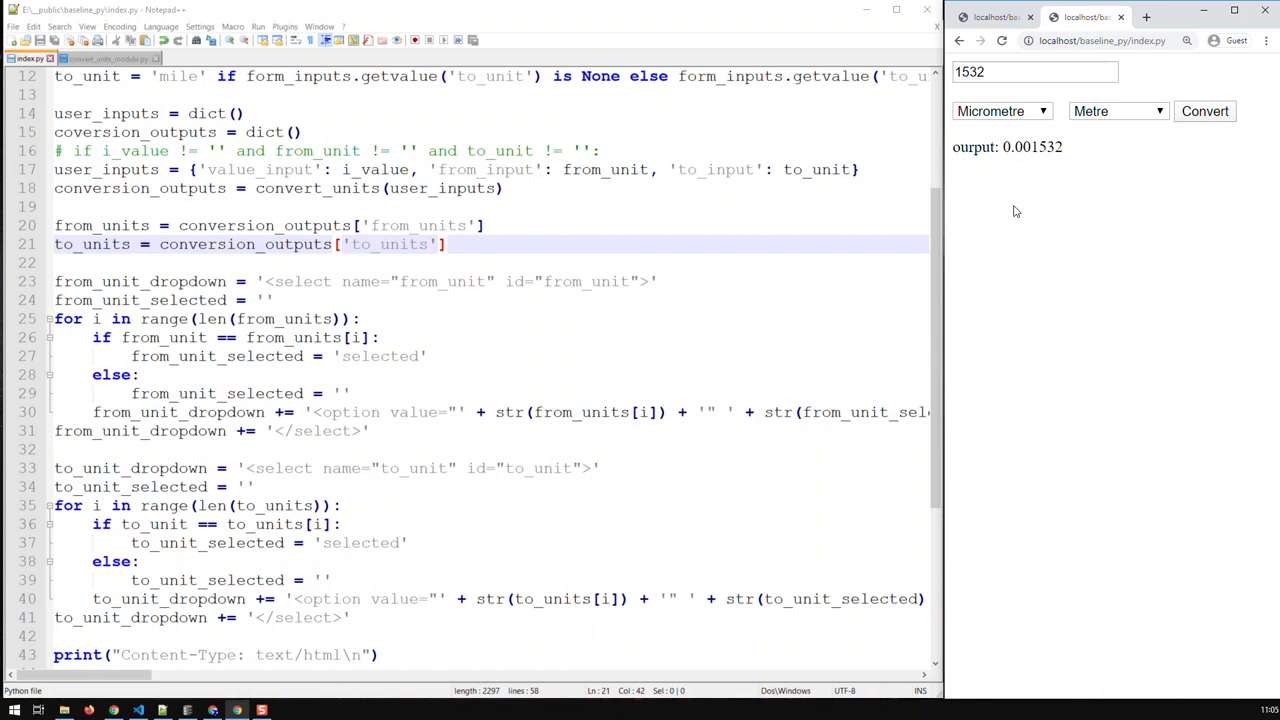
left_click(1001, 111)
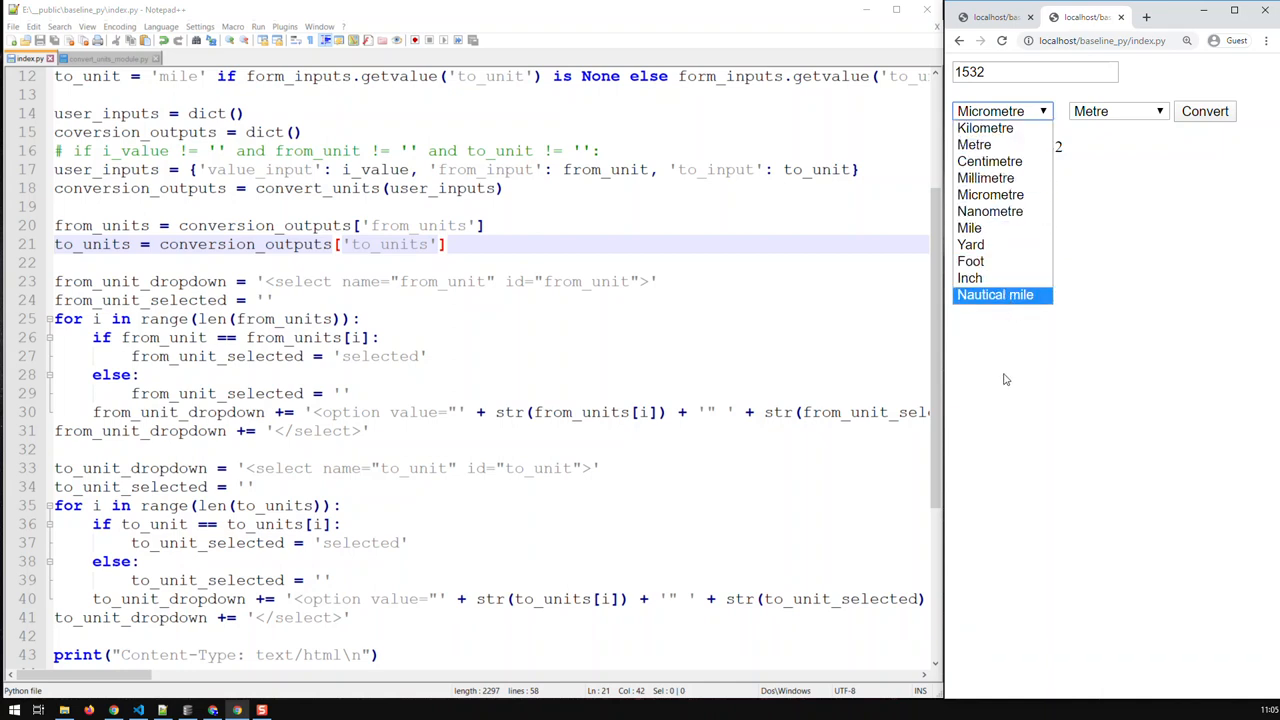
left_click(1208, 111)
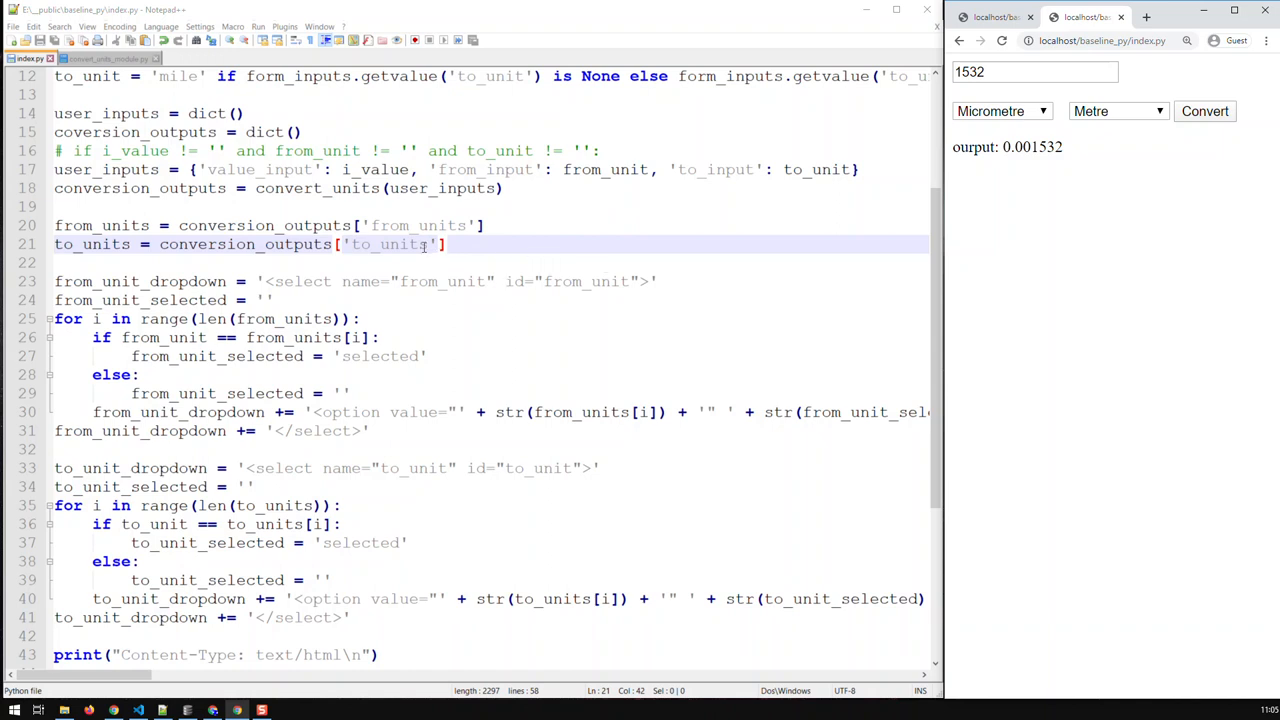
mouse_move(465, 263)
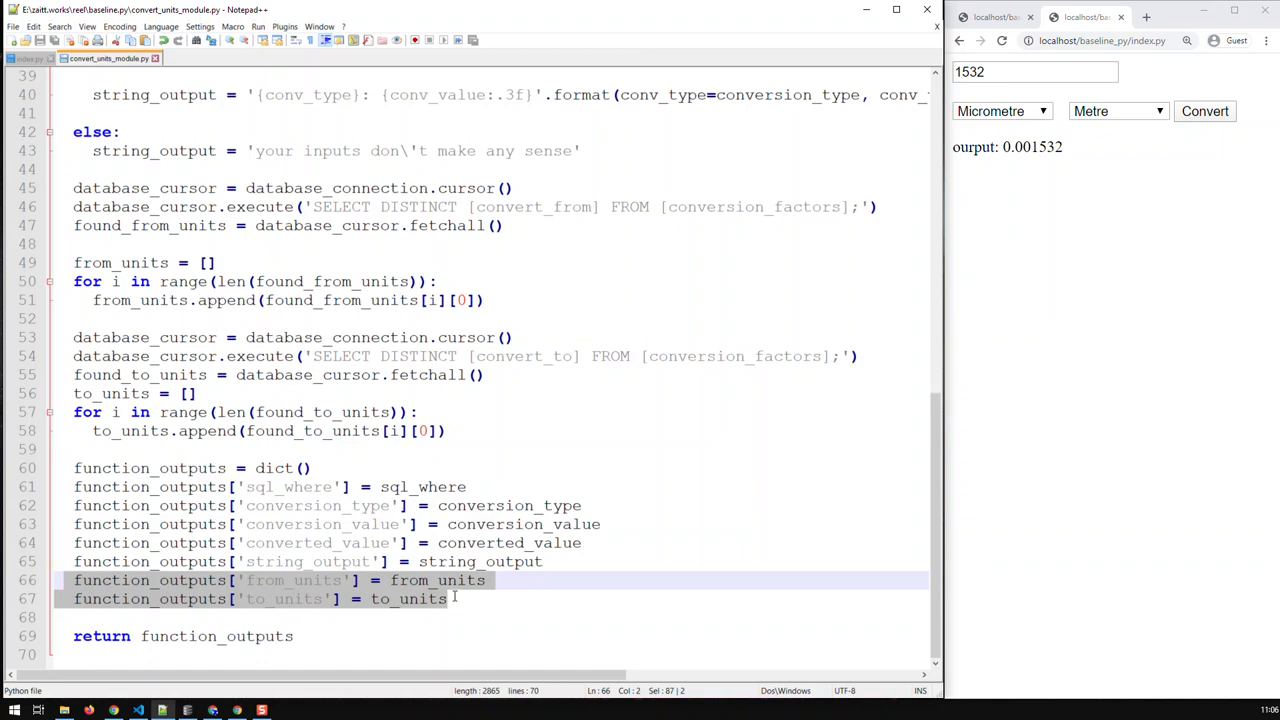
left_click(448, 599)
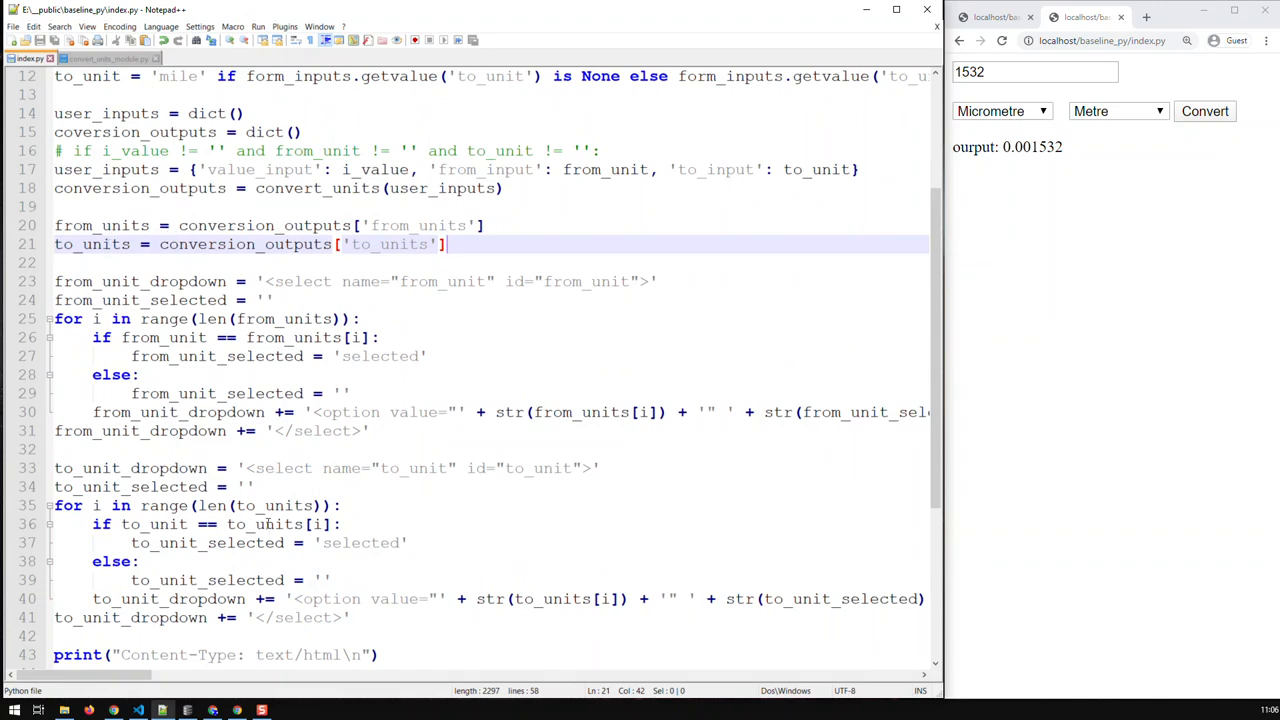
scroll("down", 3)
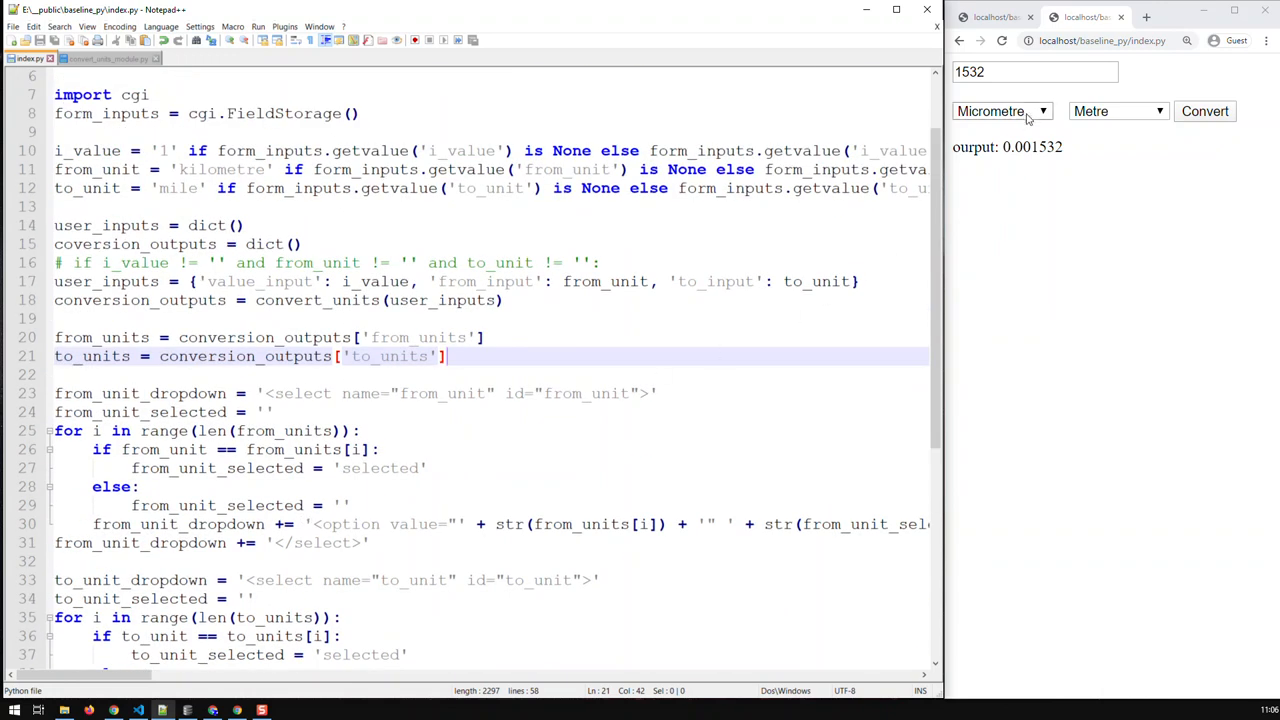
mouse_move(1007, 147)
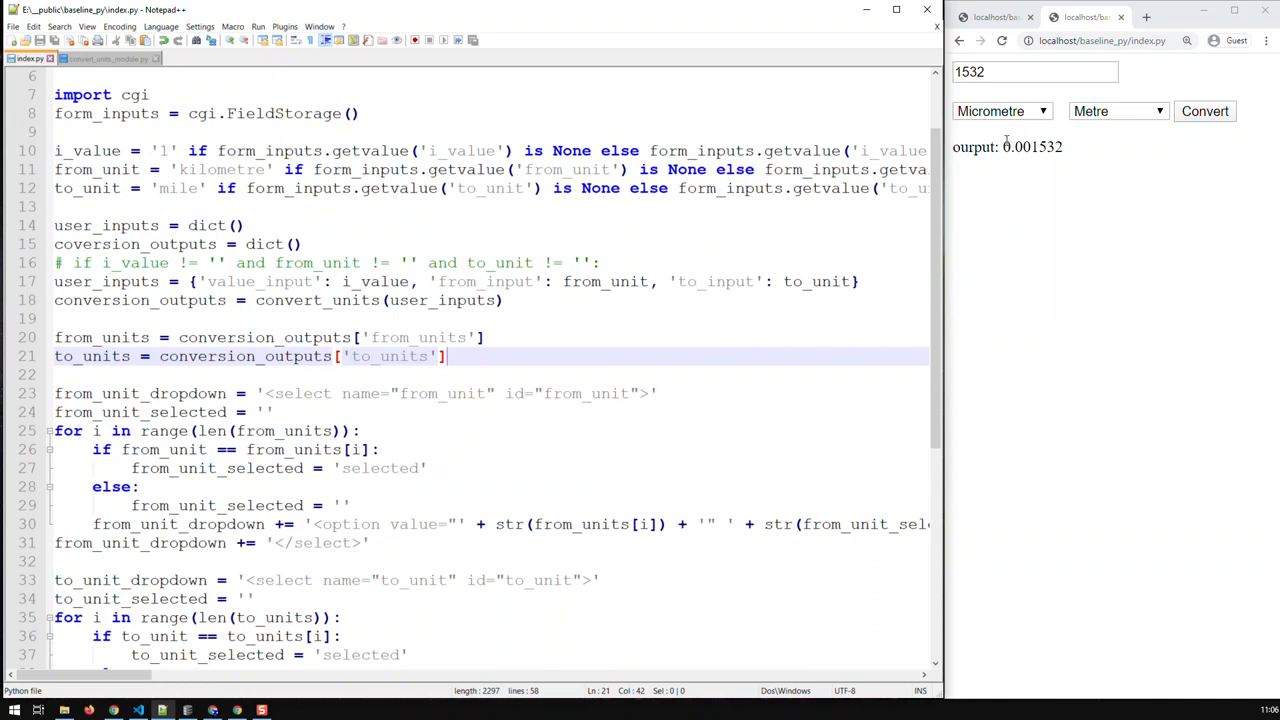